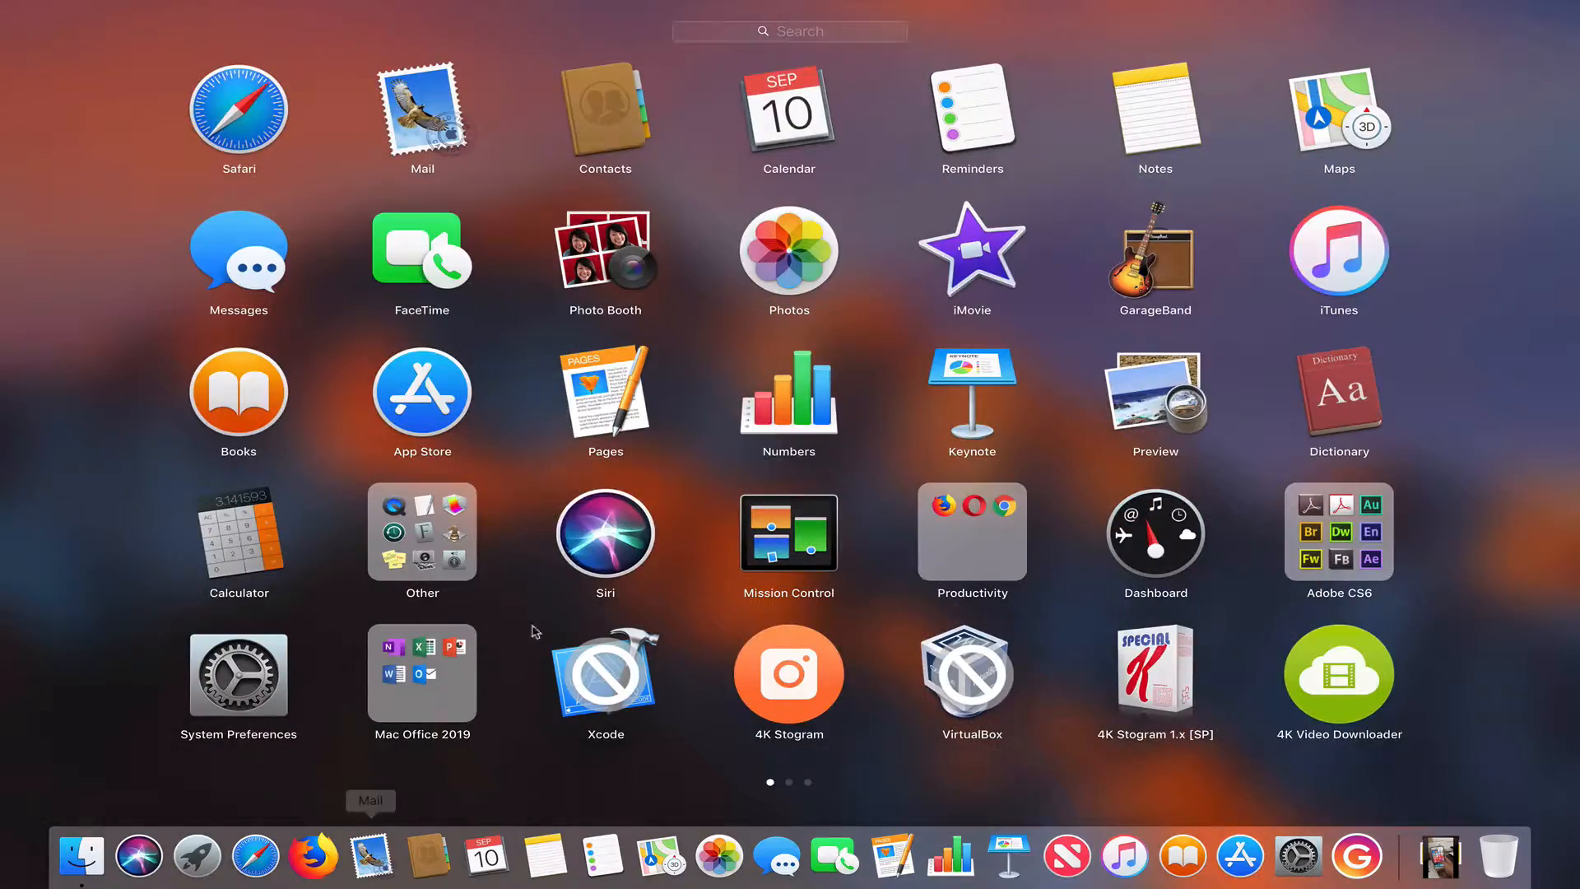
- Search Launchpad for 'te' and launch TextEdit
type("te")
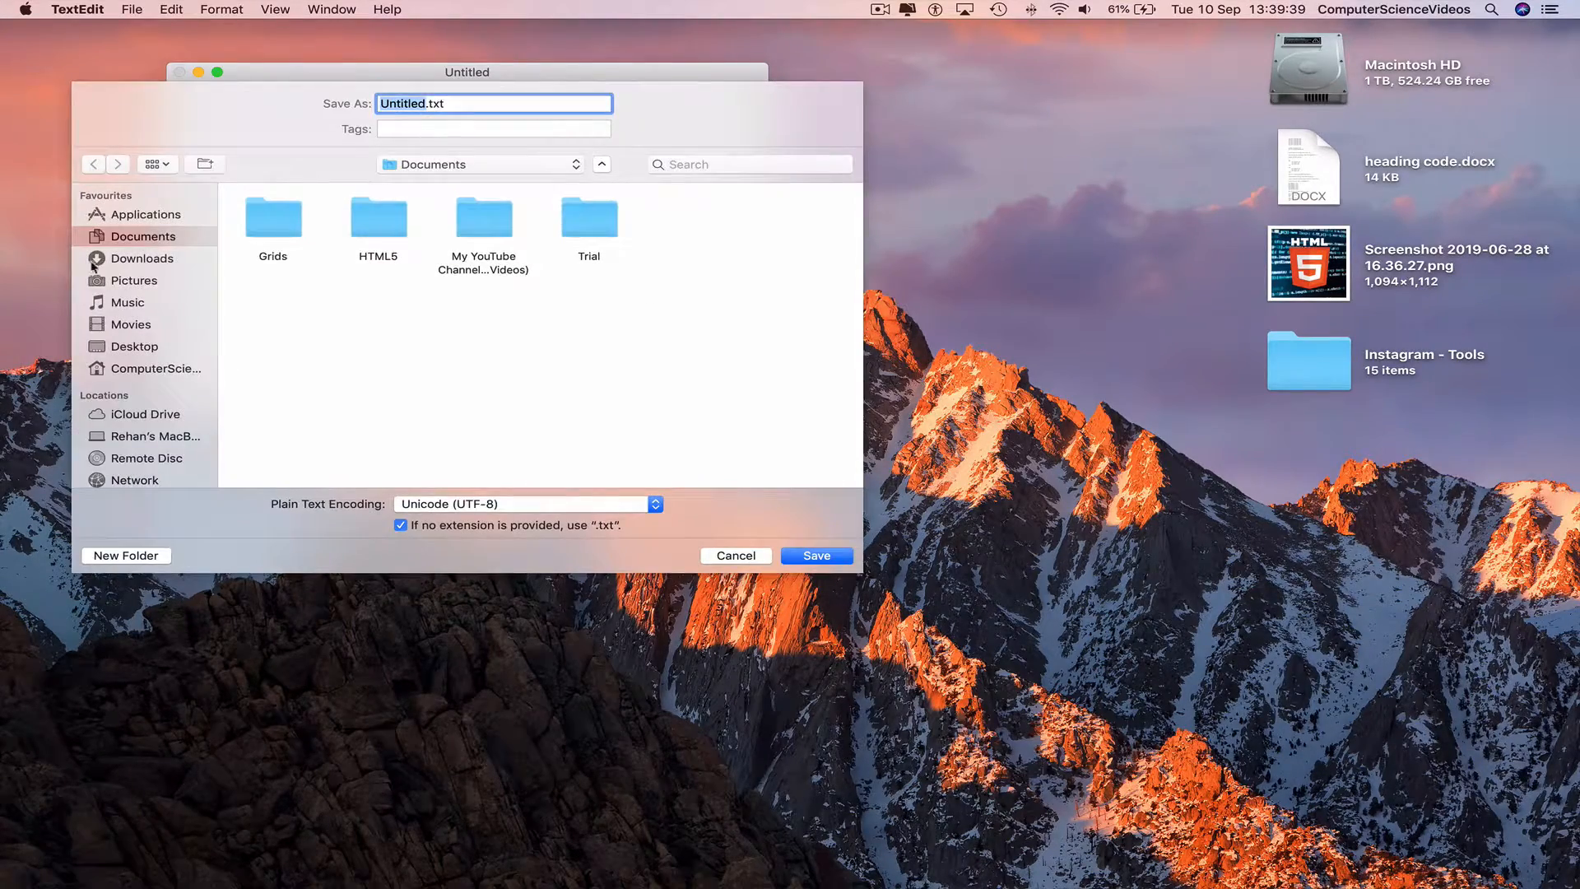
- Choose the Desktop as save location and name the file index.htm
left_click(135, 346)
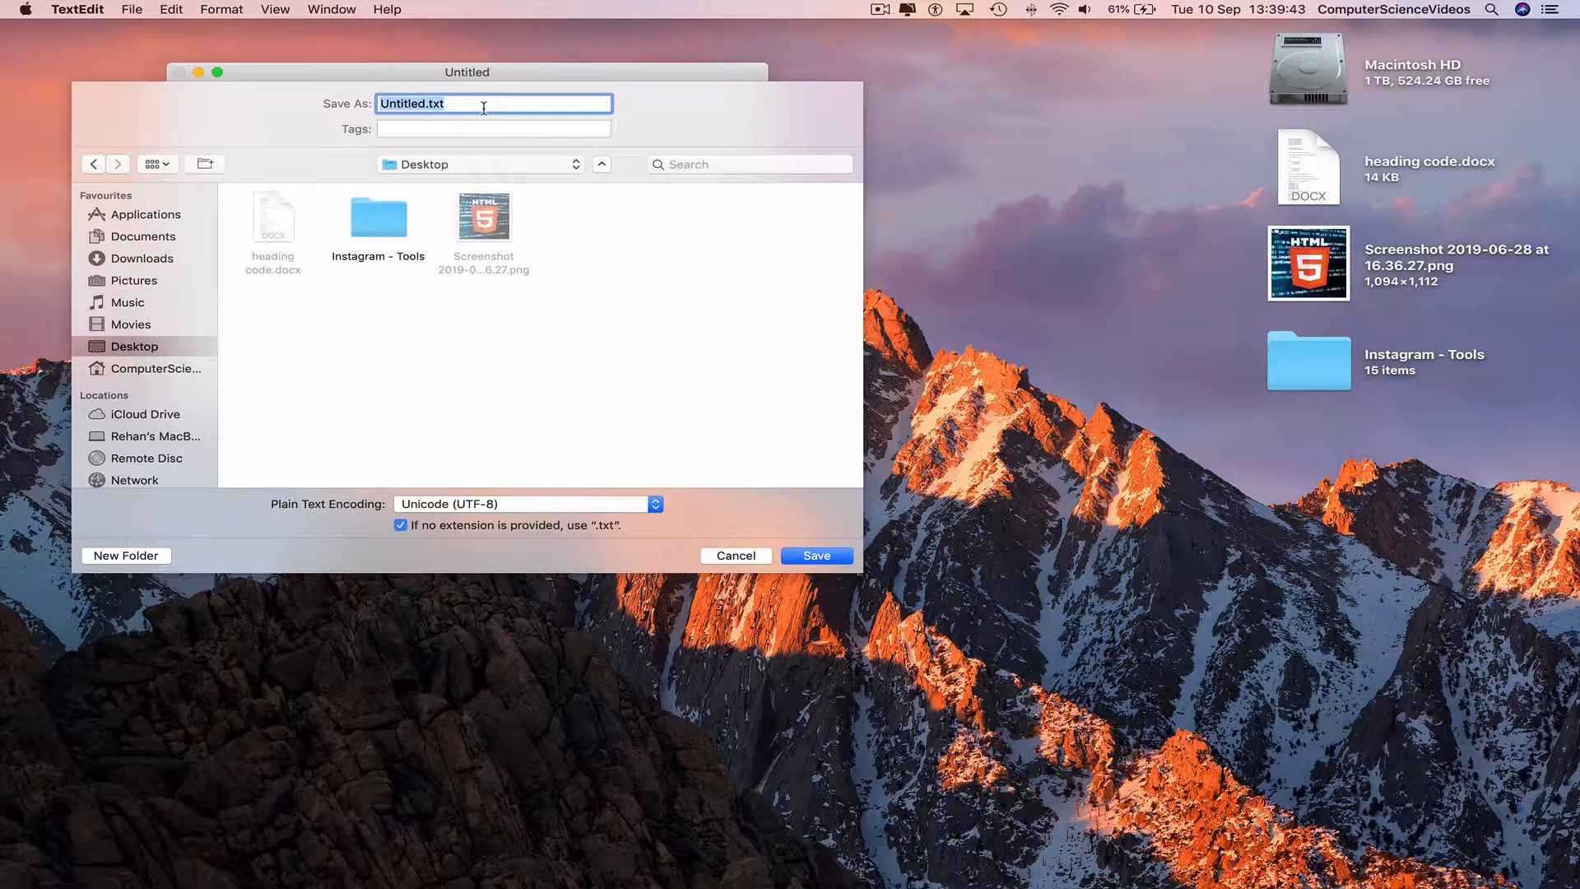
type("ind")
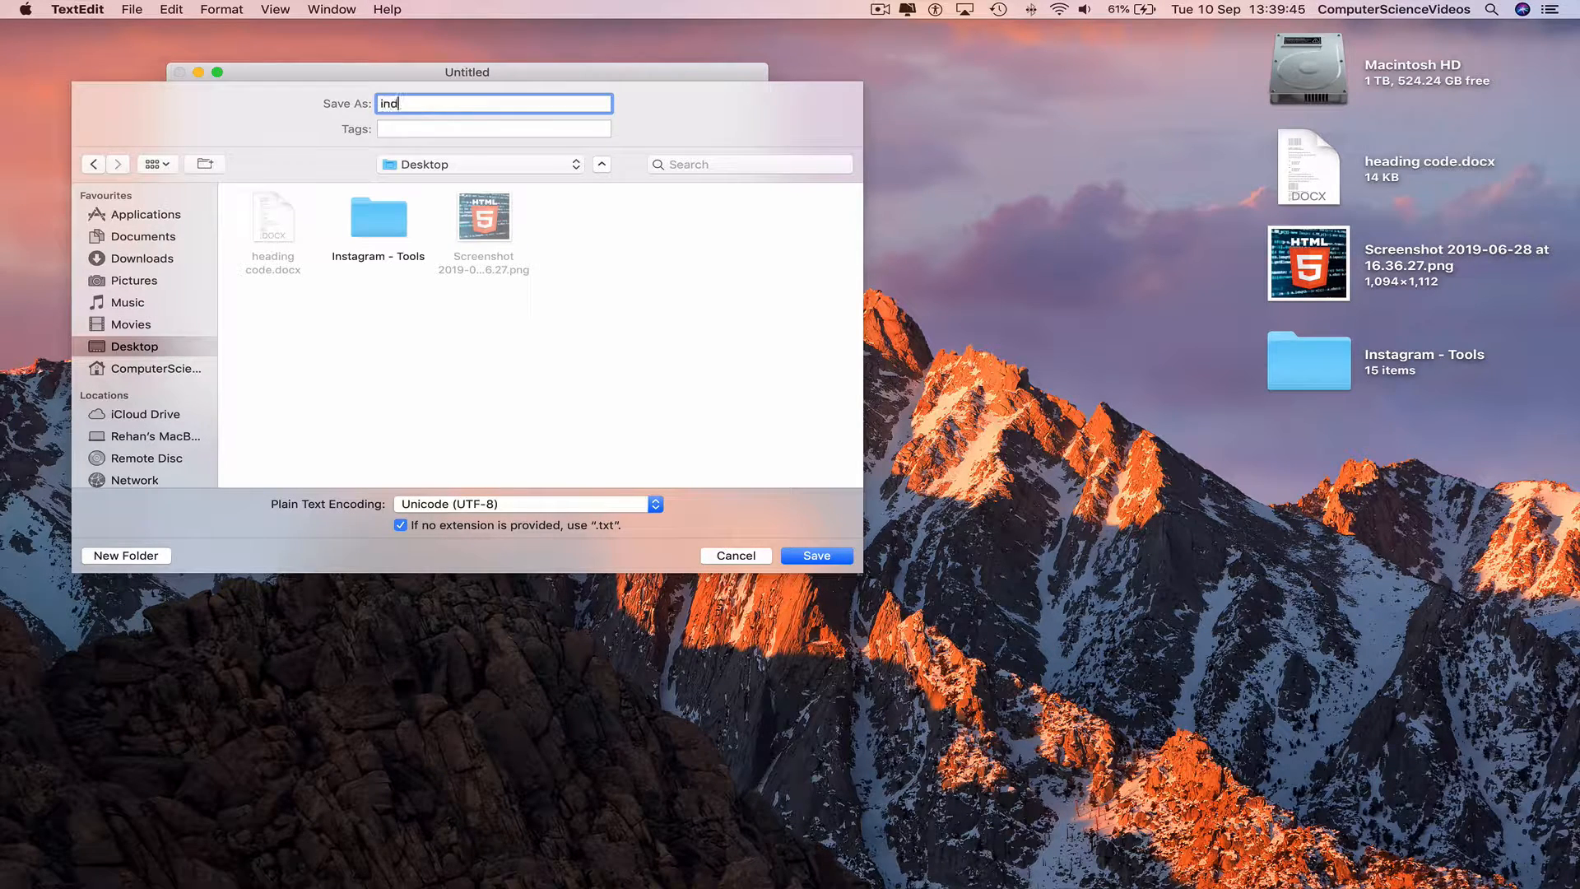
type("ex.htm")
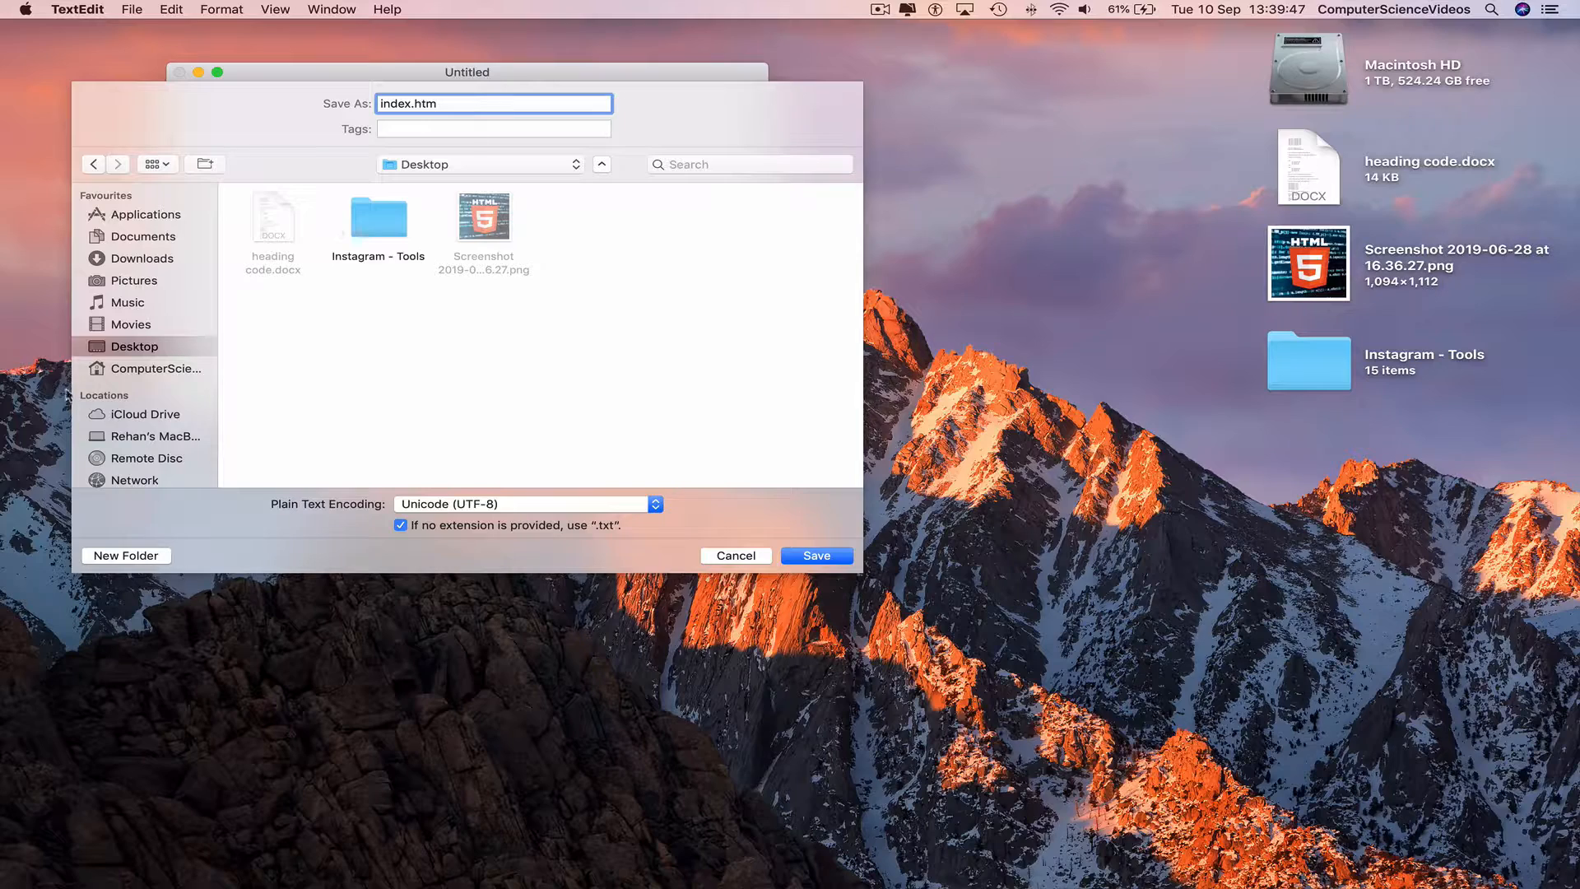
- Create a Top Navigation folder, save index.htm into it and keep the .htm extension
left_click(125, 556)
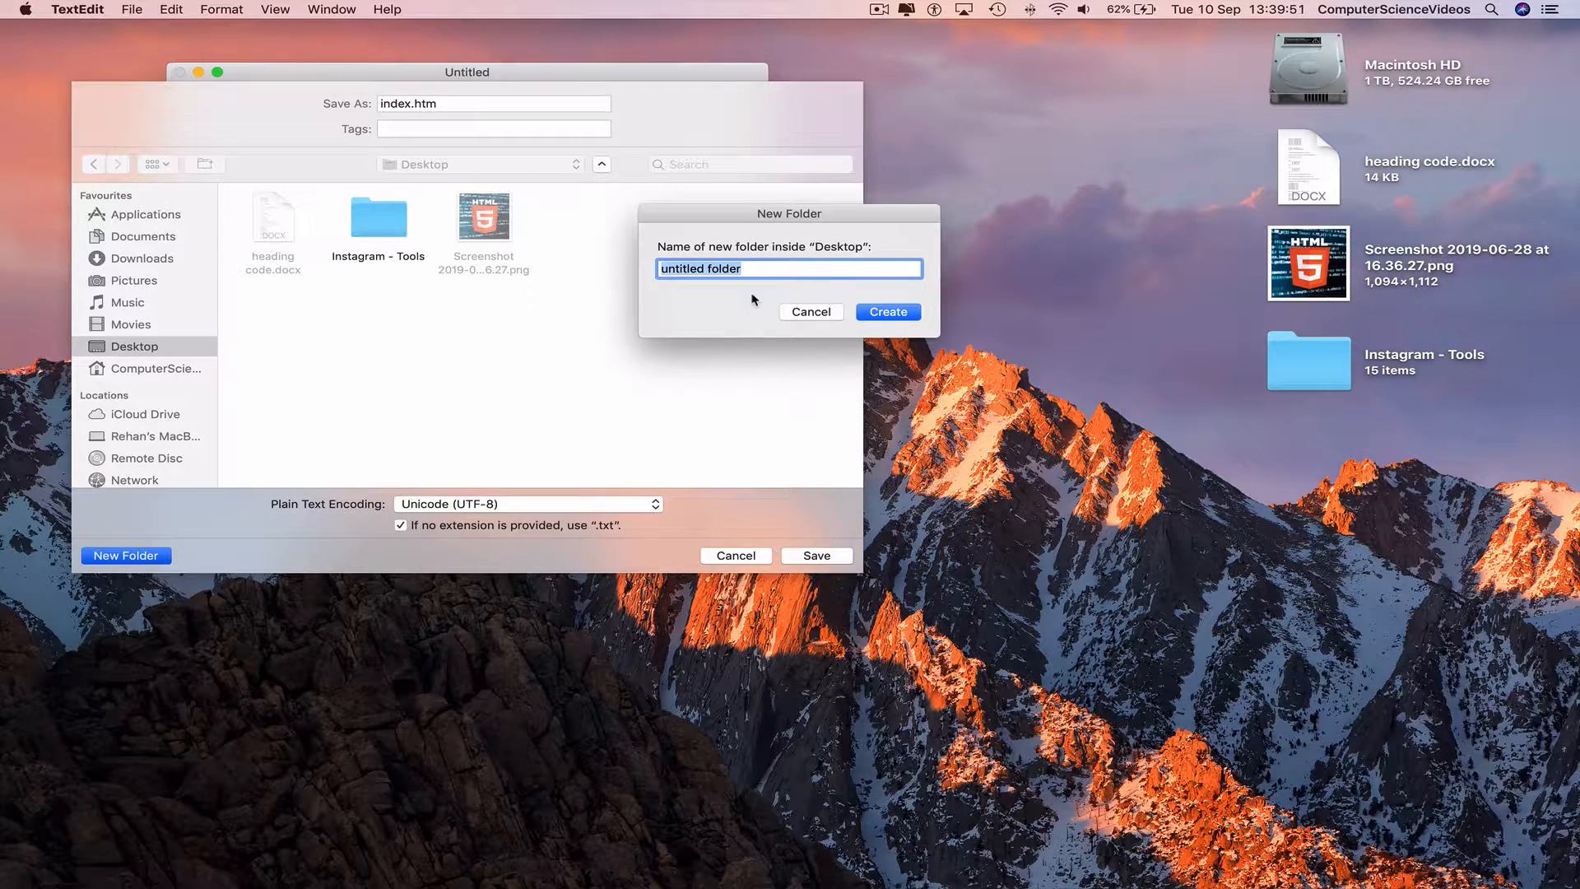
type("Top Navigation")
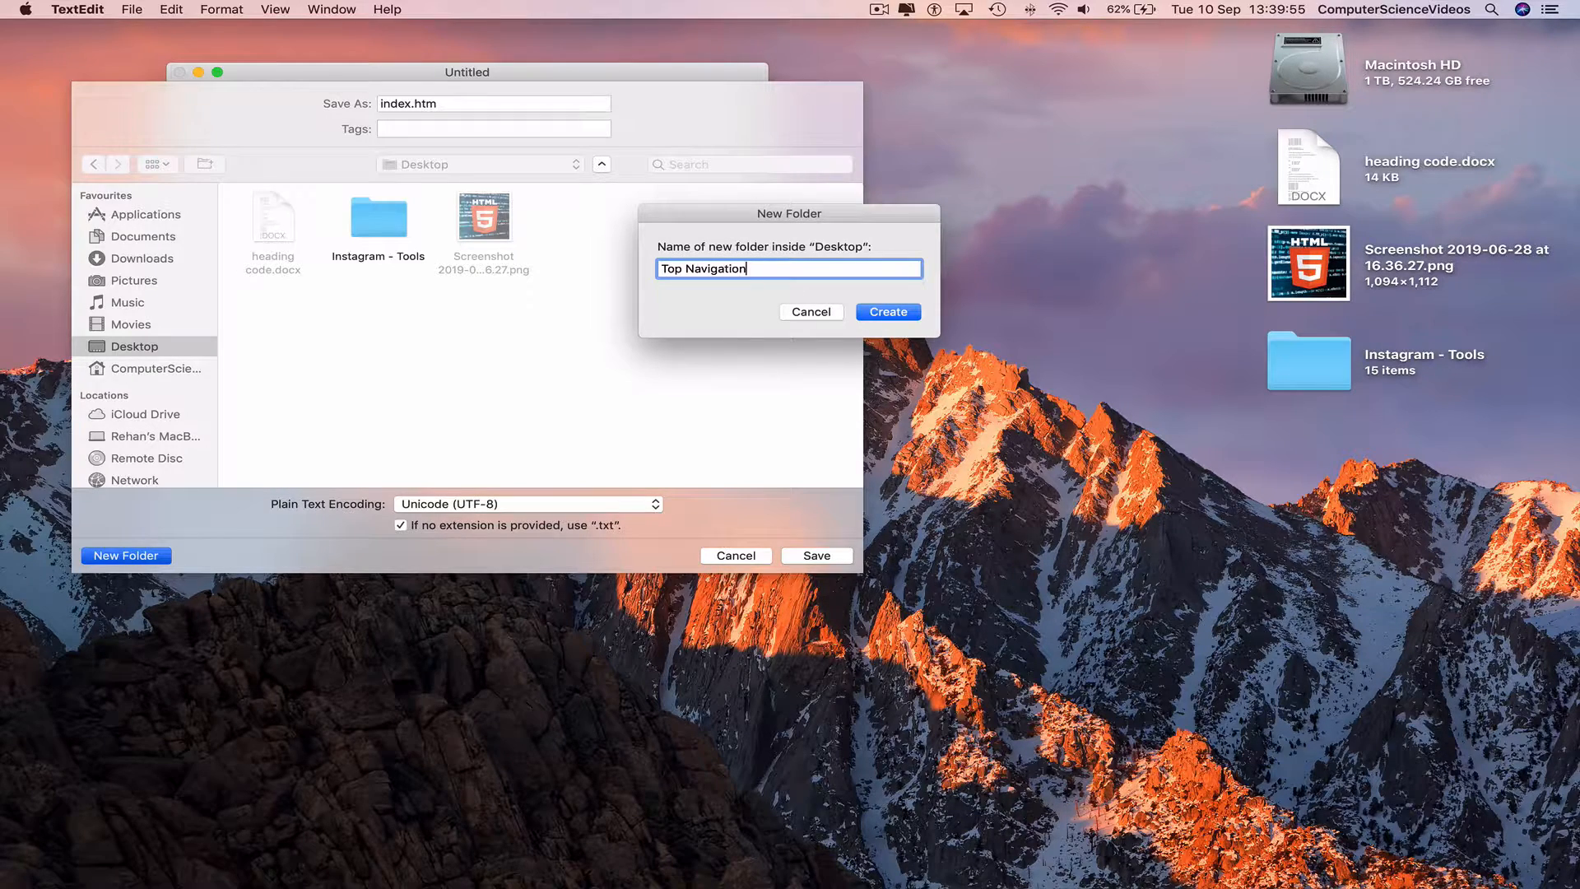
left_click(887, 313)
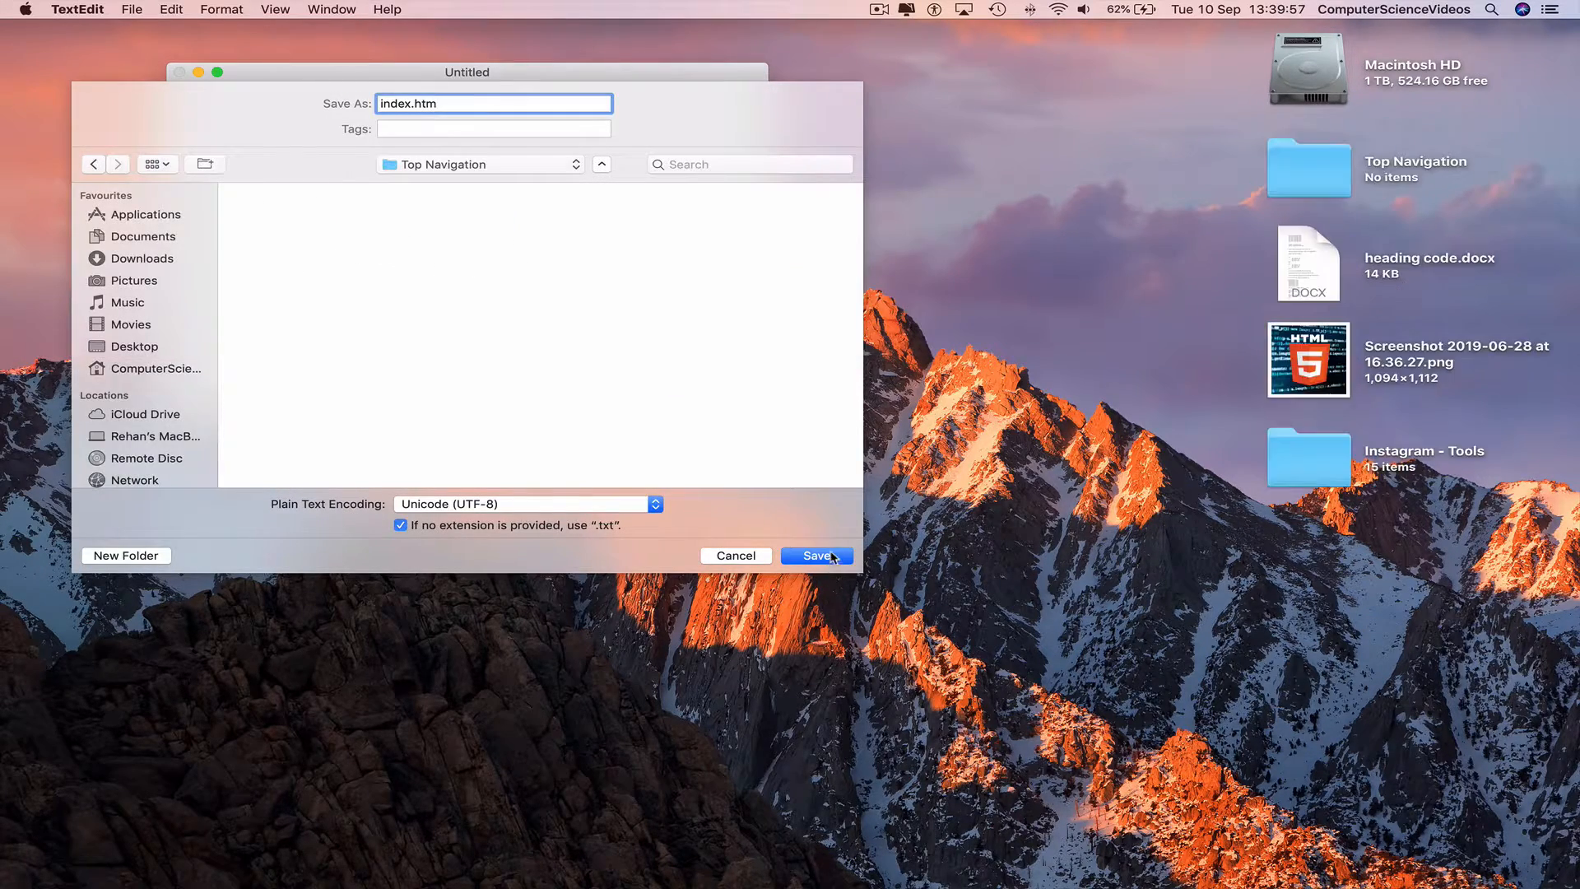
left_click(816, 556)
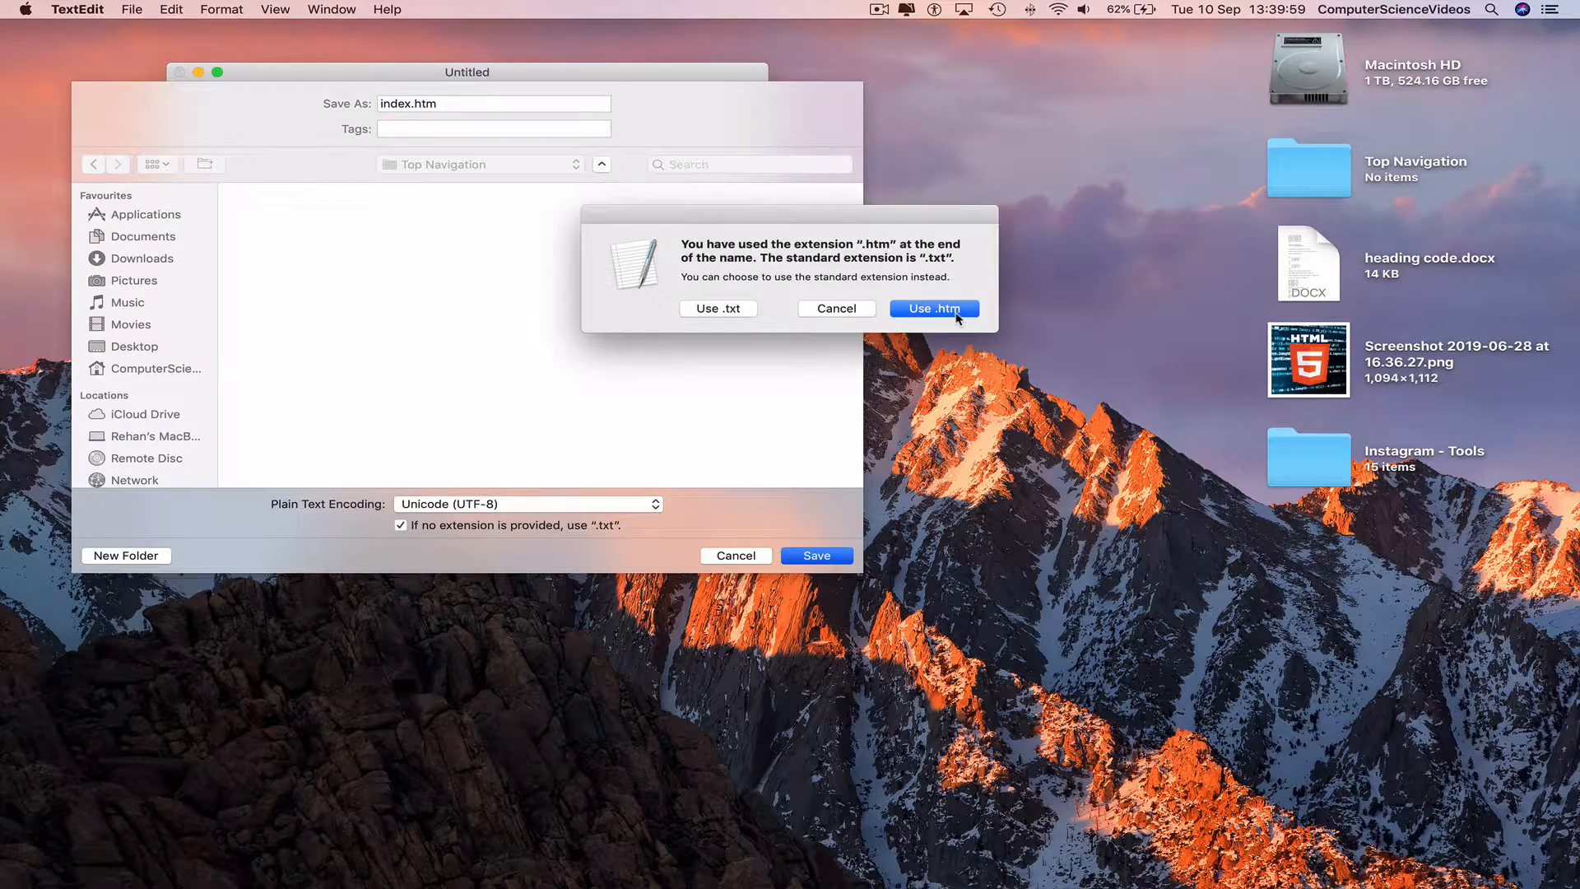
left_click(933, 310)
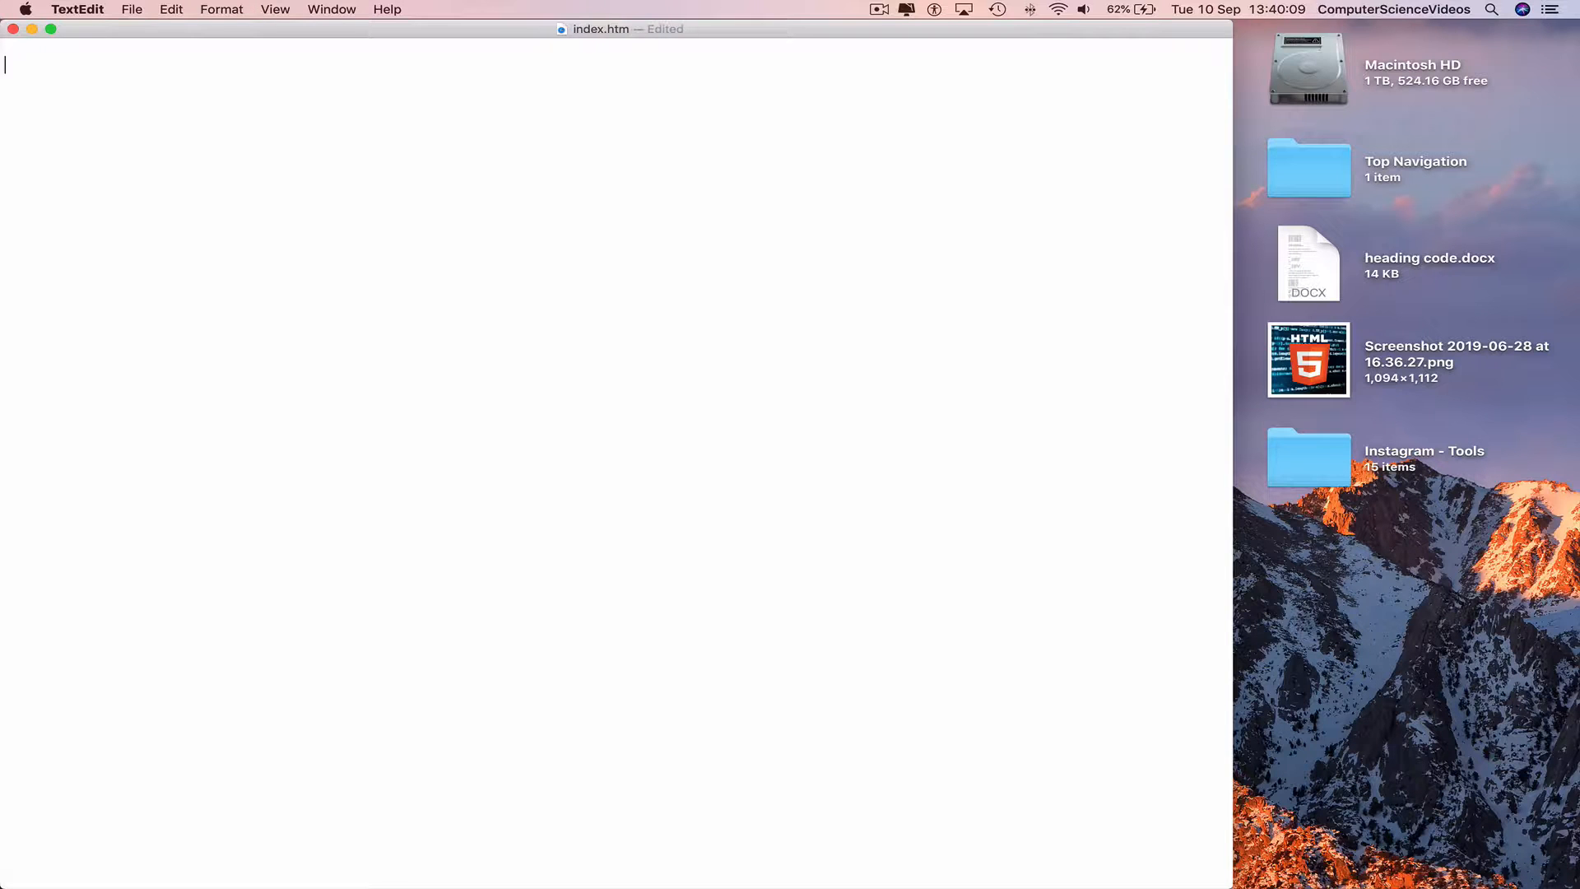
- Save the empty index.htm document in the enlarged window
key("cmd+s")
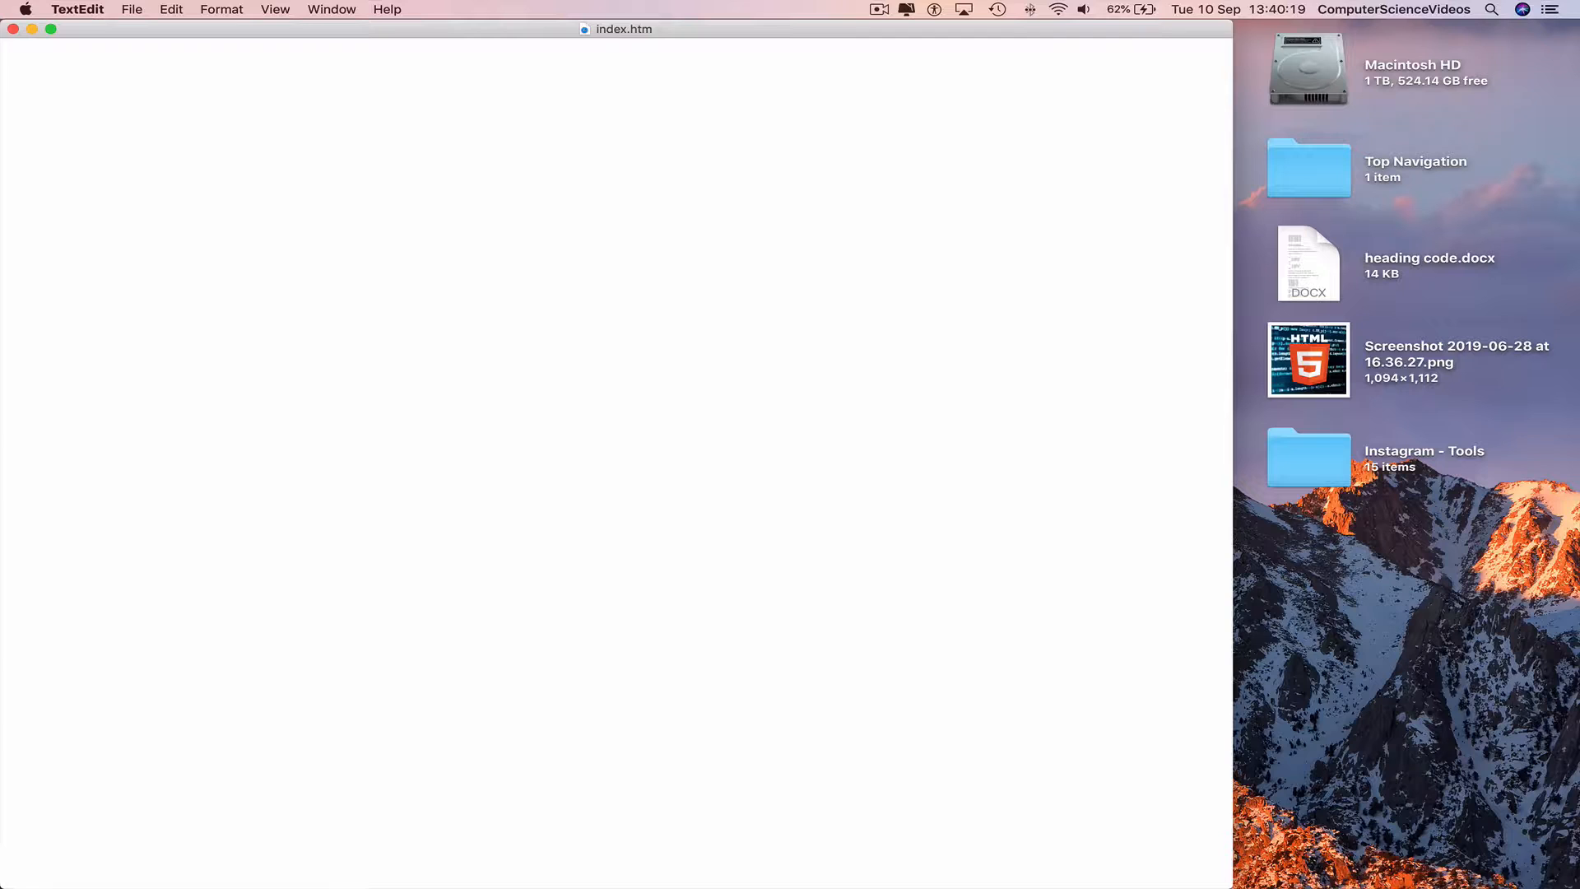
- Write the <!DOCTYPE html> line and the html open and close tags
type("<!")
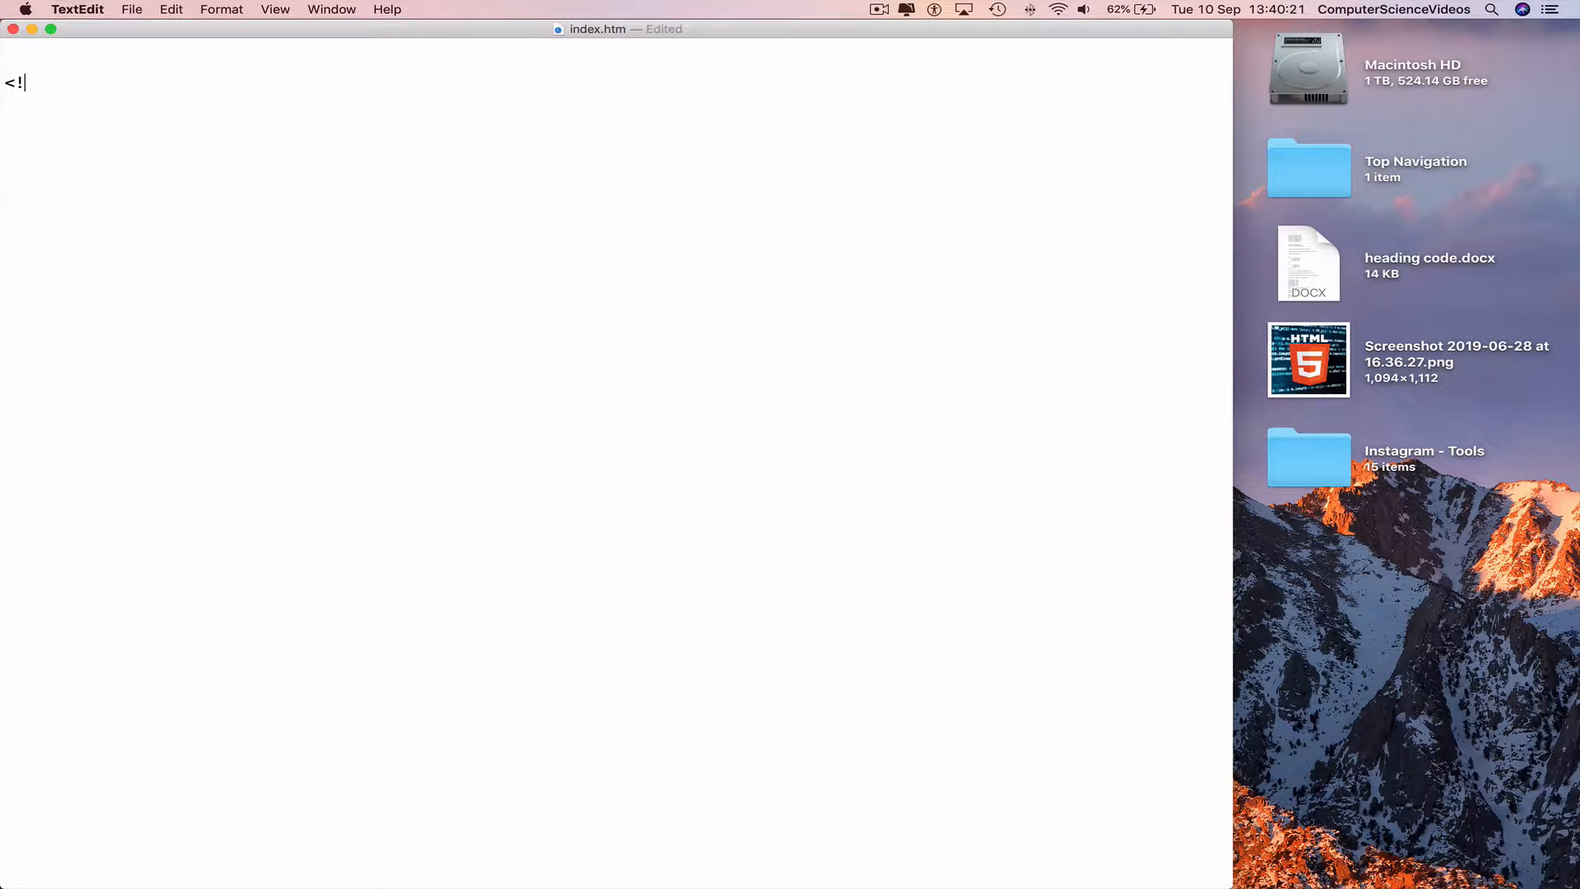
type("DOCTYPE")
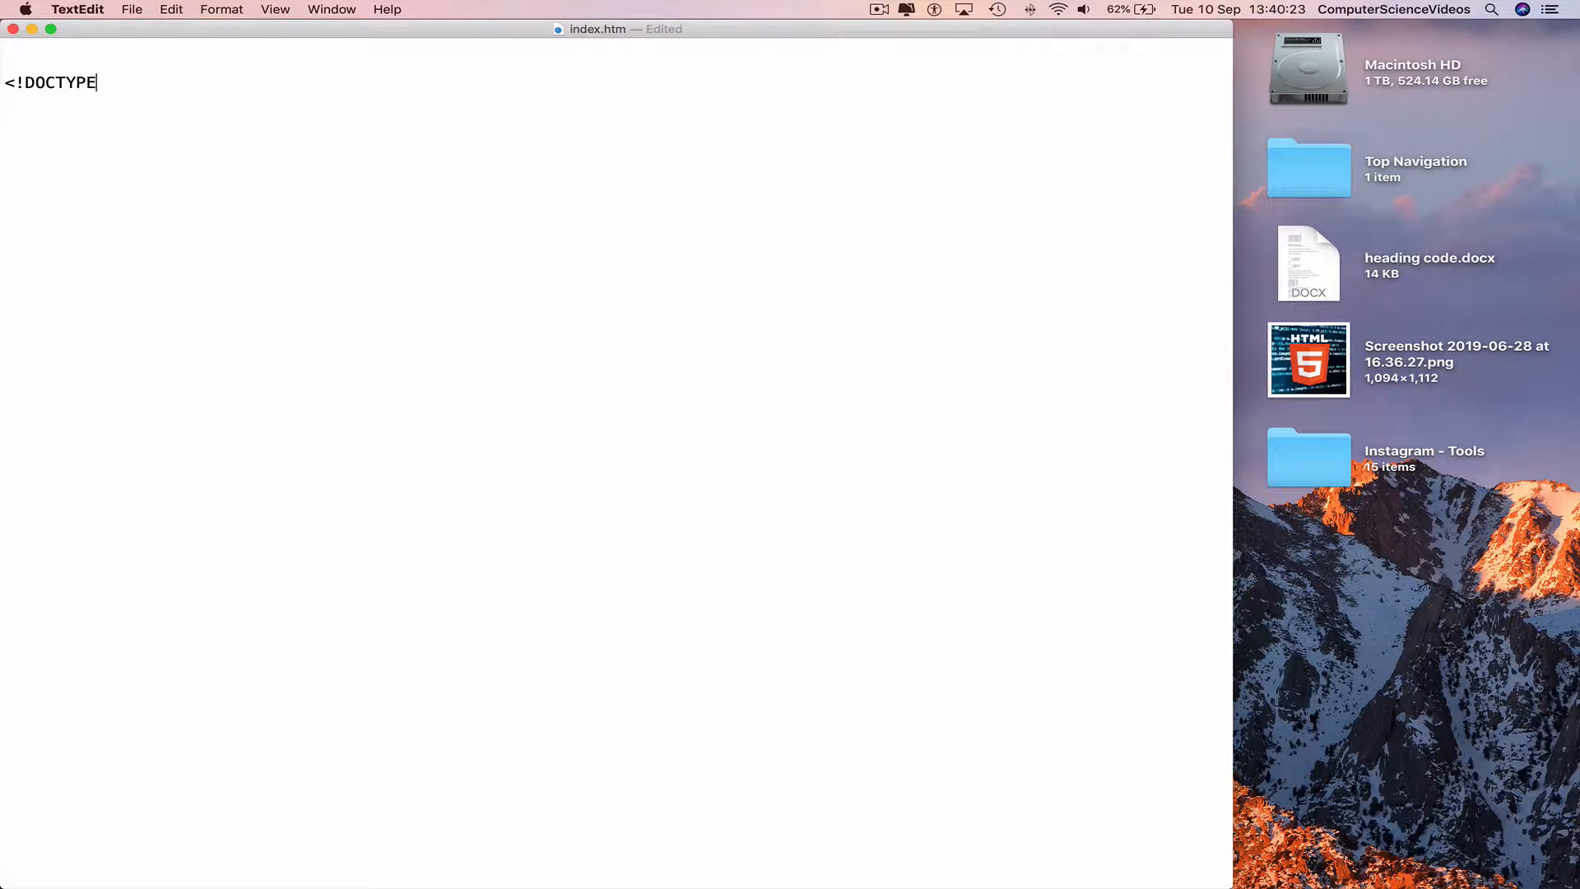
type("html>")
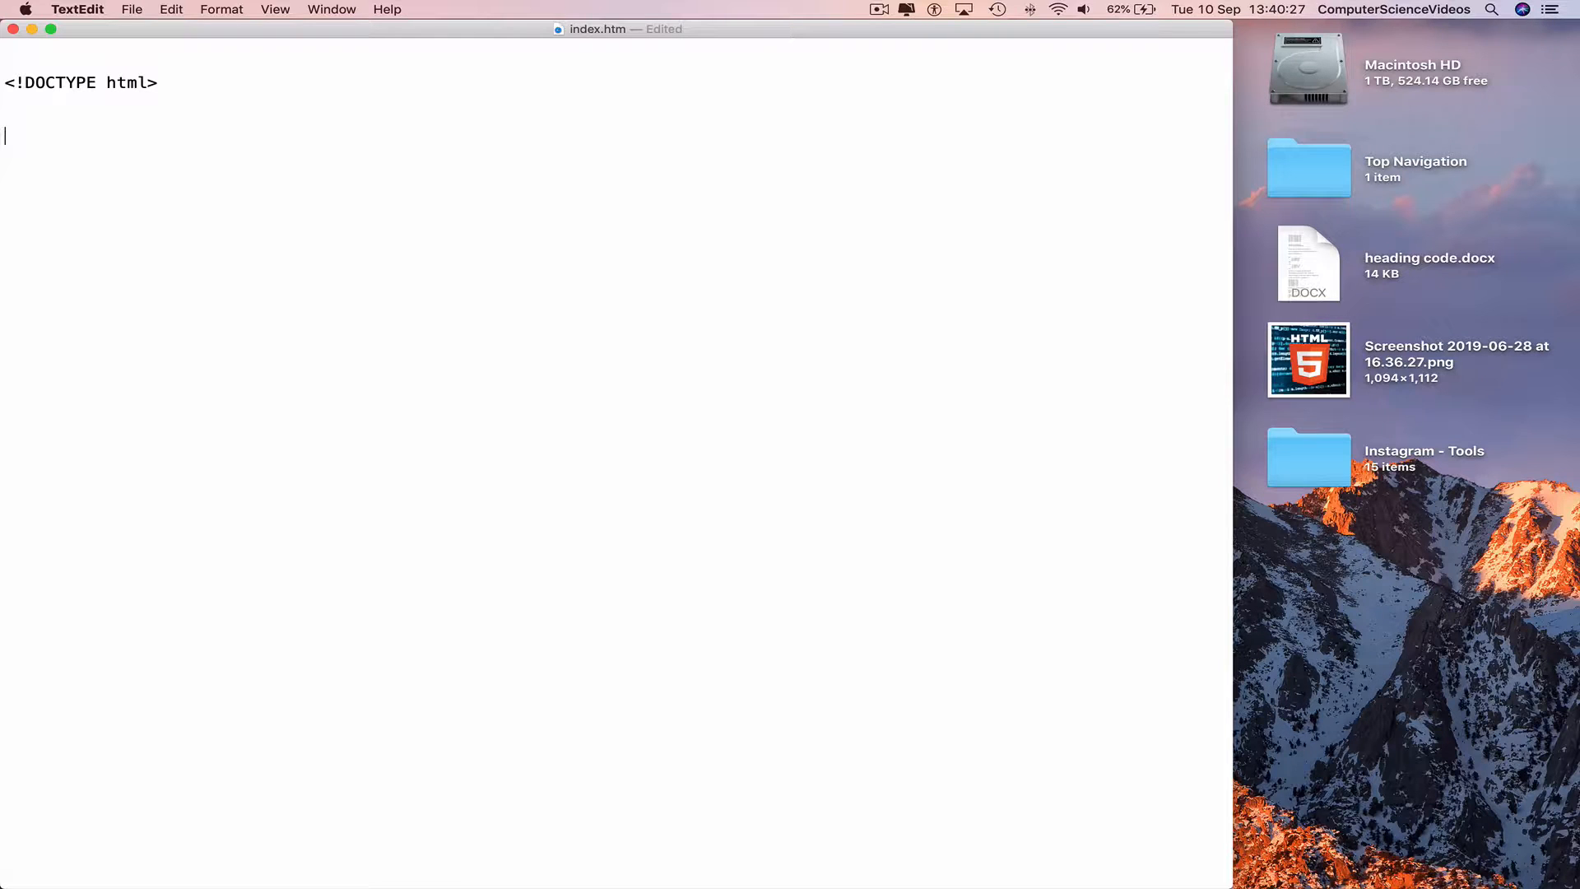
type("<ht")
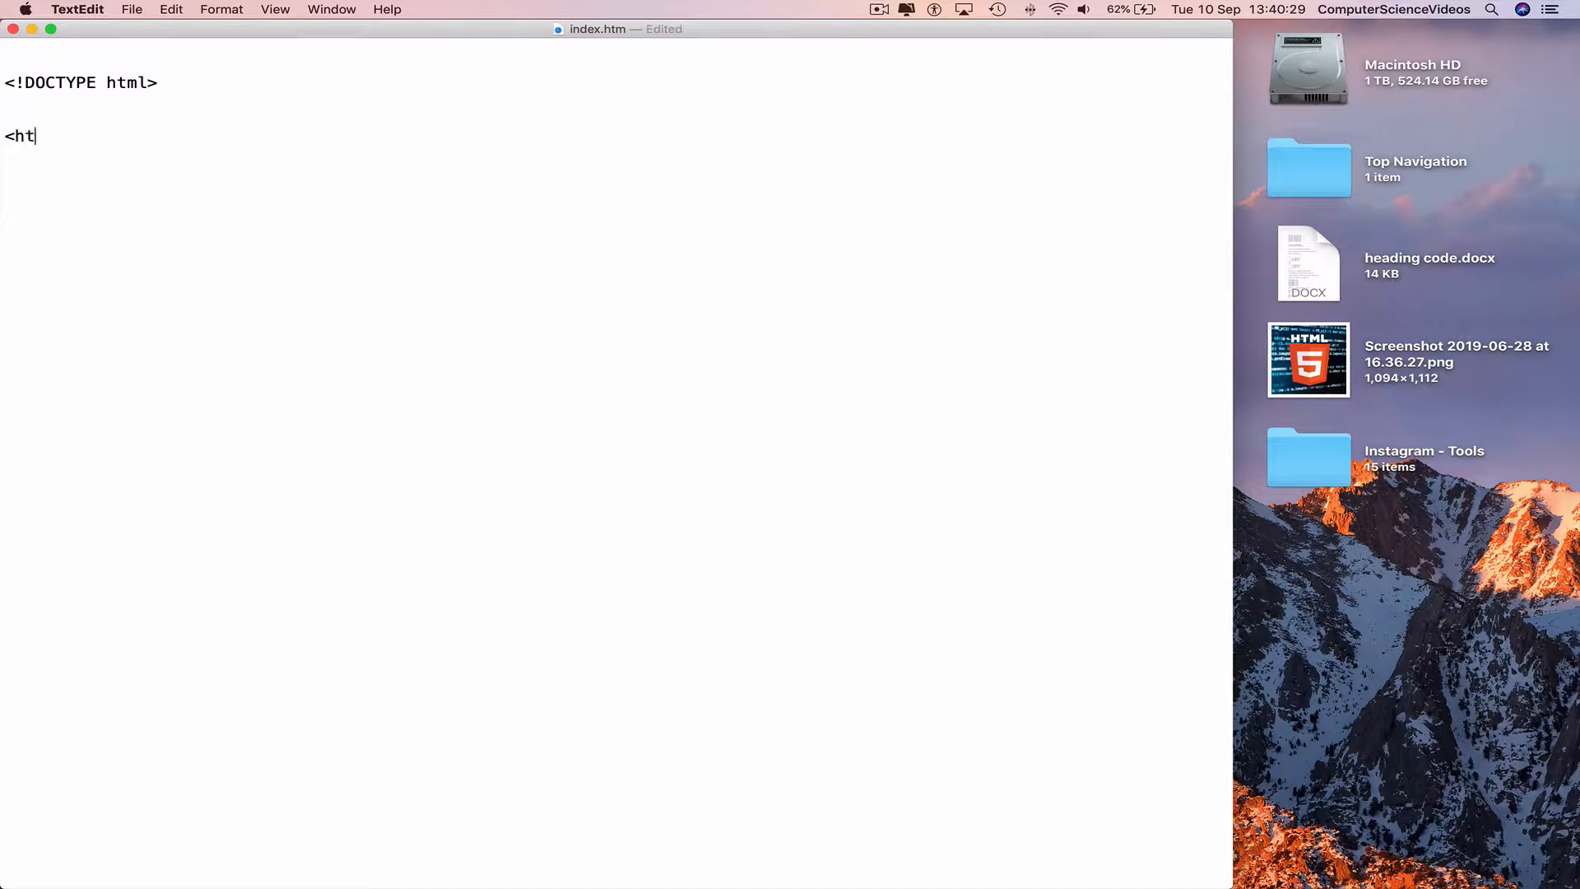
type("ml>")
type("</html")
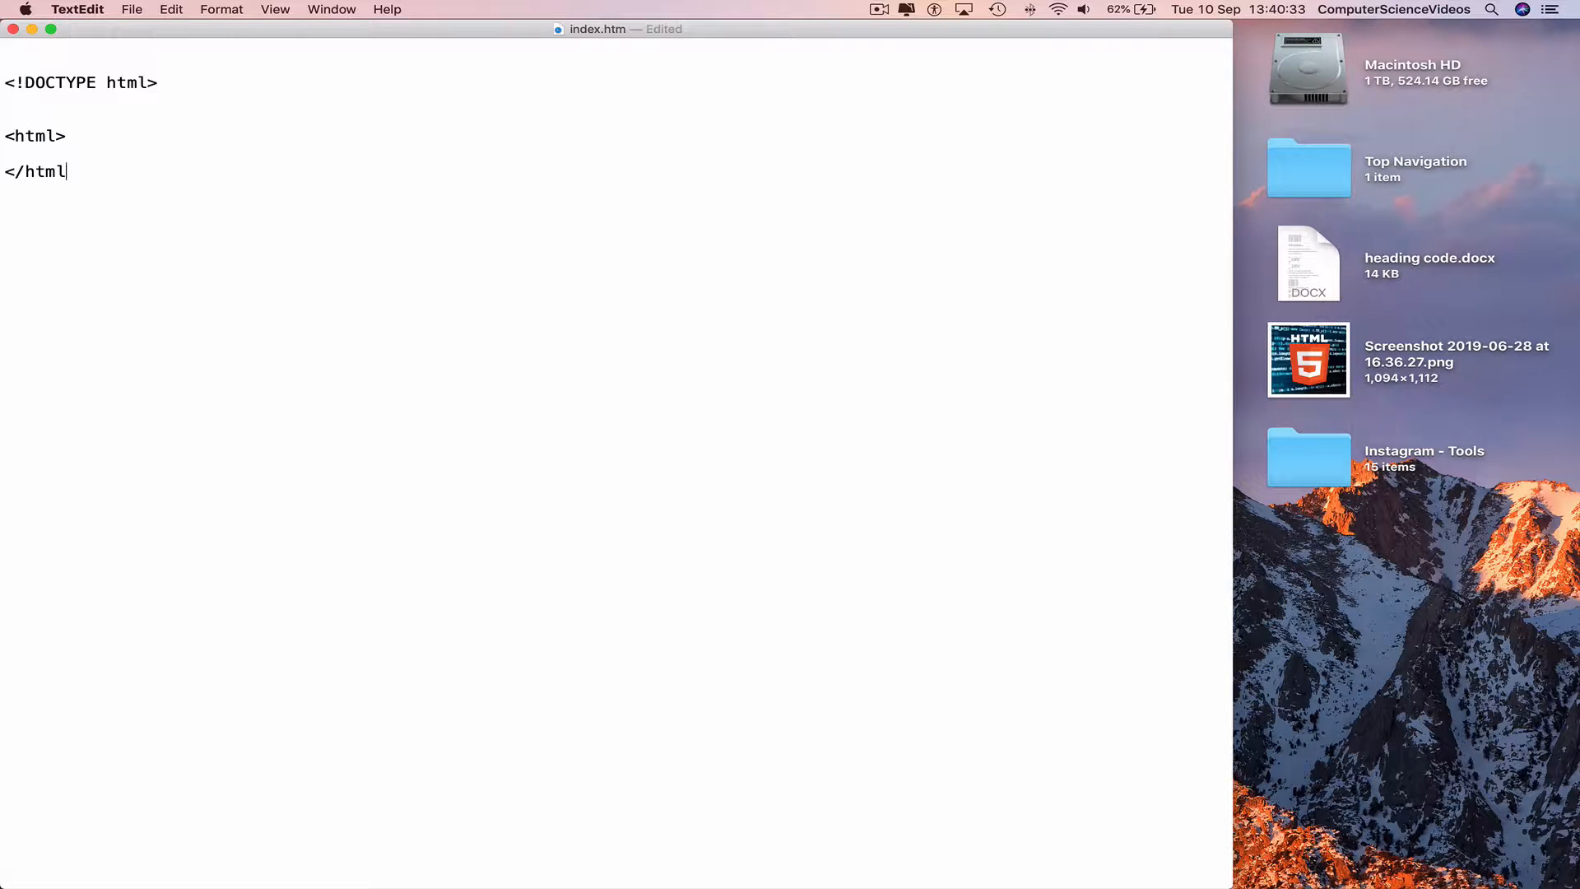
key("Return")
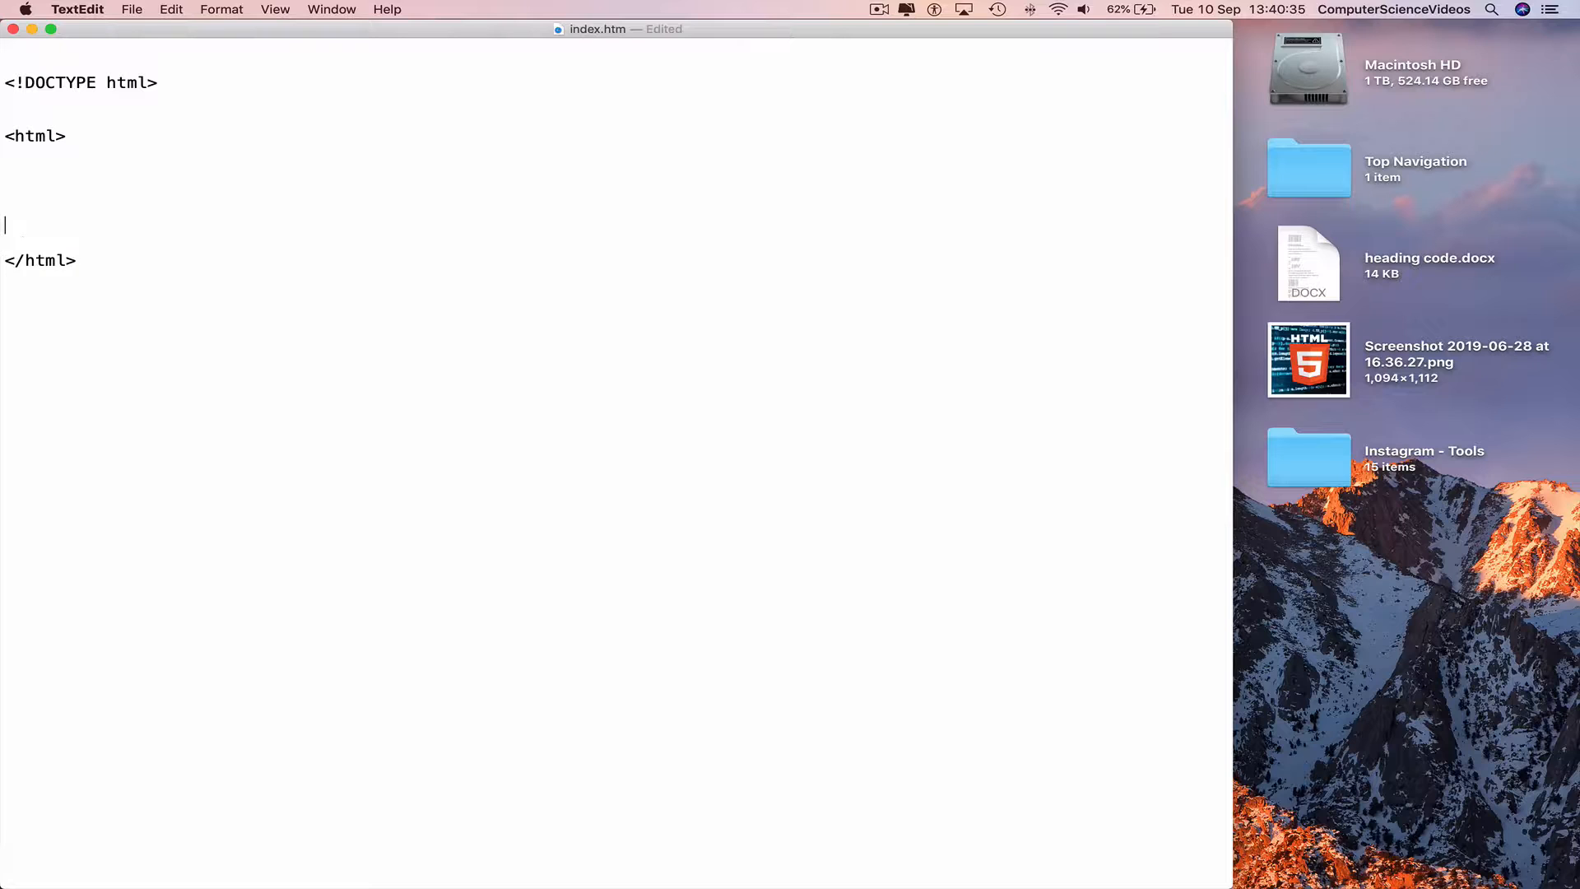
- Add empty head and body tag pairs inside the html element
type("<")
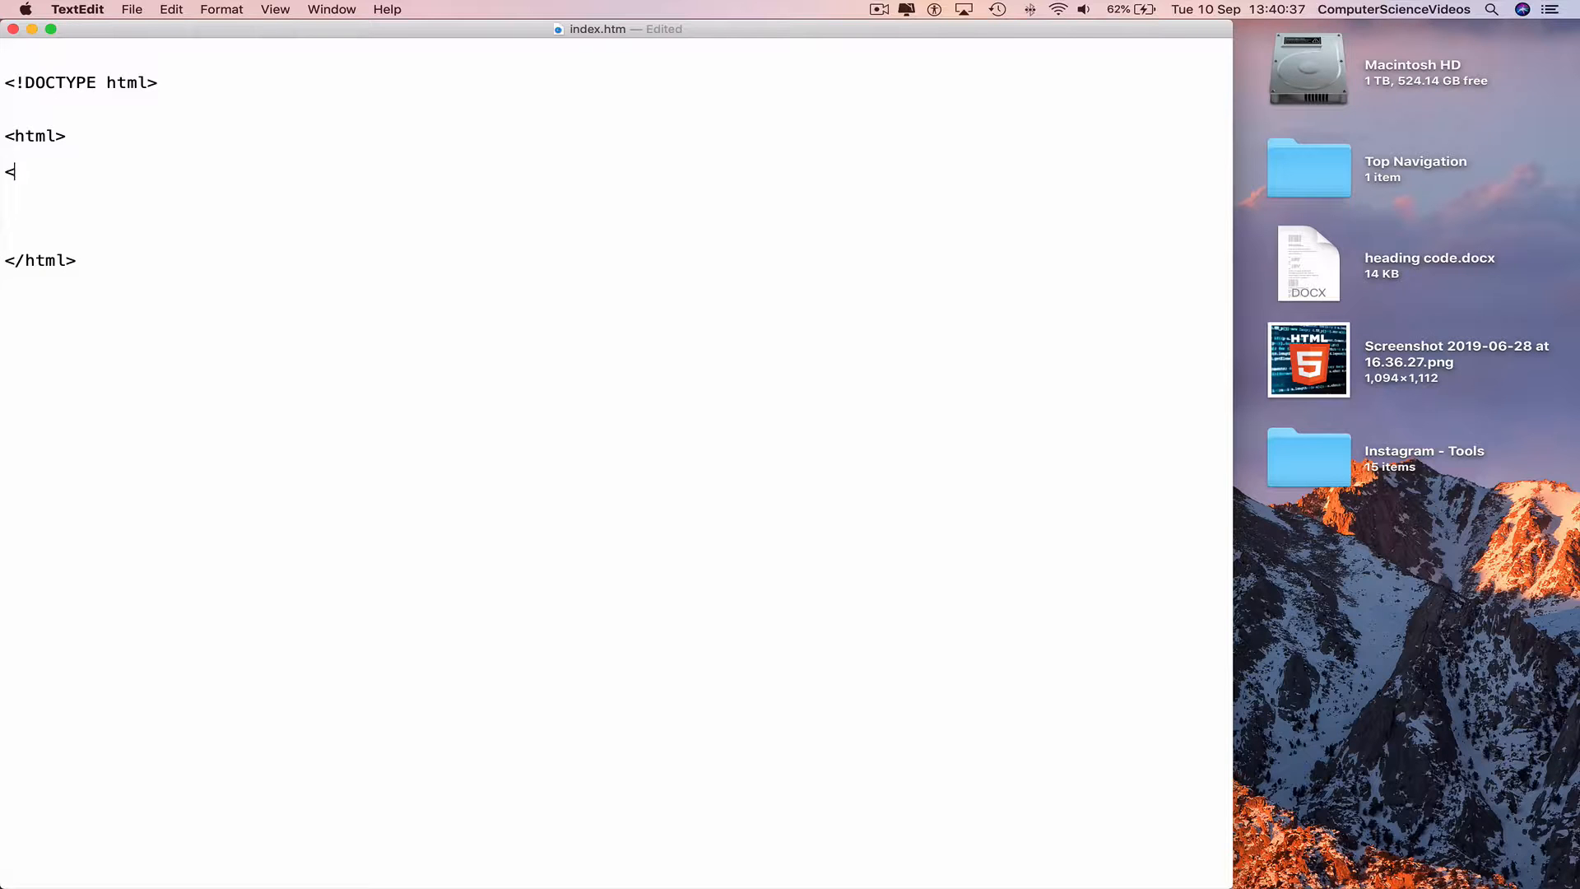
type("head")
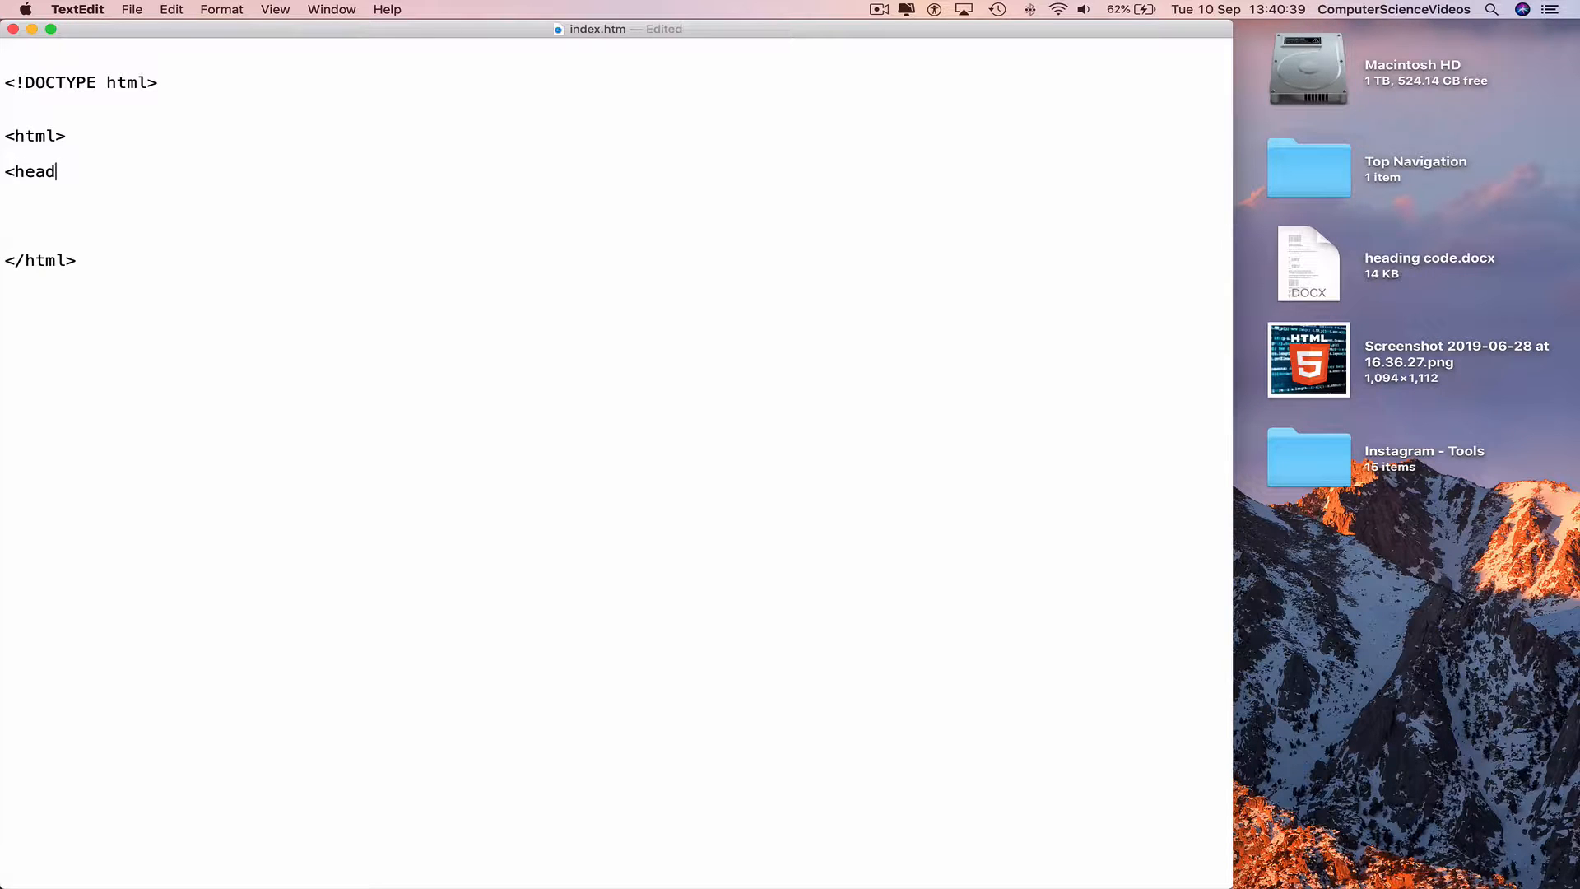
type(">")
type("</")
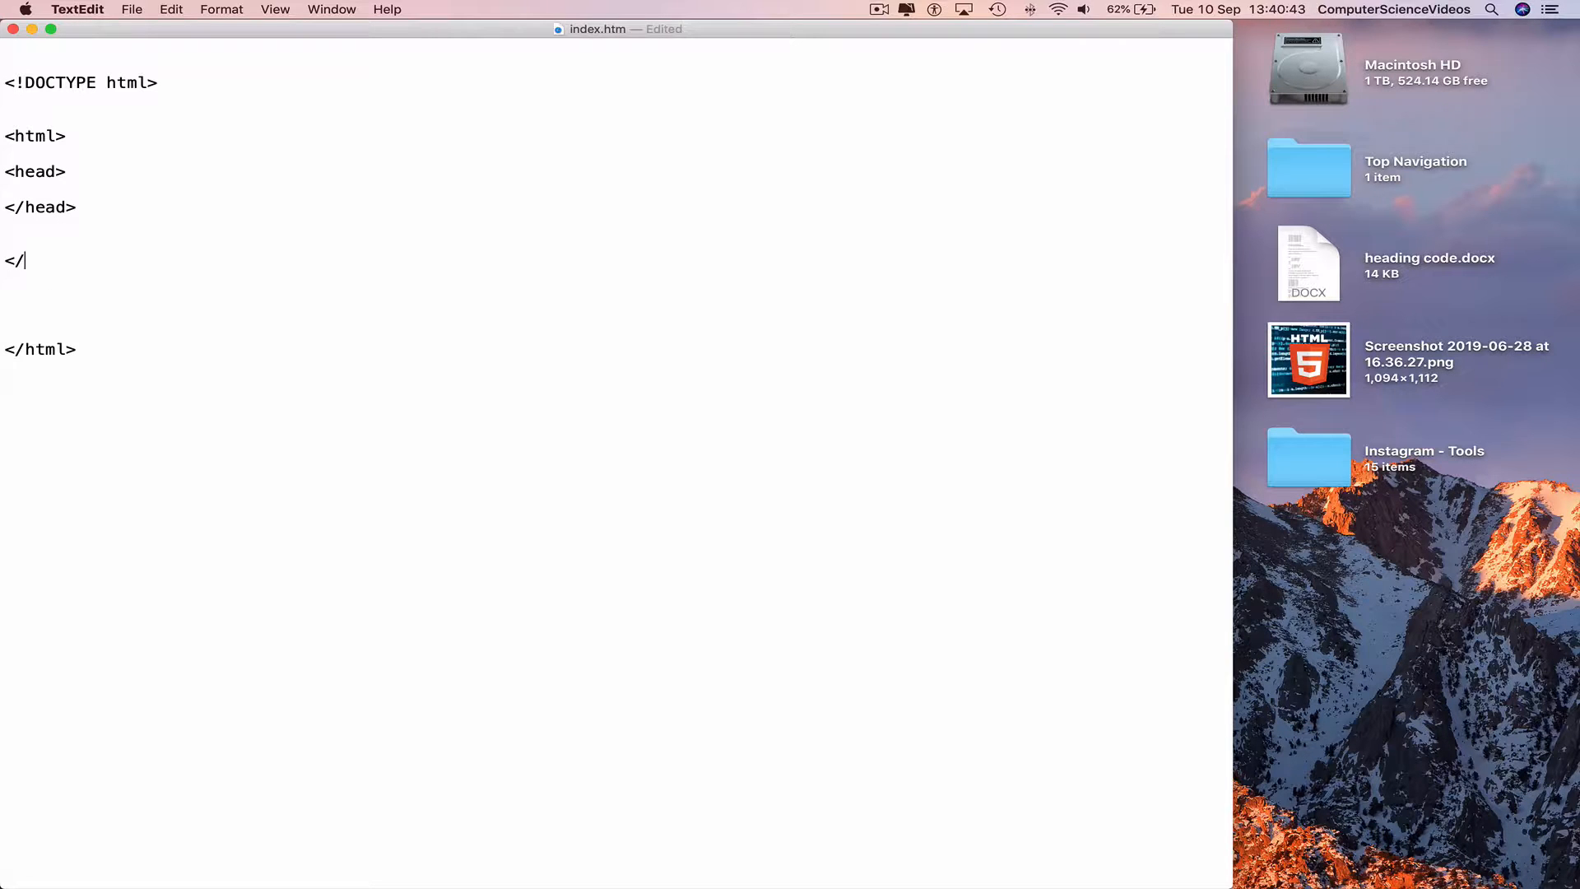
type("body>")
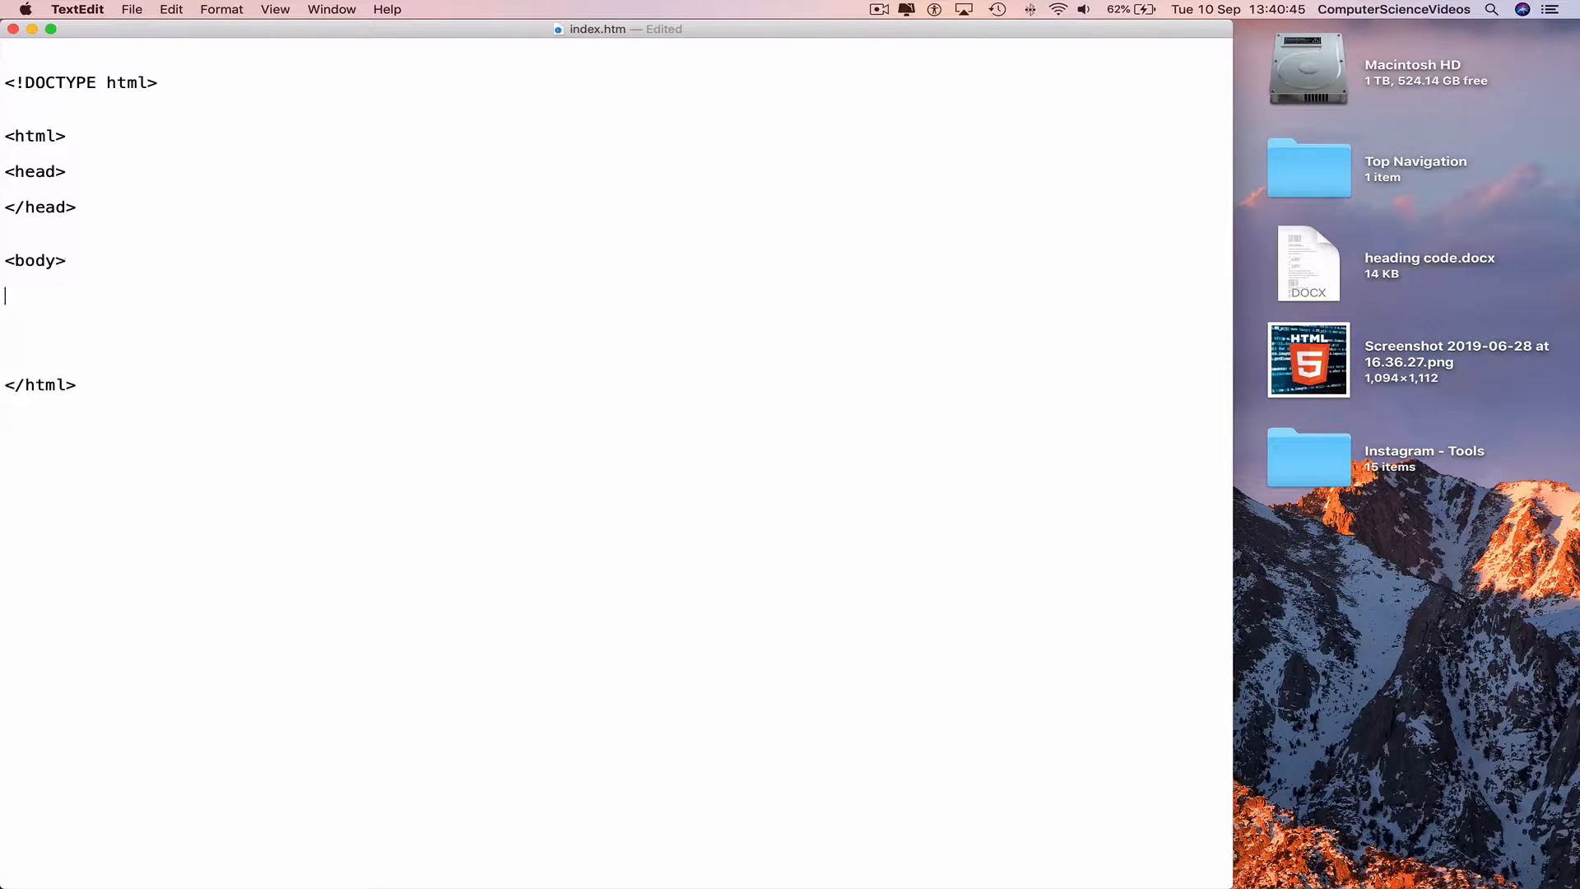
type("</")
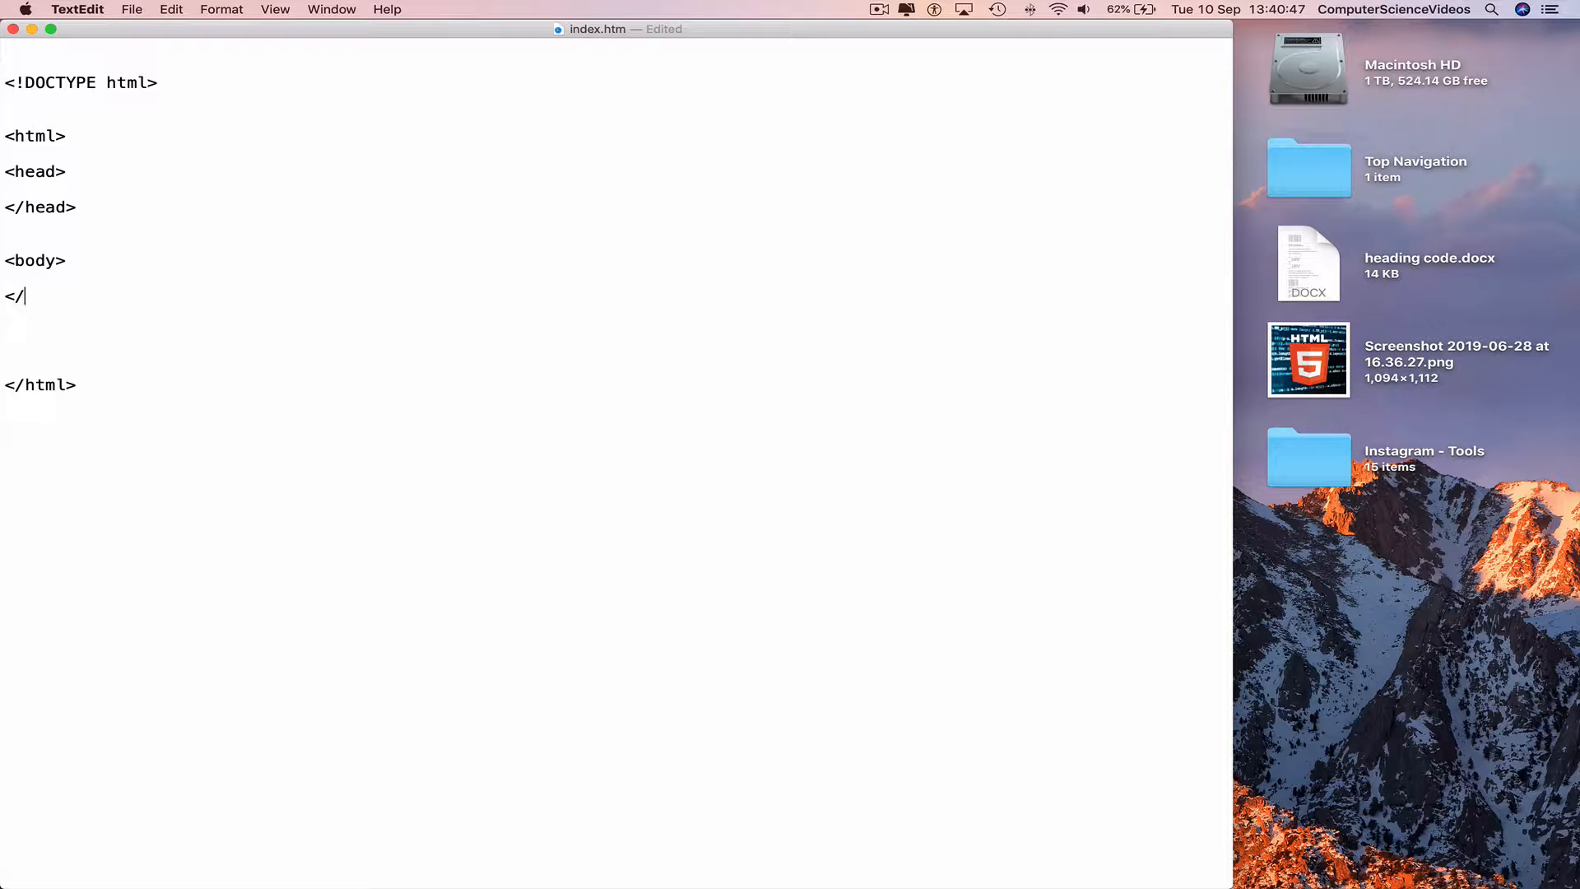
type("body>")
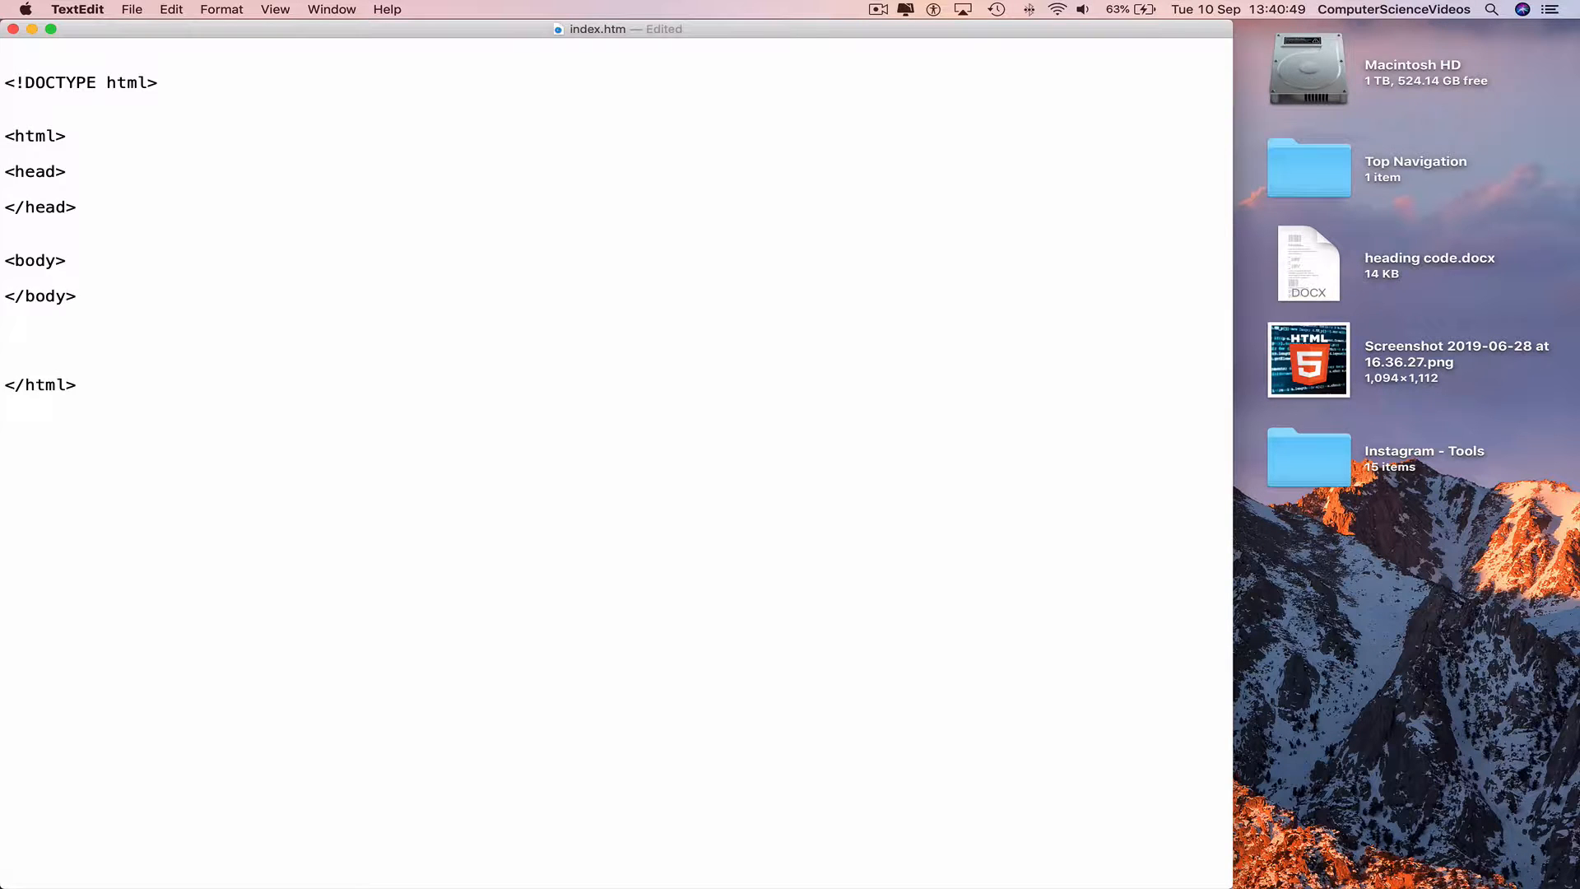
left_click(74, 297)
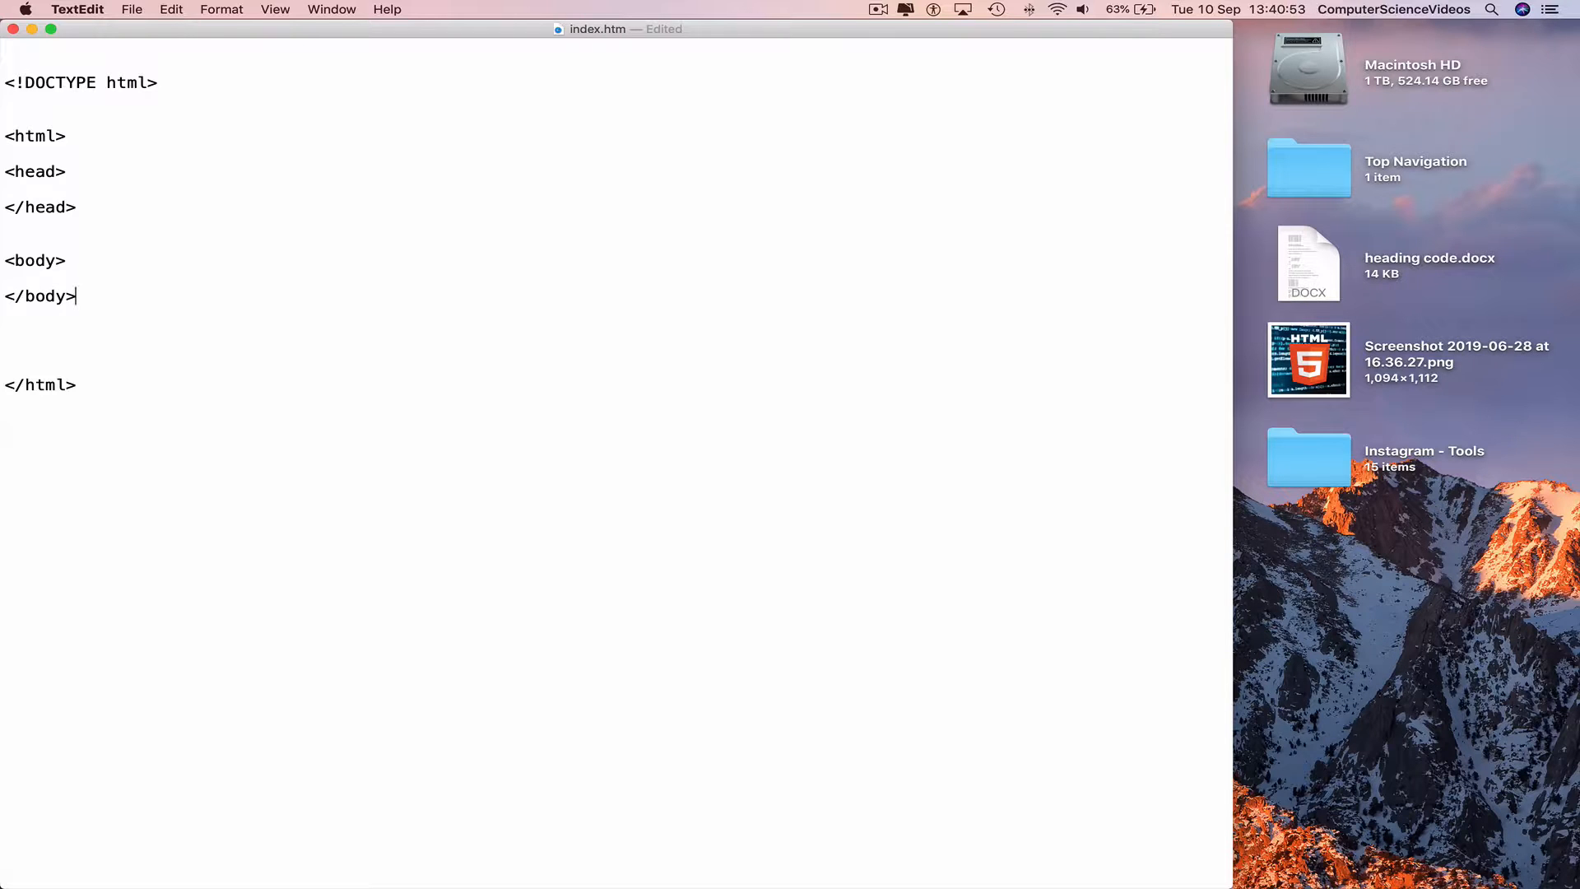
key("Cmd+s")
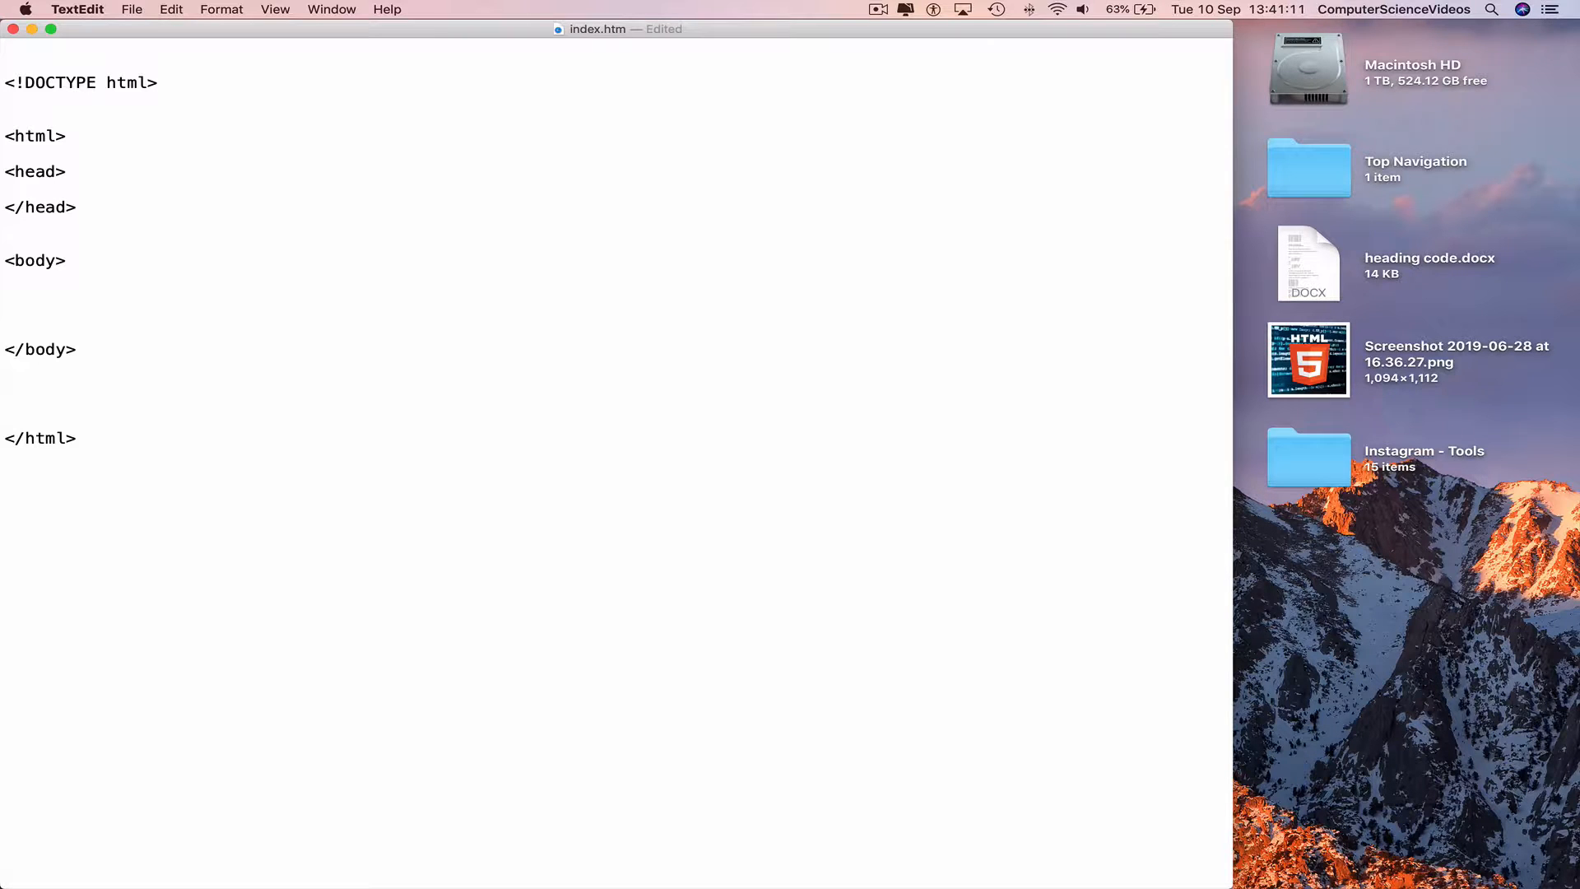
- Open a div with class "topnav" inside the body
type("<div")
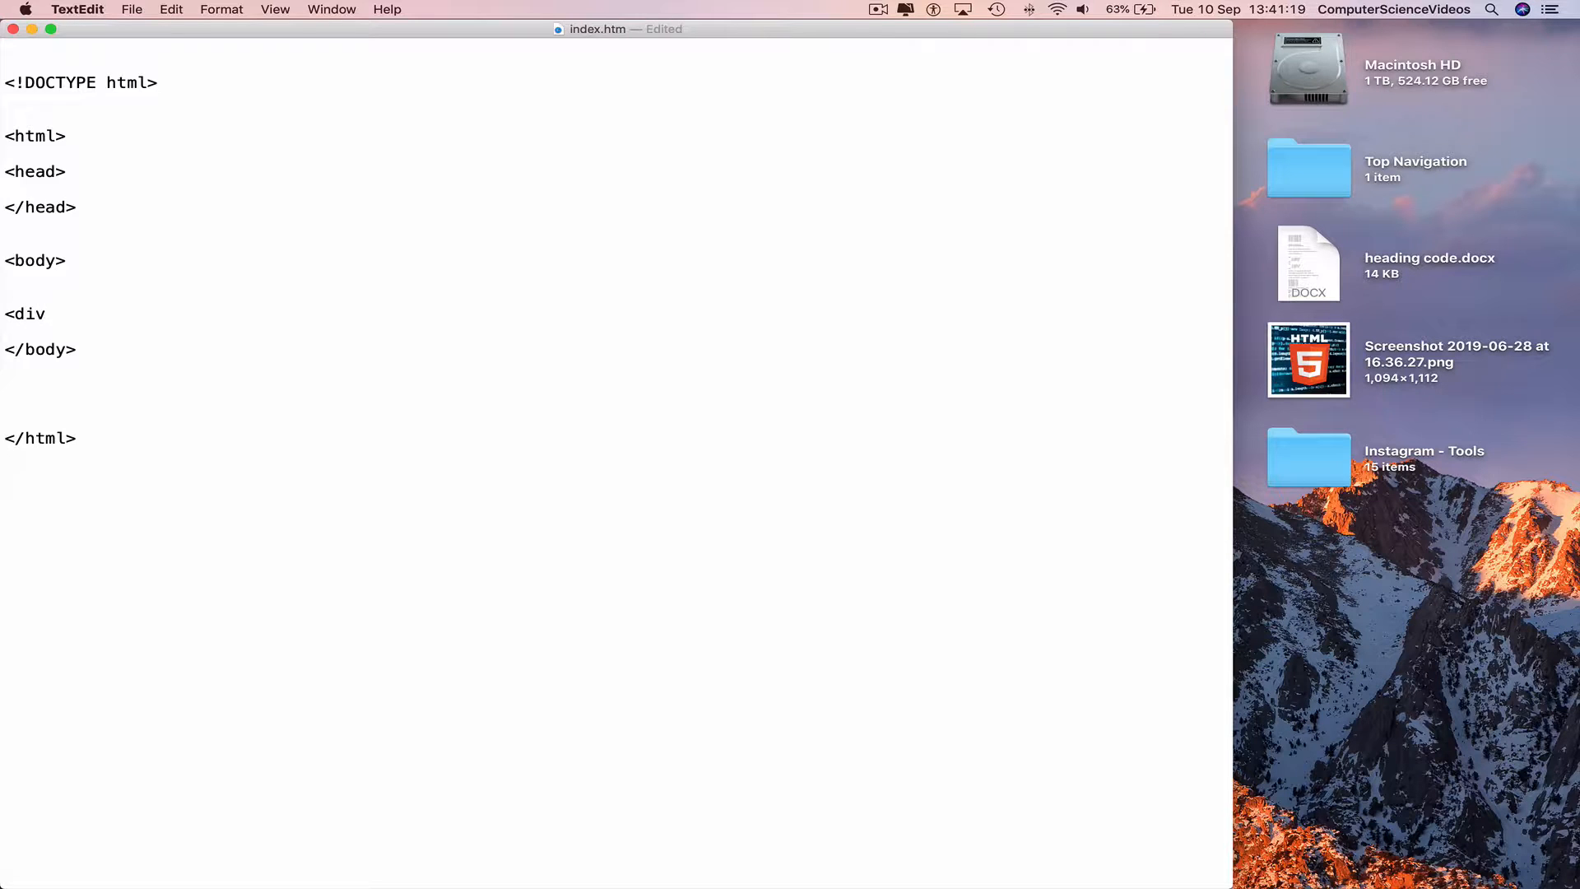
type("class")
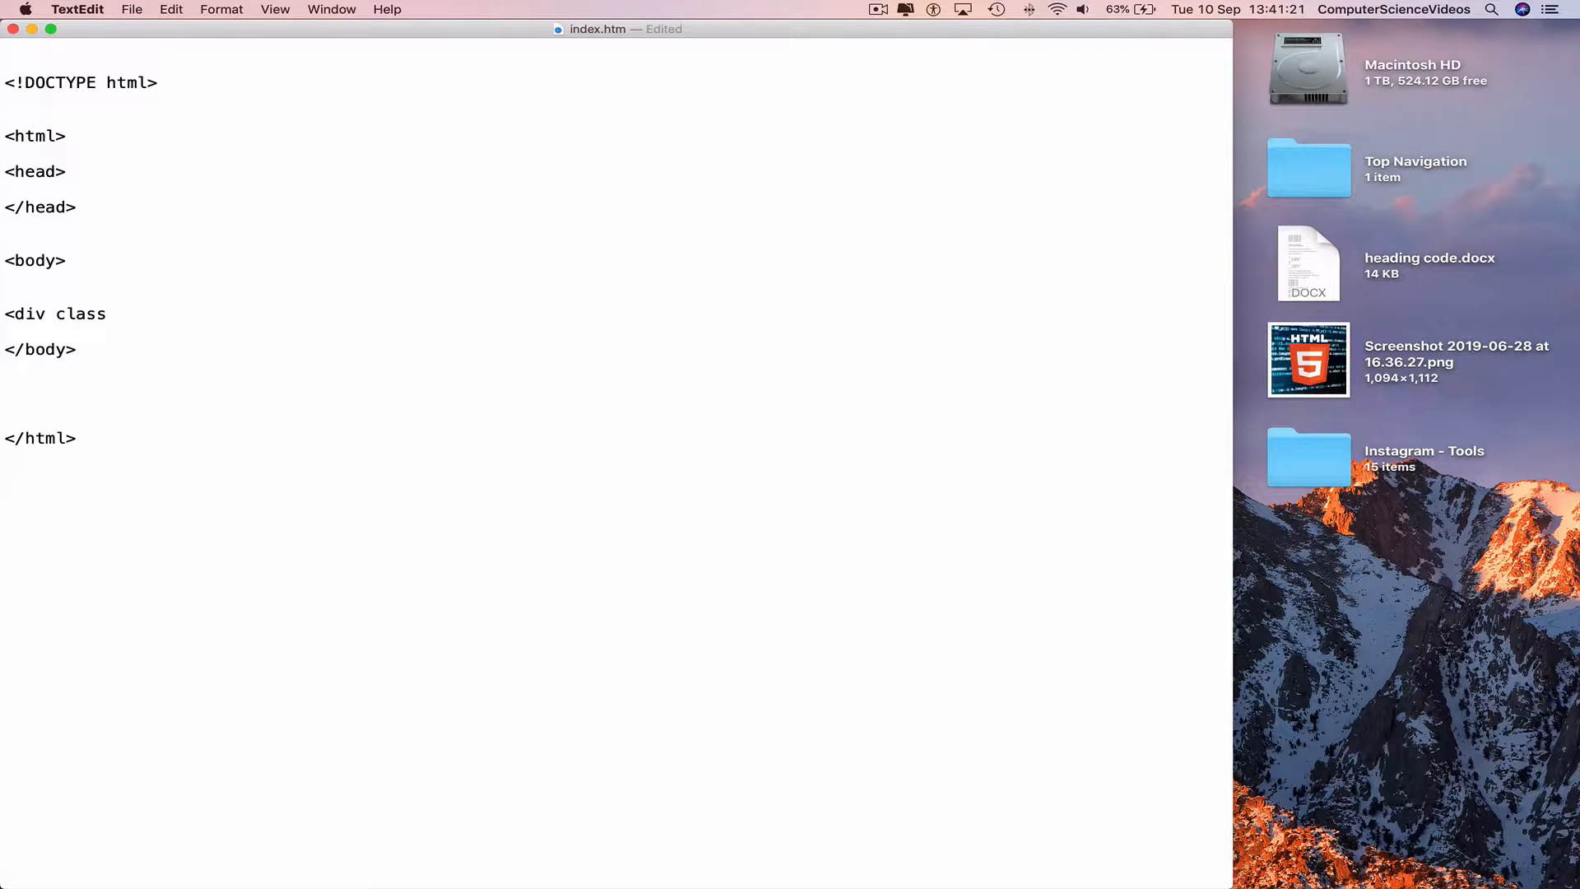
type("=")
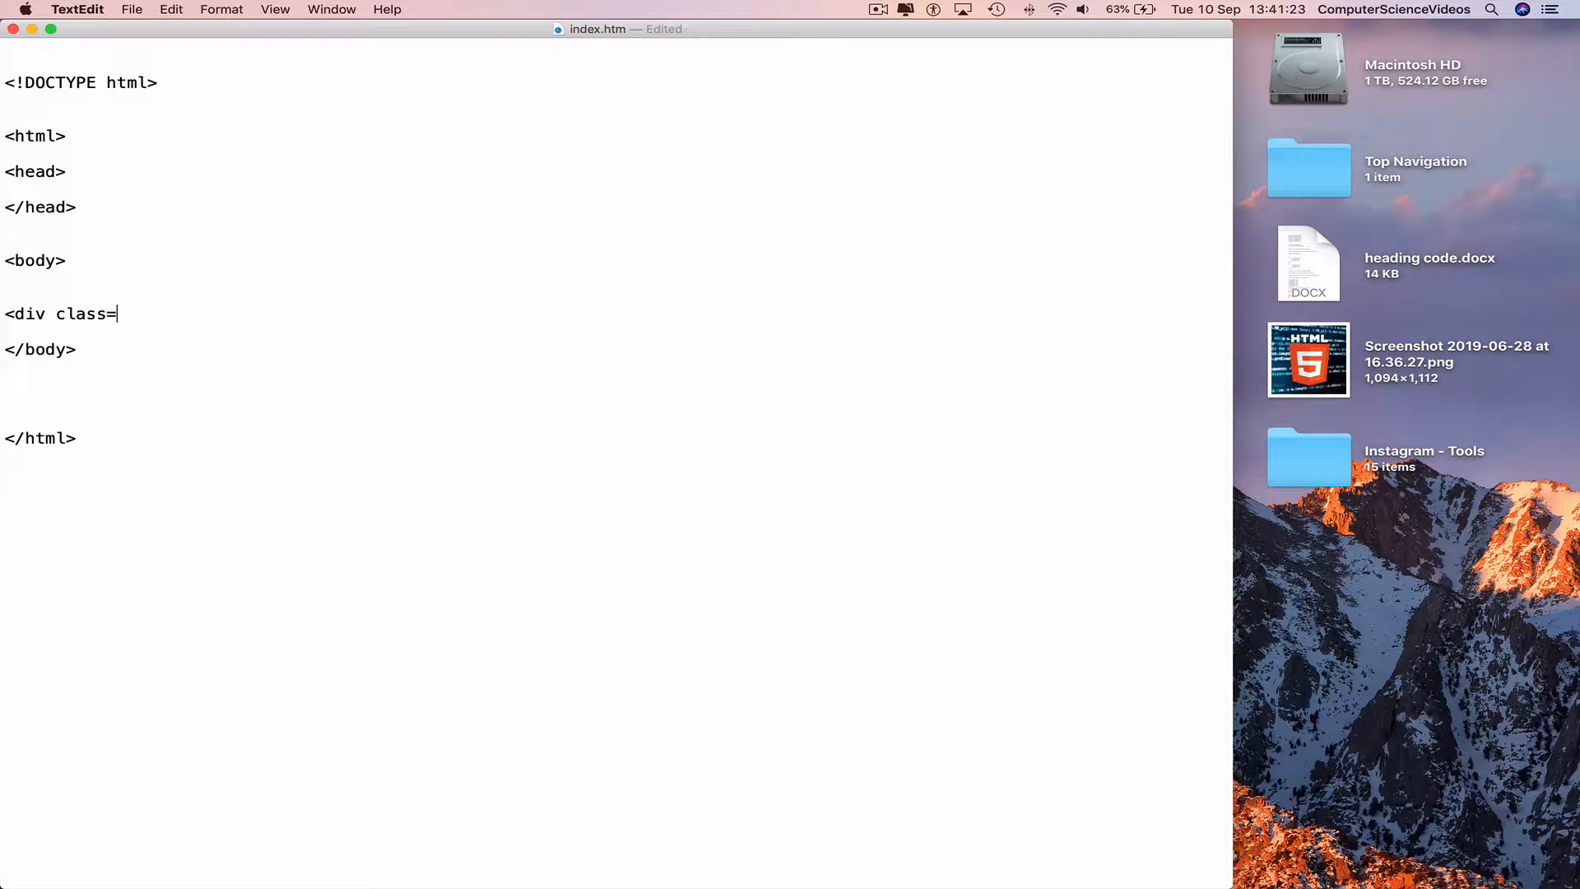
type("\"\"")
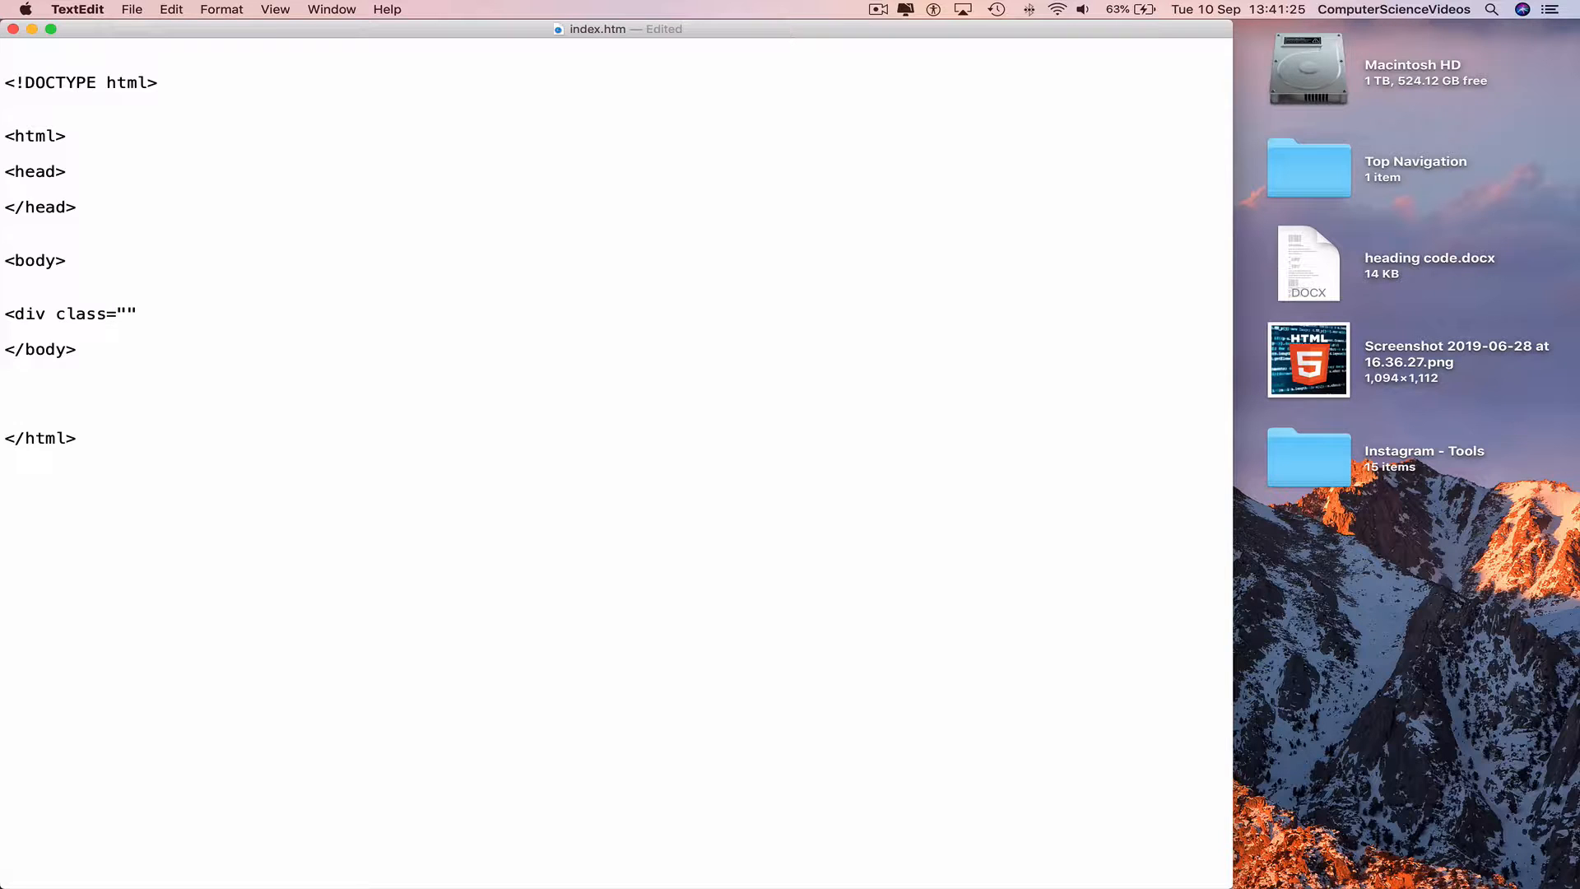
type("topnav")
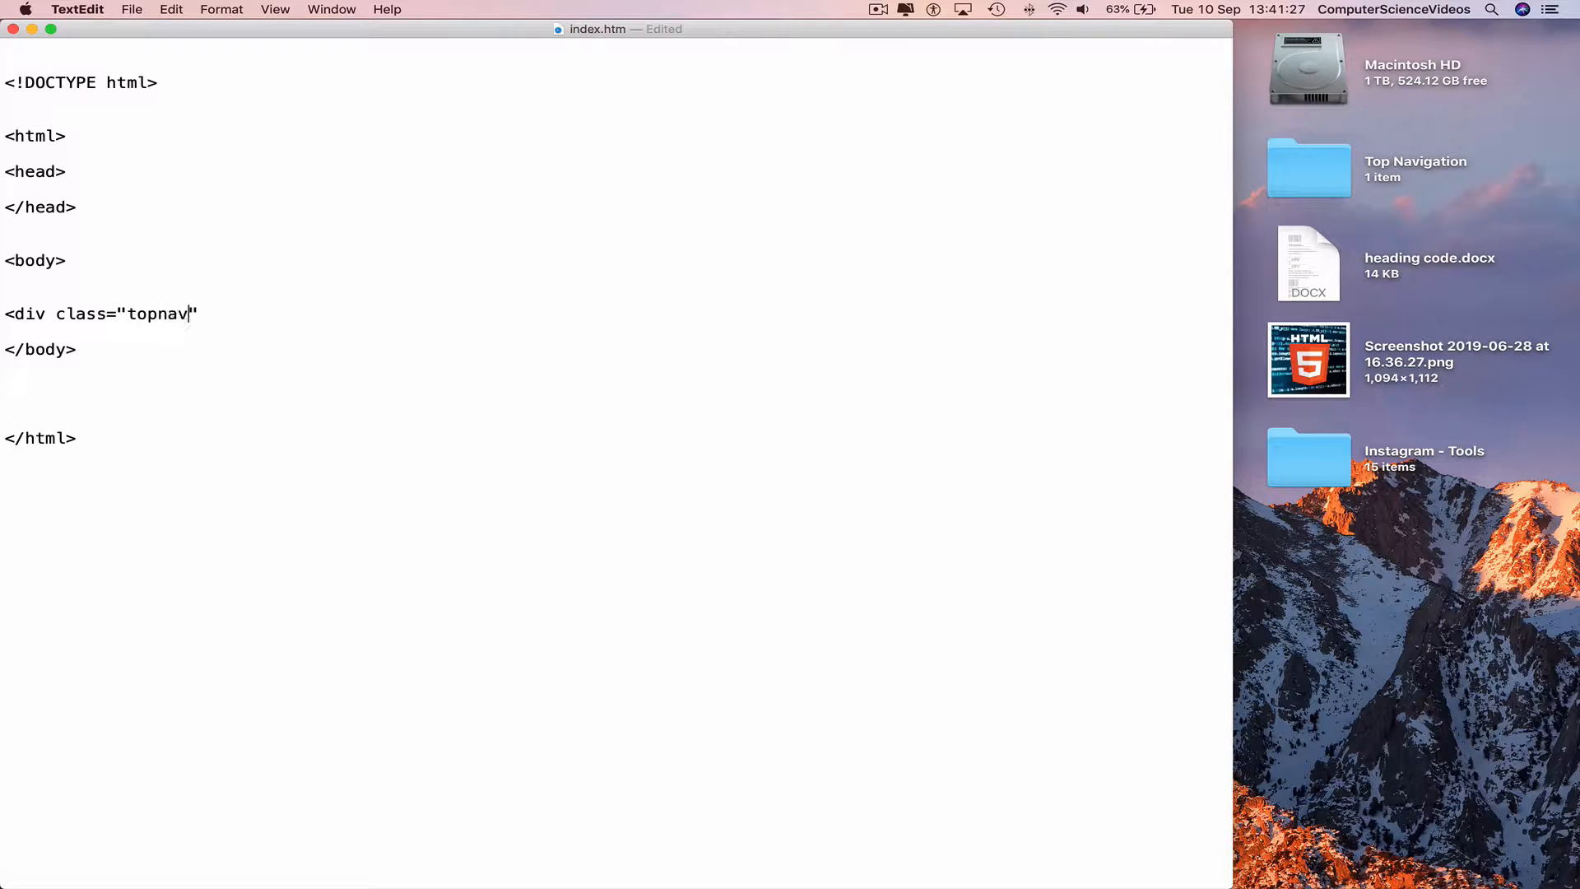
type(">")
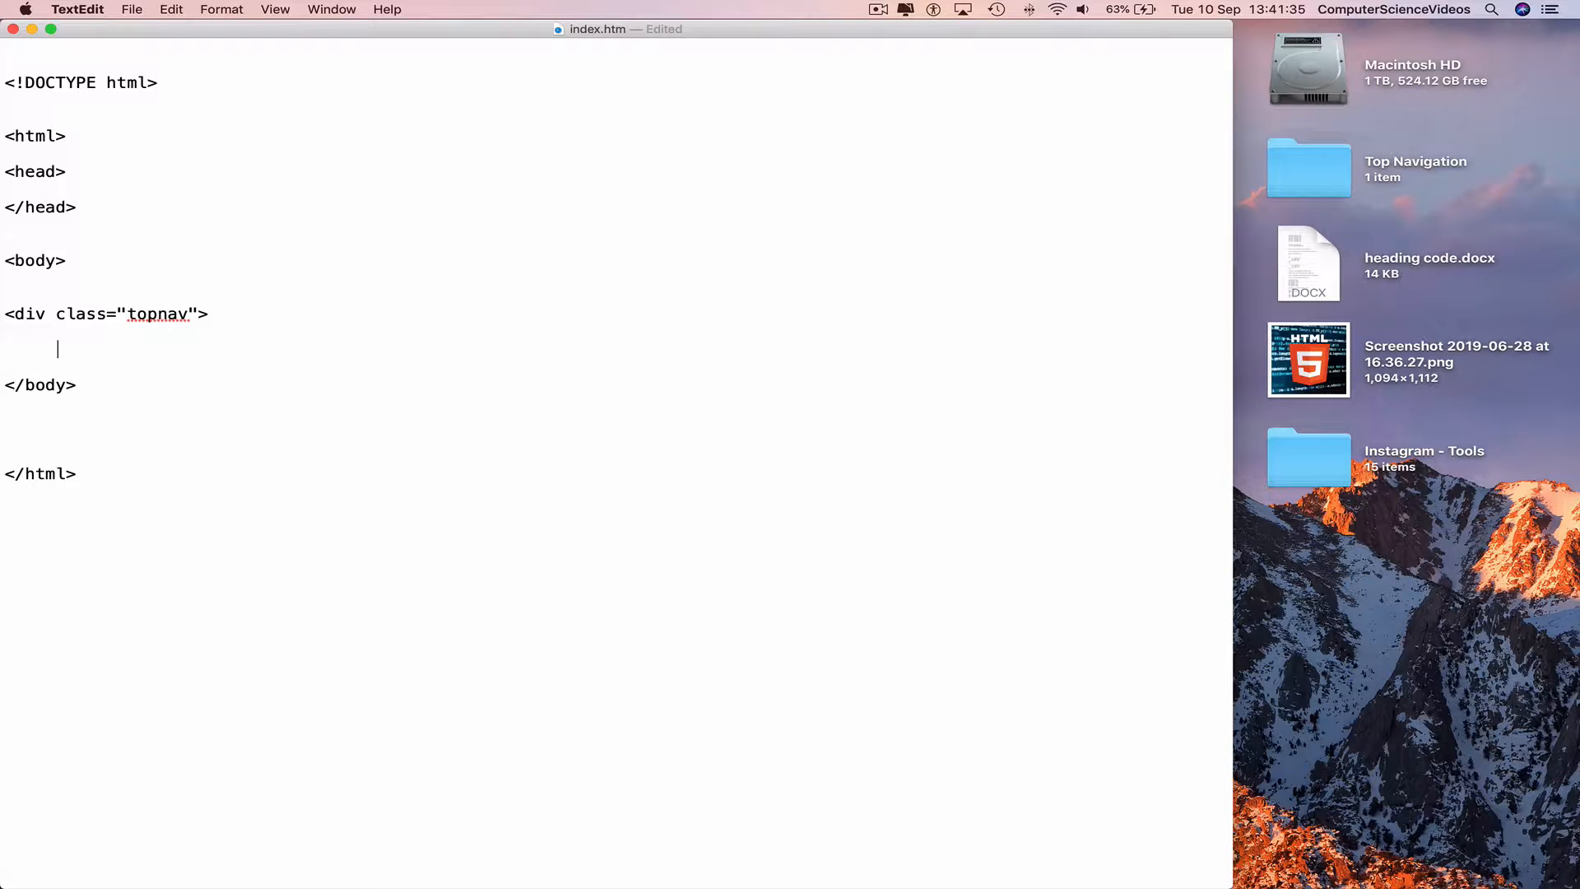
- Add the Home link with class "active" and href "#home"
type("<a class")
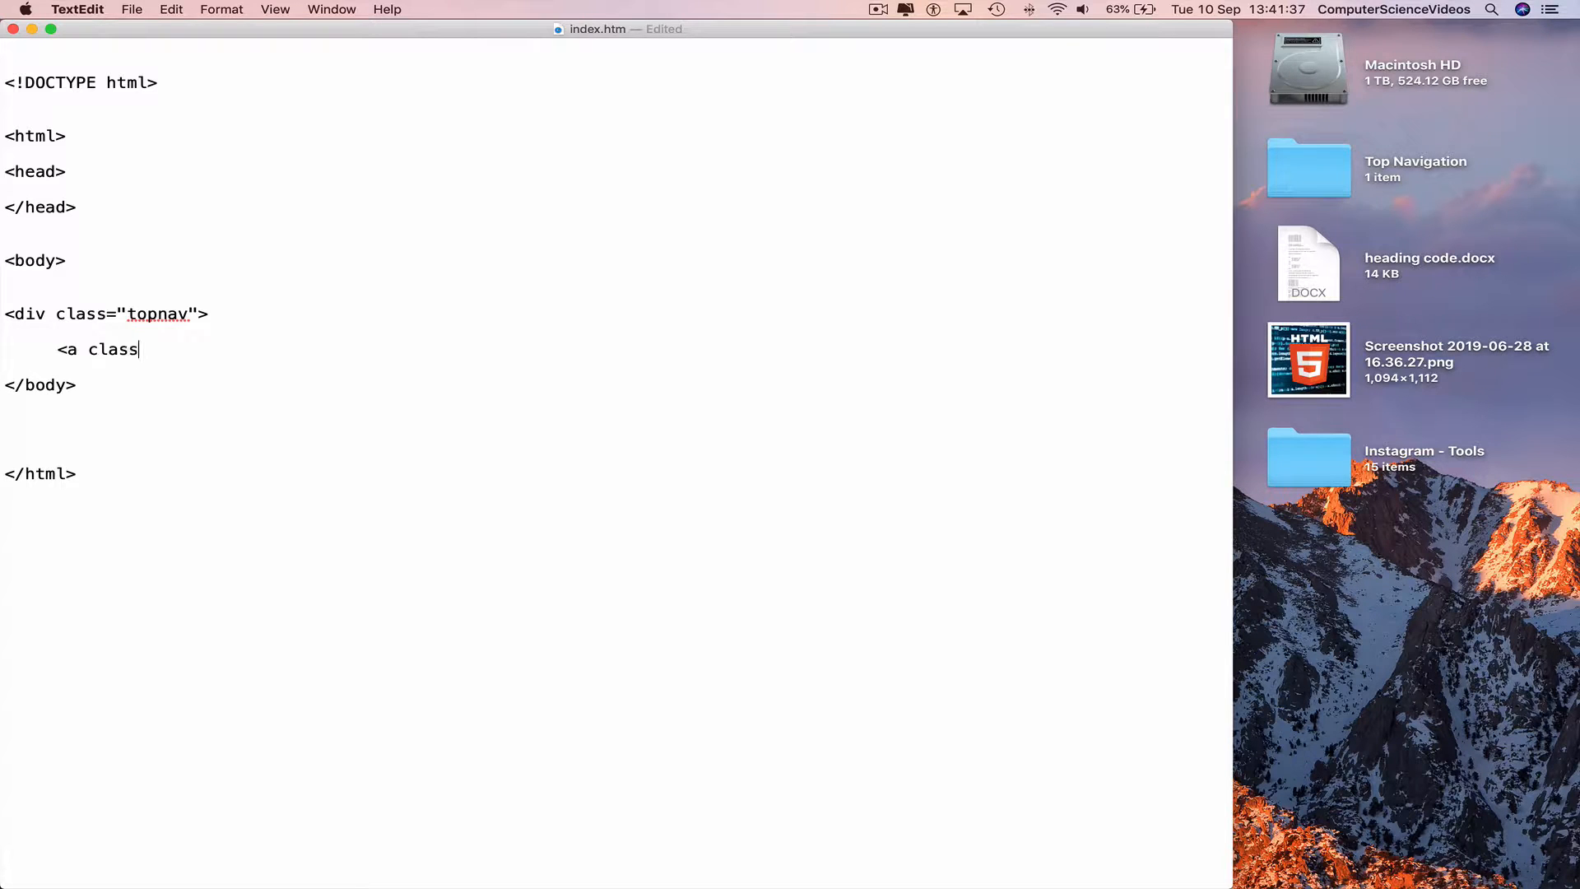
type("=")
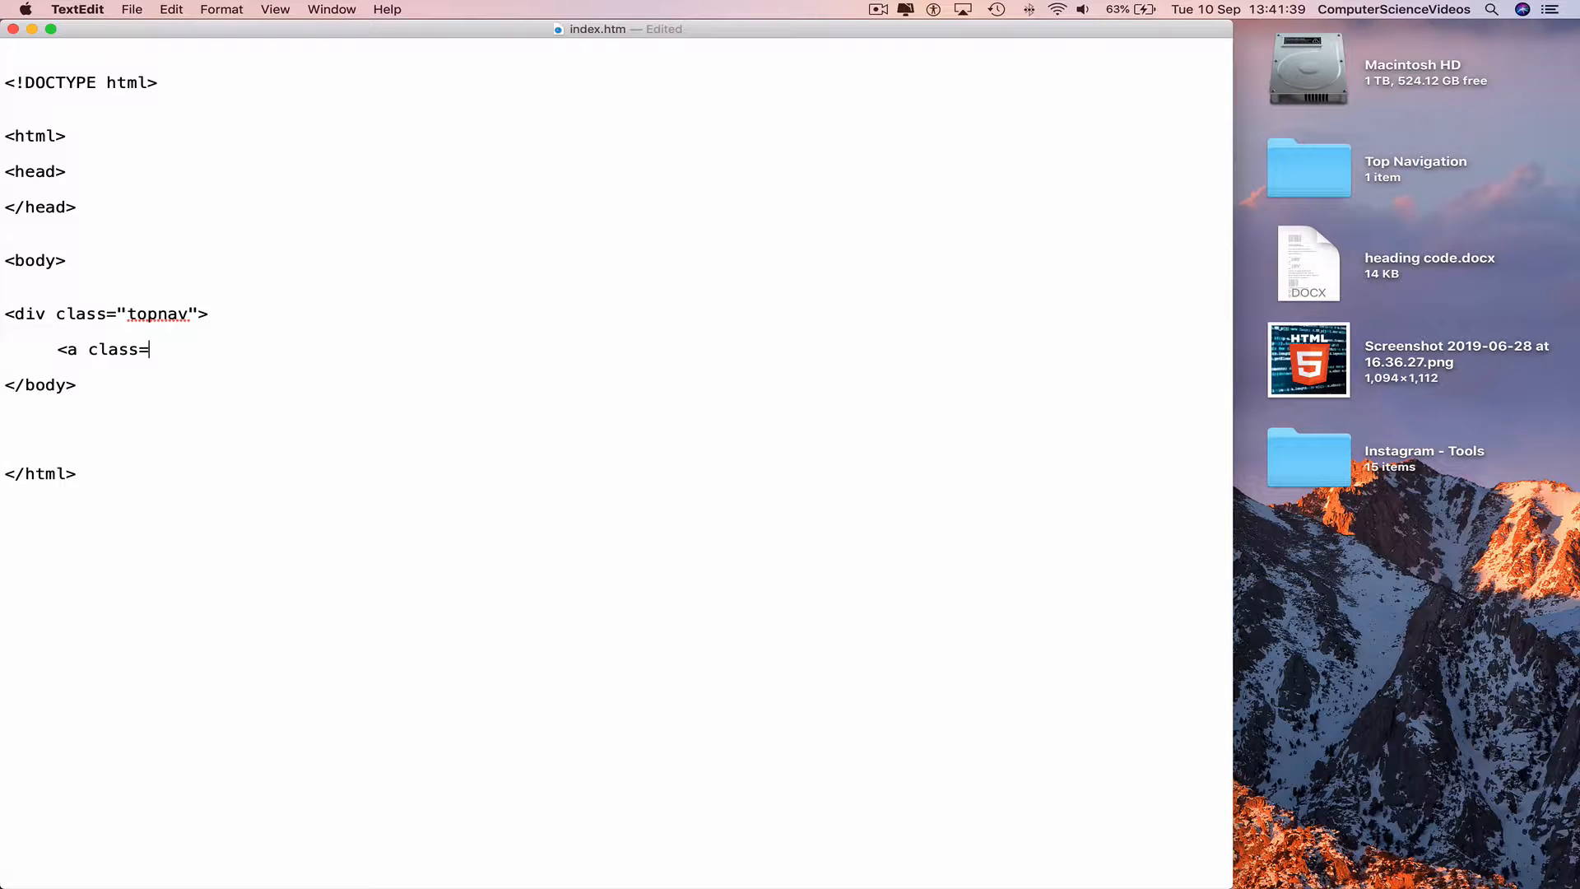
type("\"\"")
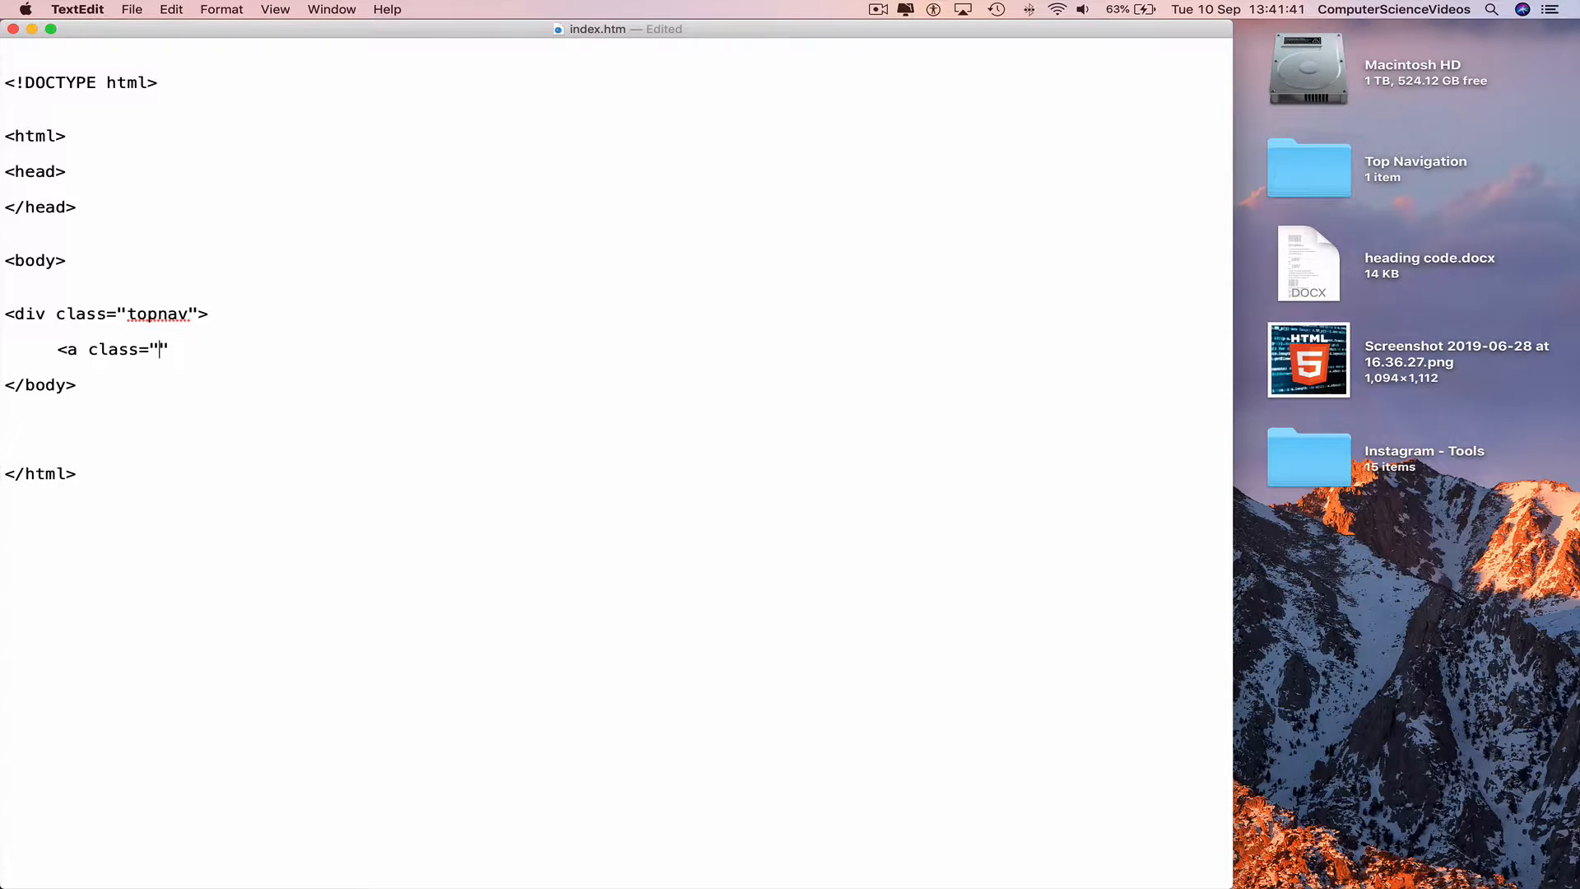
type("active")
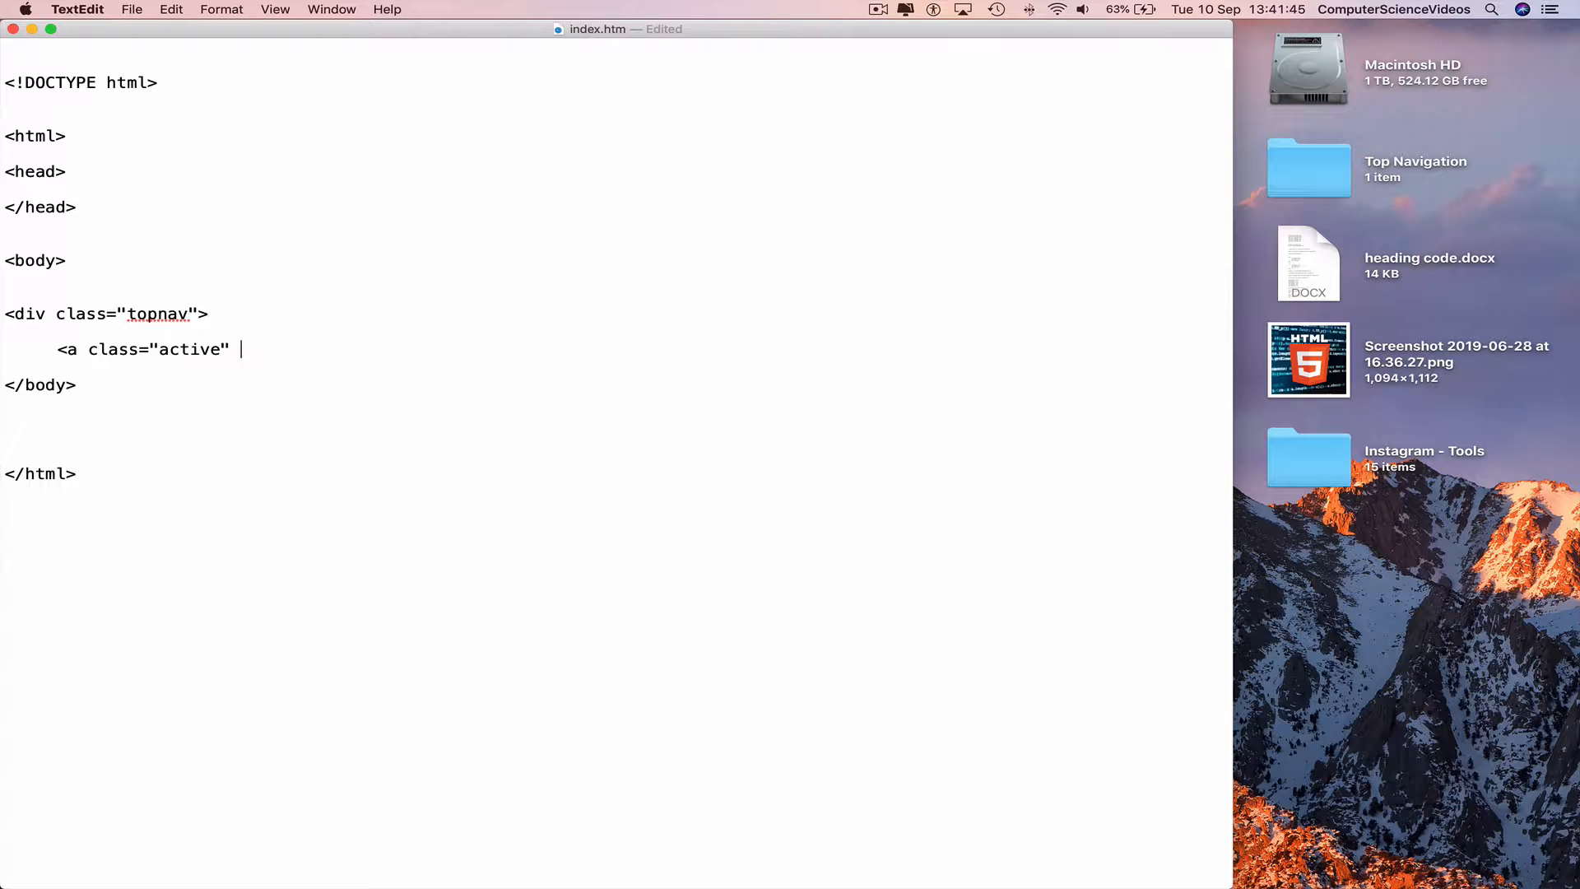
type("href")
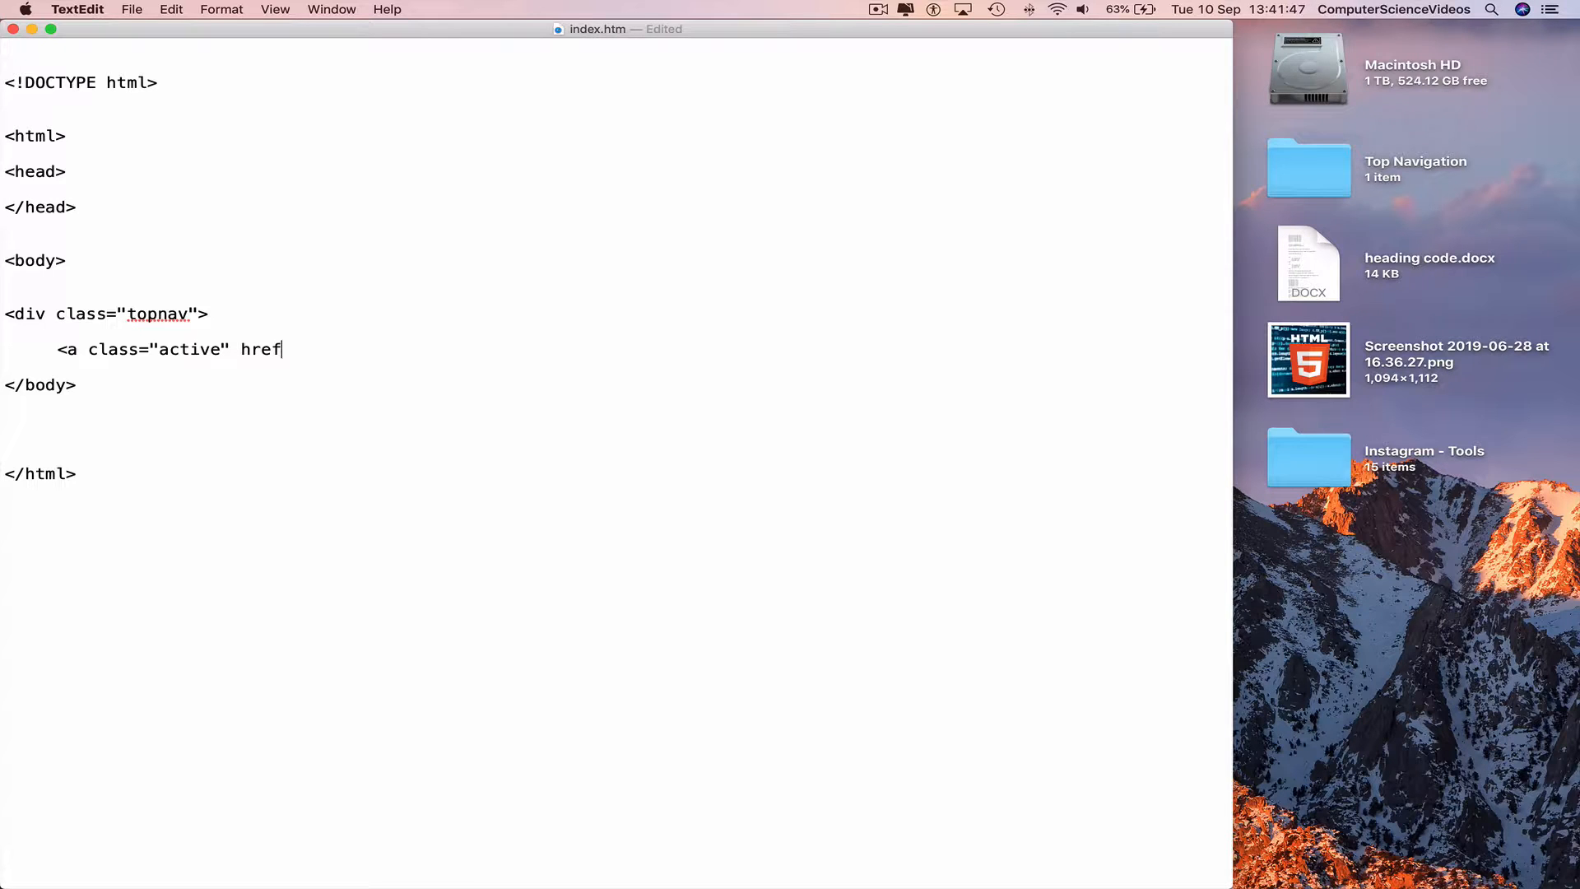
type("=\"\"")
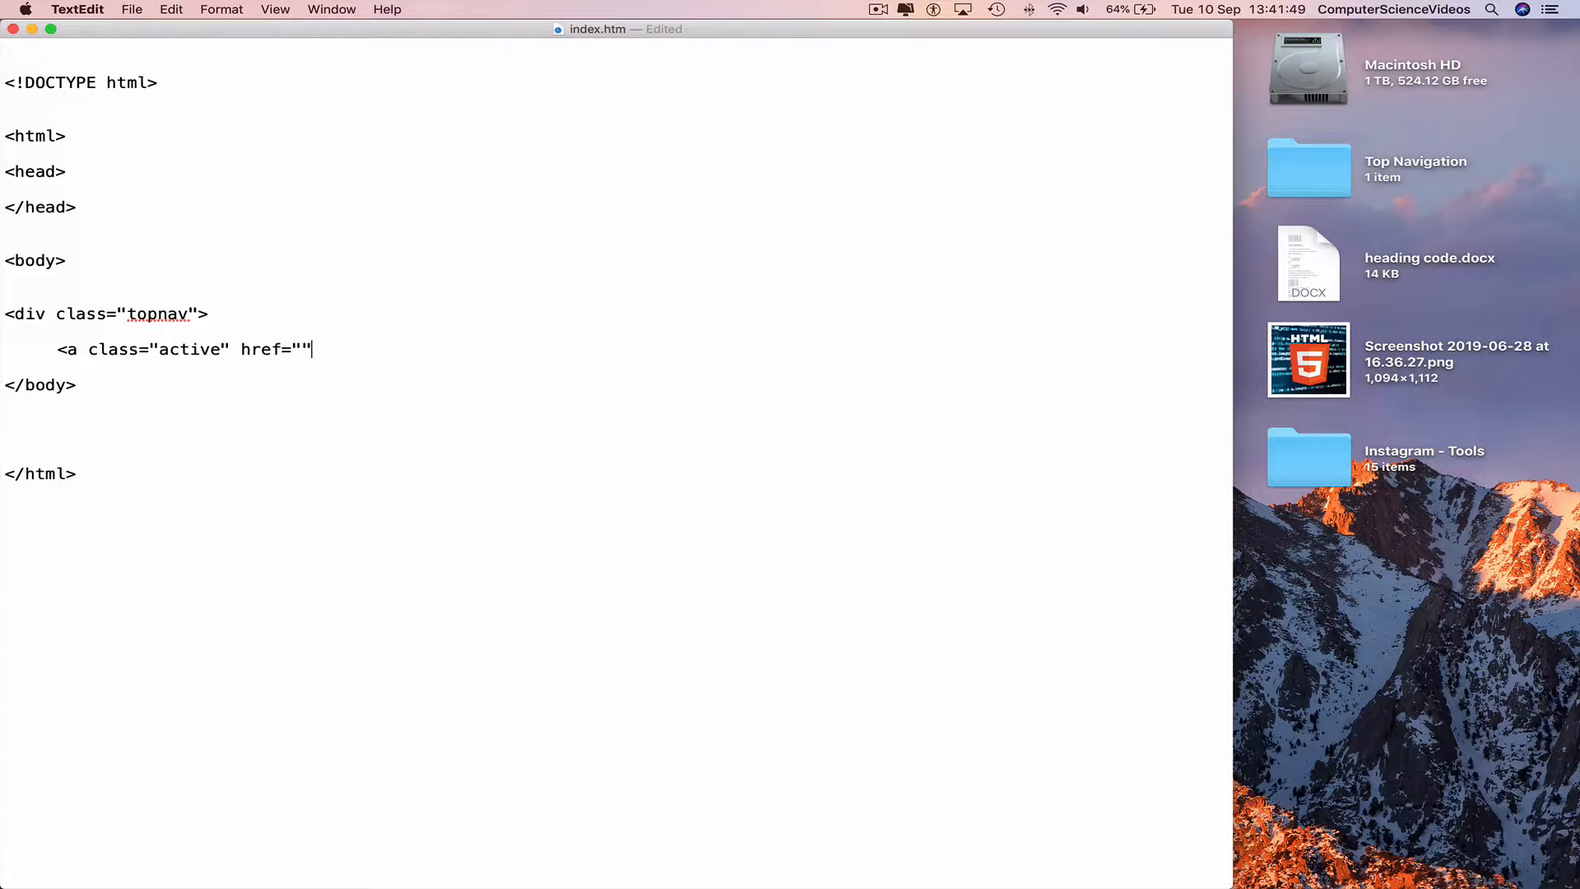
type("#home")
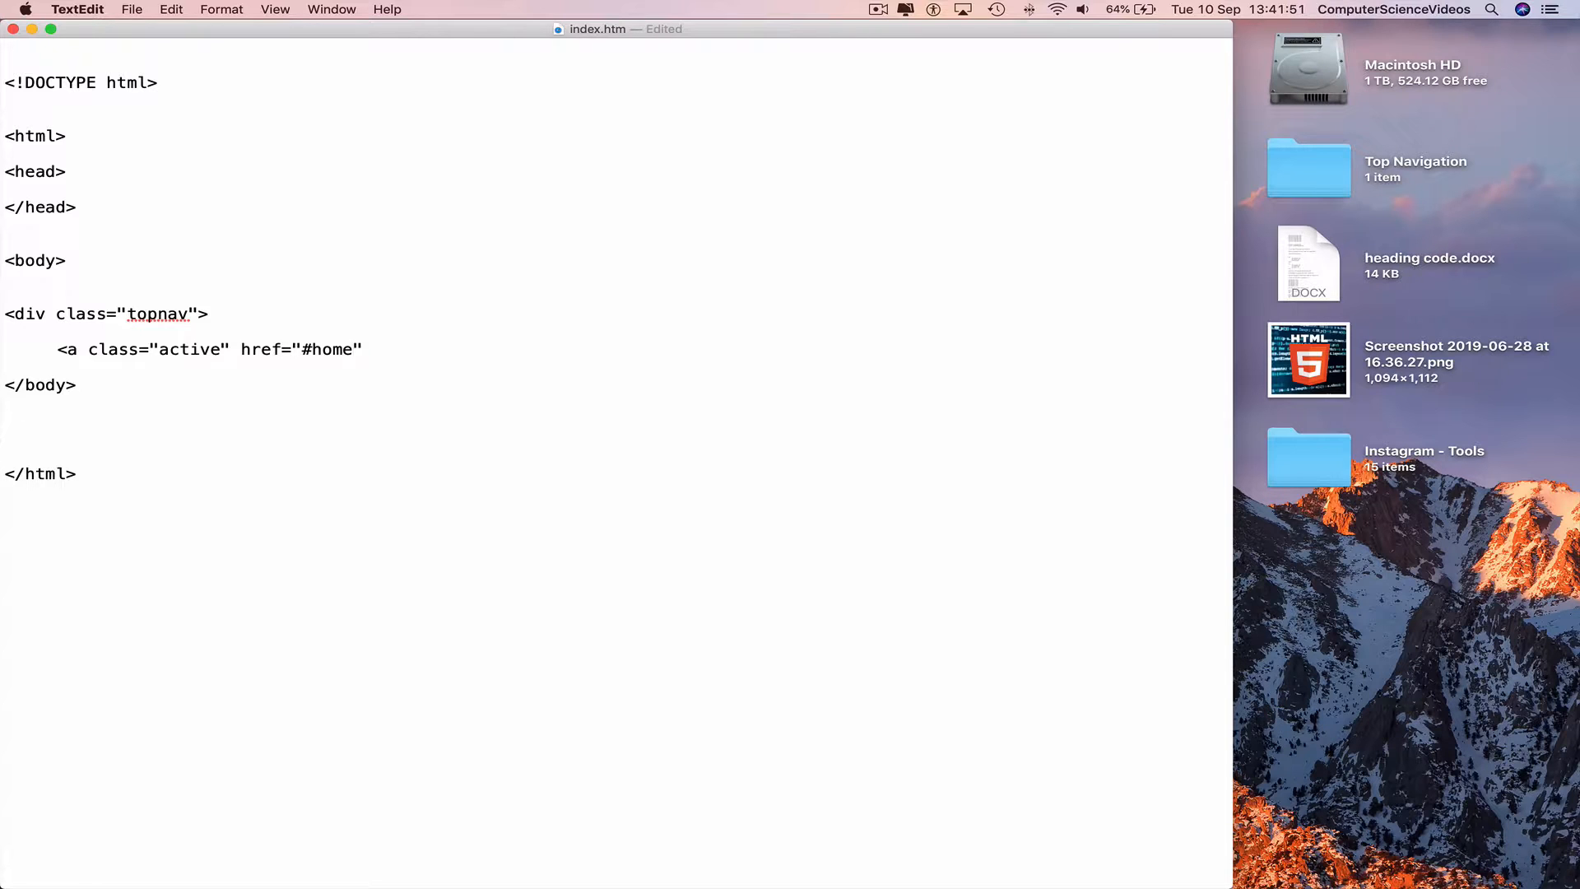
type(">")
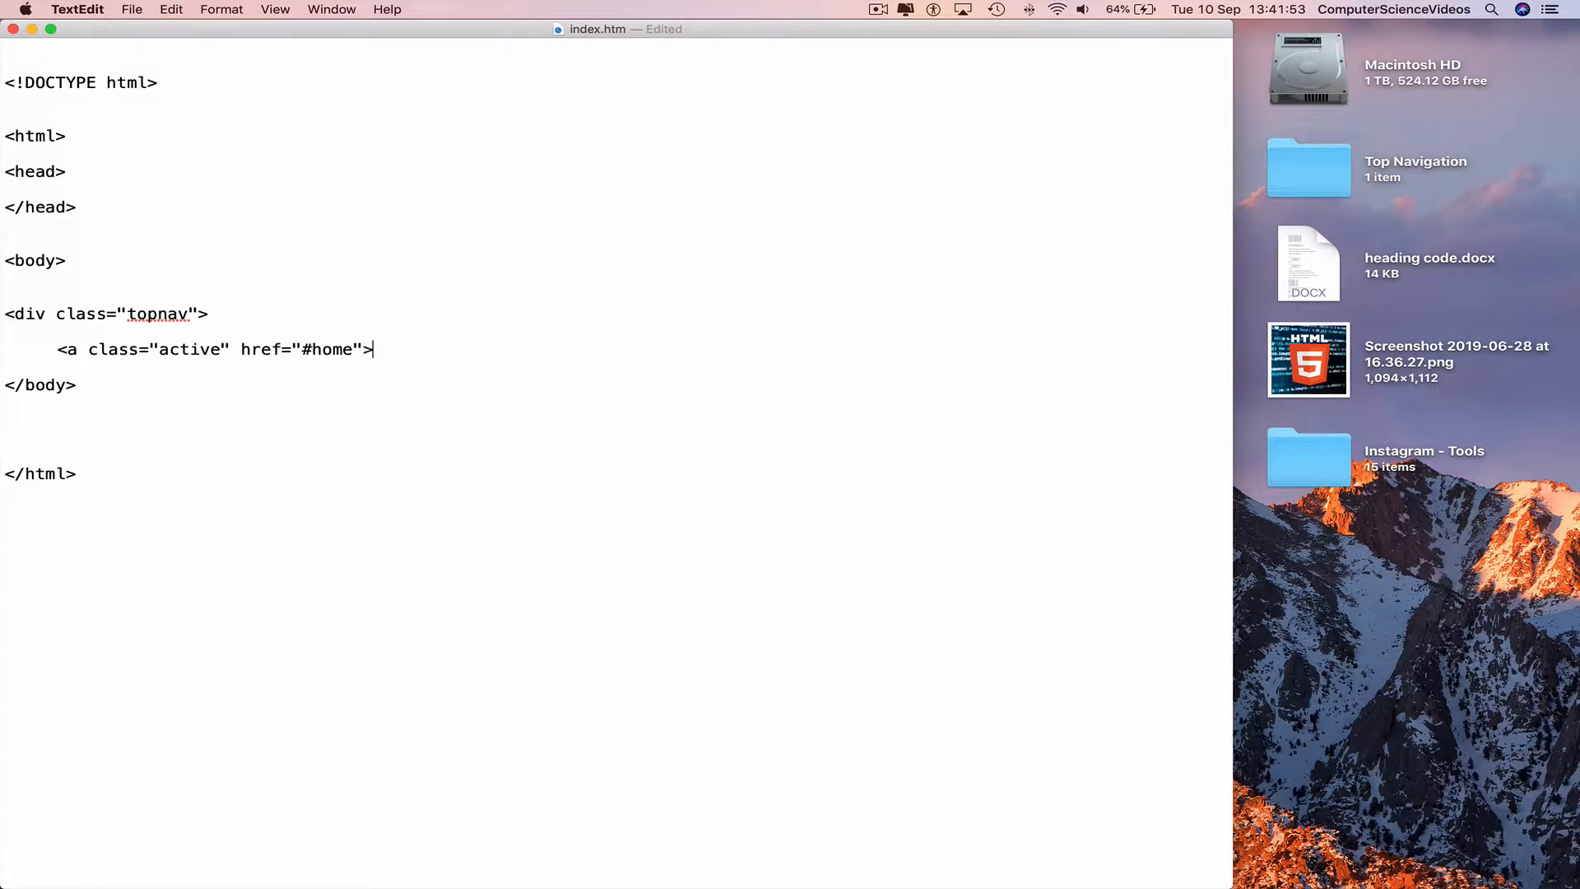
type("Hom")
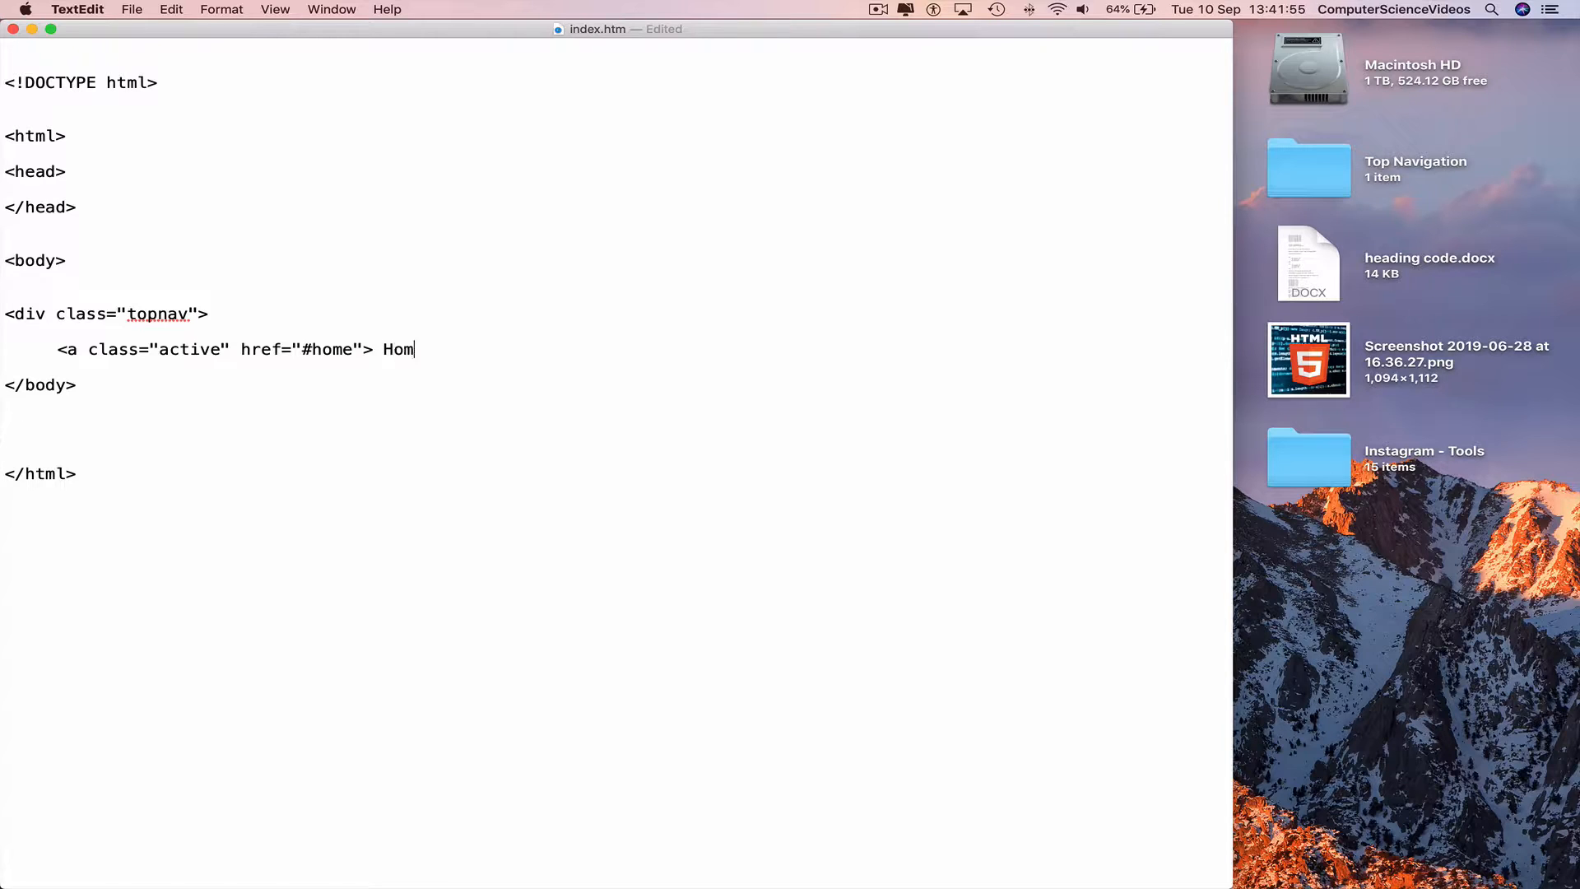
type("e </a>")
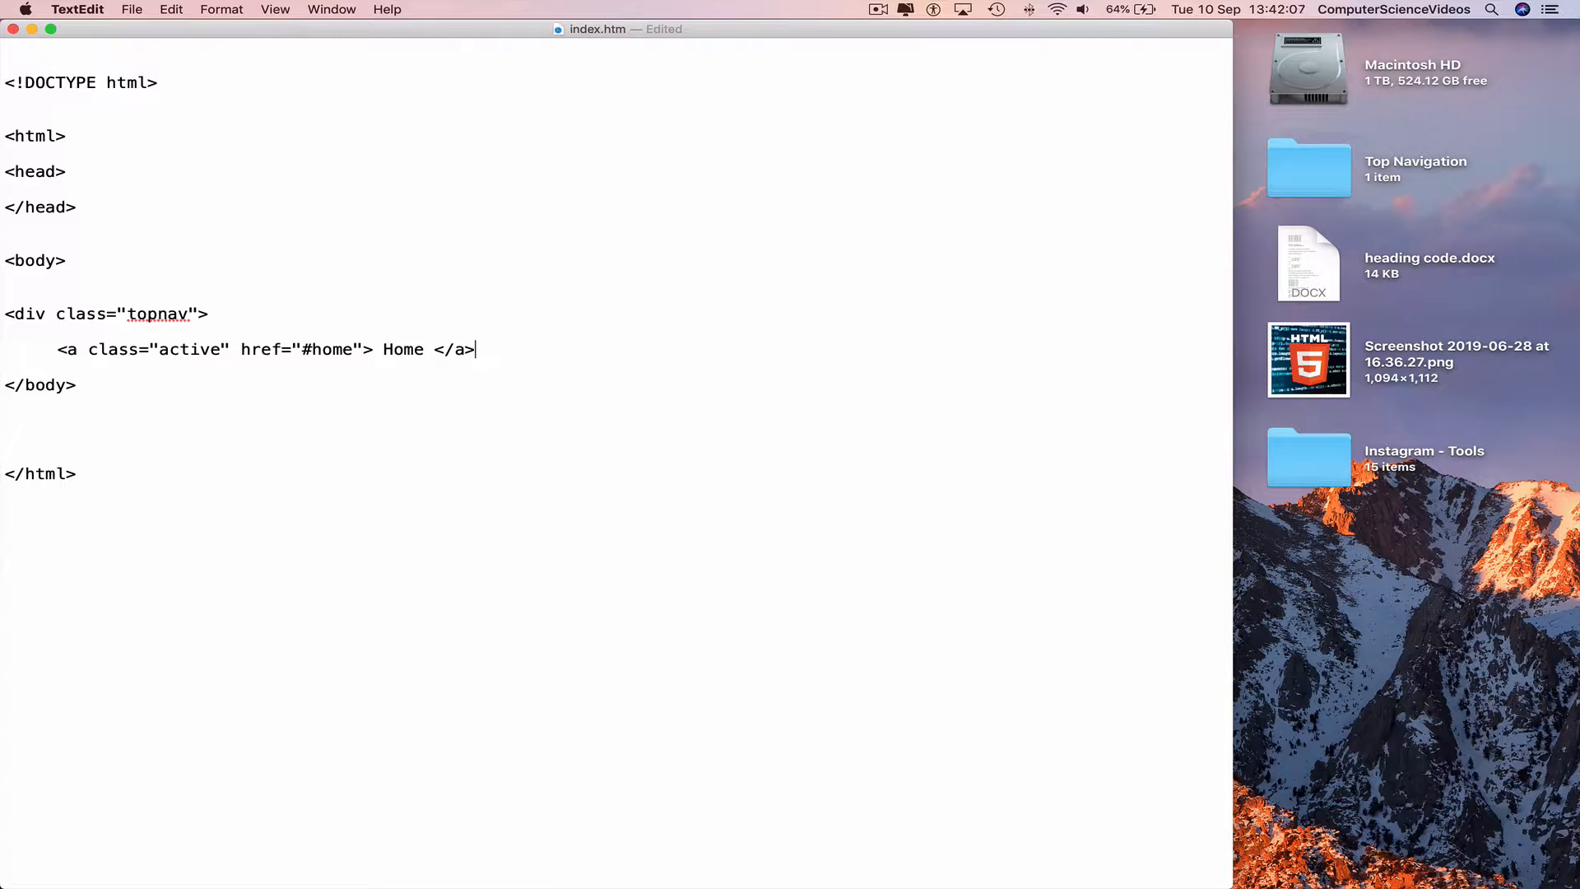
key("Return")
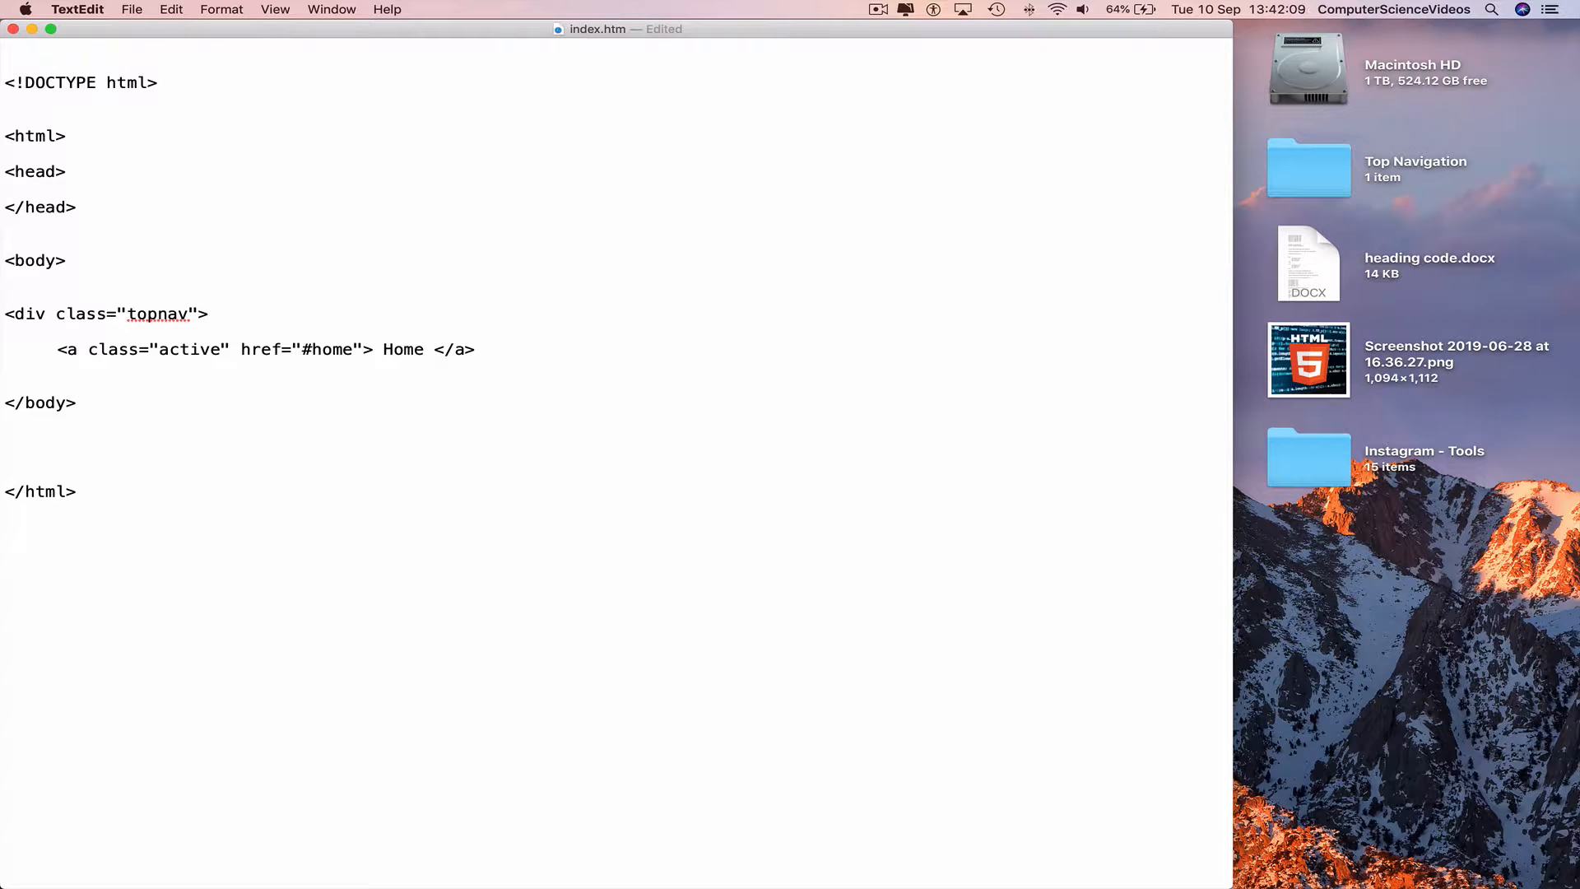
- Add the News link with href "news"
type("<a href")
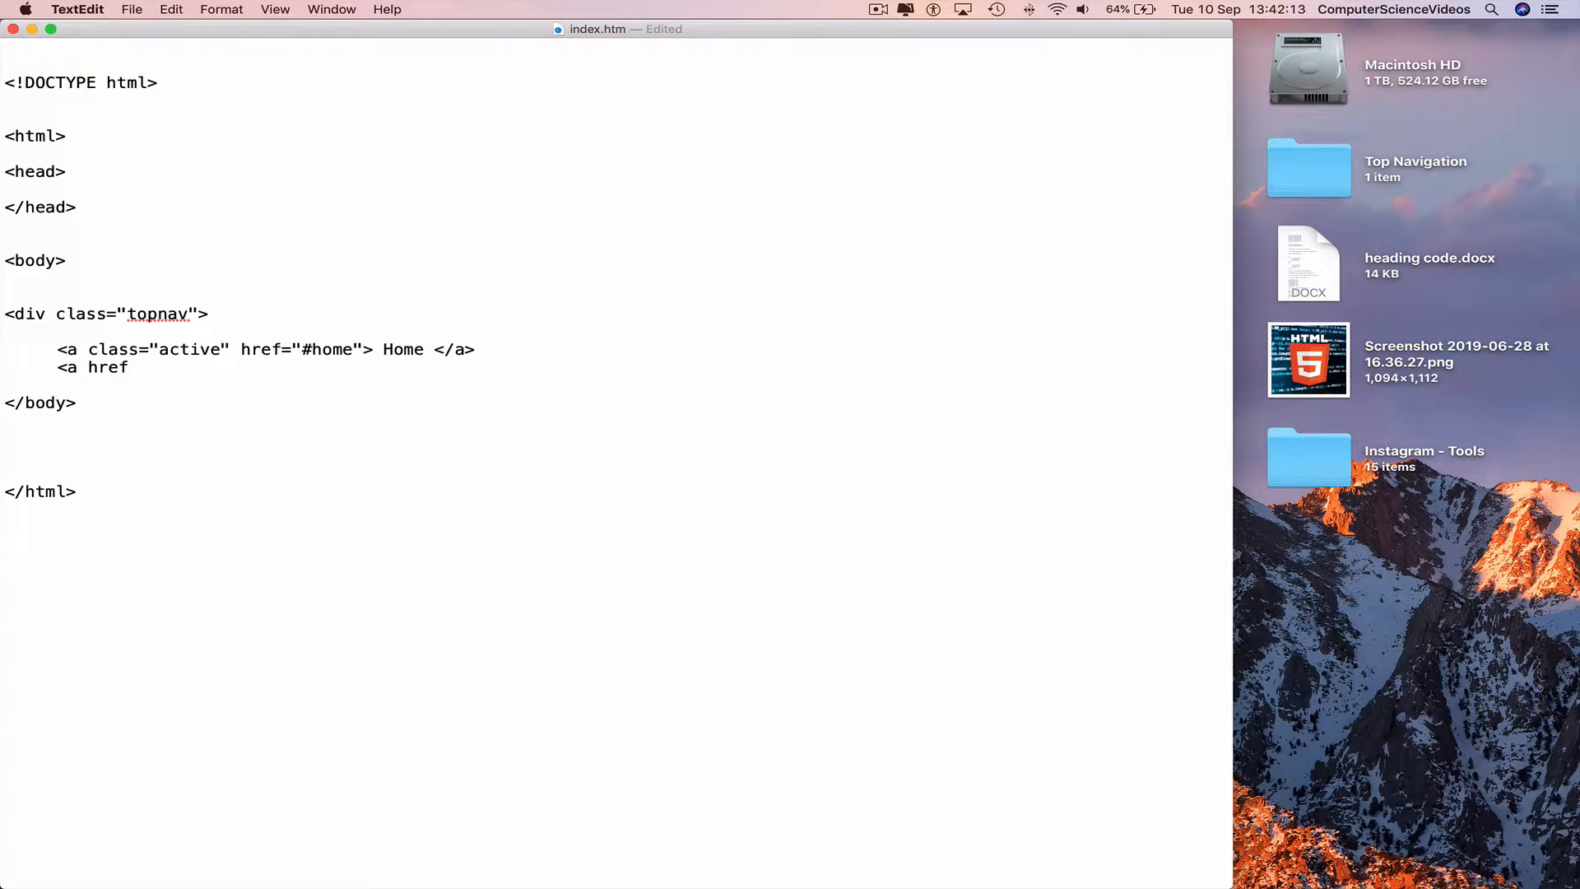
type("=")
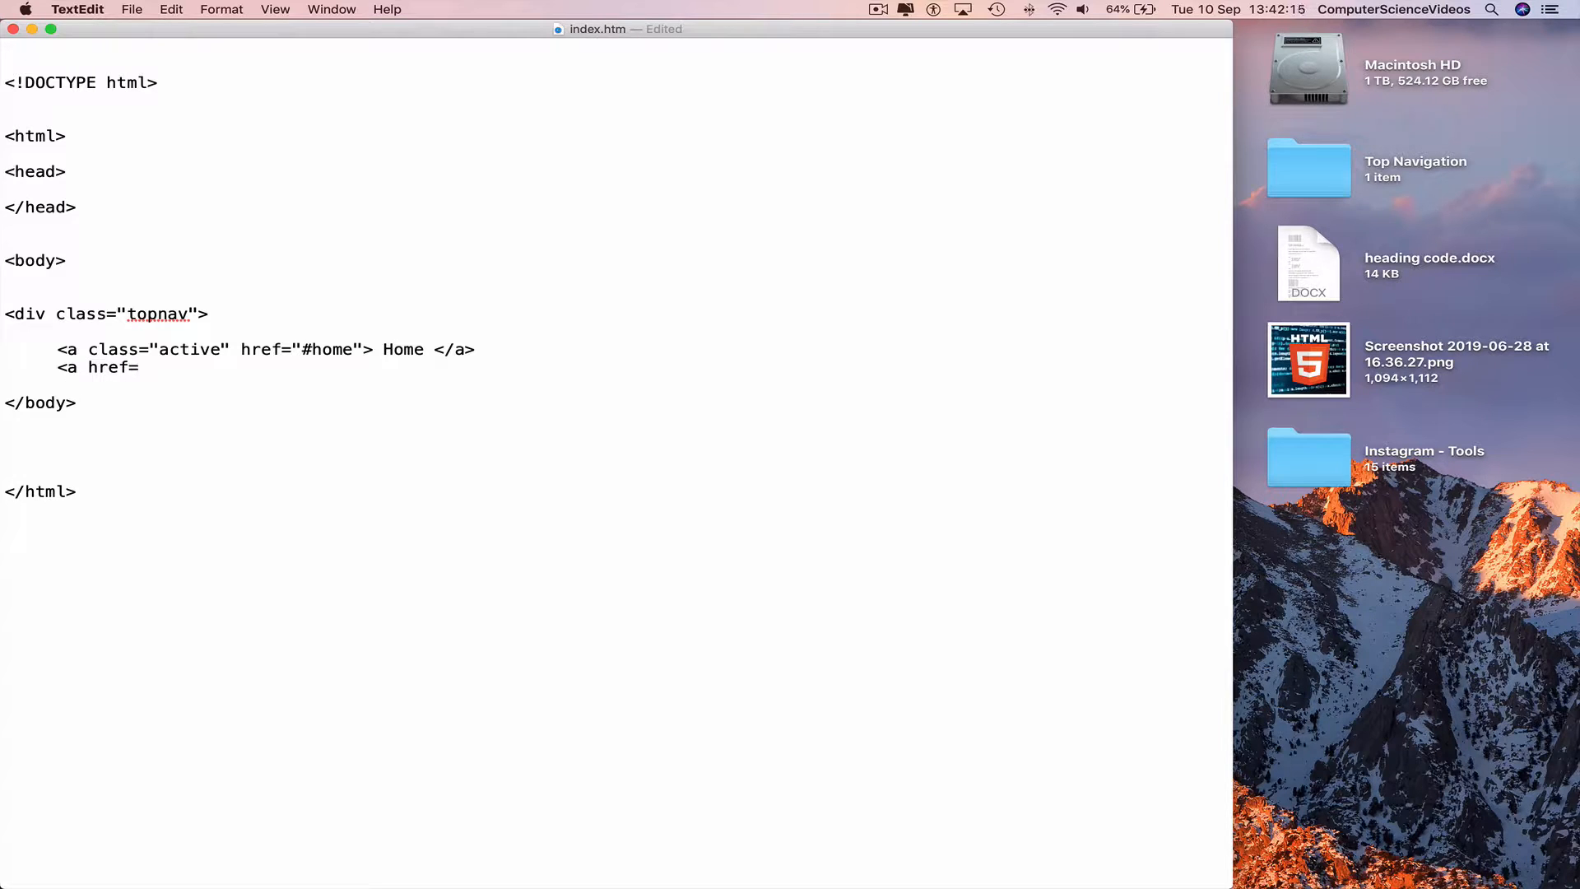
type("news\"")
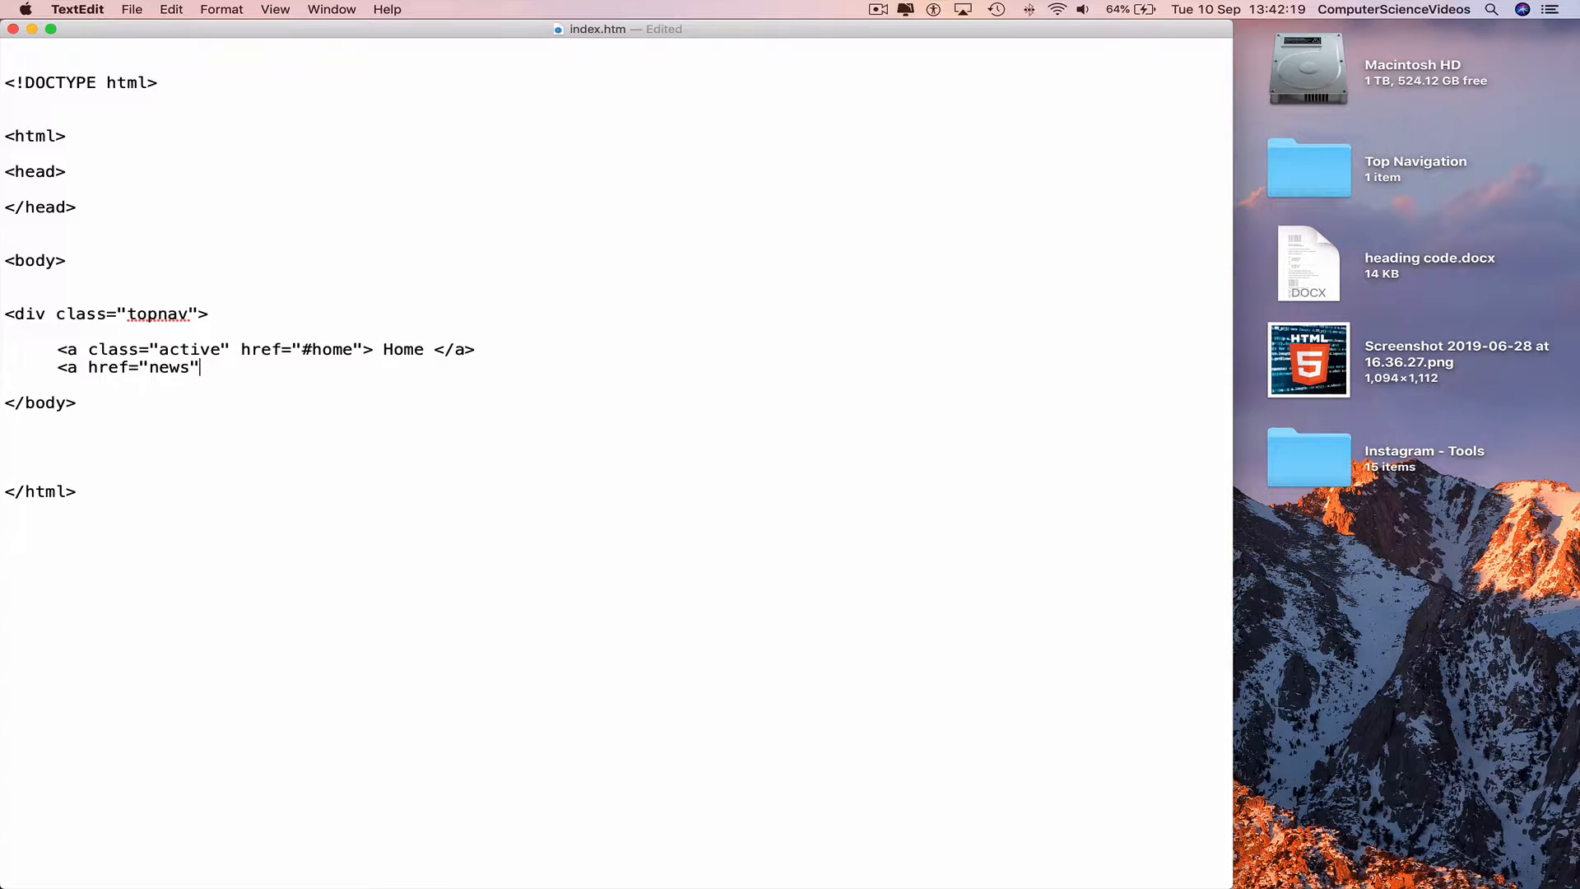
type("> News </a")
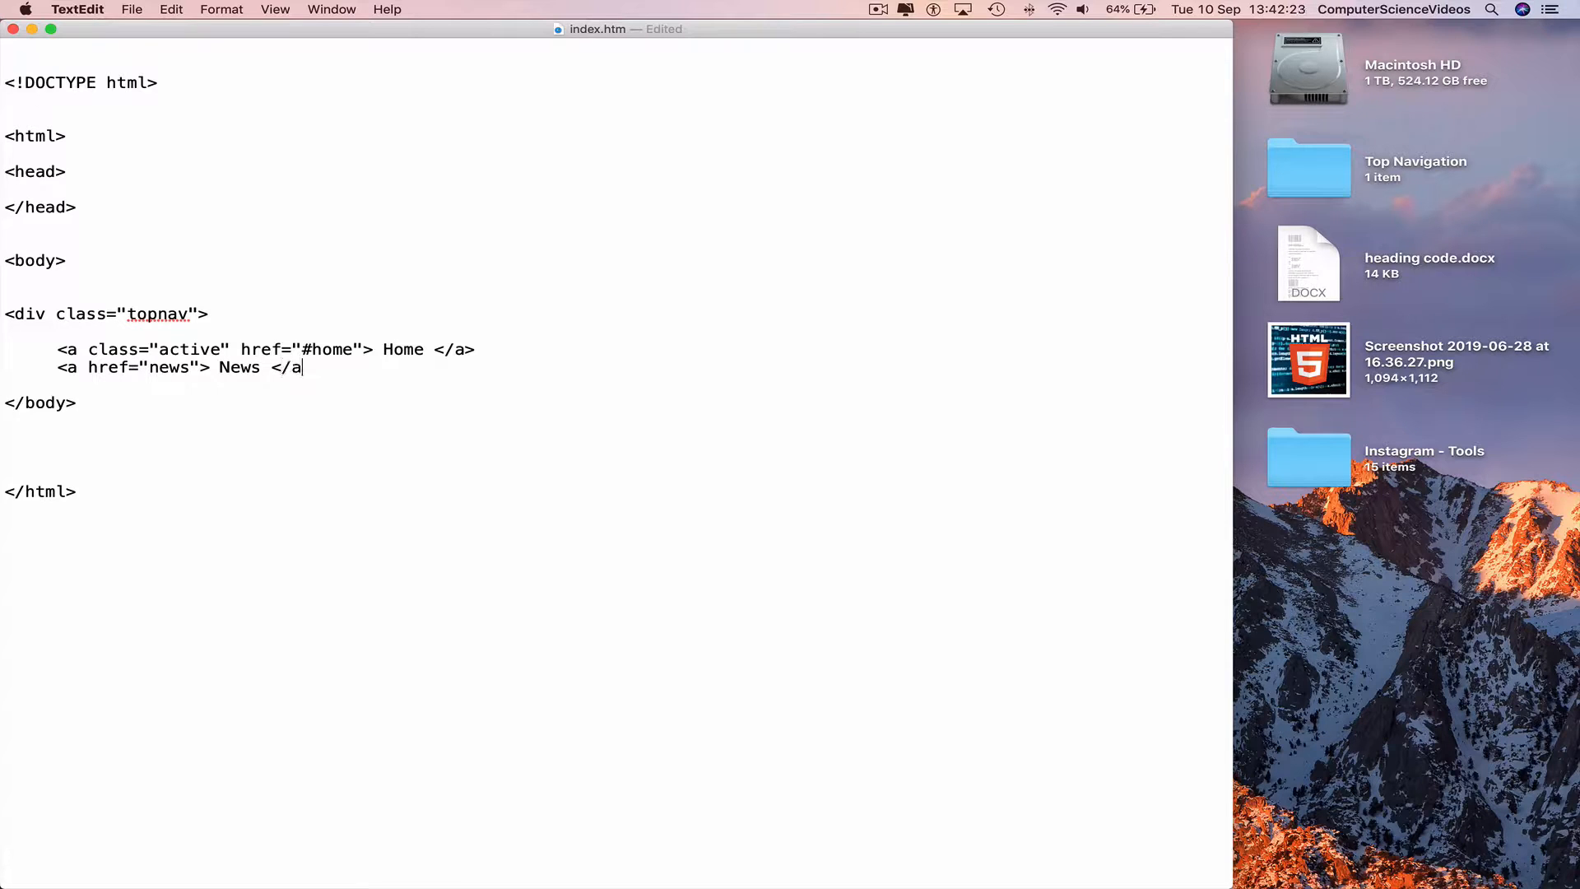
type(">")
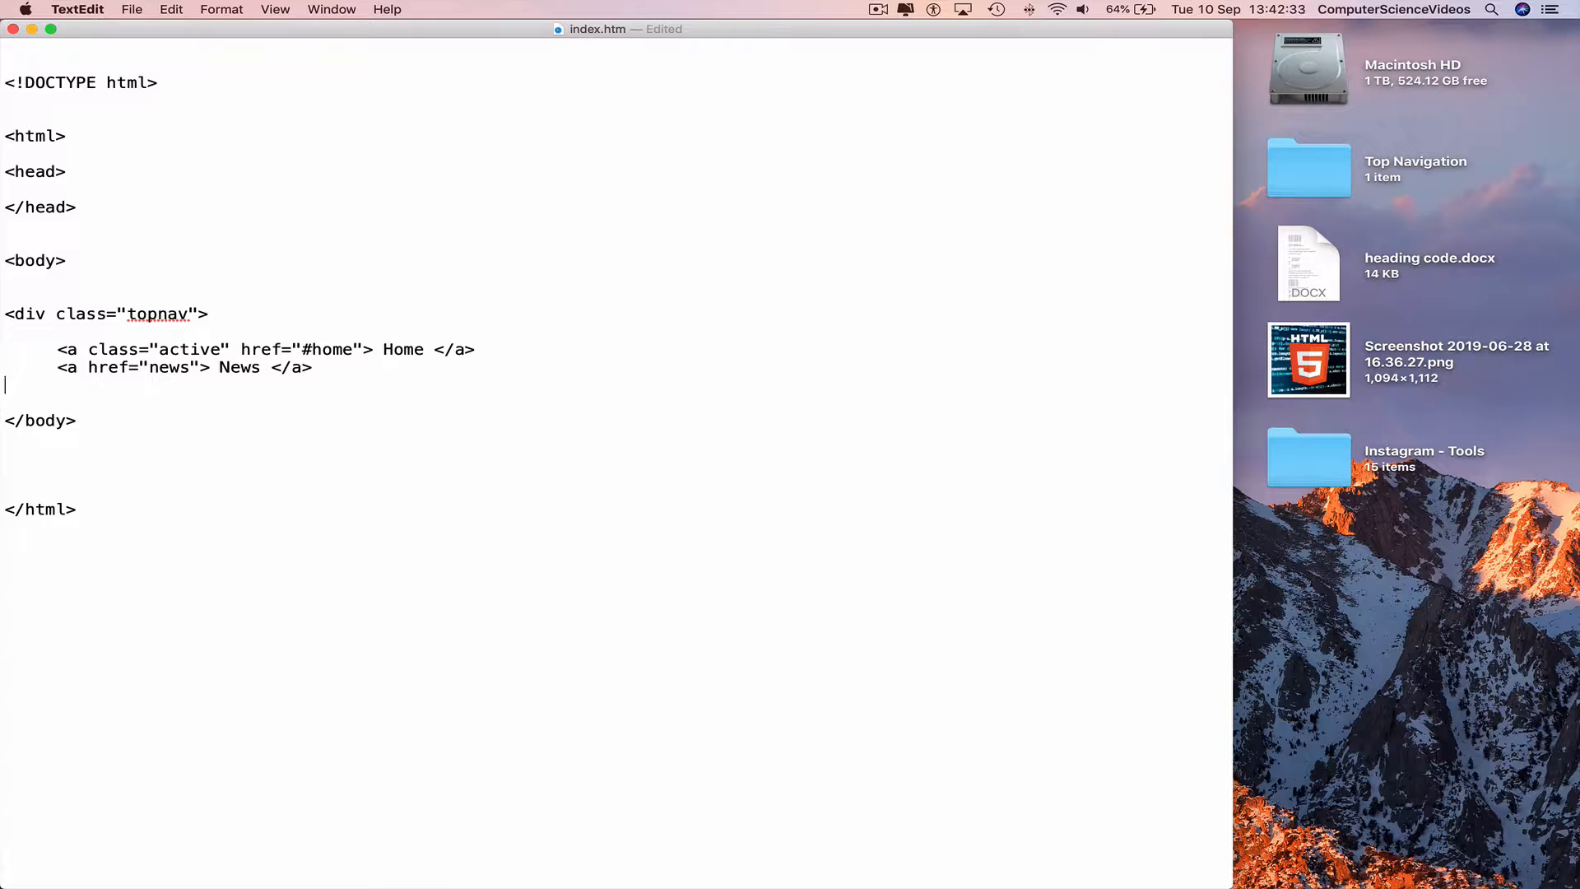
- Paste a copy of the News link and edit it into the Contact link
type("<a href=\"news\"> News </a>")
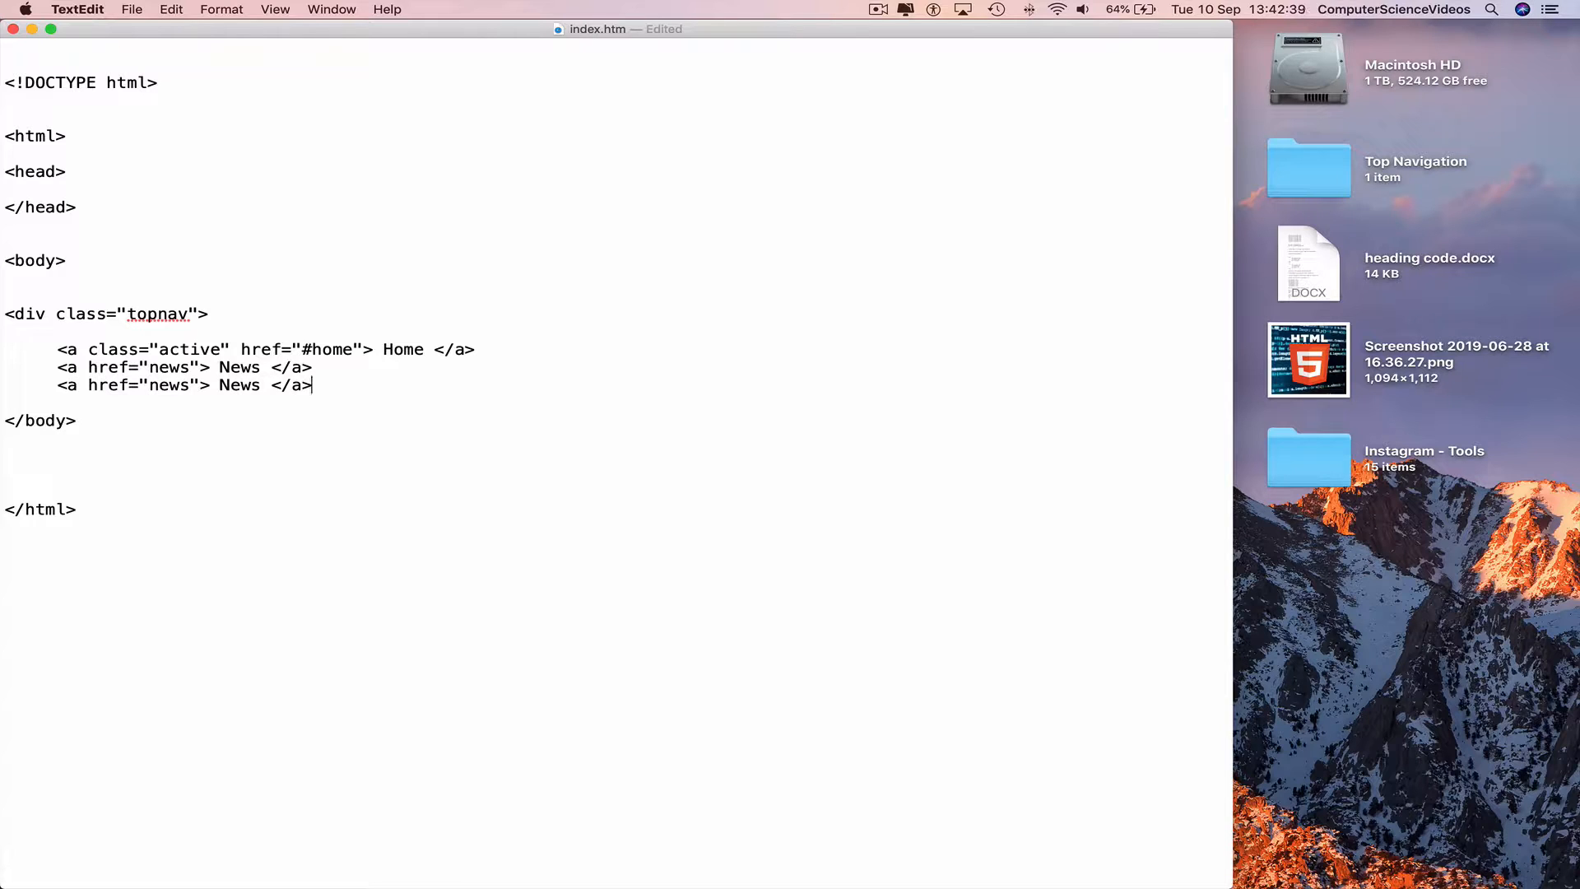
double_click(166, 385)
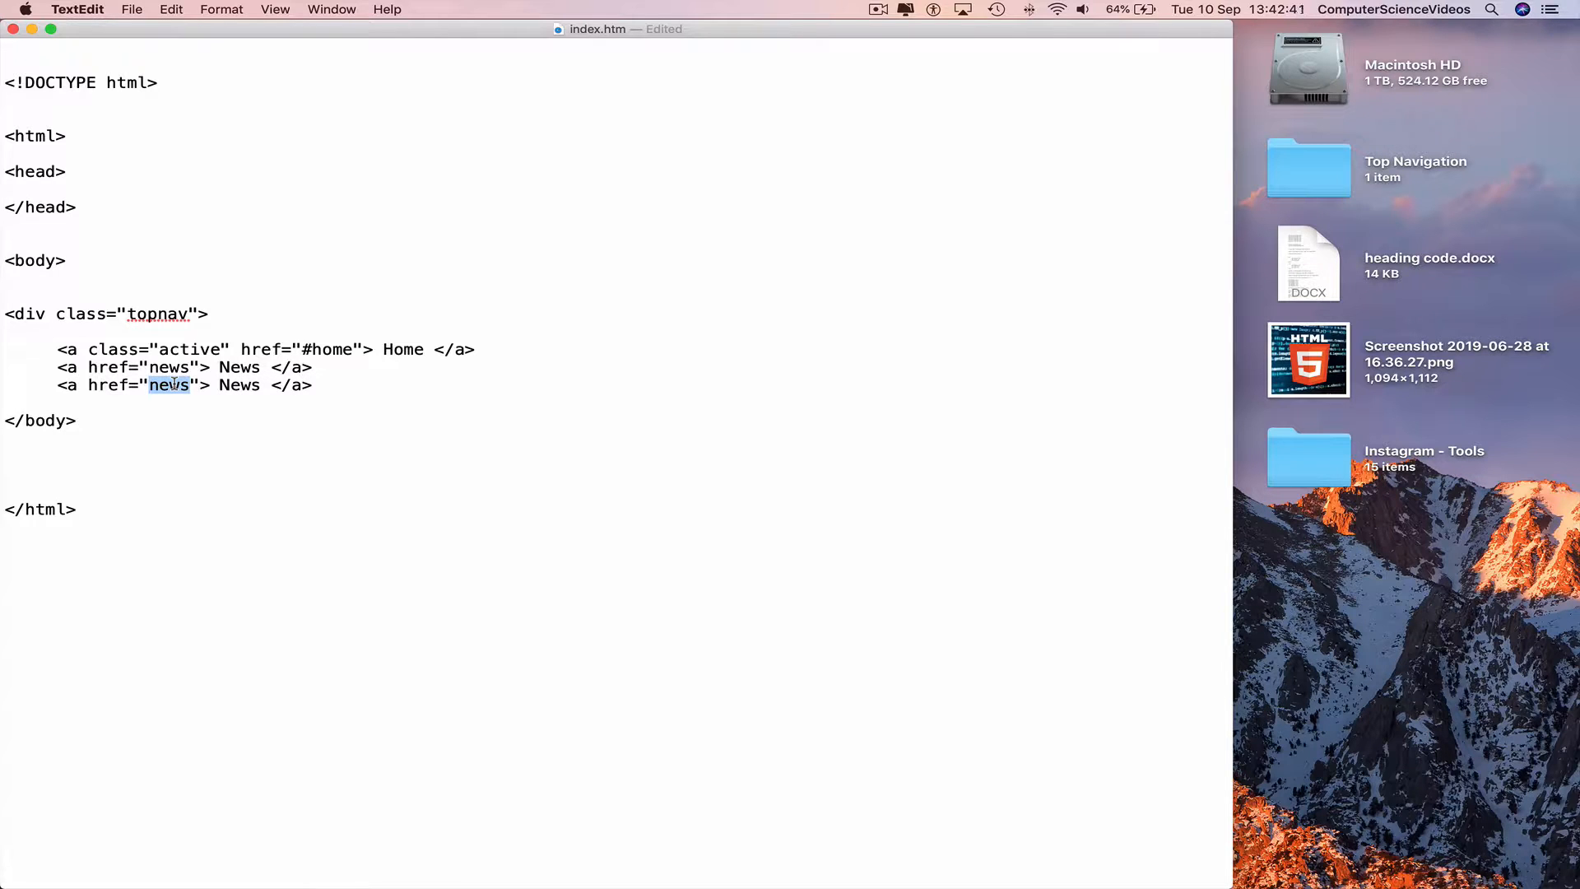
type("C")
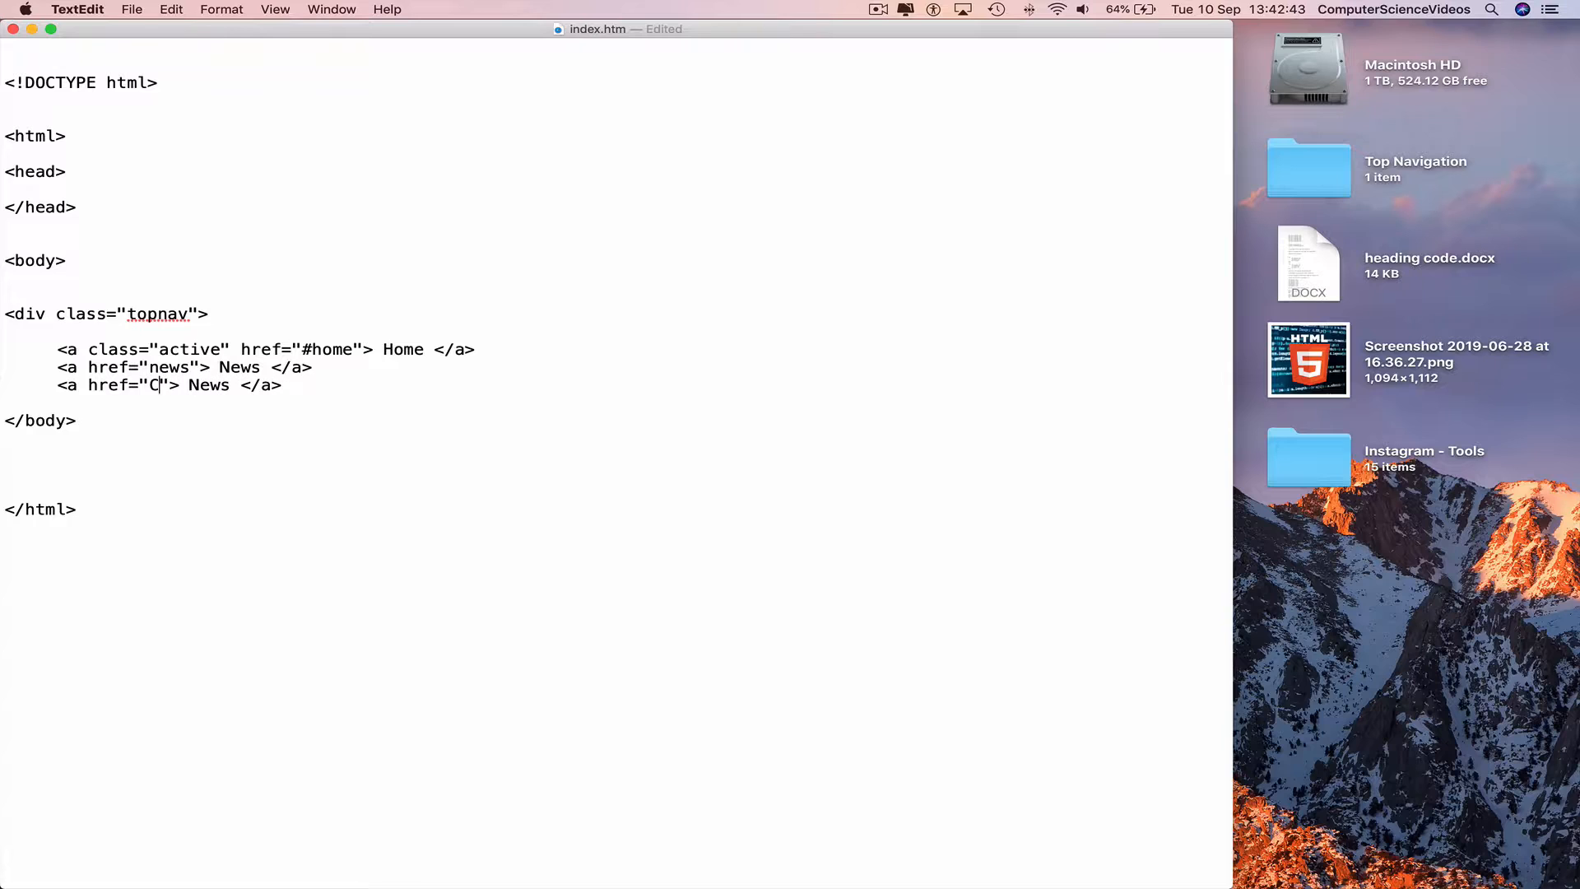
type("ontact")
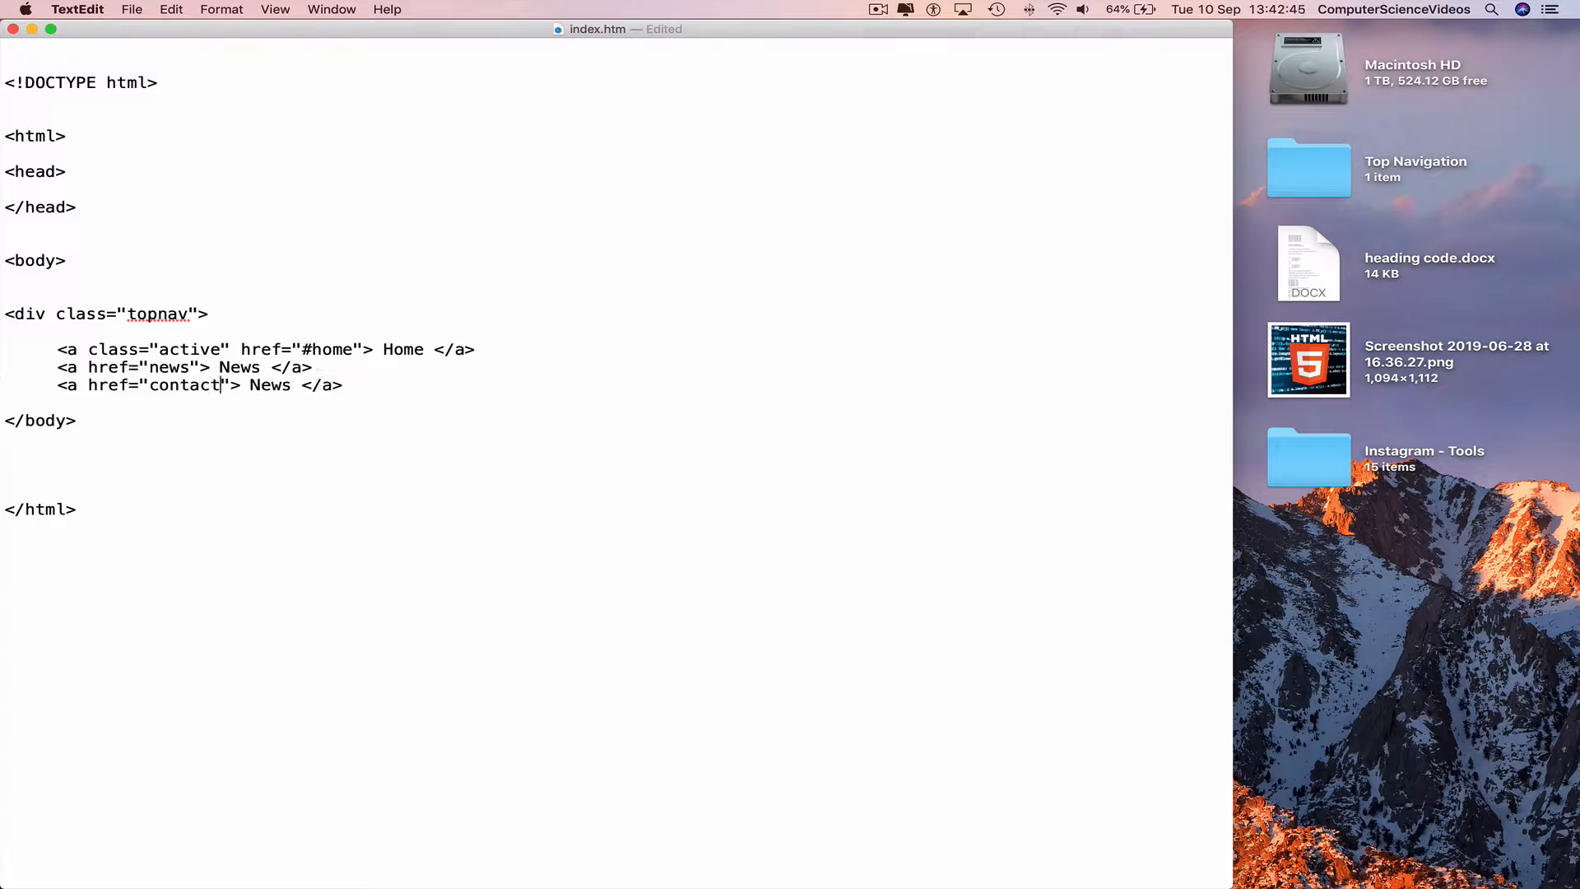
double_click(270, 385)
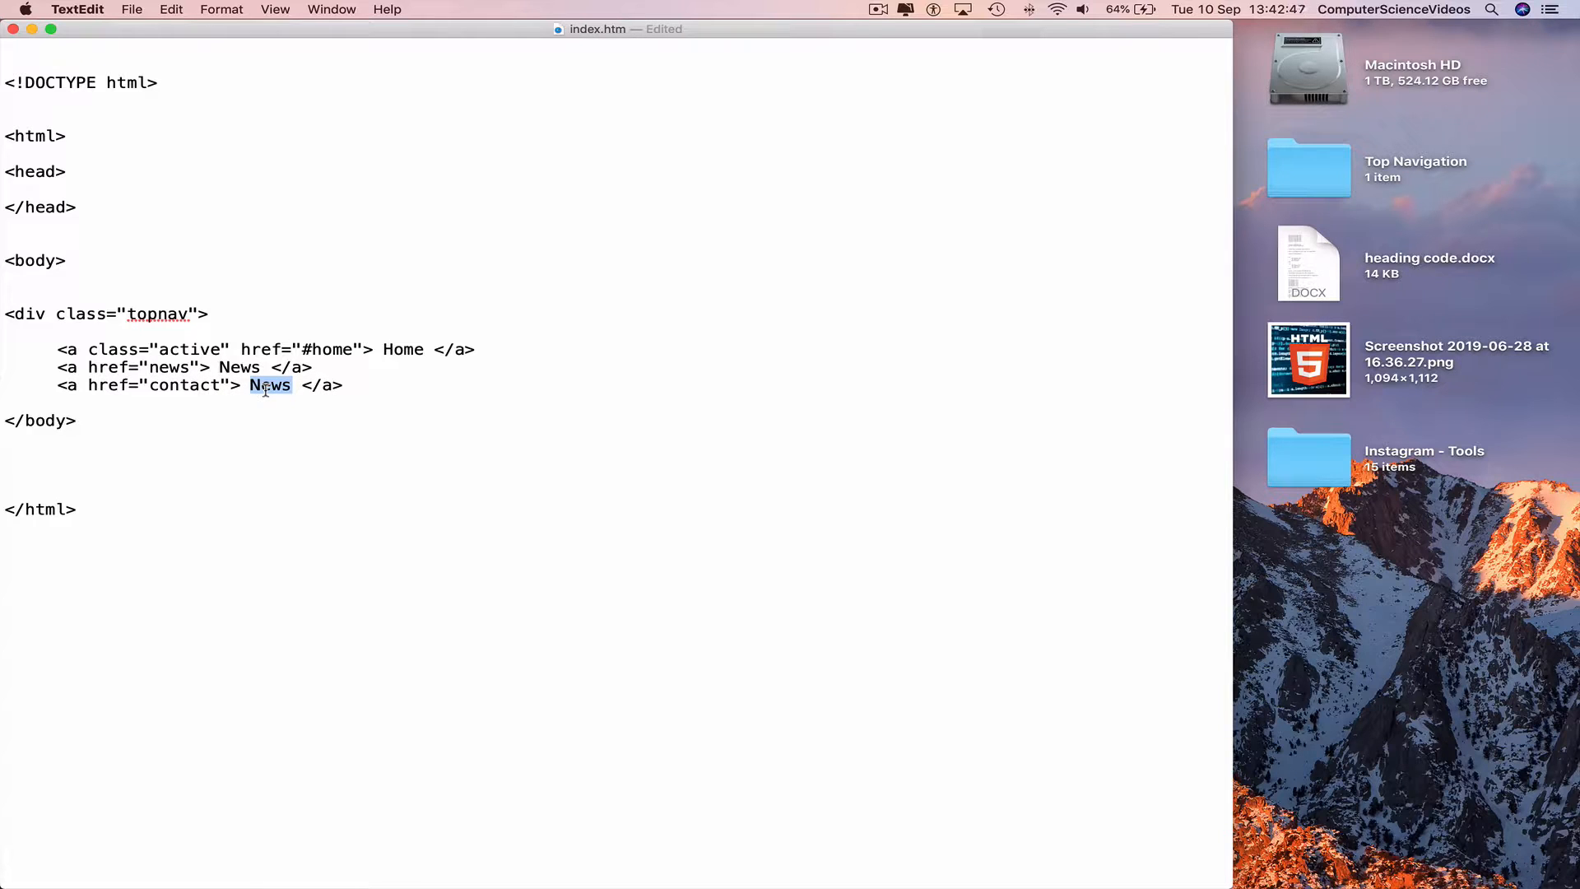
type("Contact")
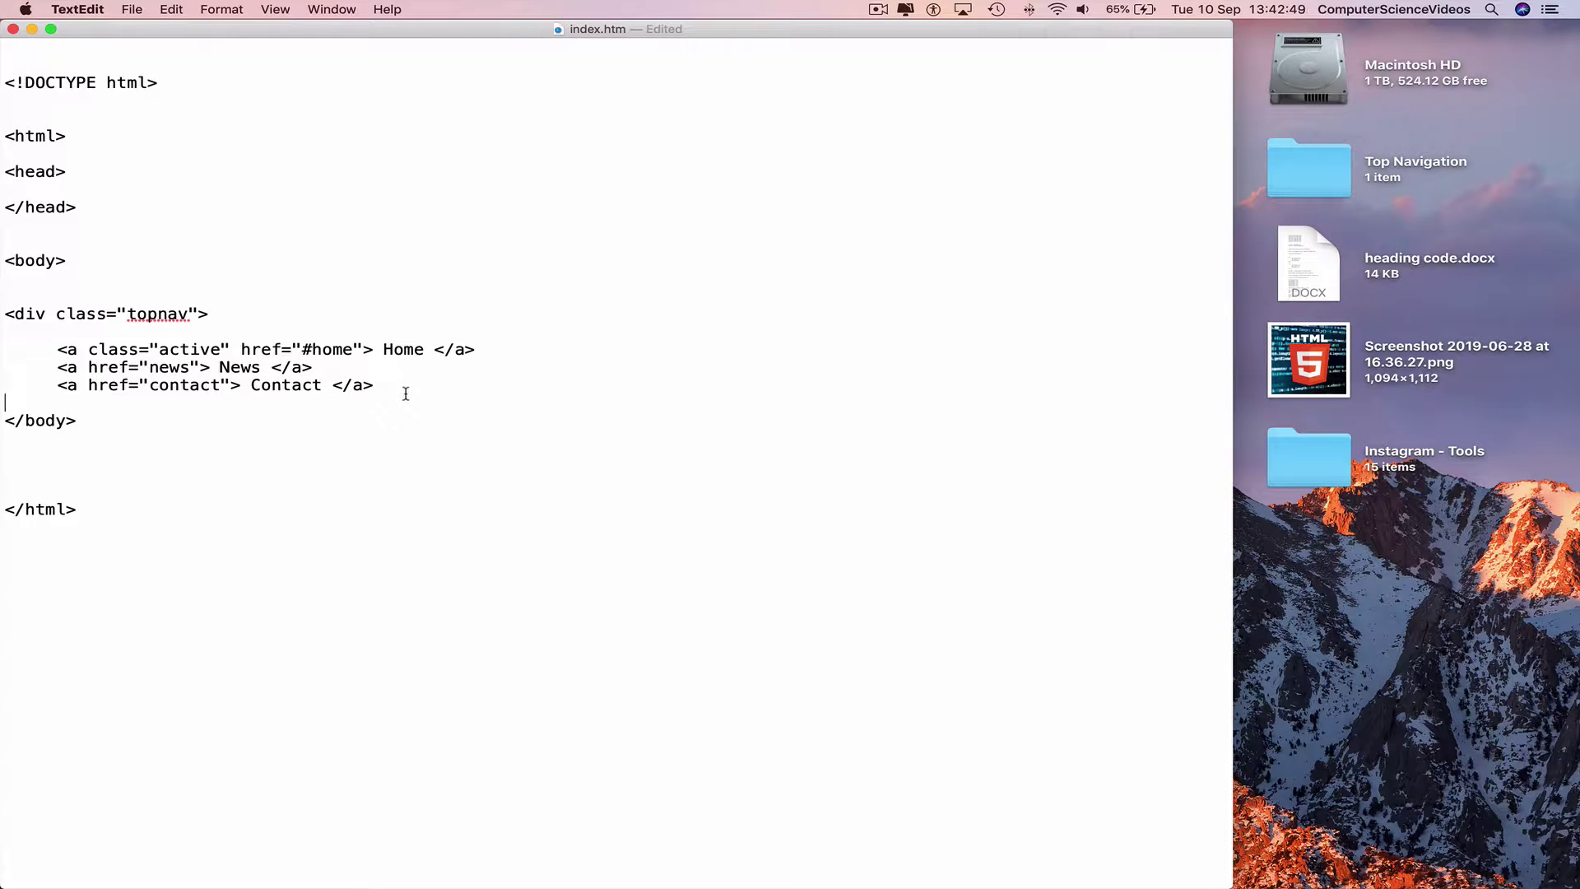
- Paste another copy, edit it into the About link, and close the topnav div
key("Return")
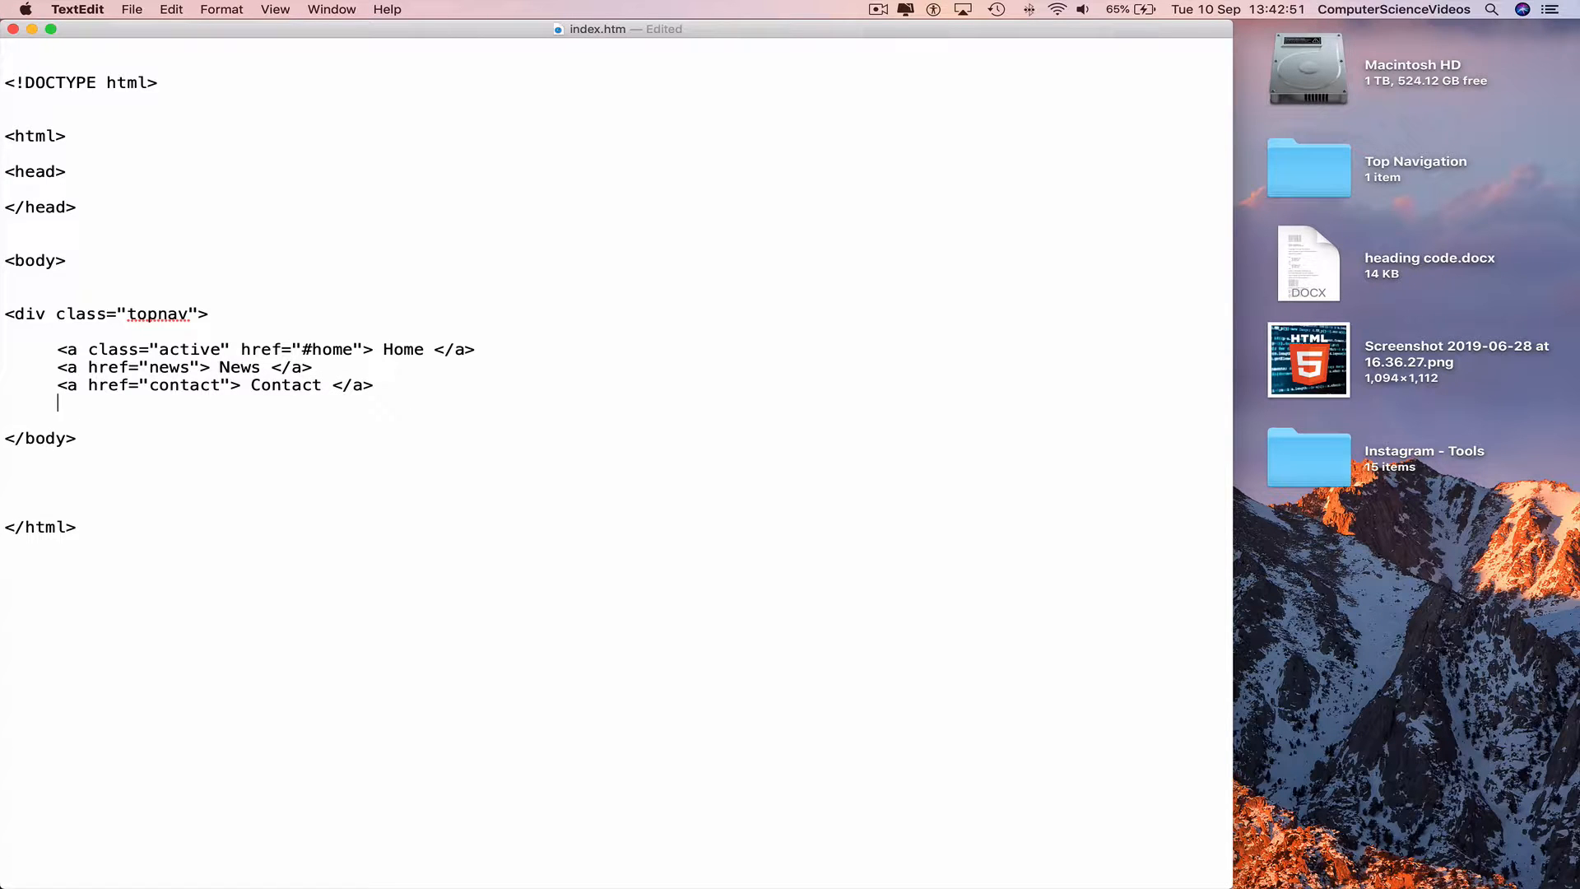
type("<a href=\"news\"> News </a>")
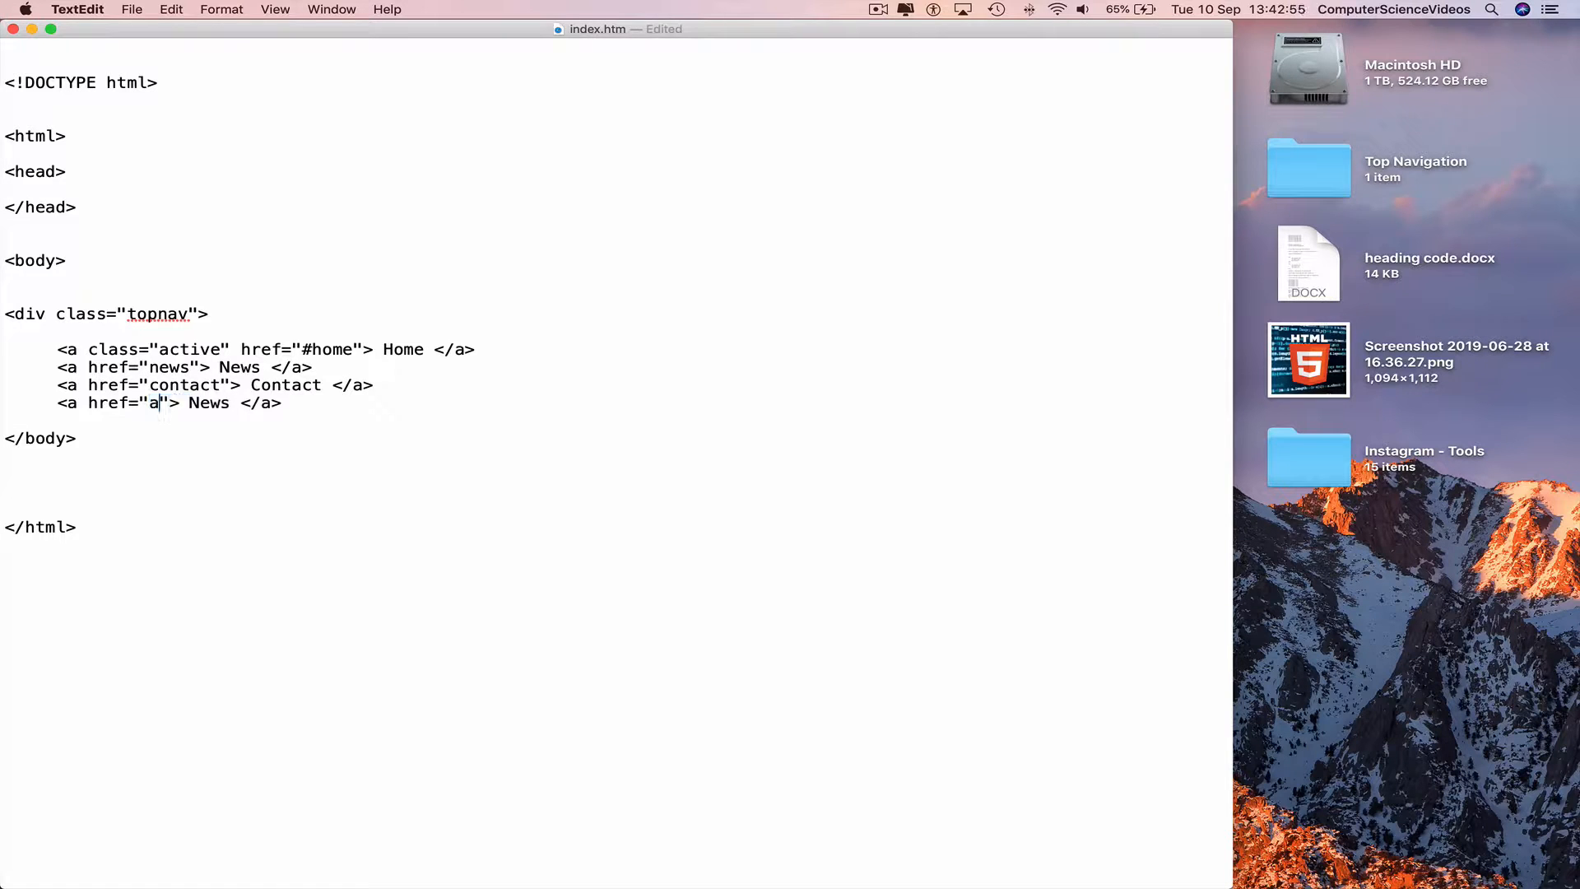
type("bout\"> Ab")
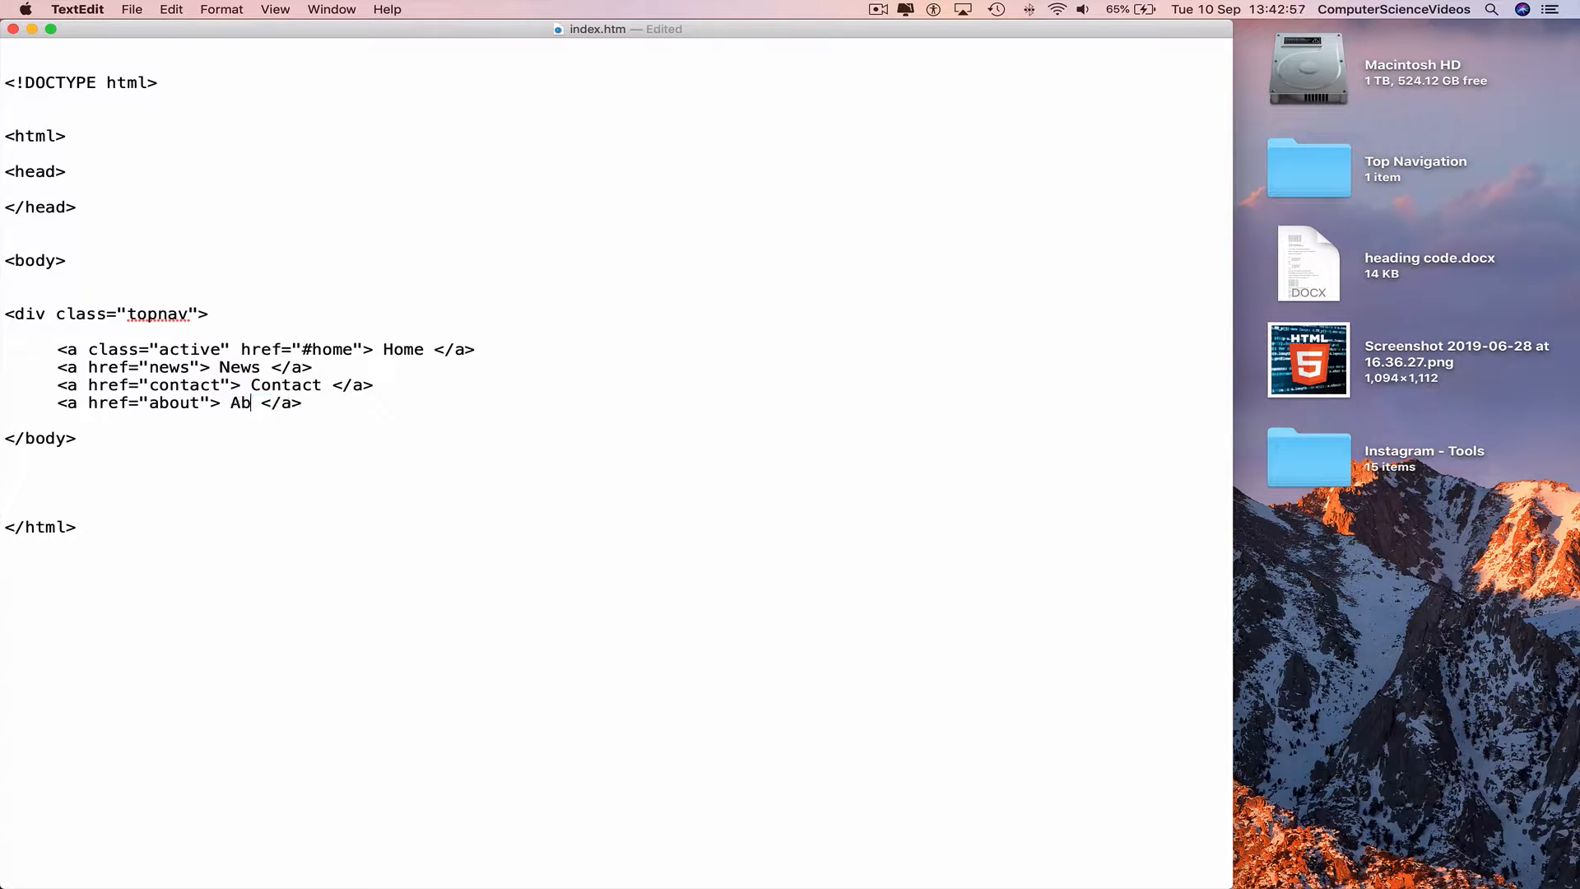
type("out")
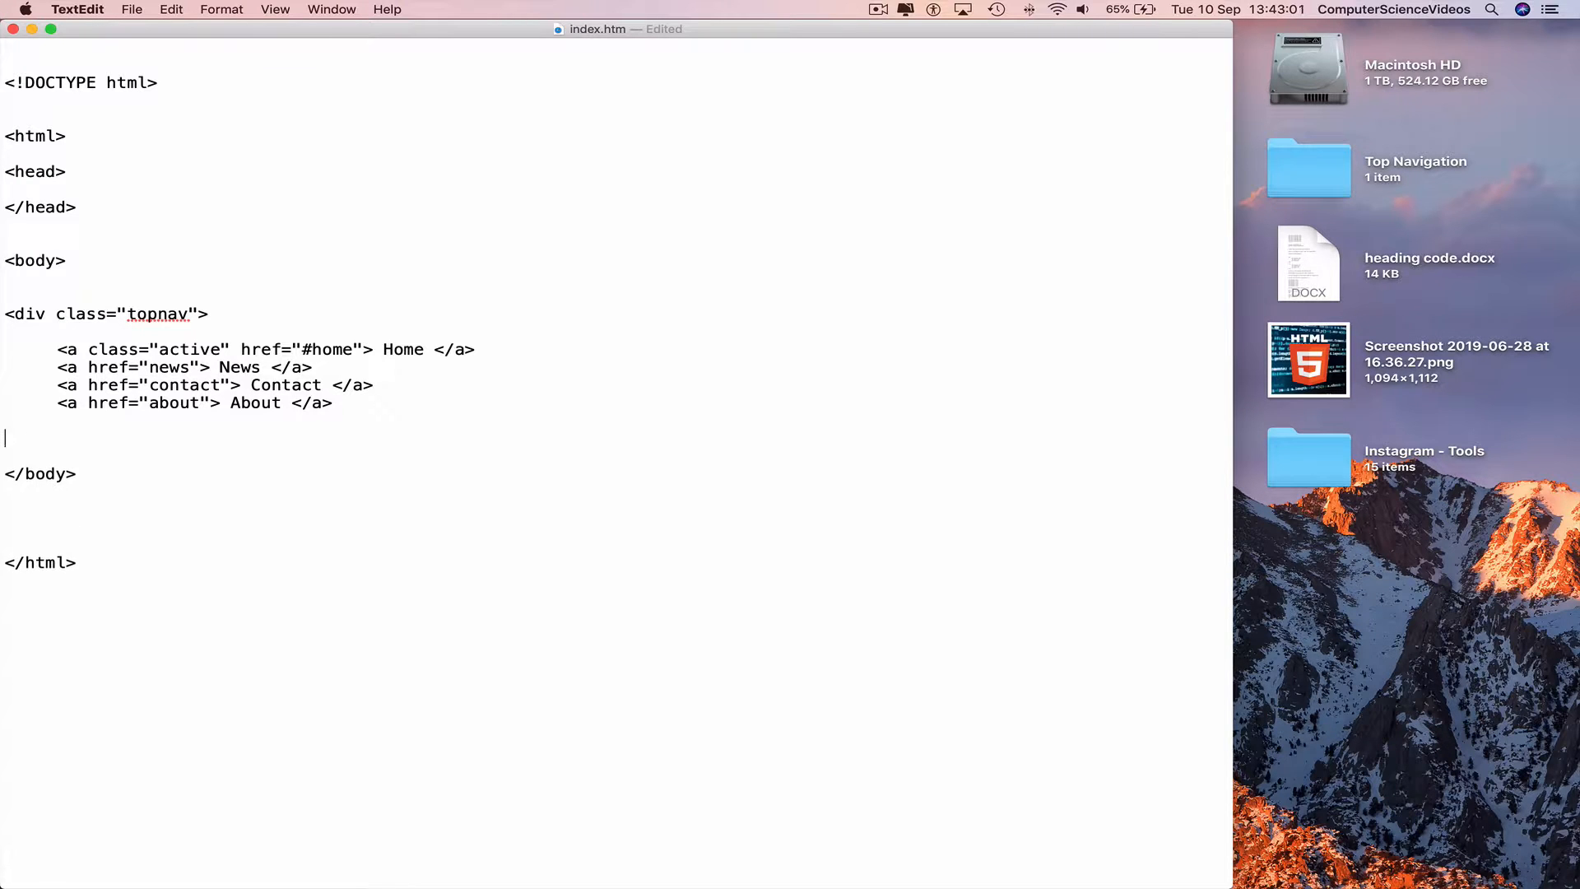
type("</div>")
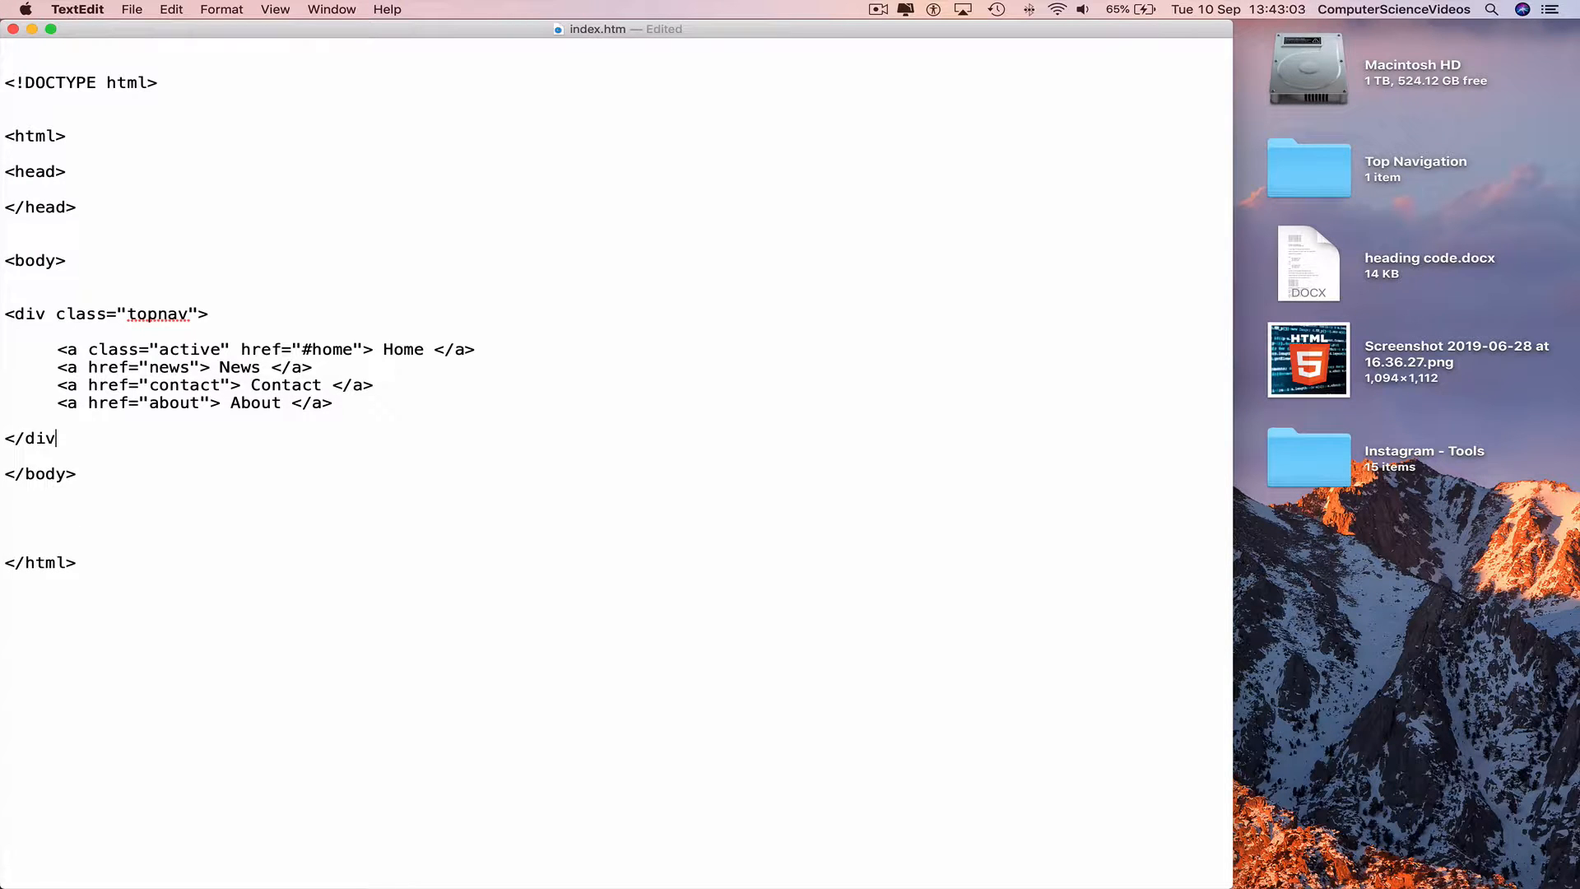
type(">")
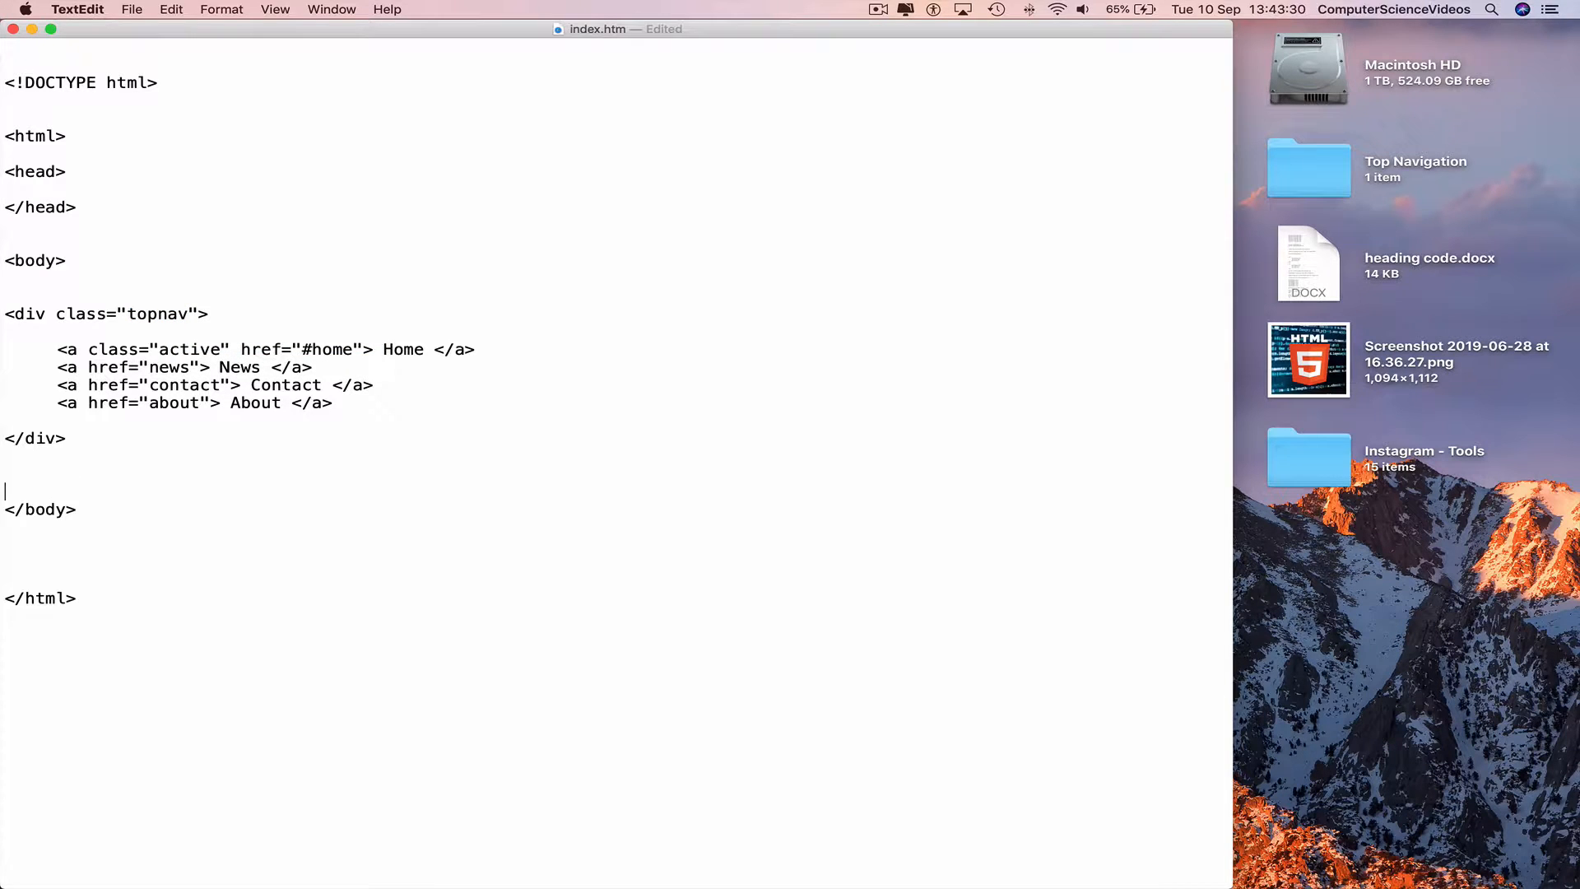
- Open a div with inline style padding-left:16px below the navigation
type("<")
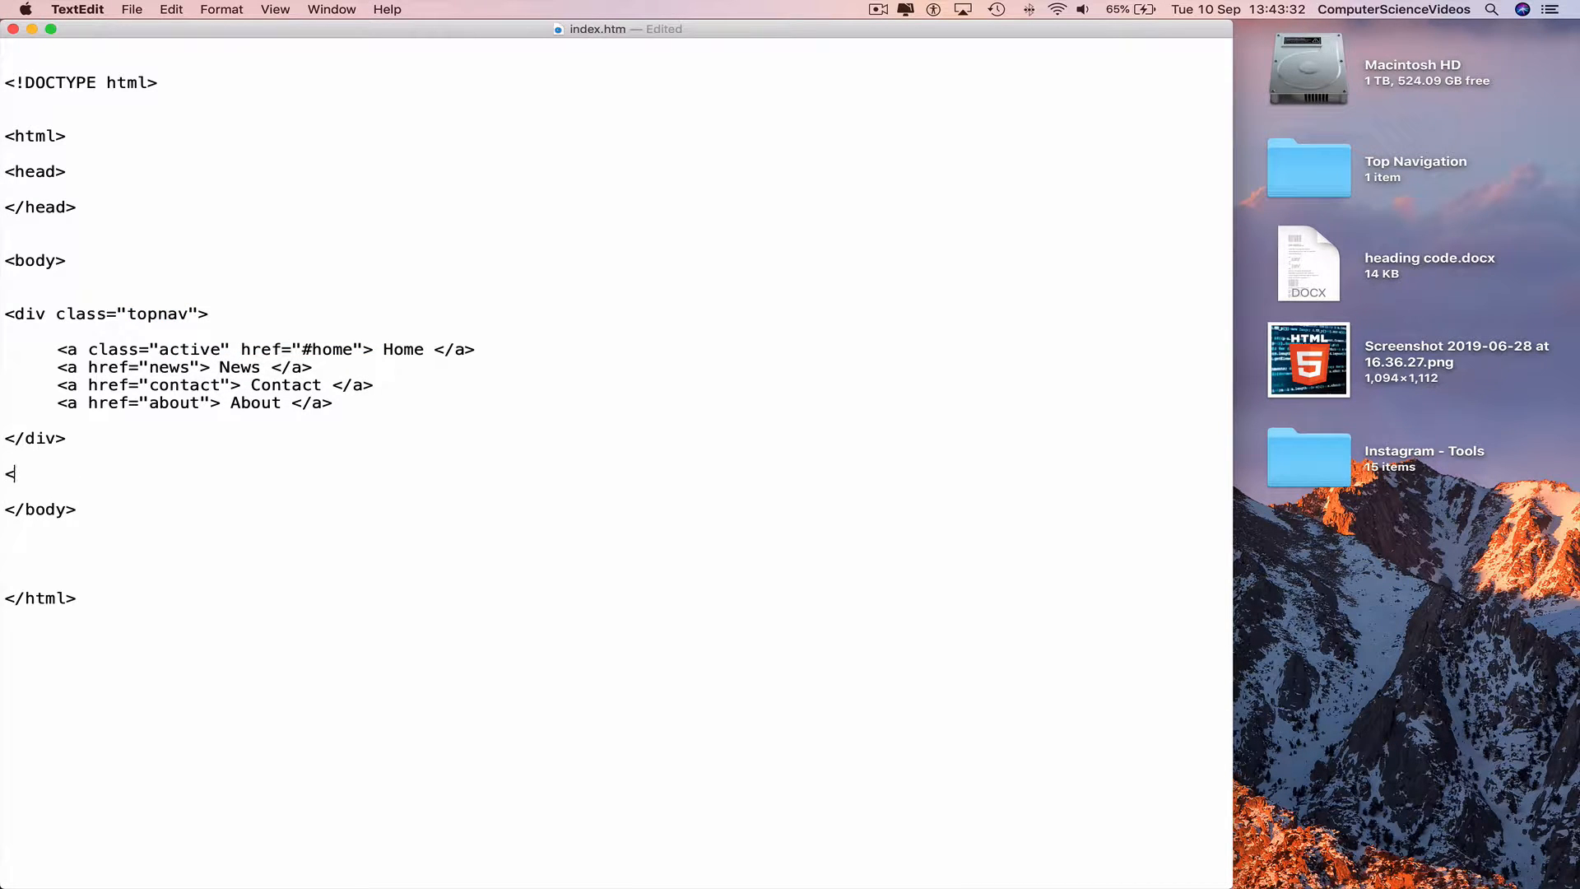
type("div style")
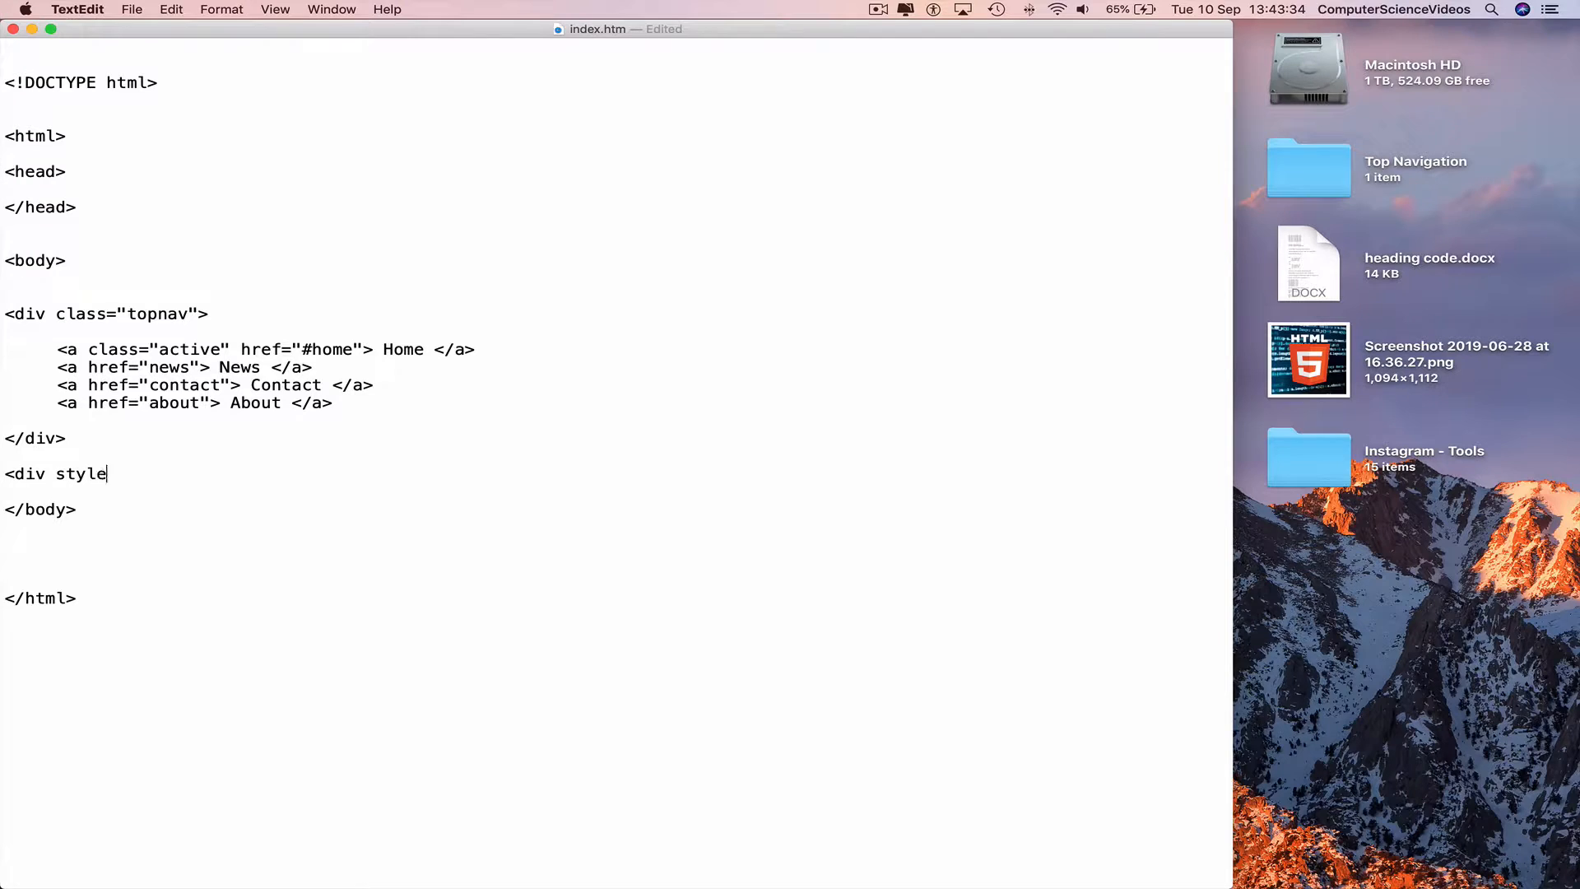
type("=\"\"")
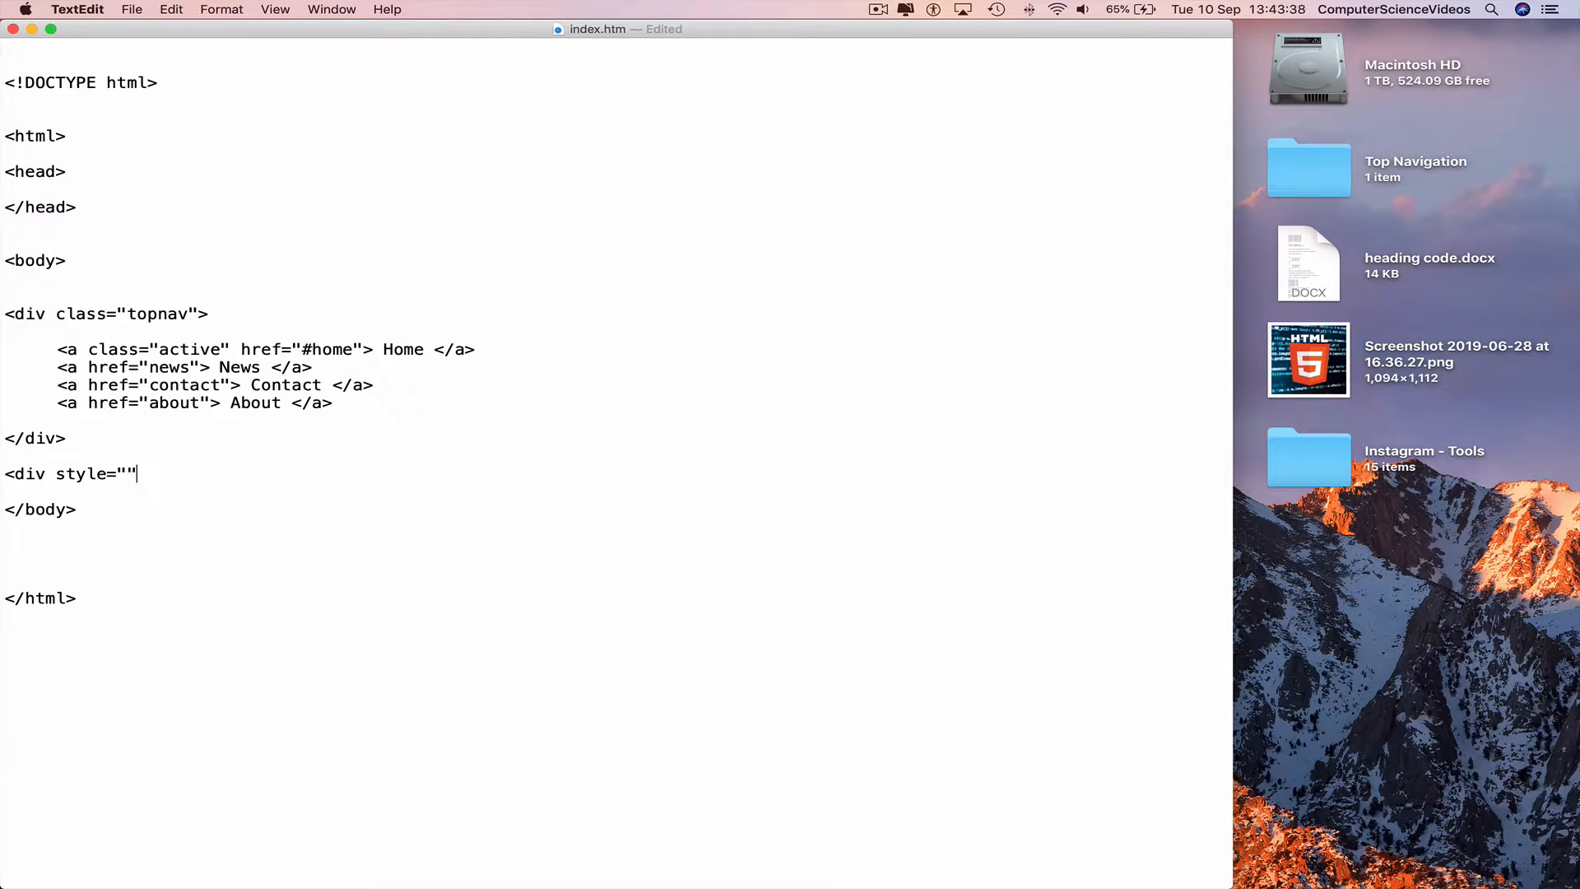
type("pa")
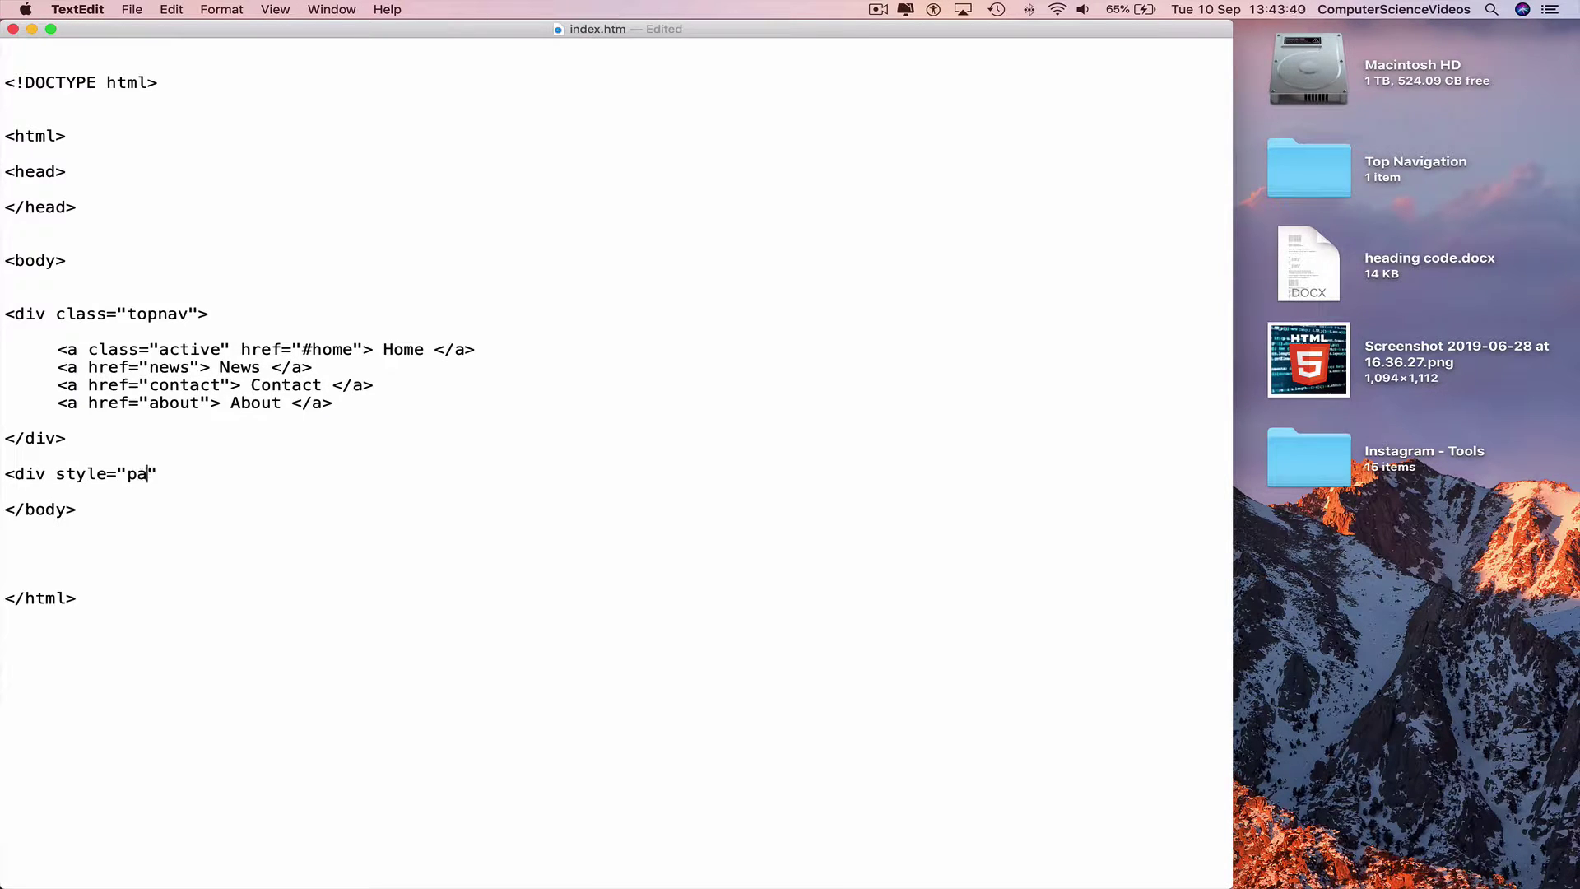
type("dding-lef")
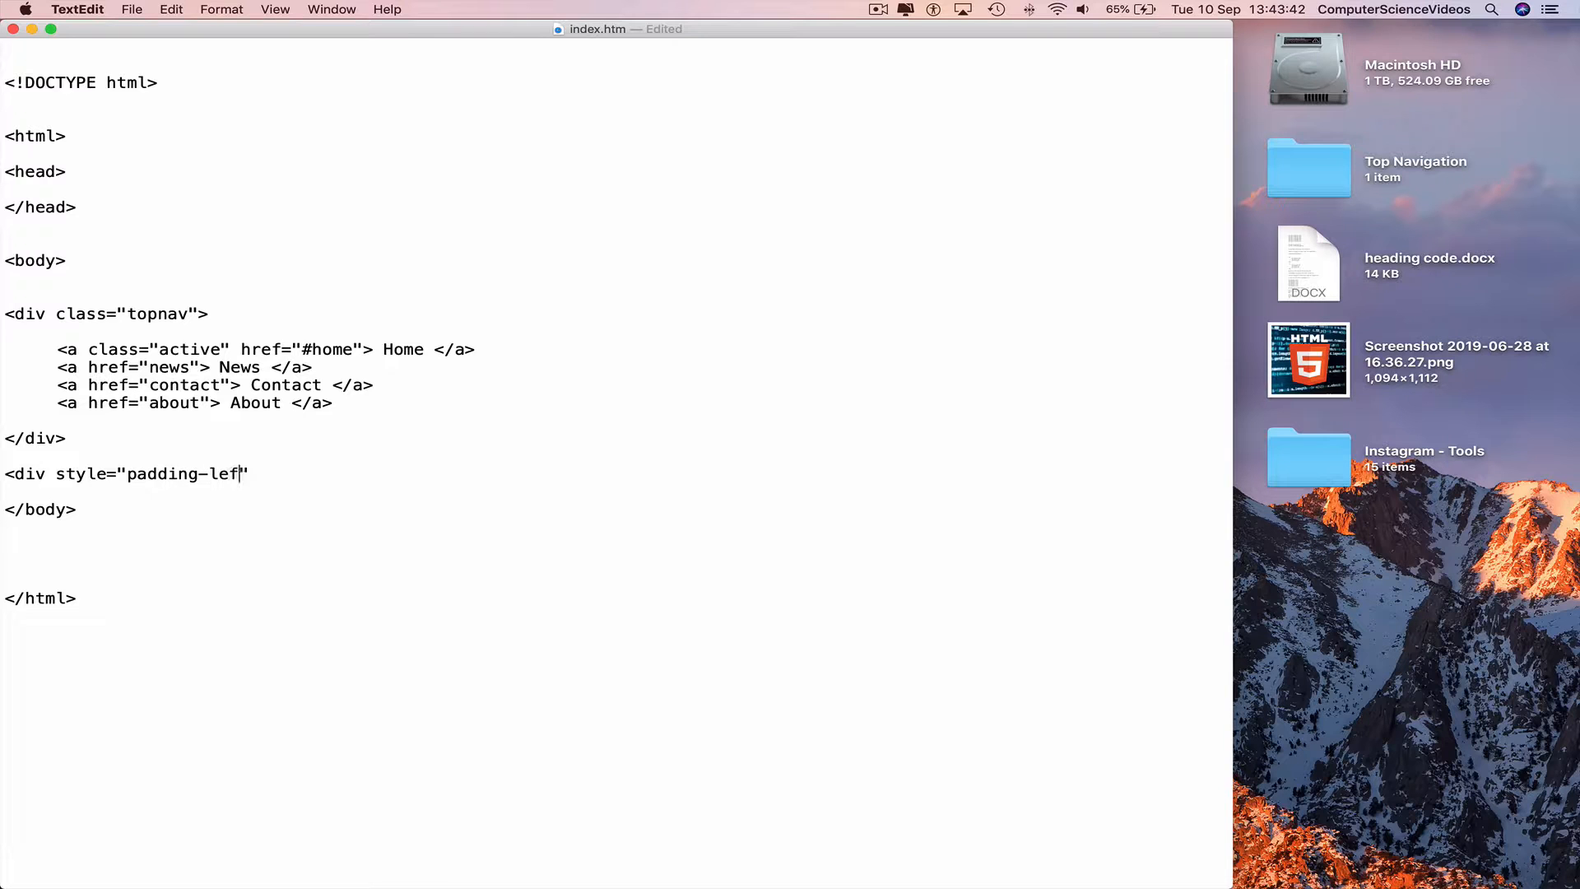
type("t:")
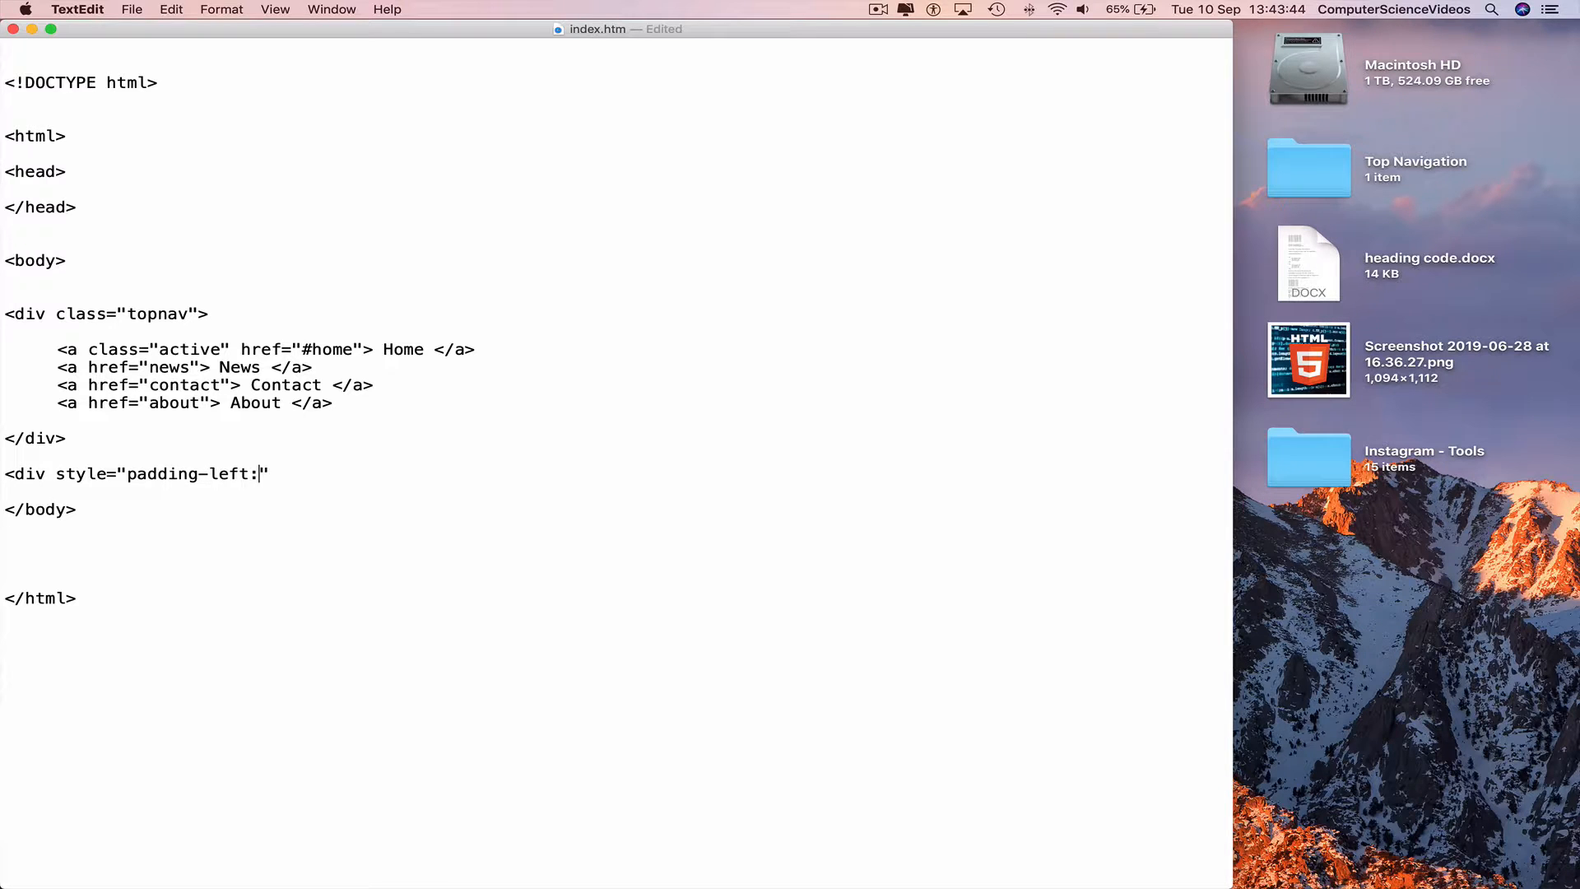
type("1")
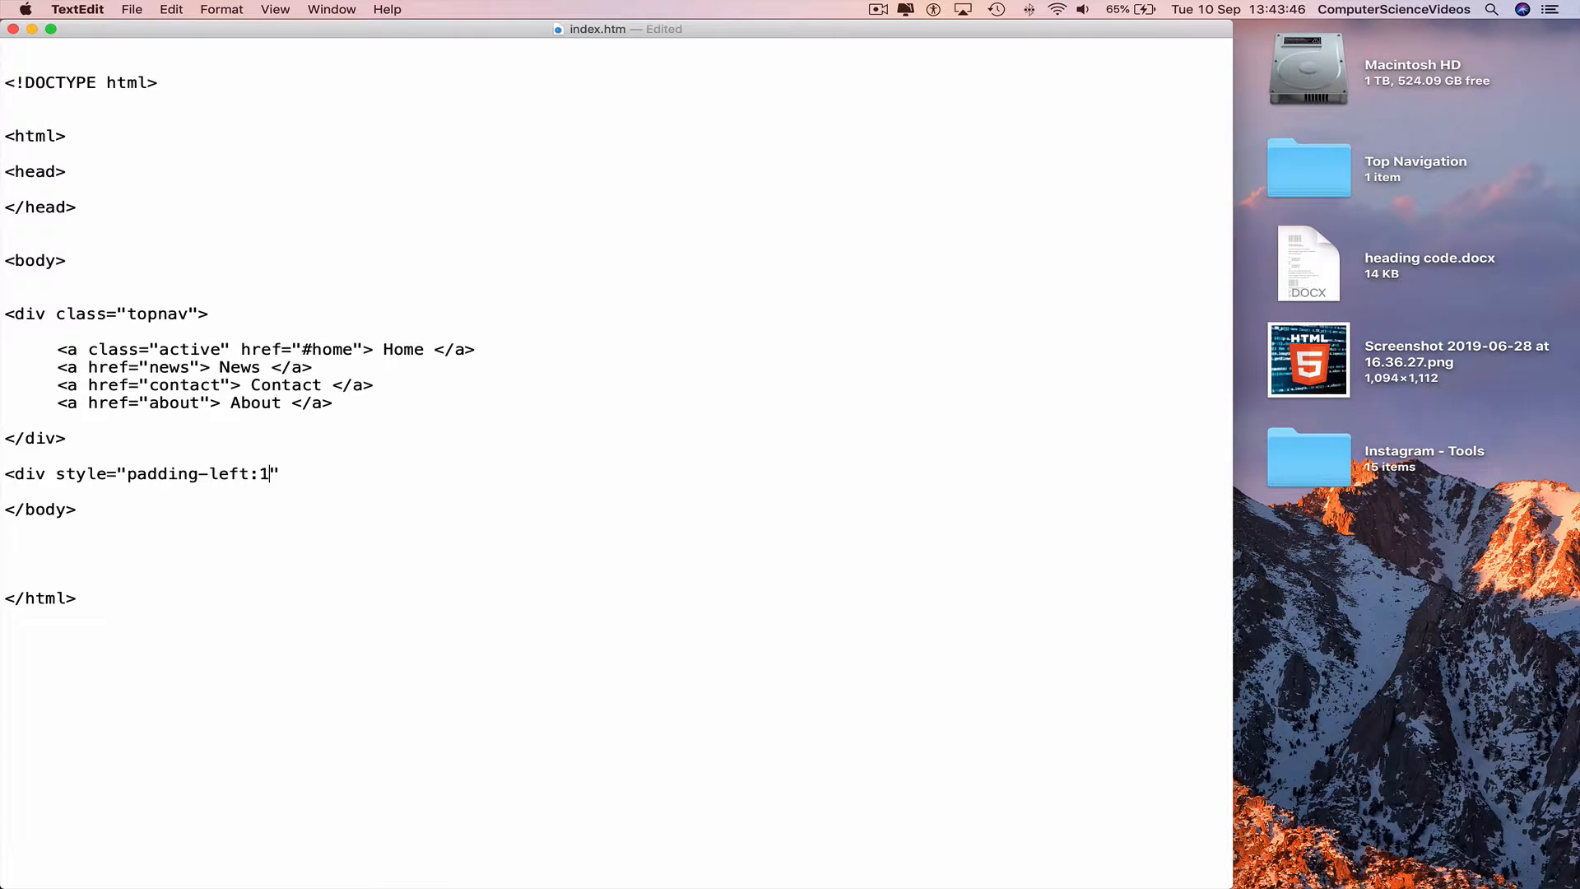
type("6px")
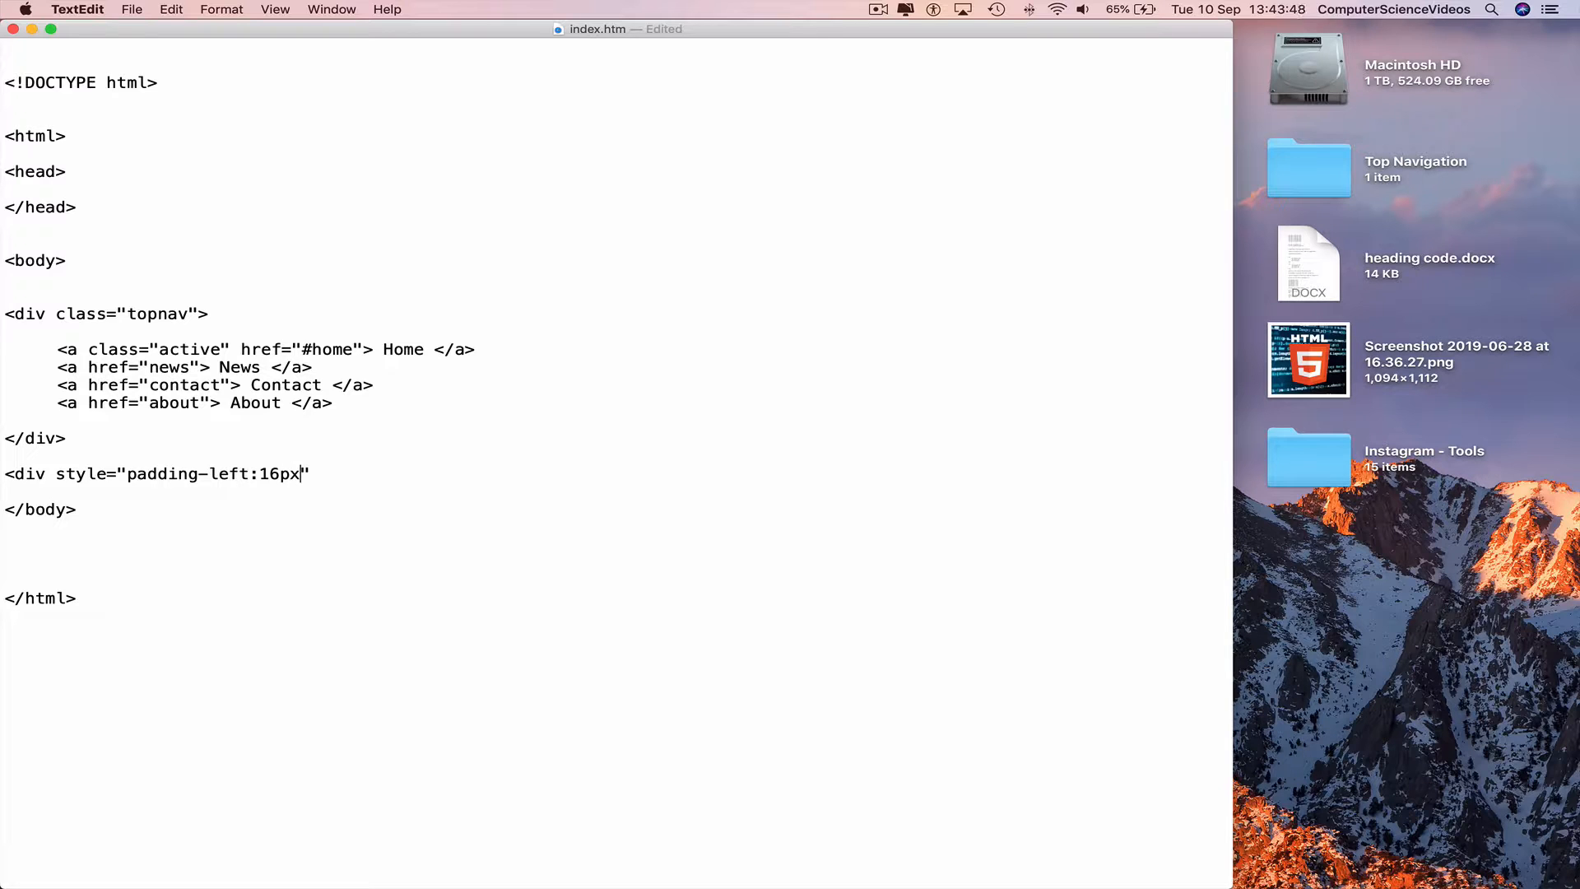
type(">")
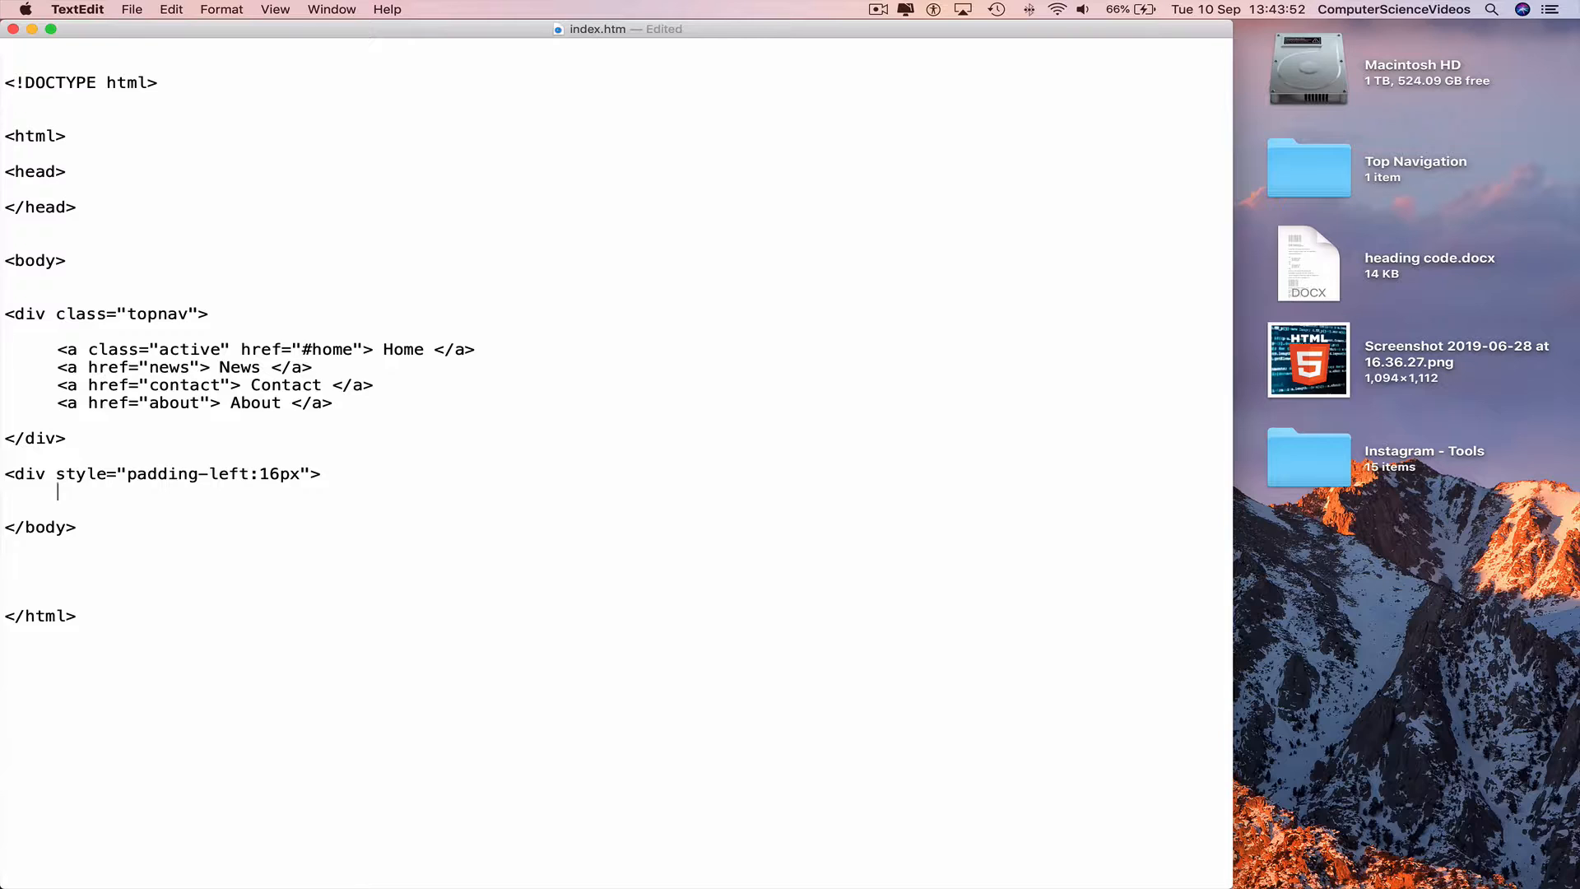
- Add the h2 heading Top Navigation Example, close the div, and save
type("<")
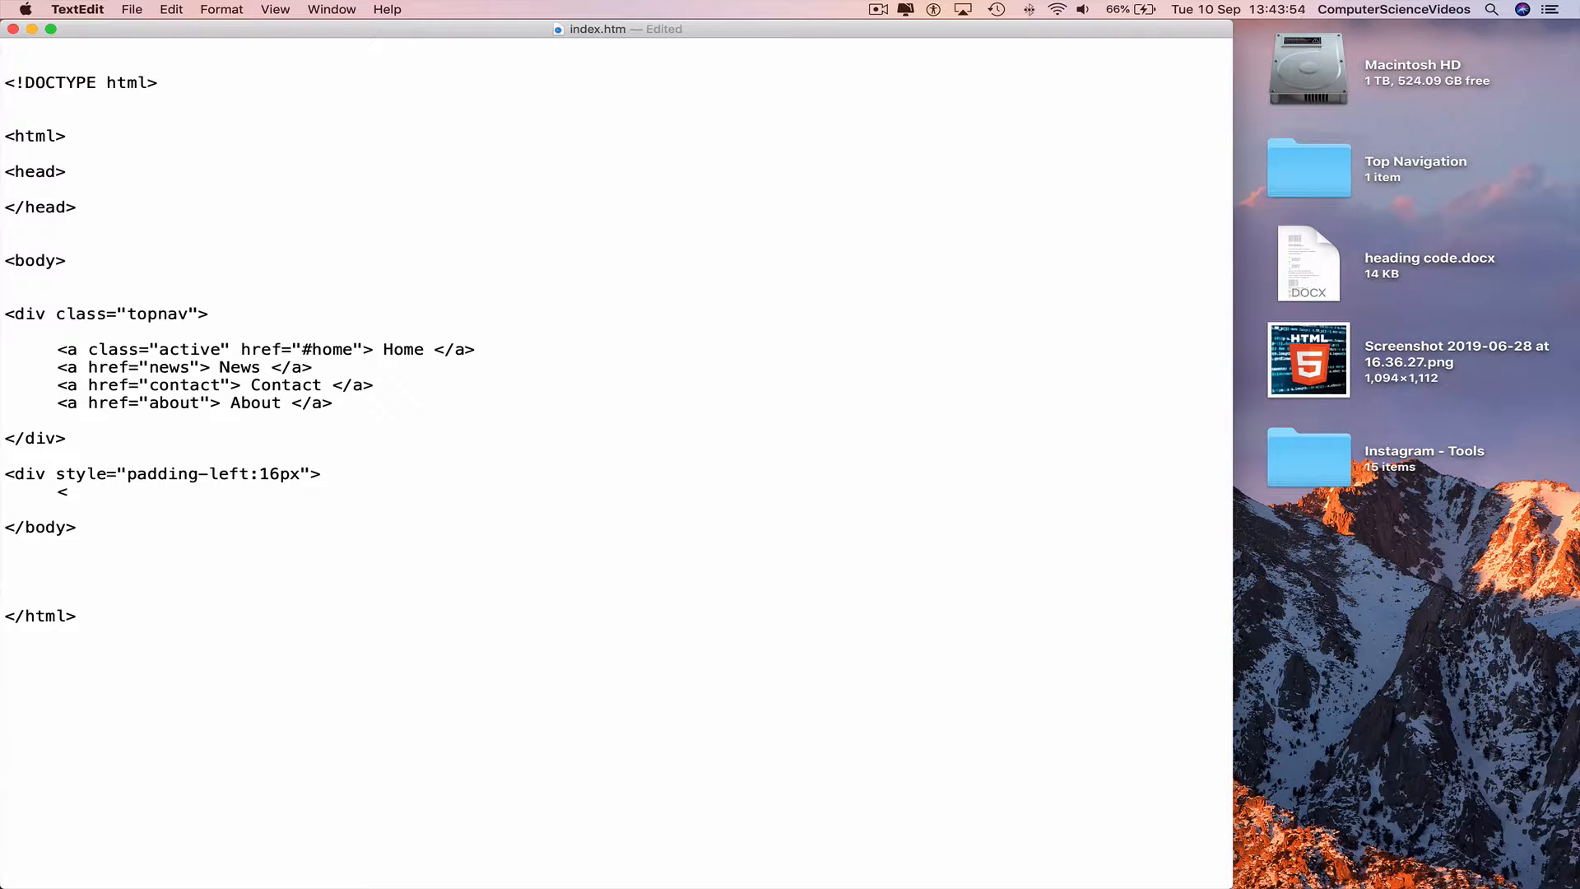
type("h2>")
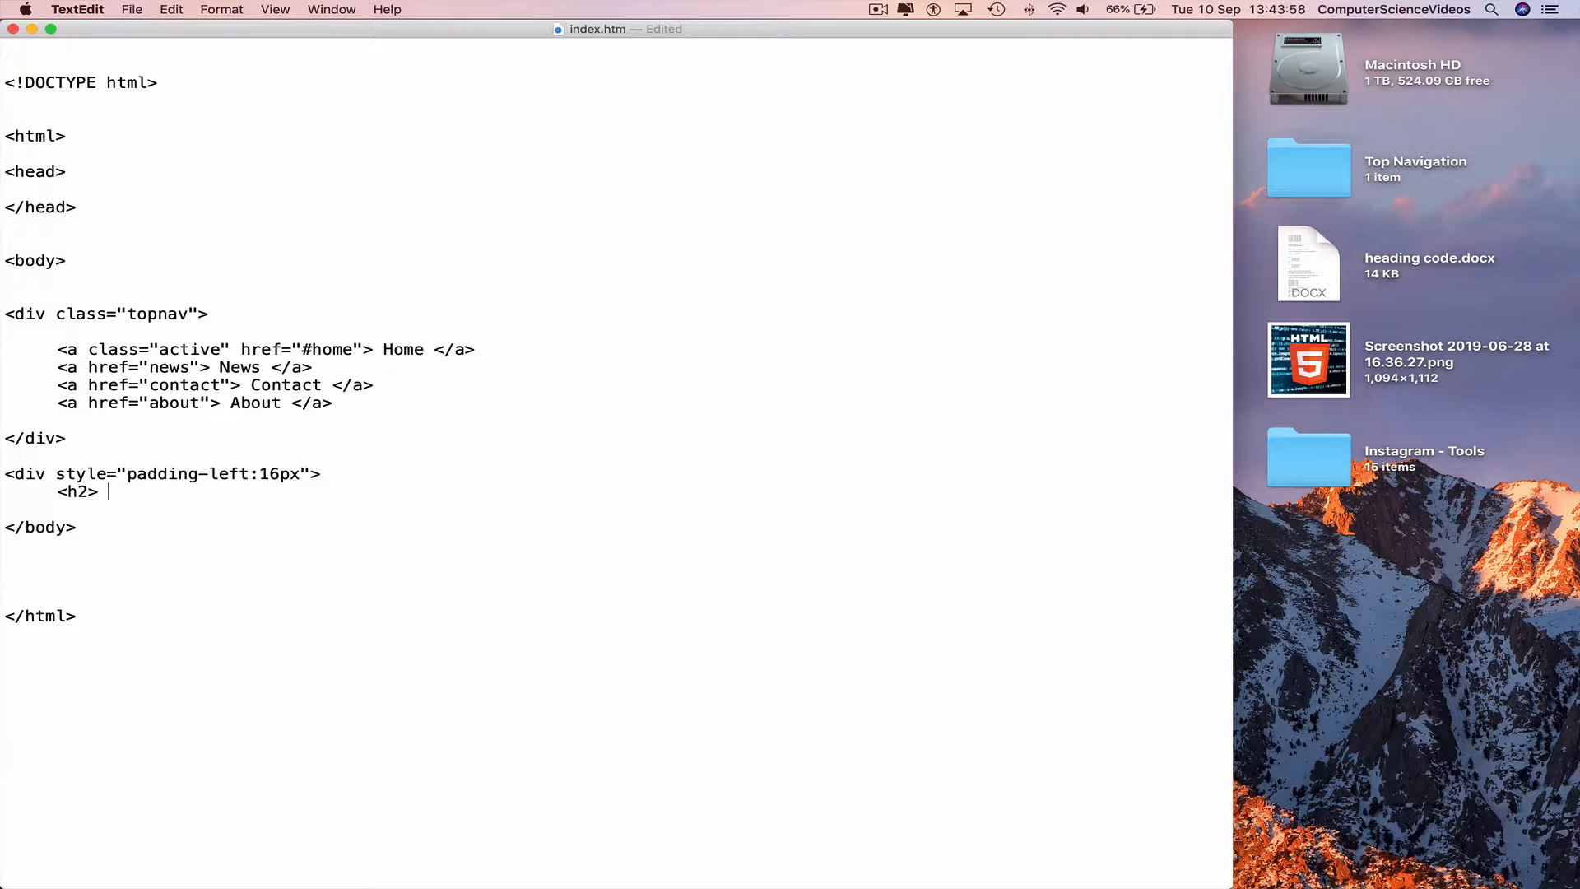
type("Top Nav")
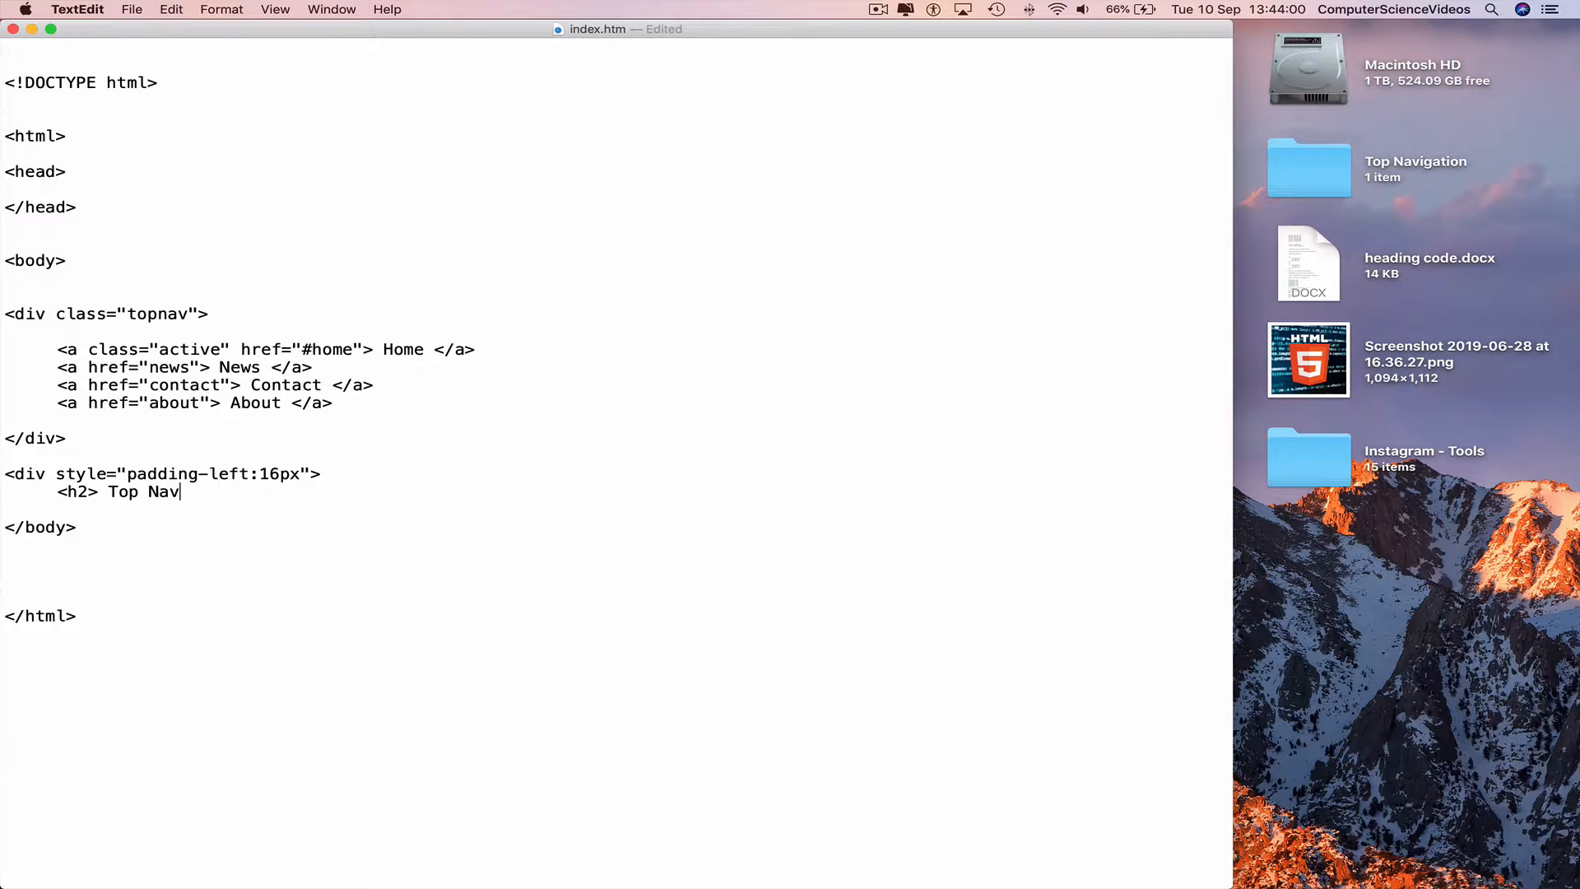
type("igation")
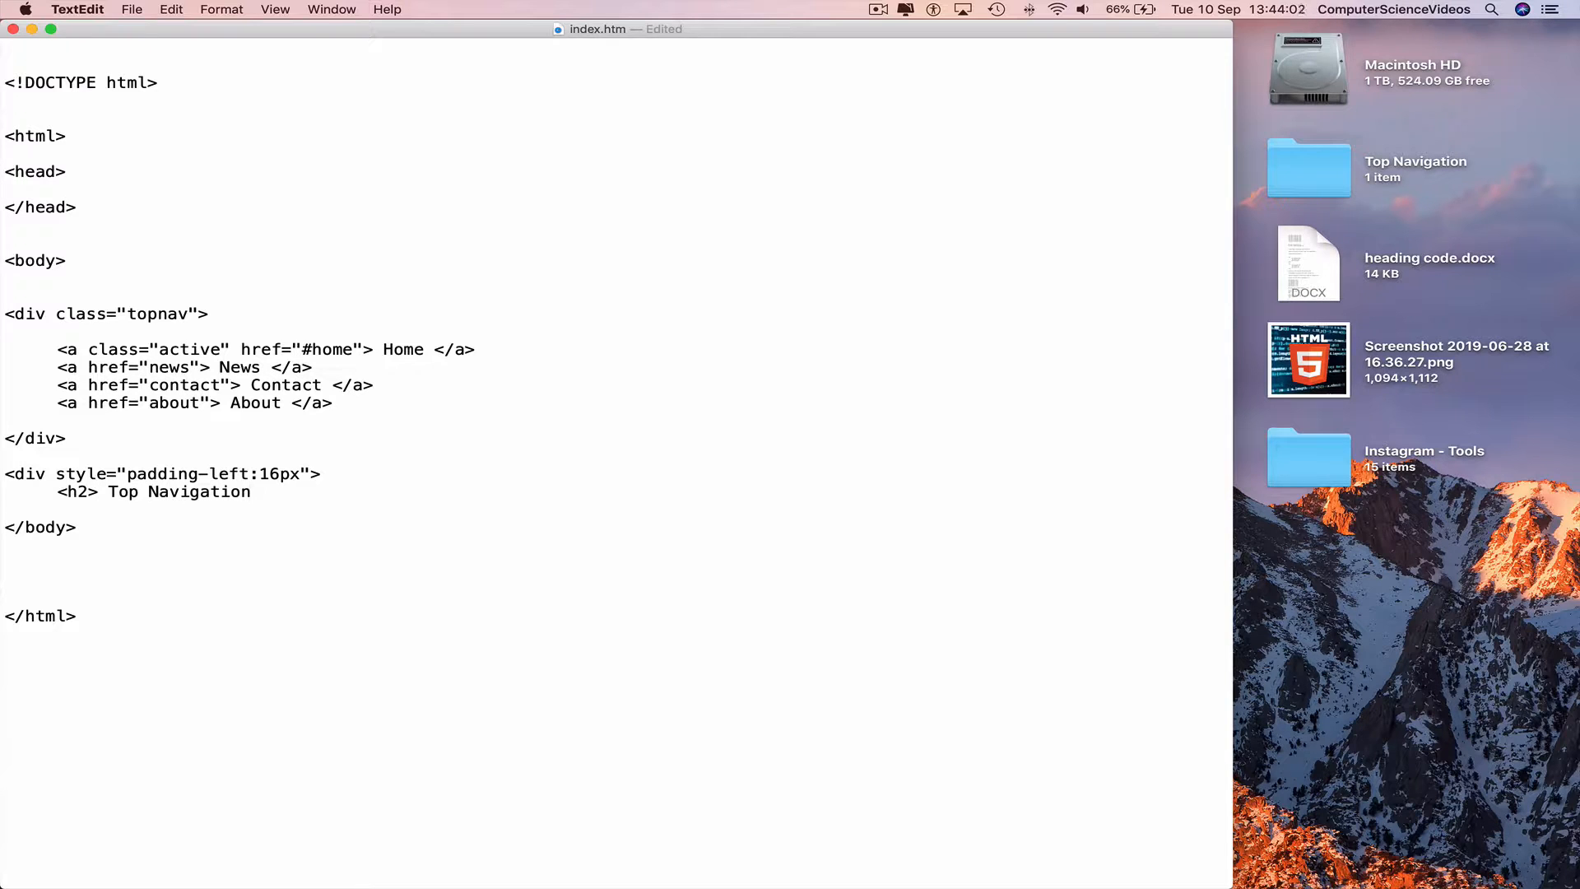
type("Example </")
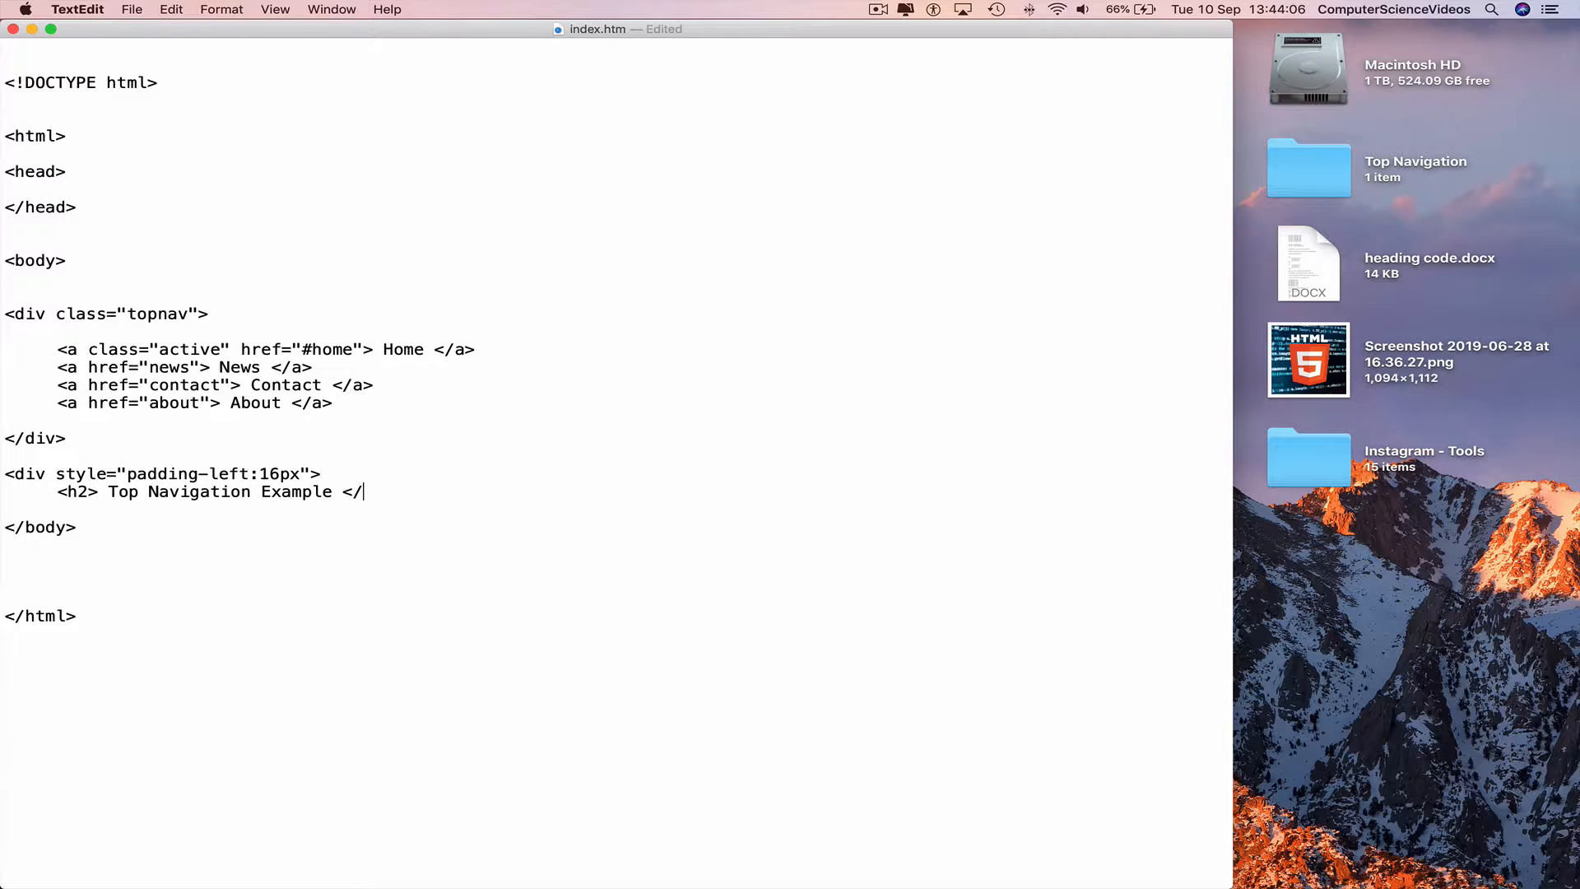
type("h2>")
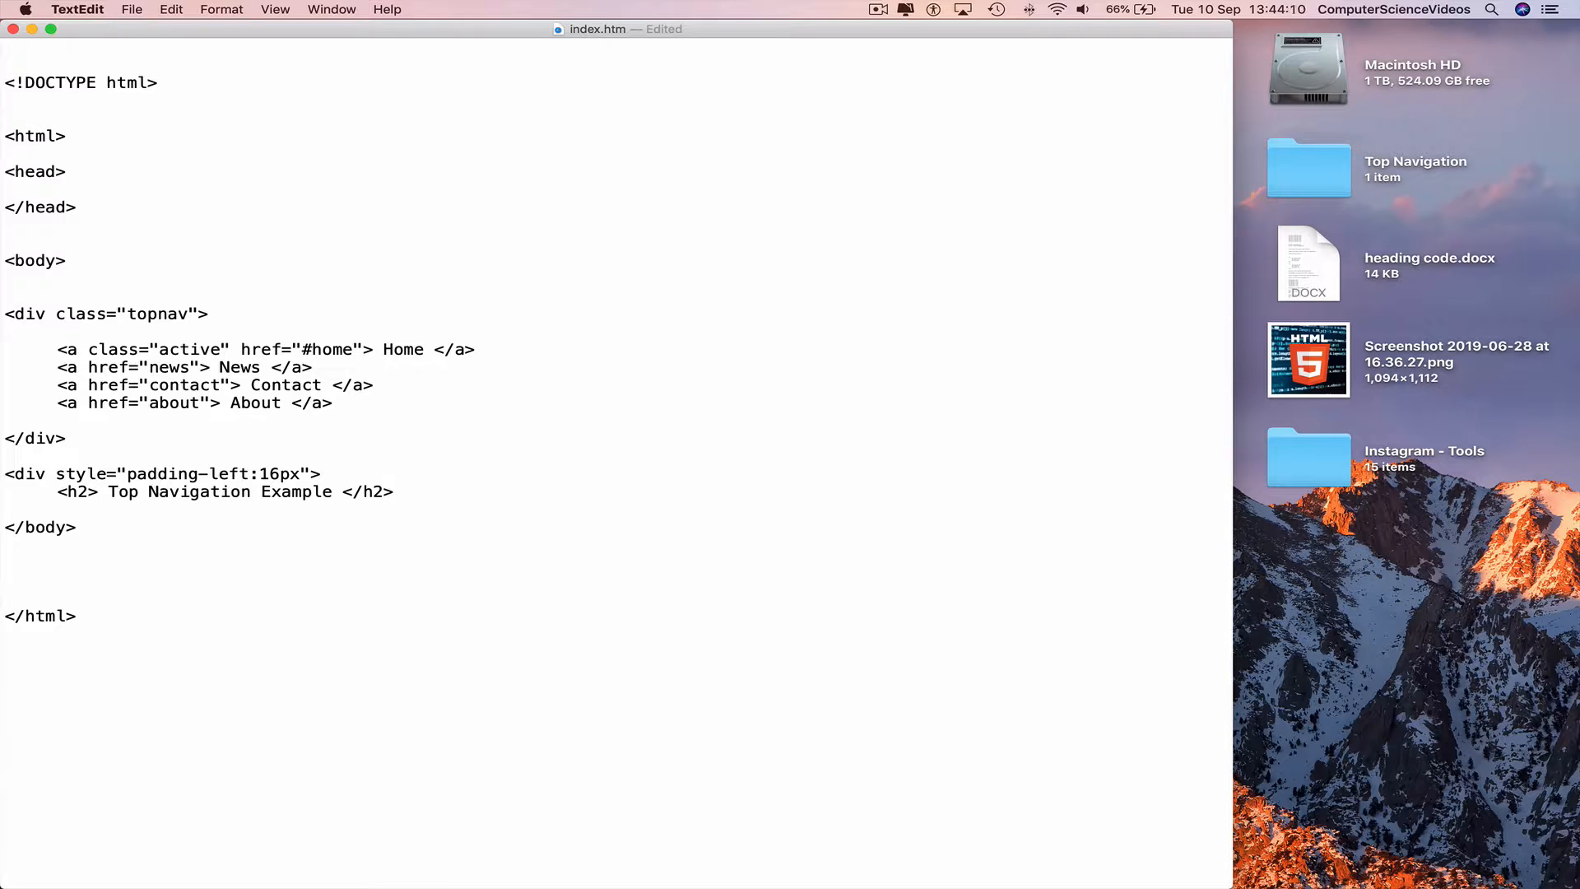
key("Return")
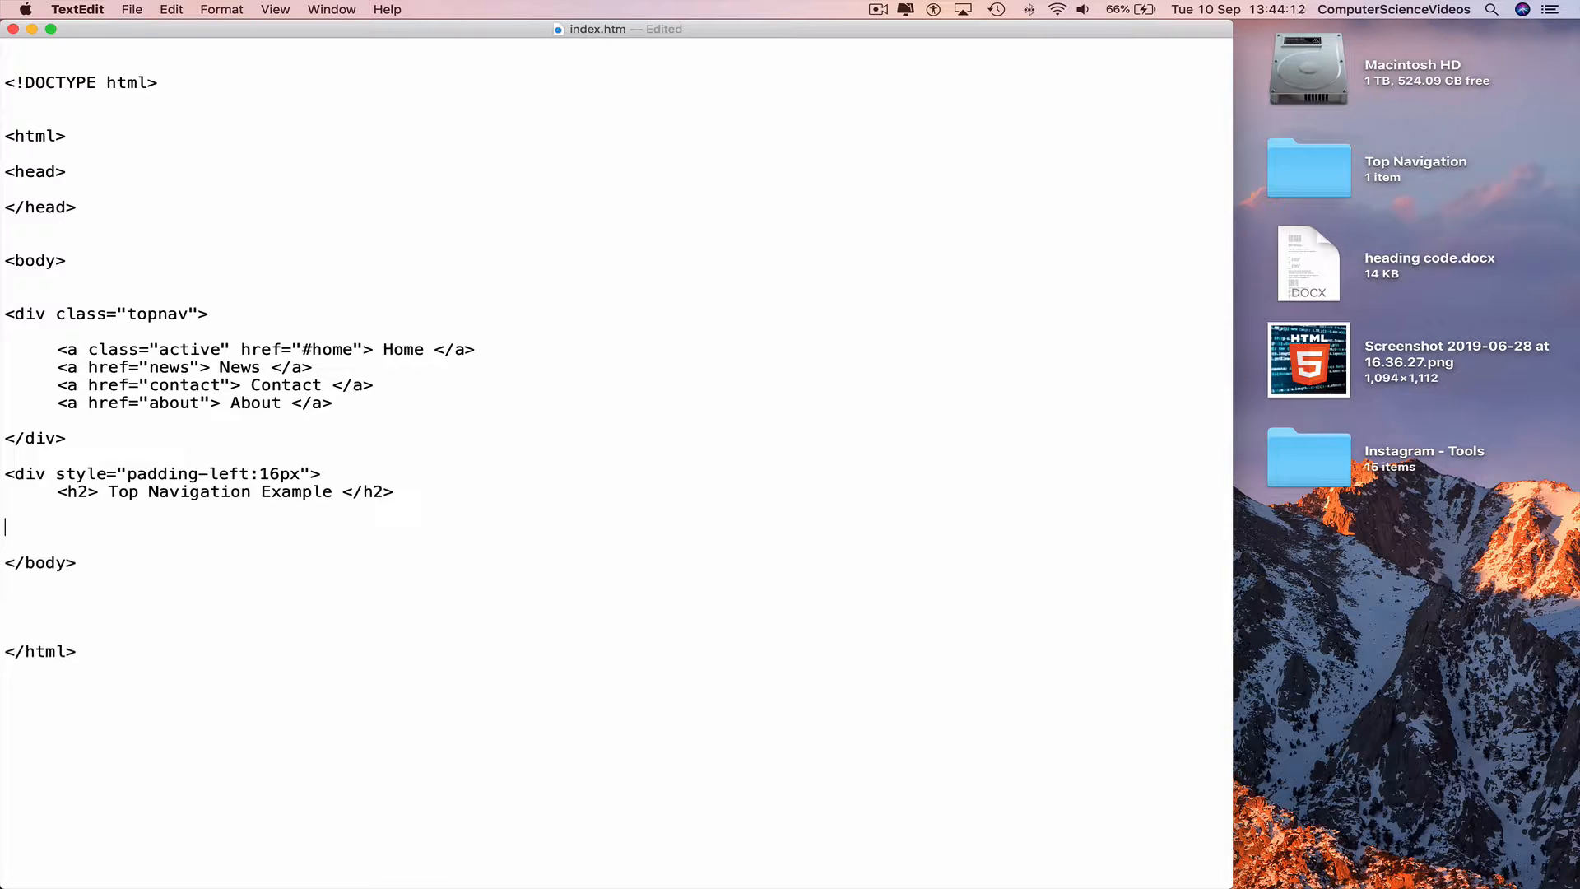
type("</")
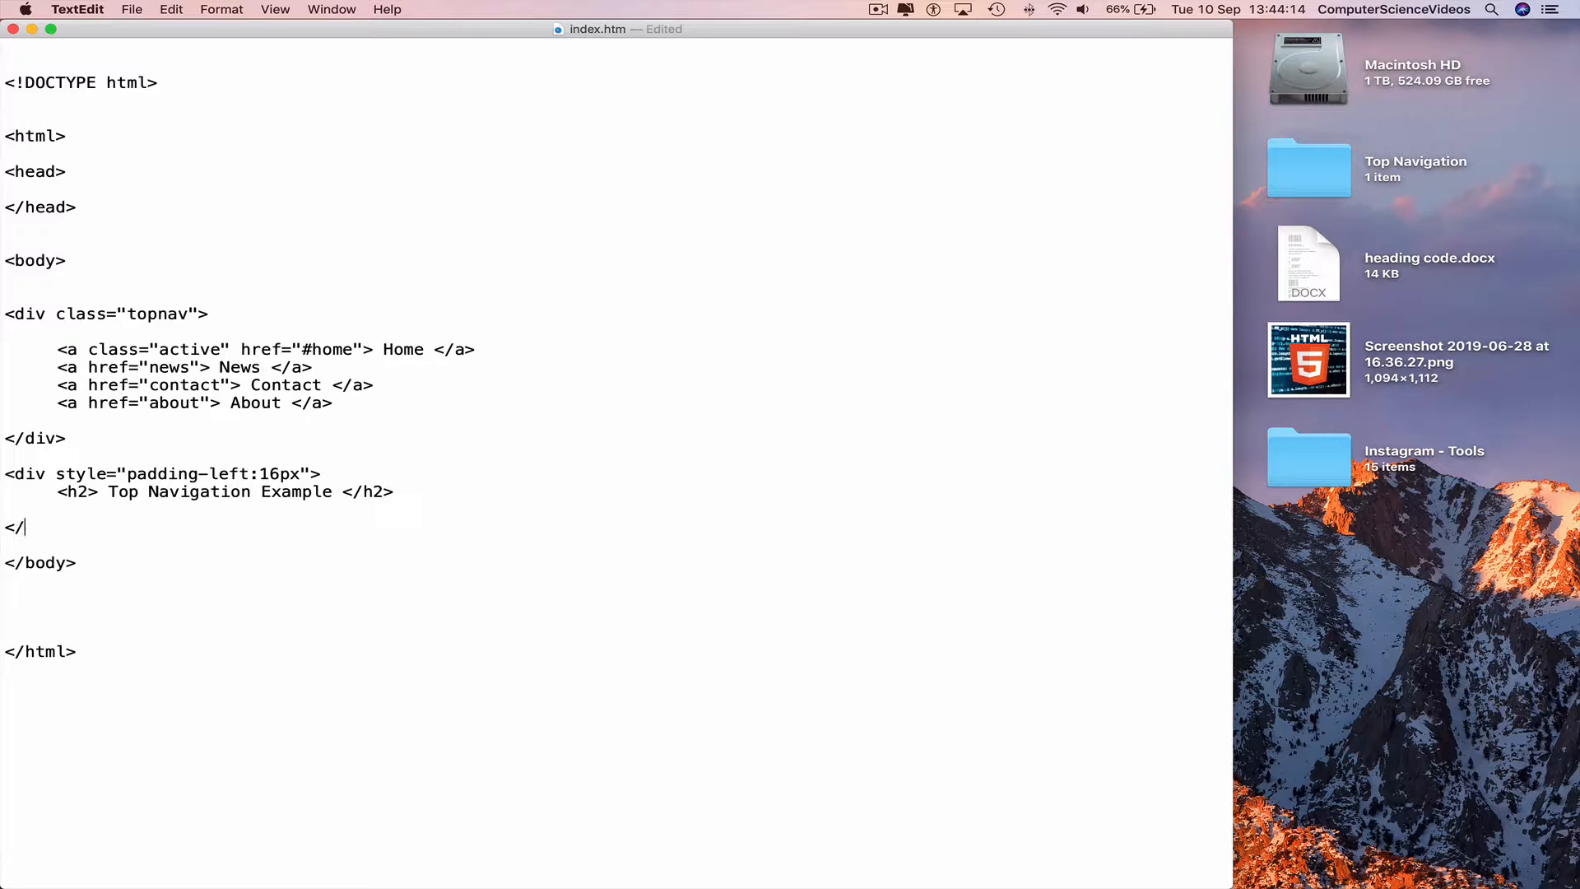
type("div>")
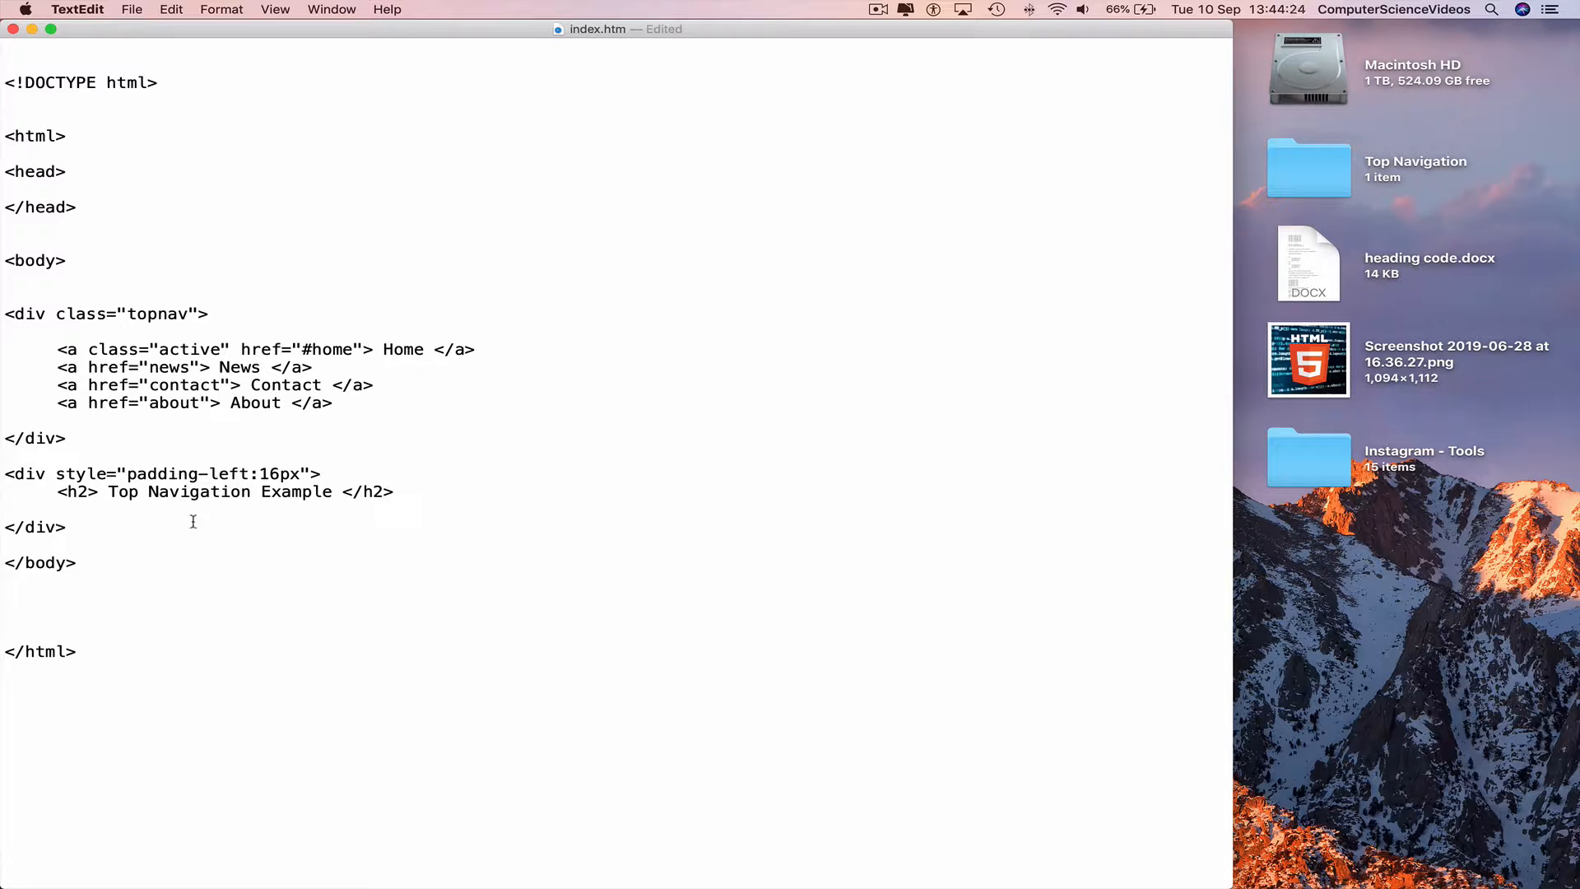
key("cmd+s")
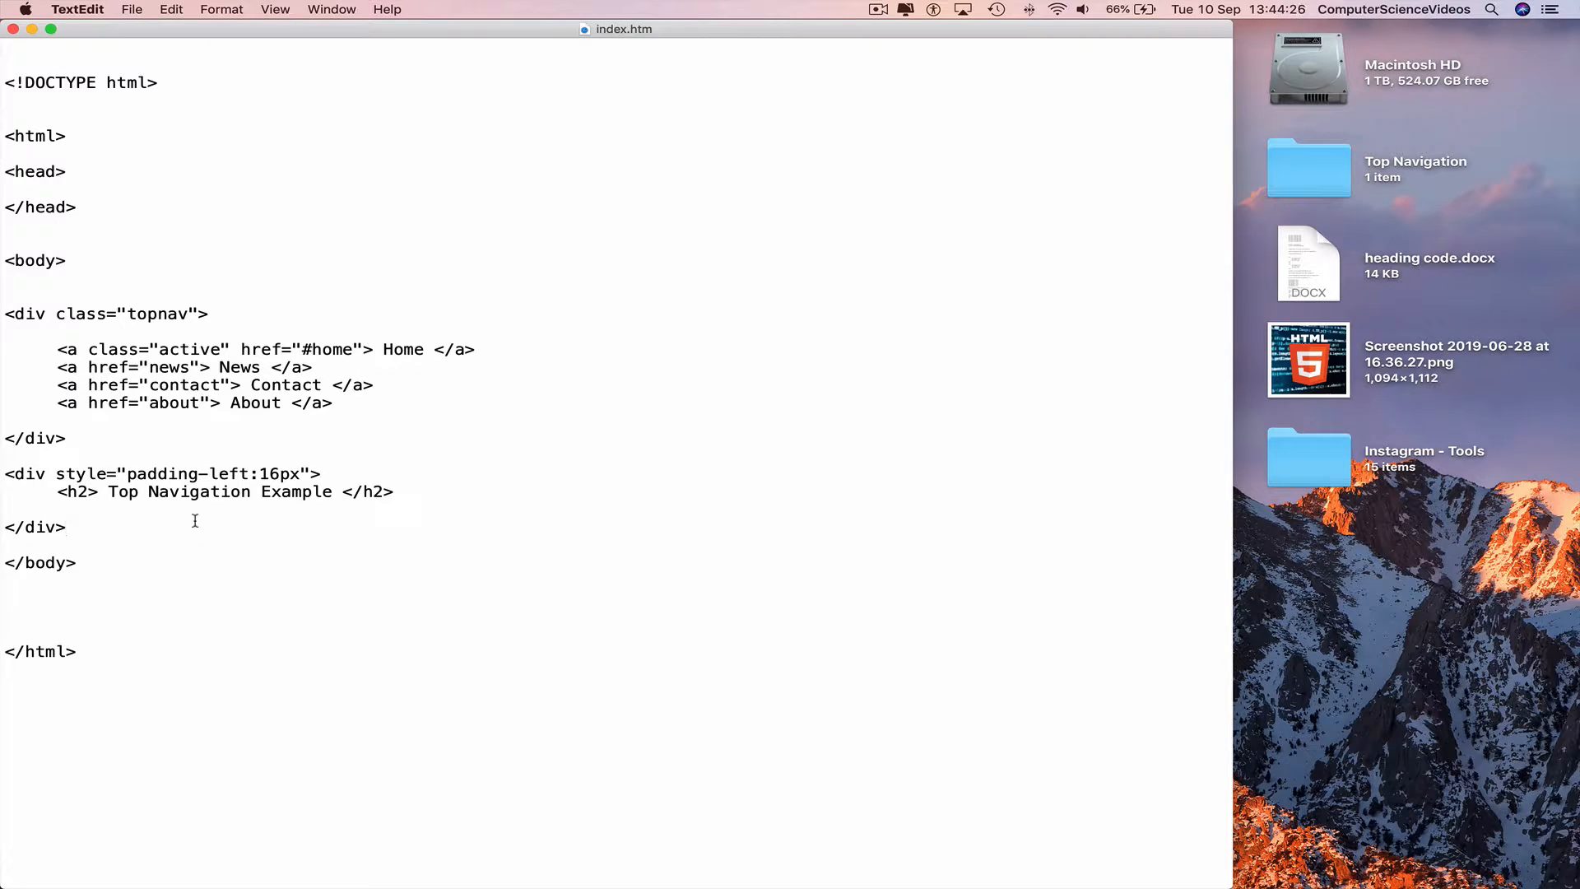
- Insert an empty style block inside the head section
left_click(66, 526)
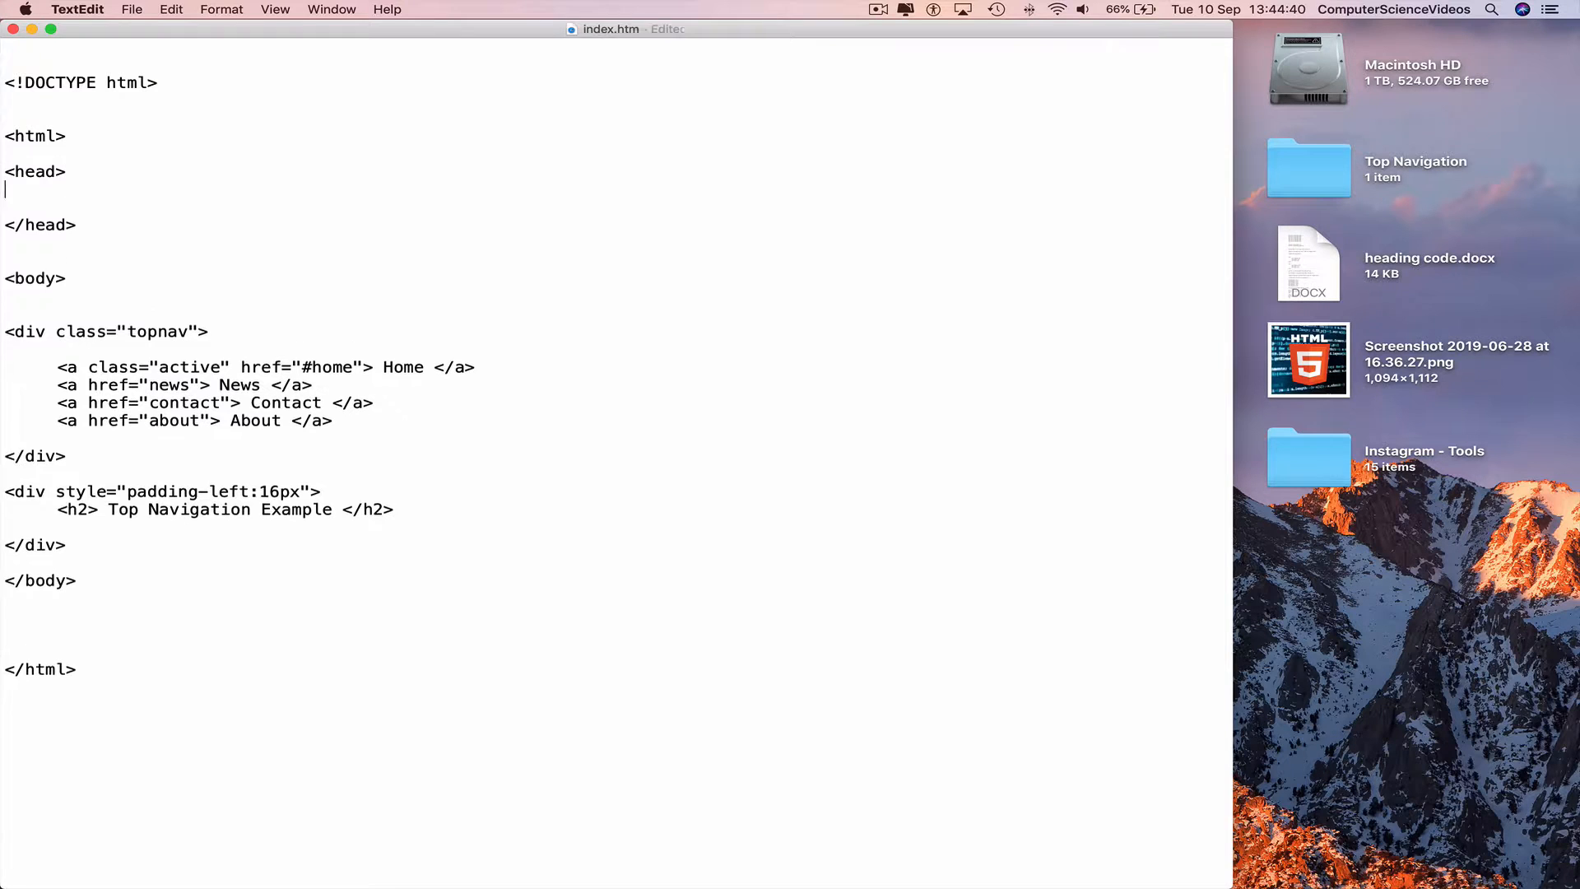
key("Return")
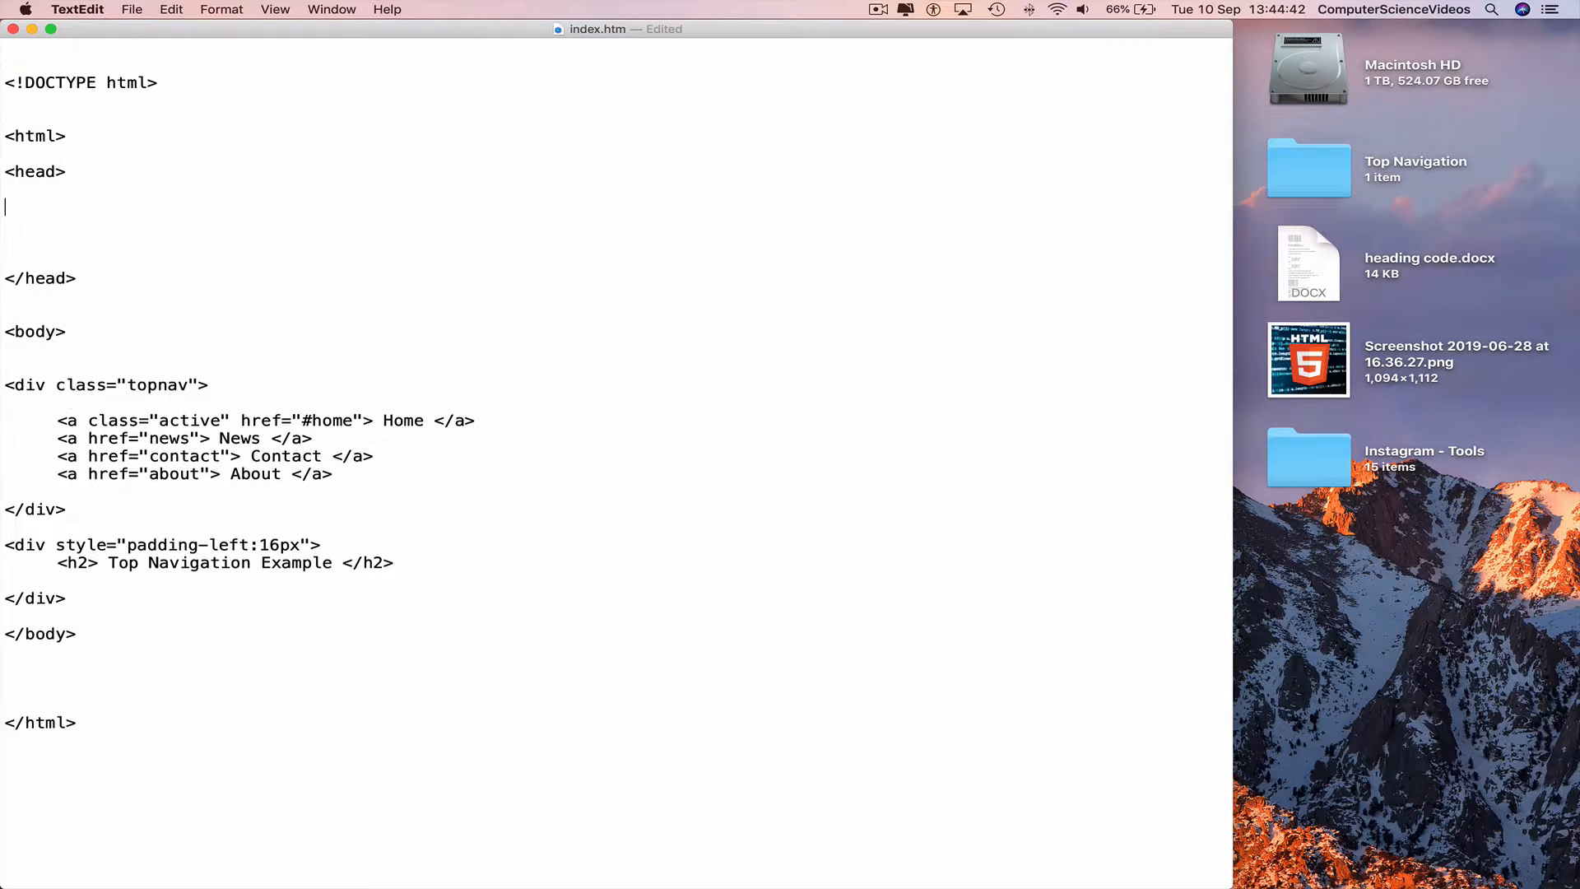
type("<")
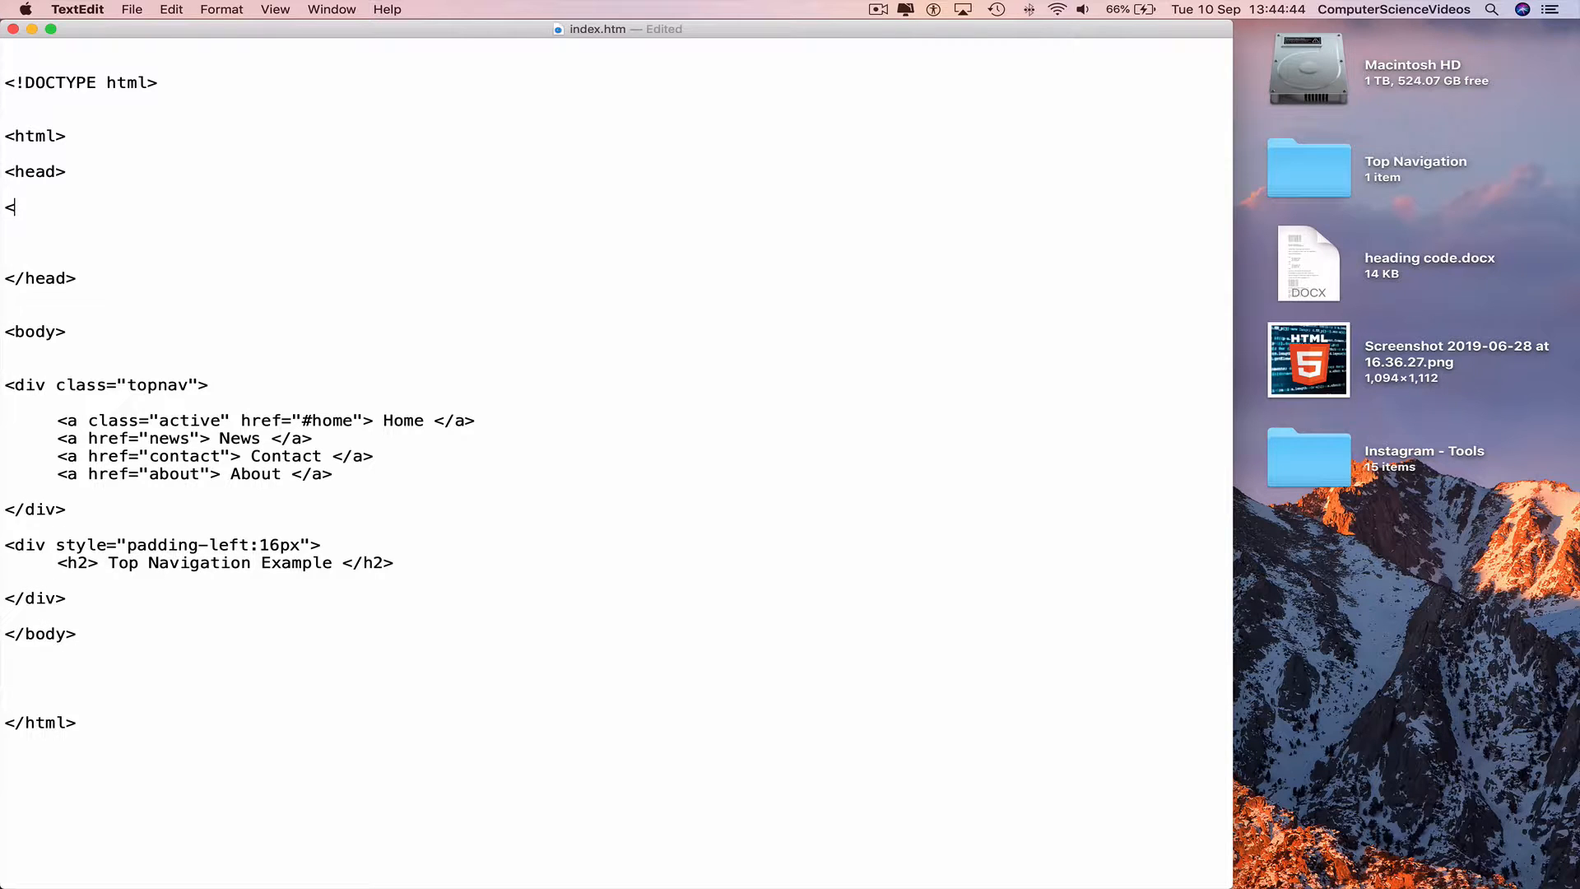
type("style>")
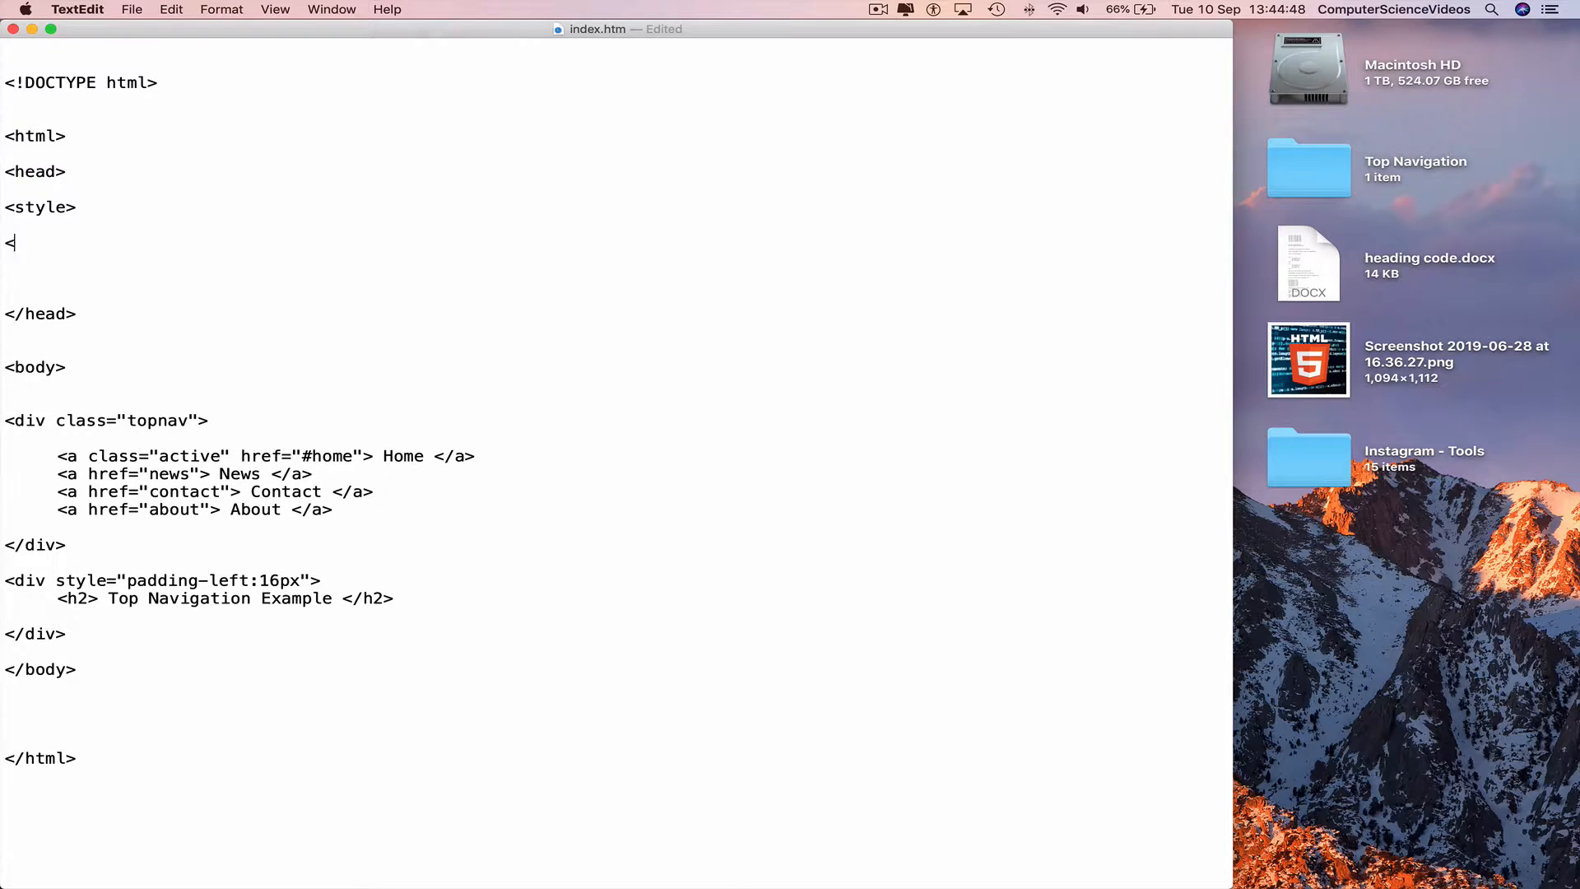
type("/style>")
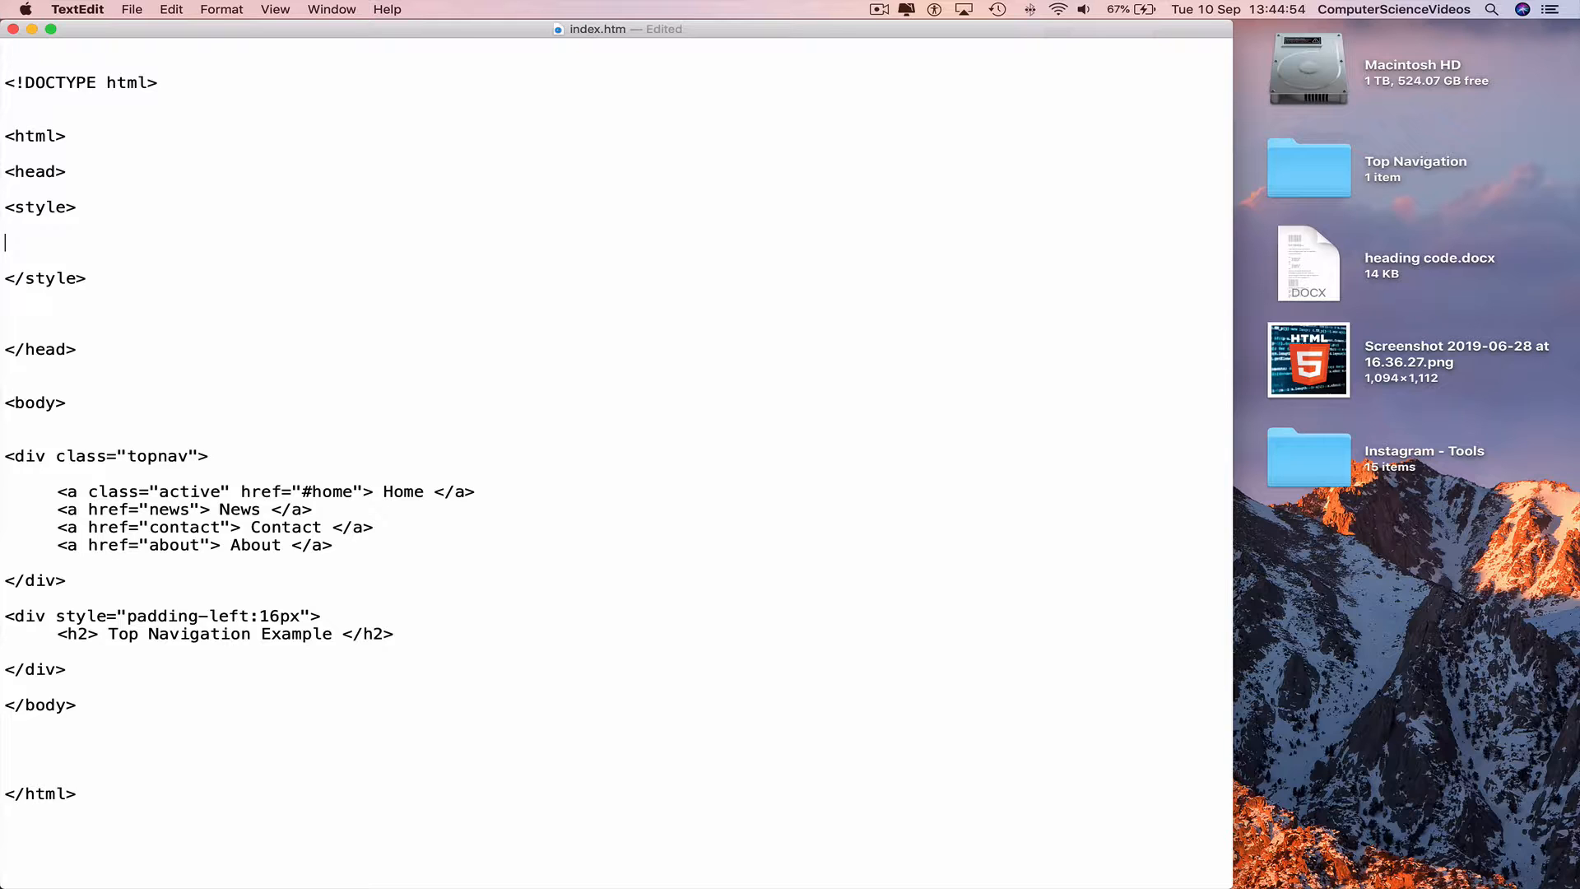
- Write a body rule with margin 0 and font-family Arial
type("body {")
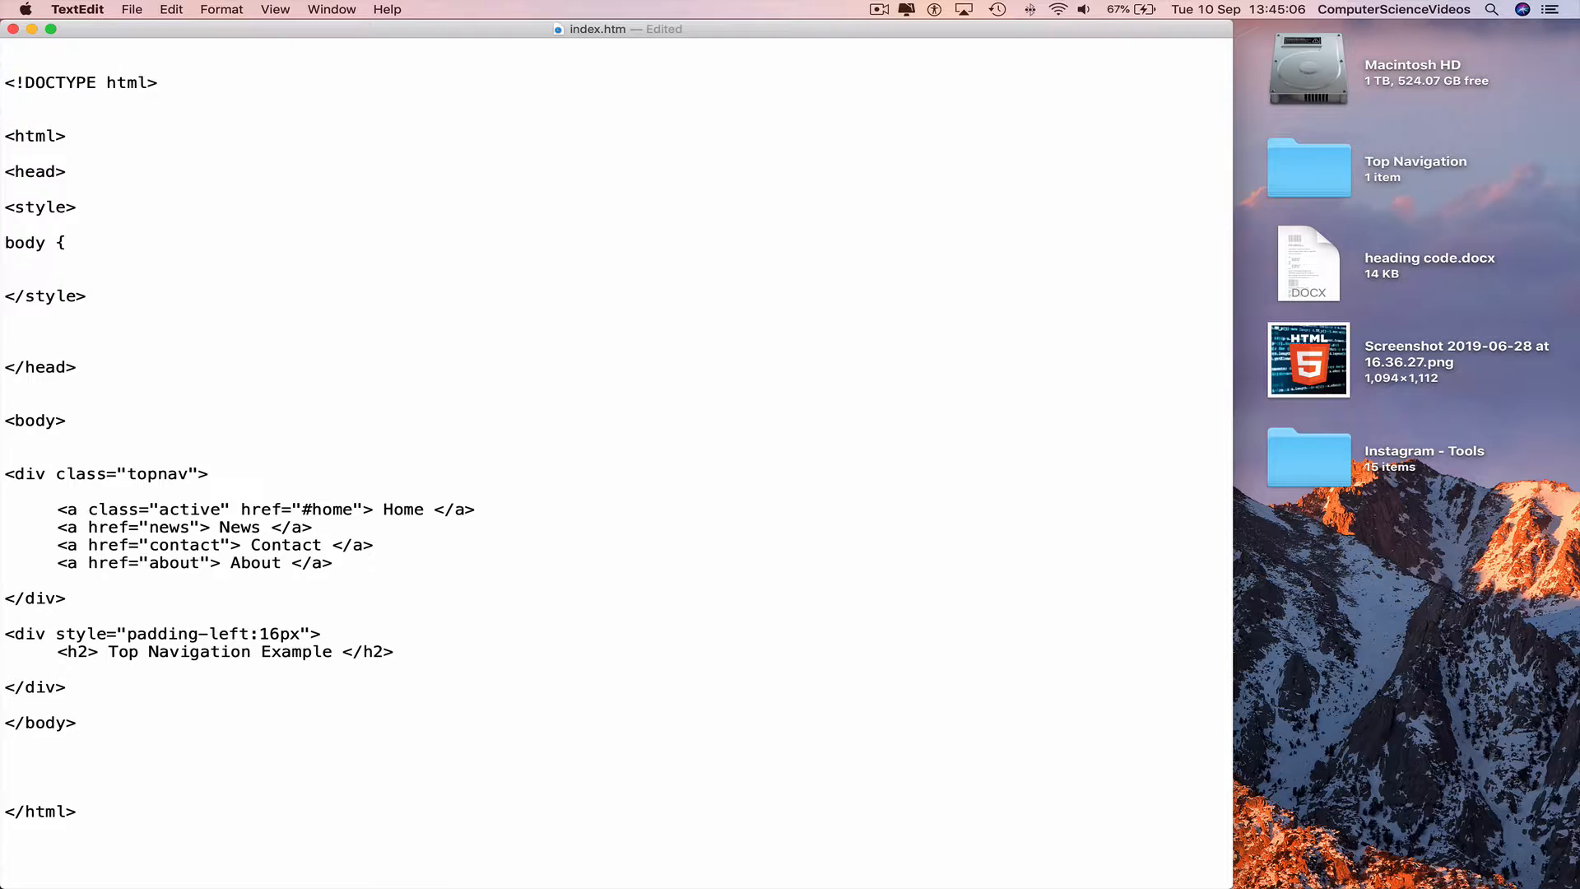
type("margin")
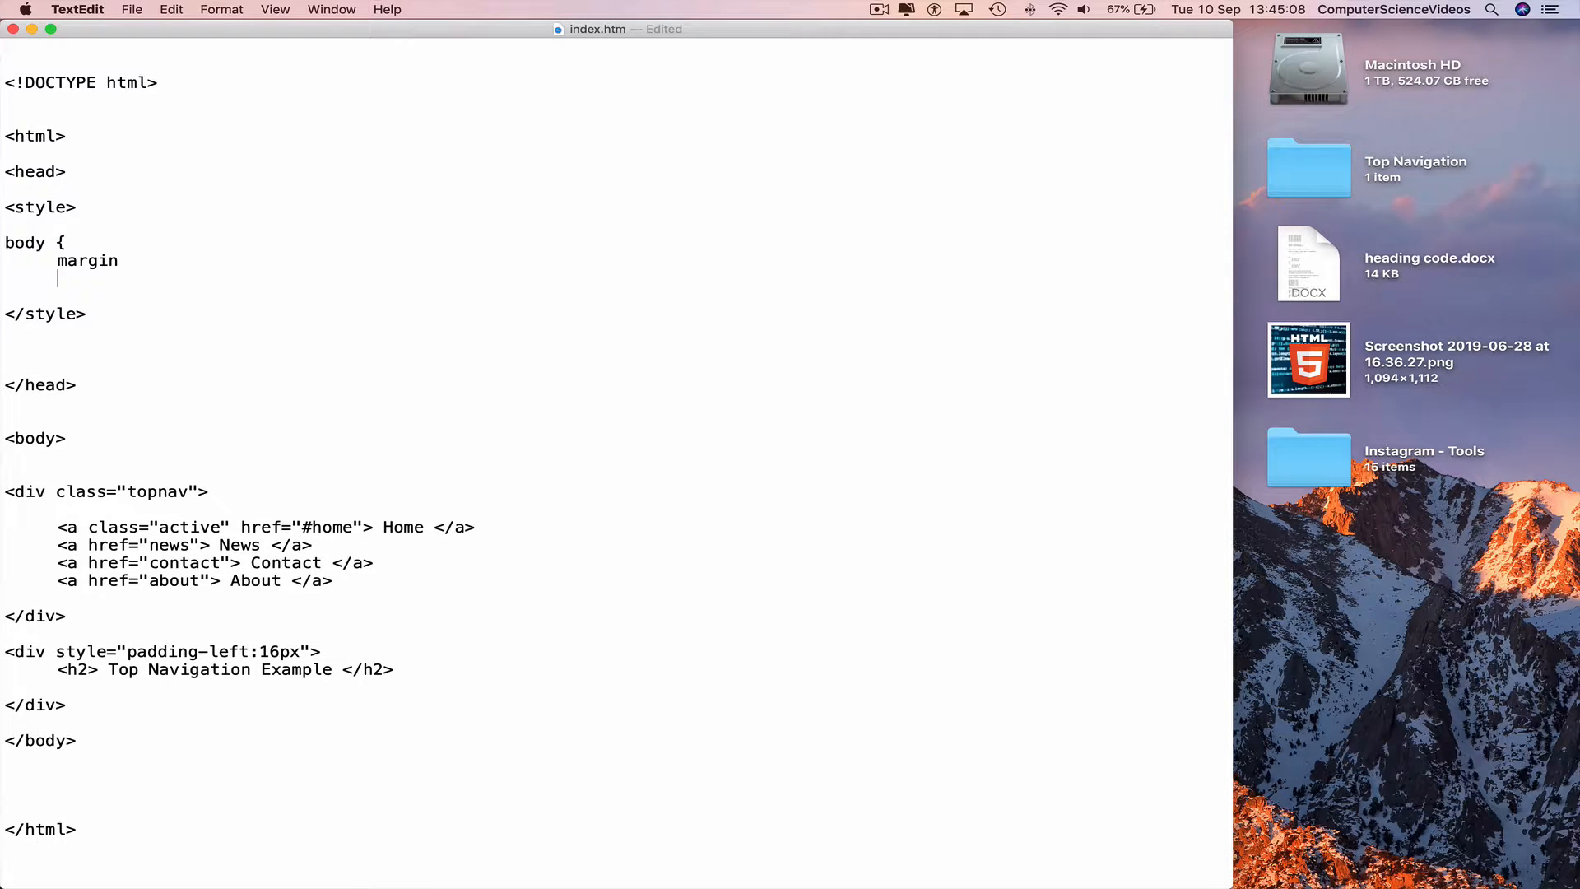
type("font-family")
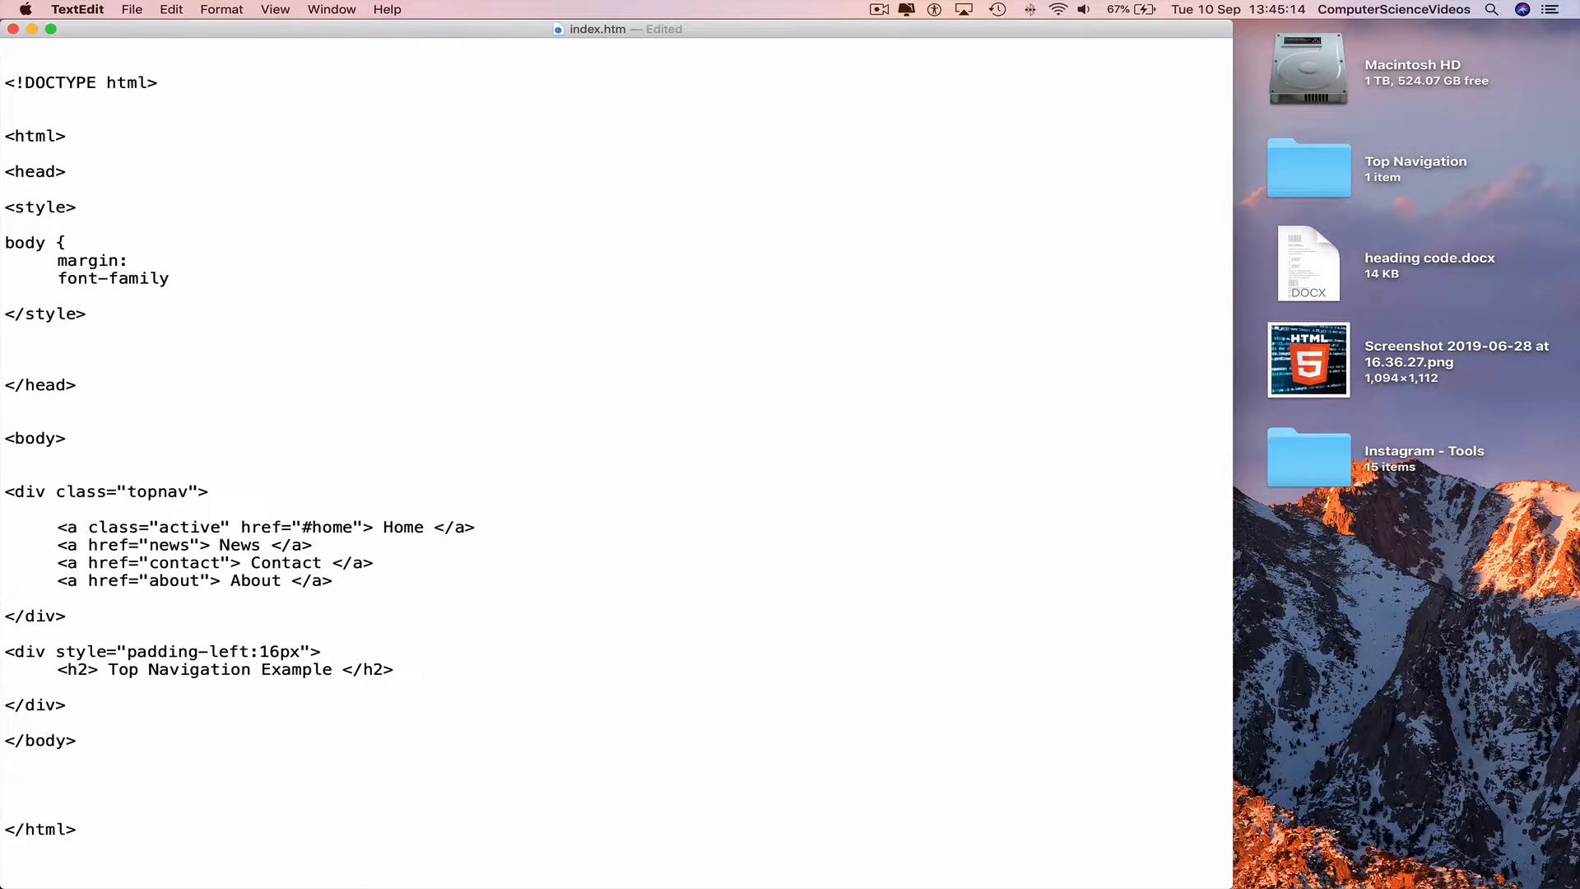
type("0;")
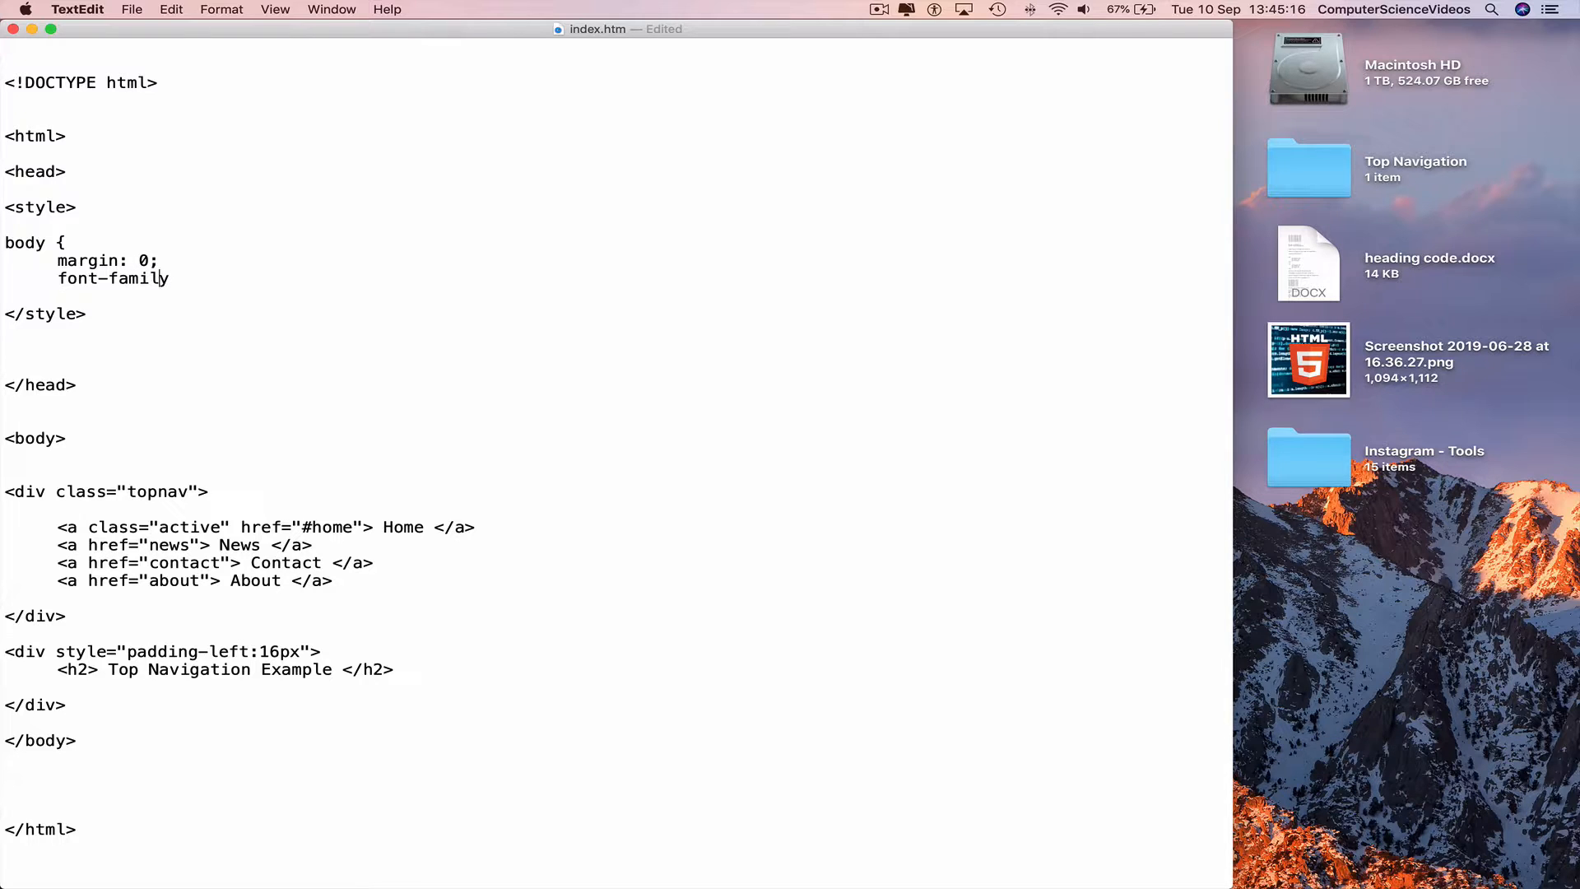
type("Ar")
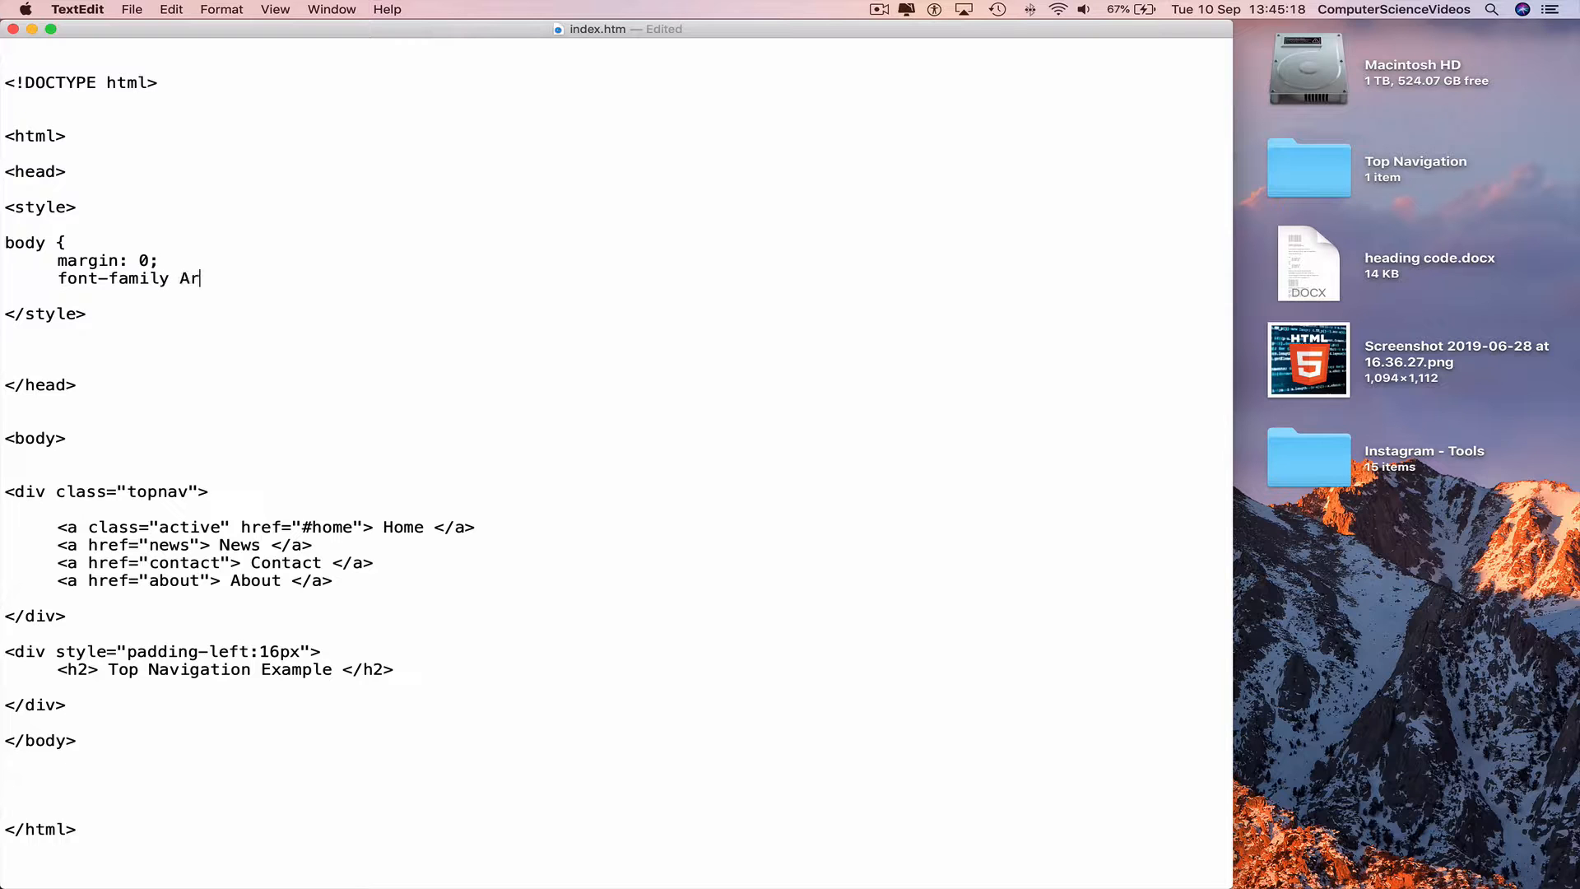
type("ial")
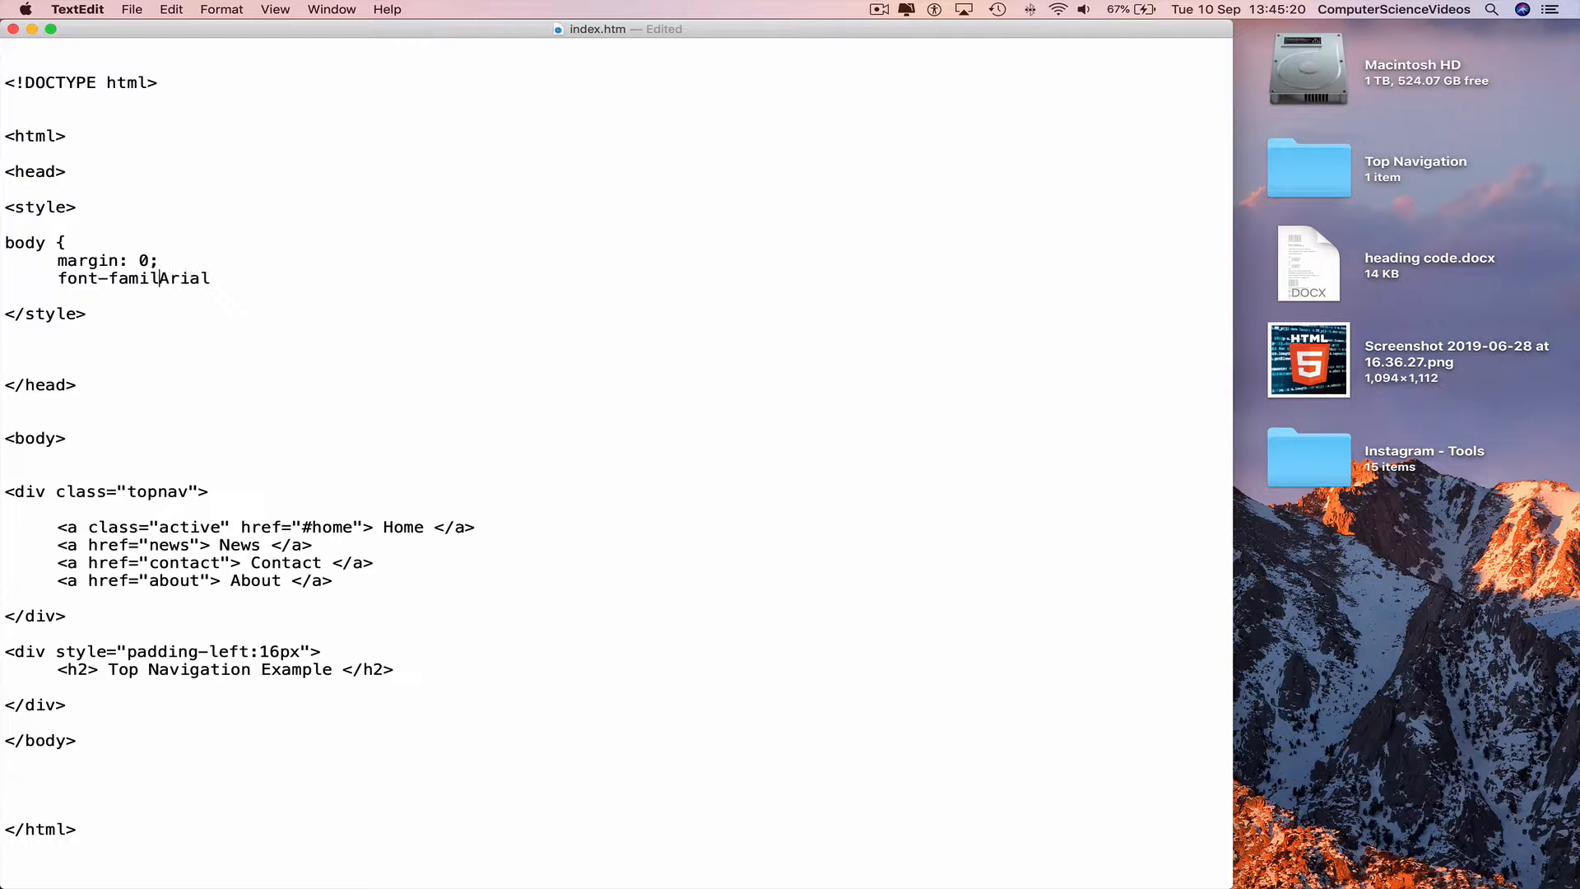
type("y;")
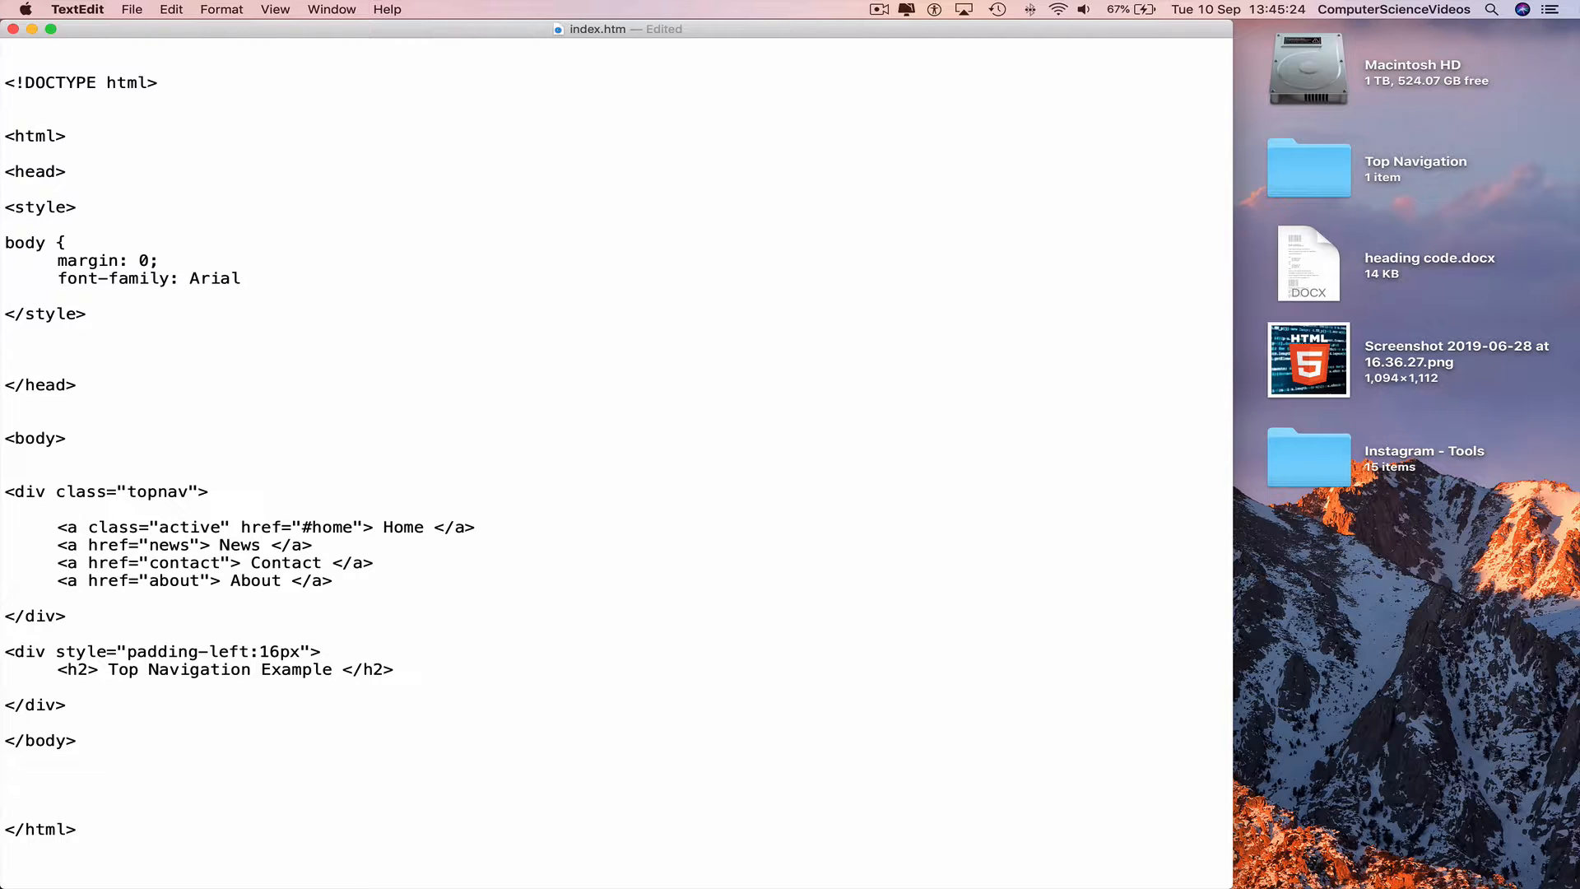
- Extend the font stack to Arial, Helvetica, sans-serif and save
left_click(258, 278)
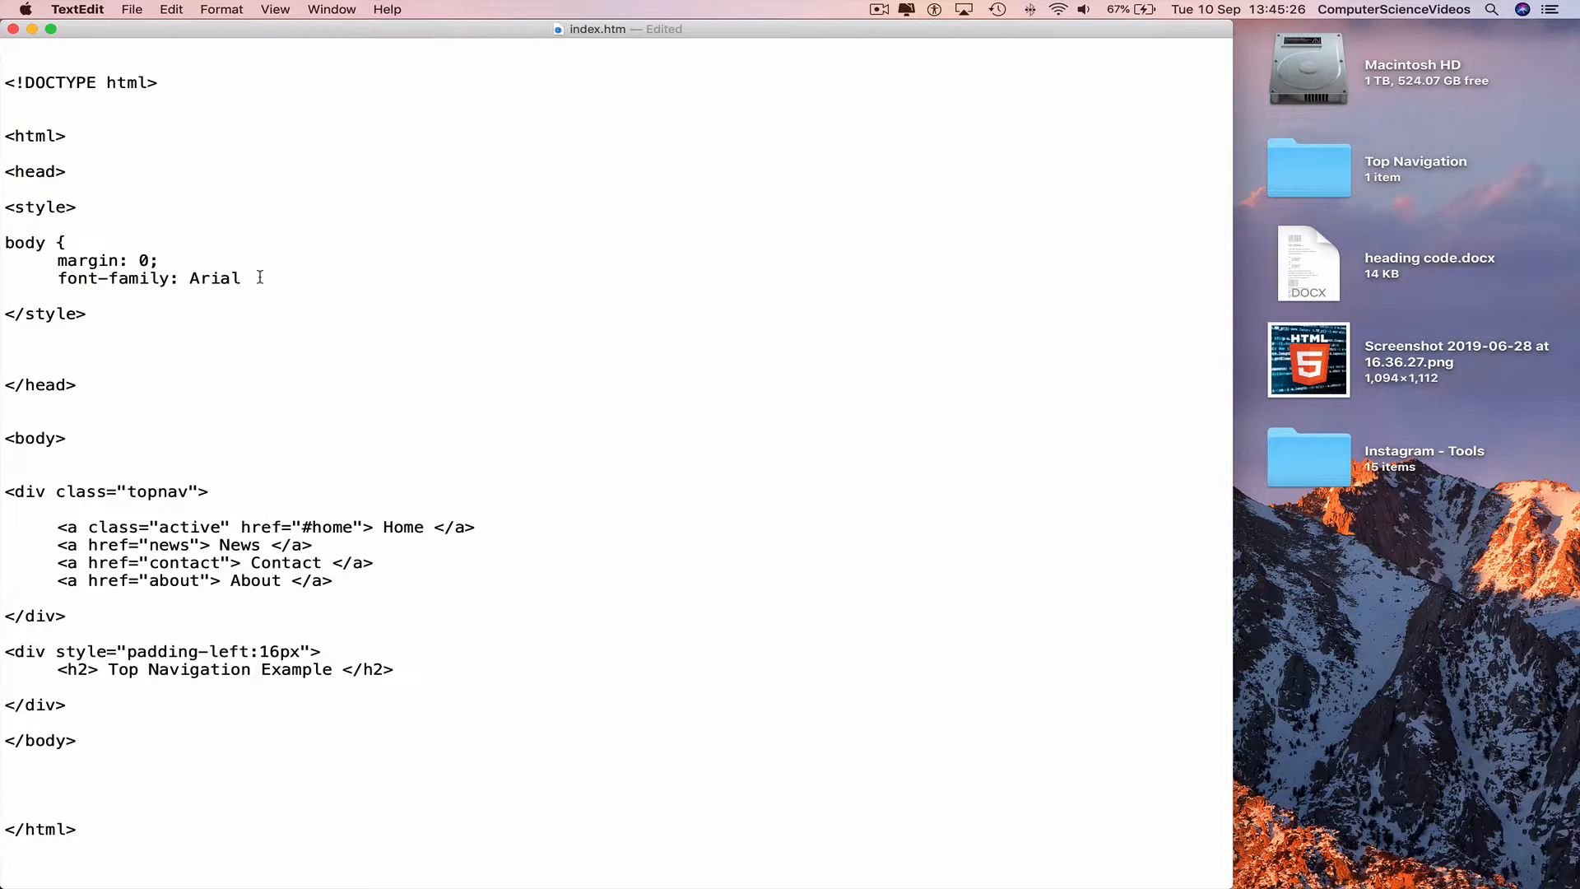
type(", Hel")
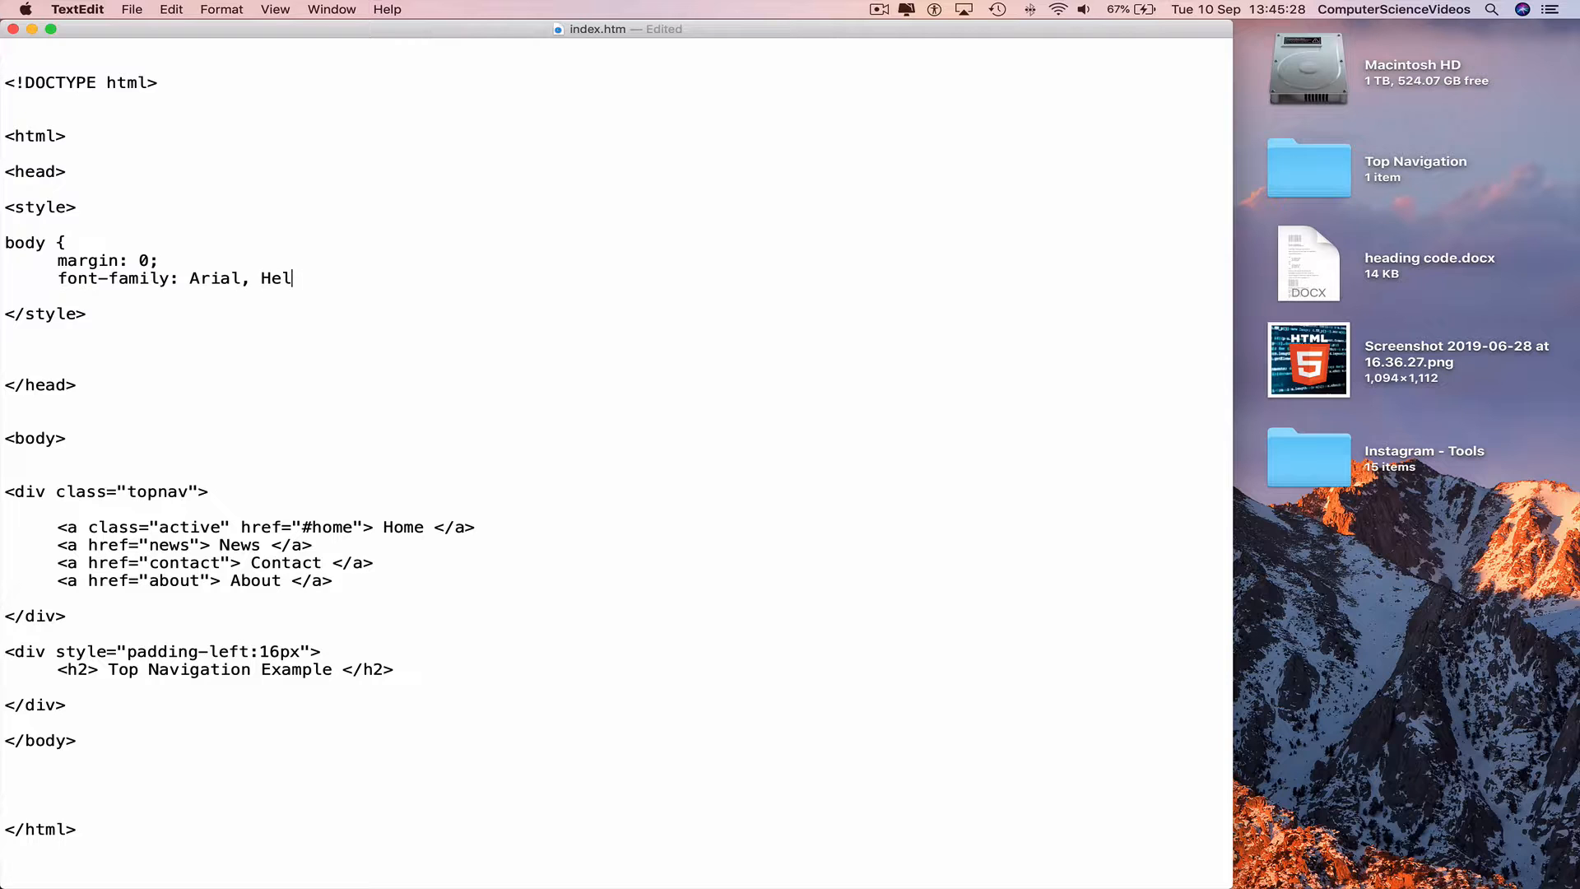
type("ve")
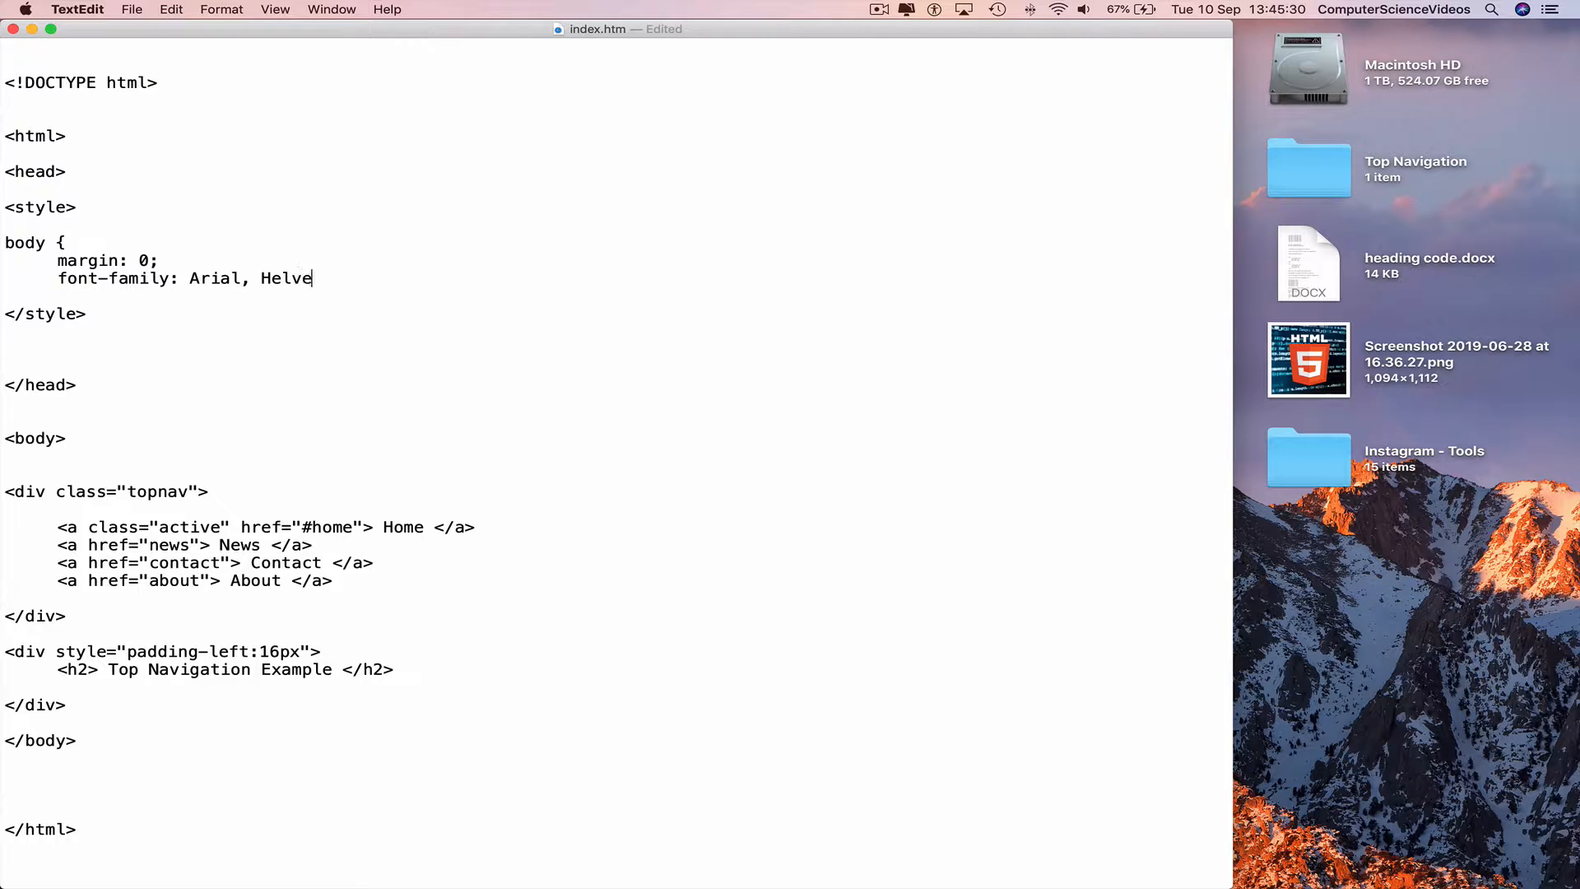
type("tica,")
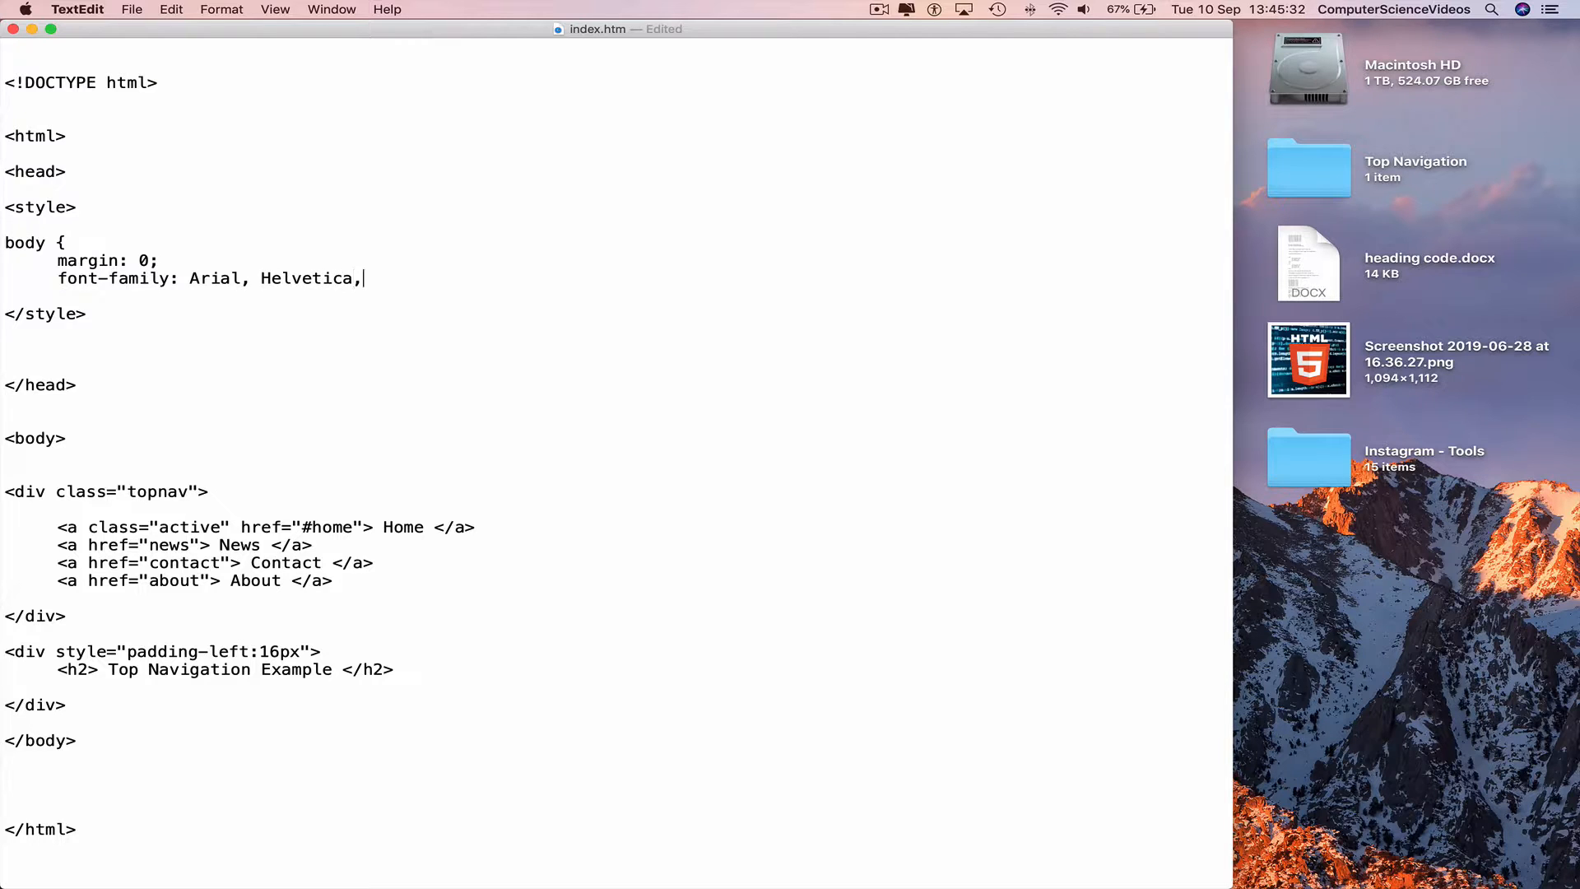
type("\" \"")
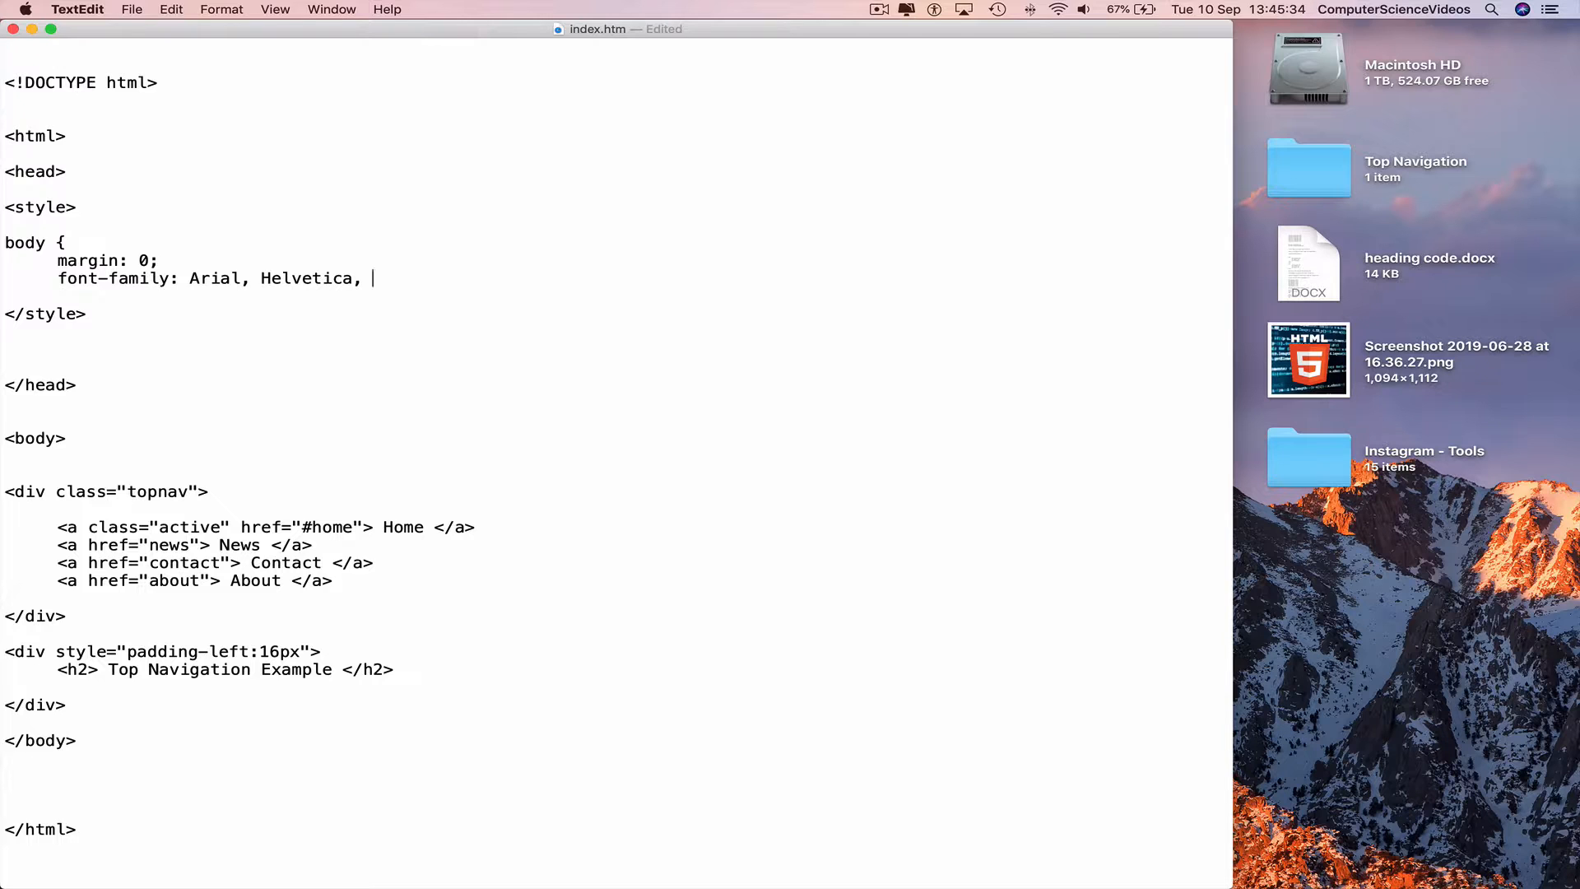
type("sans-s")
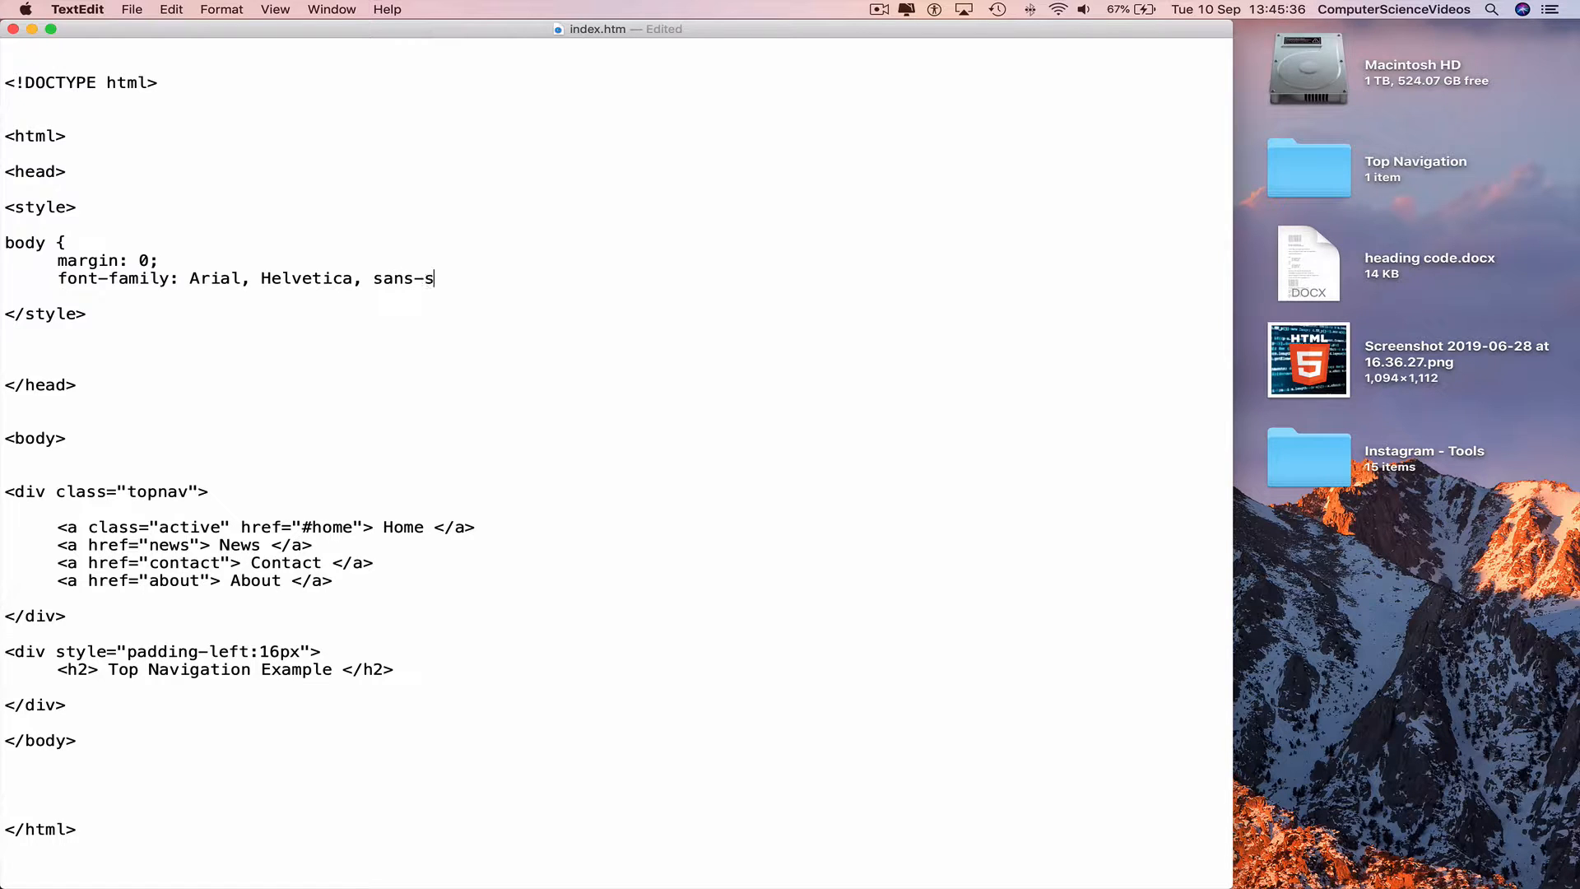
type("erif;")
type("}")
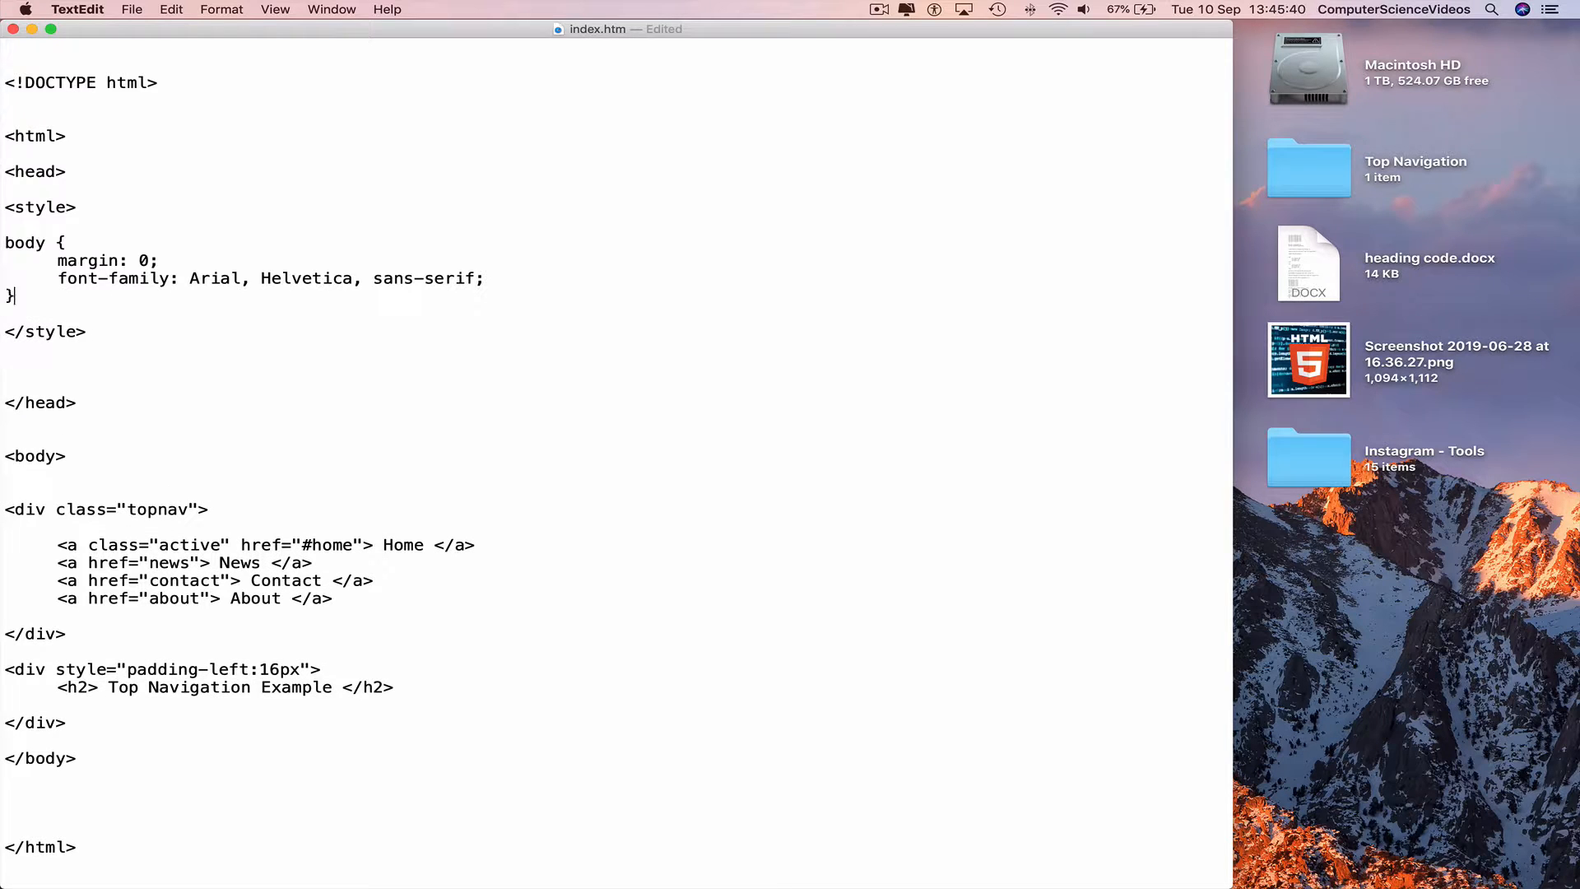
key("cmd+s")
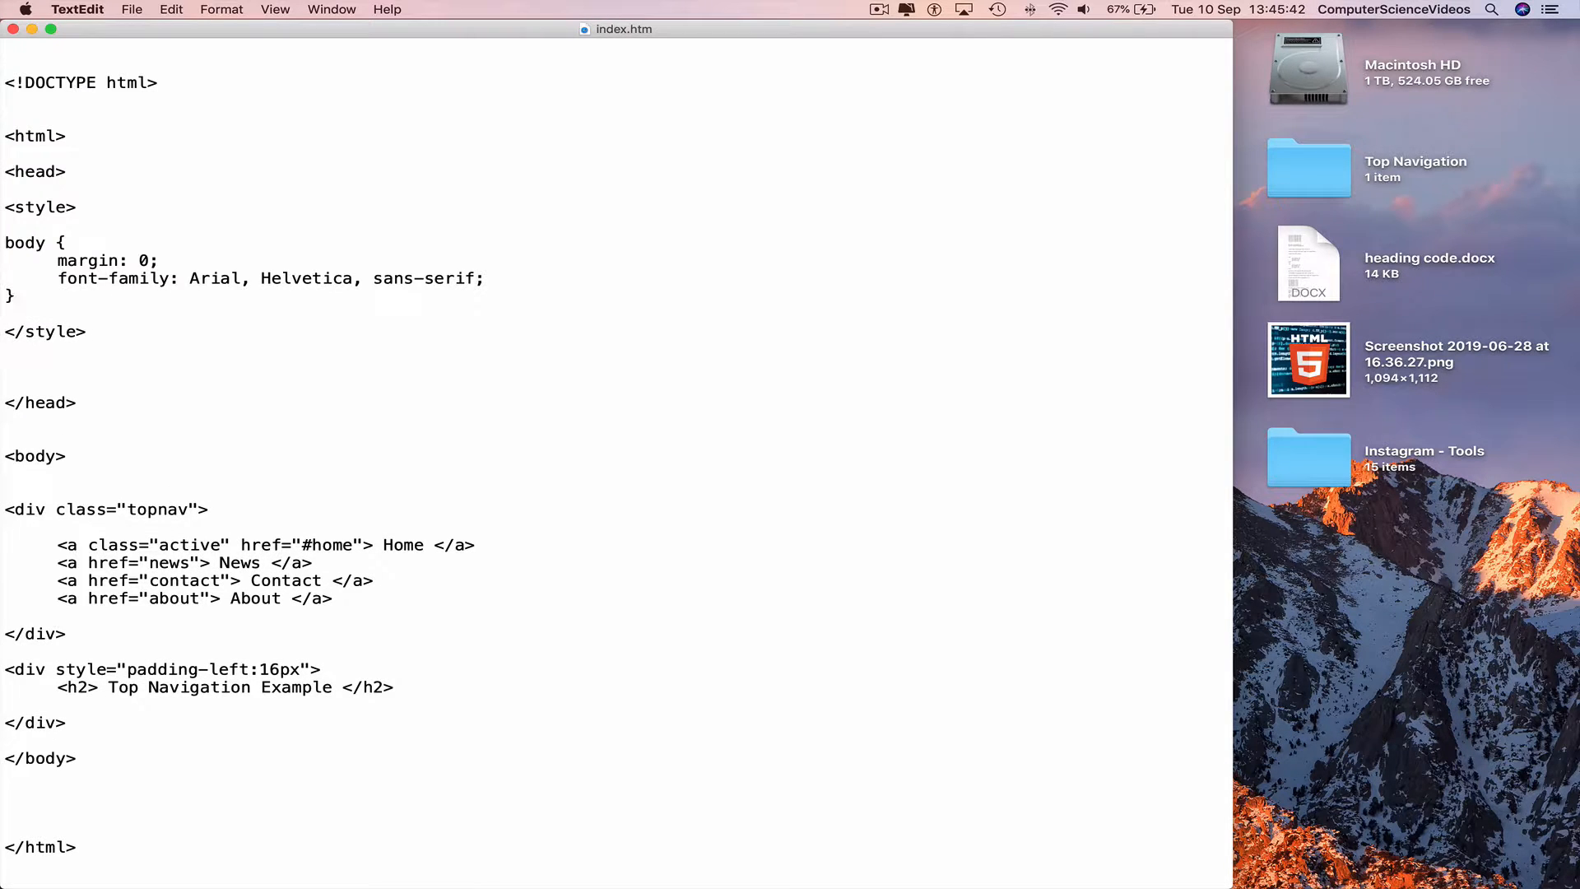
- Add a .topnav rule with empty overflow and background-color properties and save
key("Return")
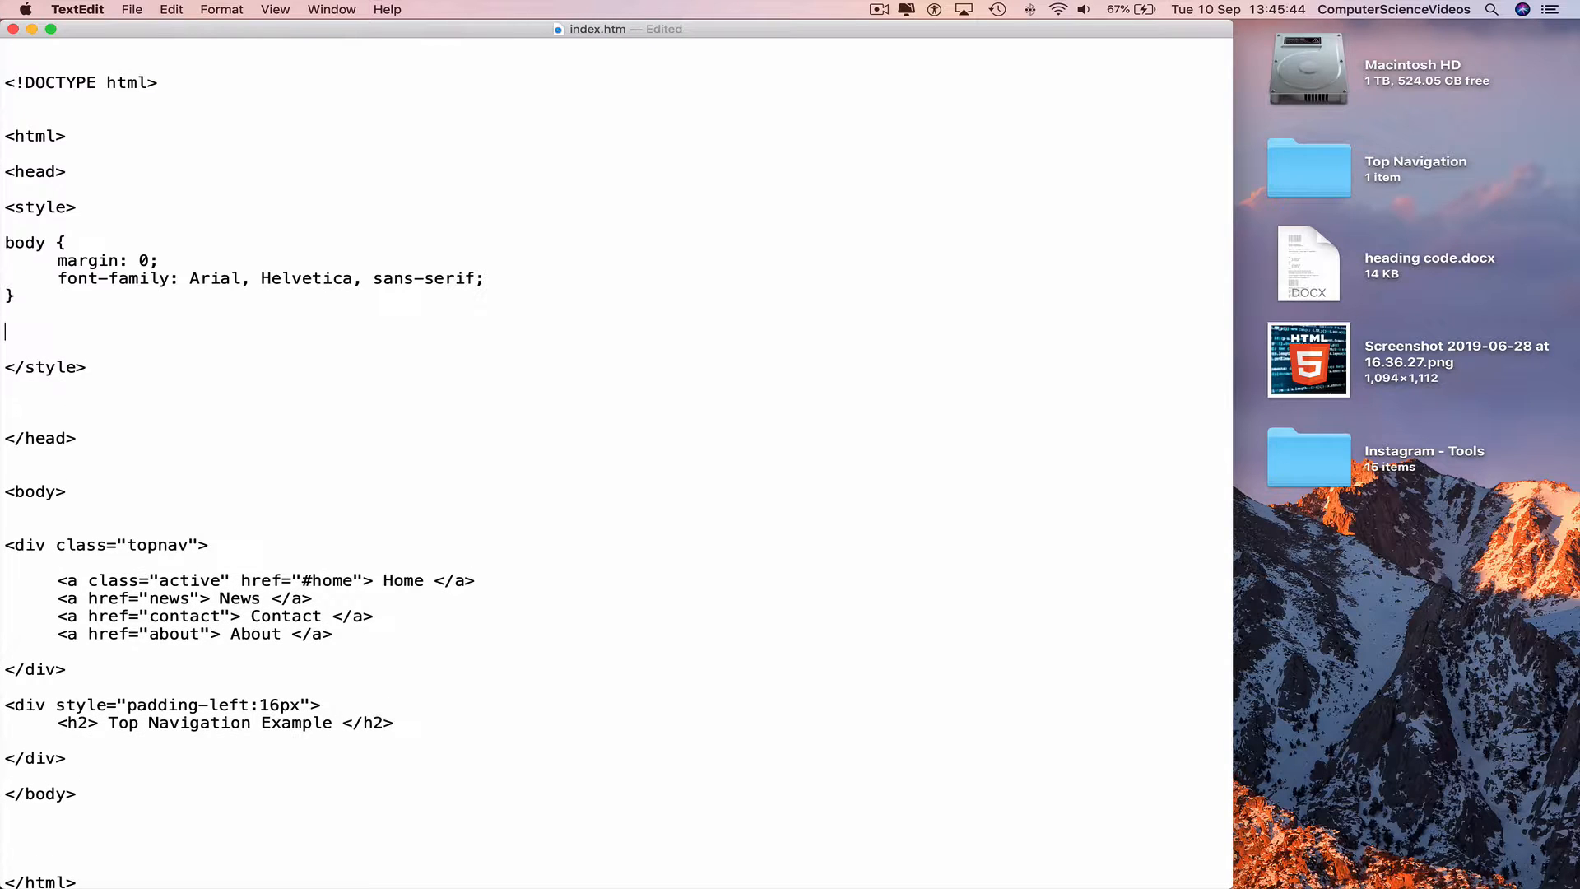
type(".")
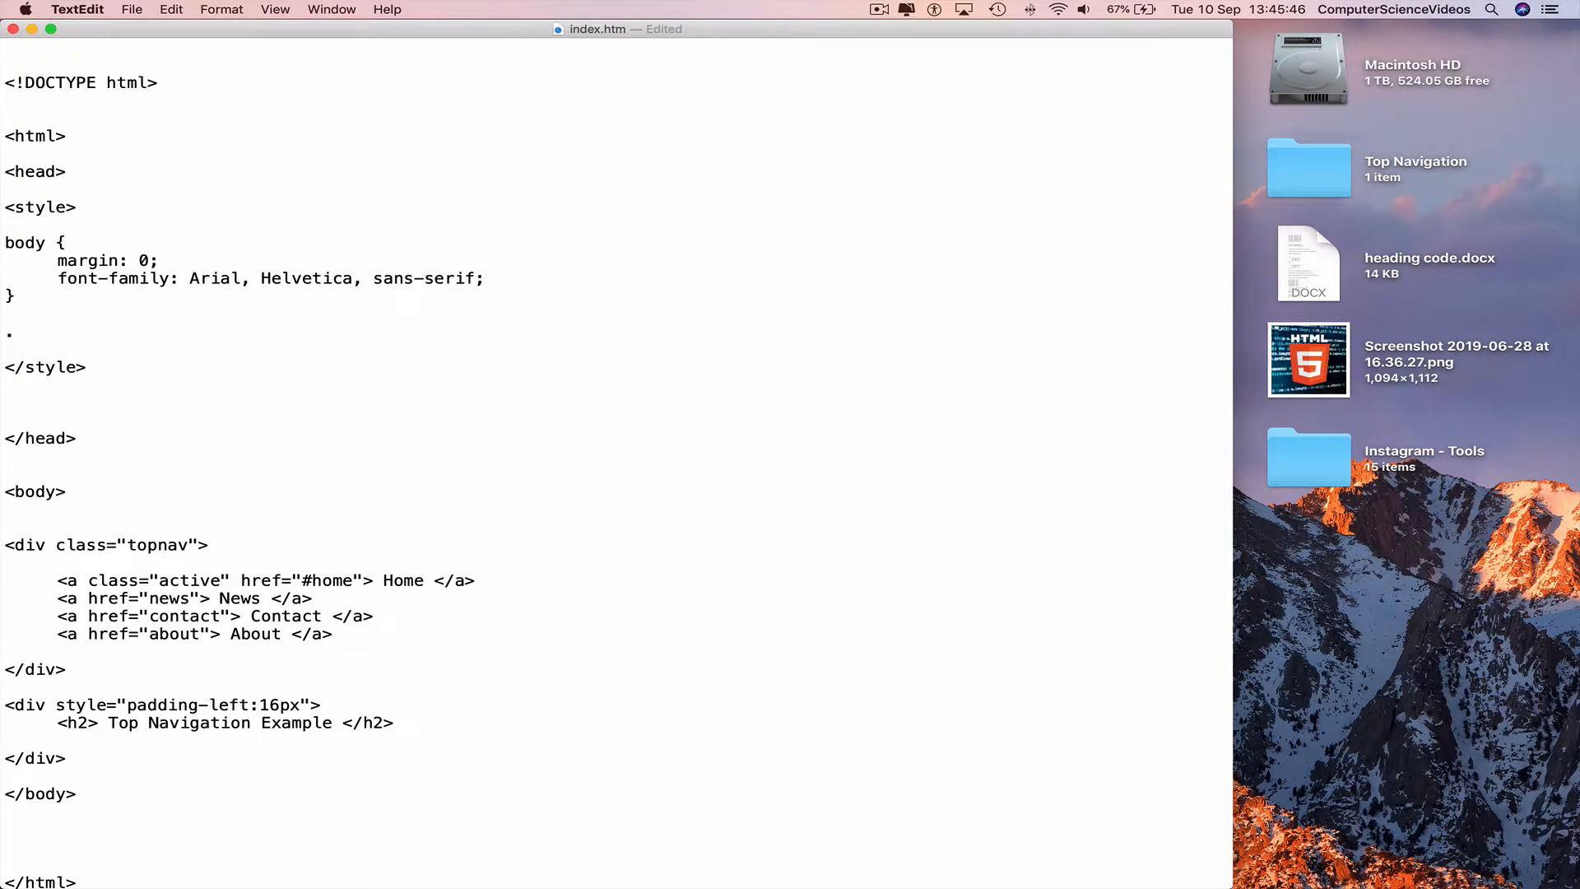
type("topna")
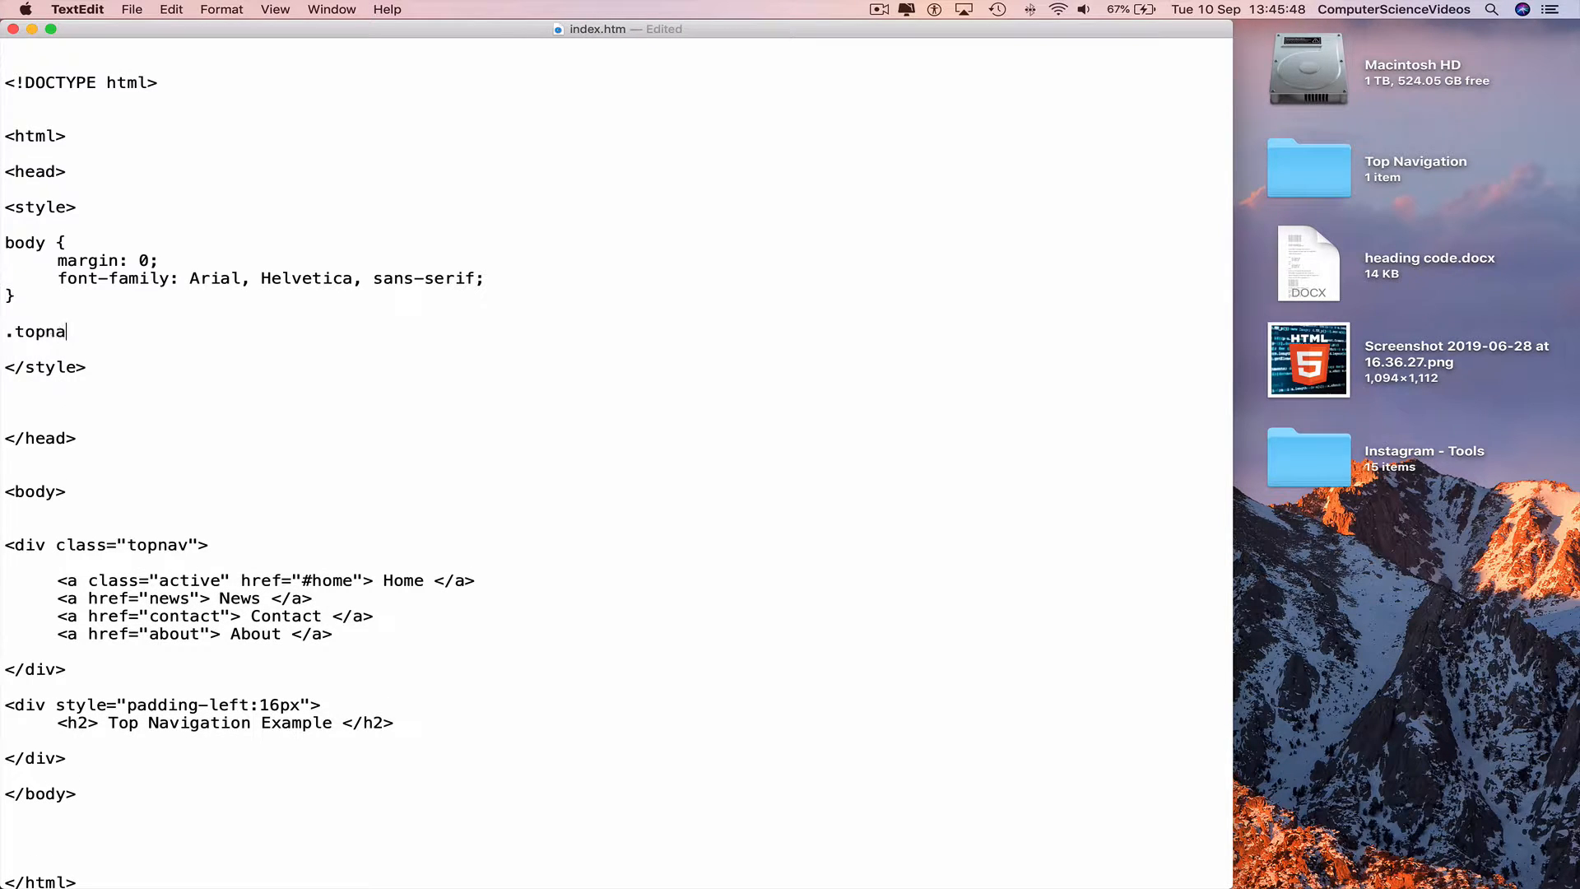
type("v {")
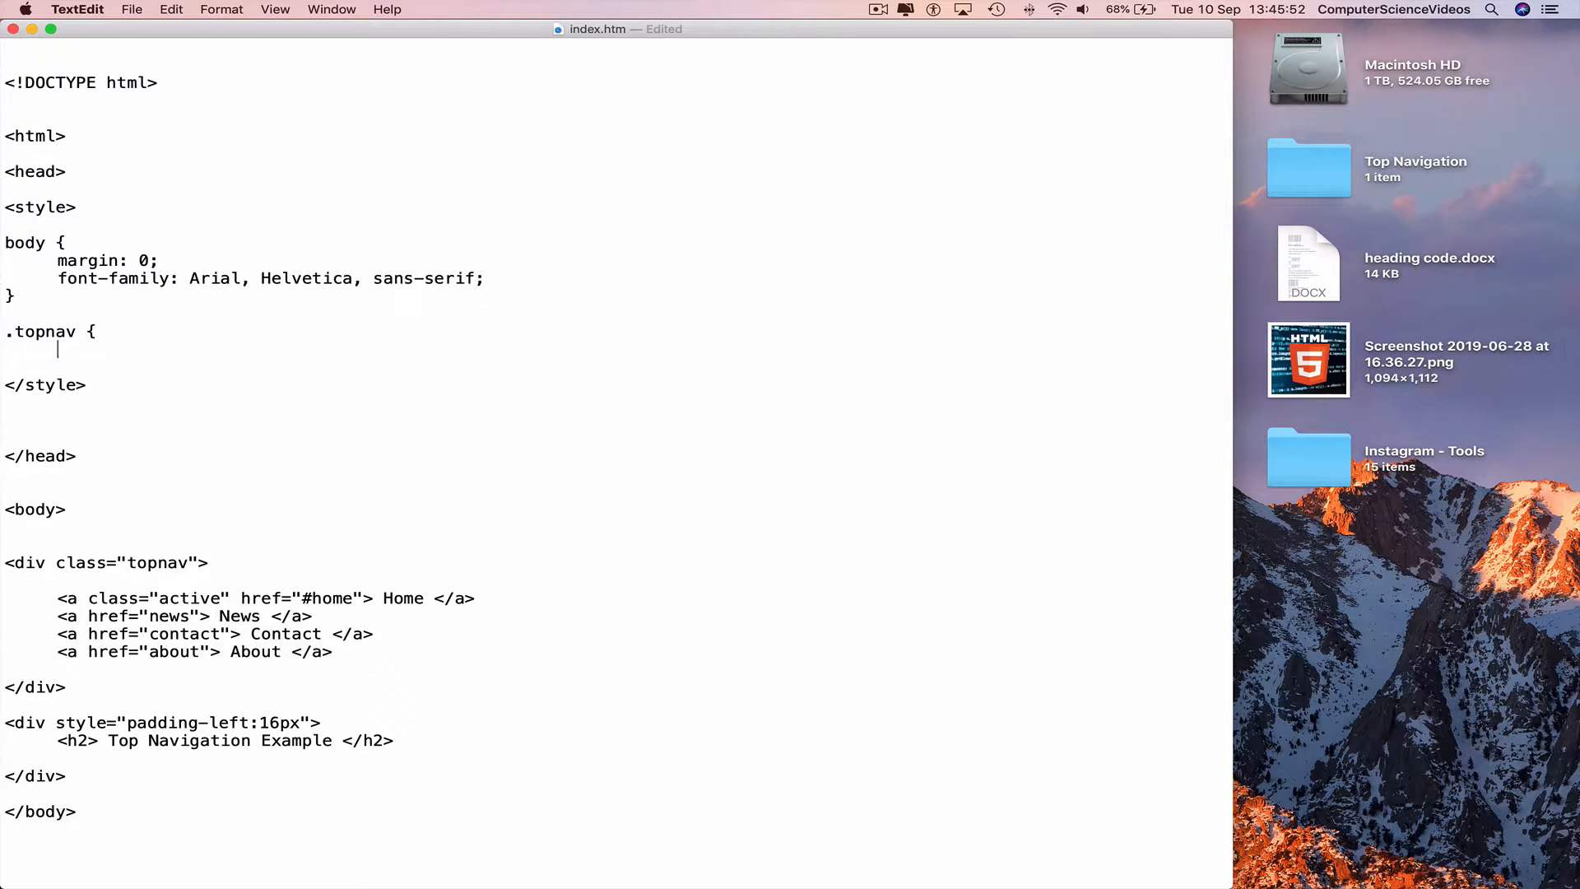
type("ove")
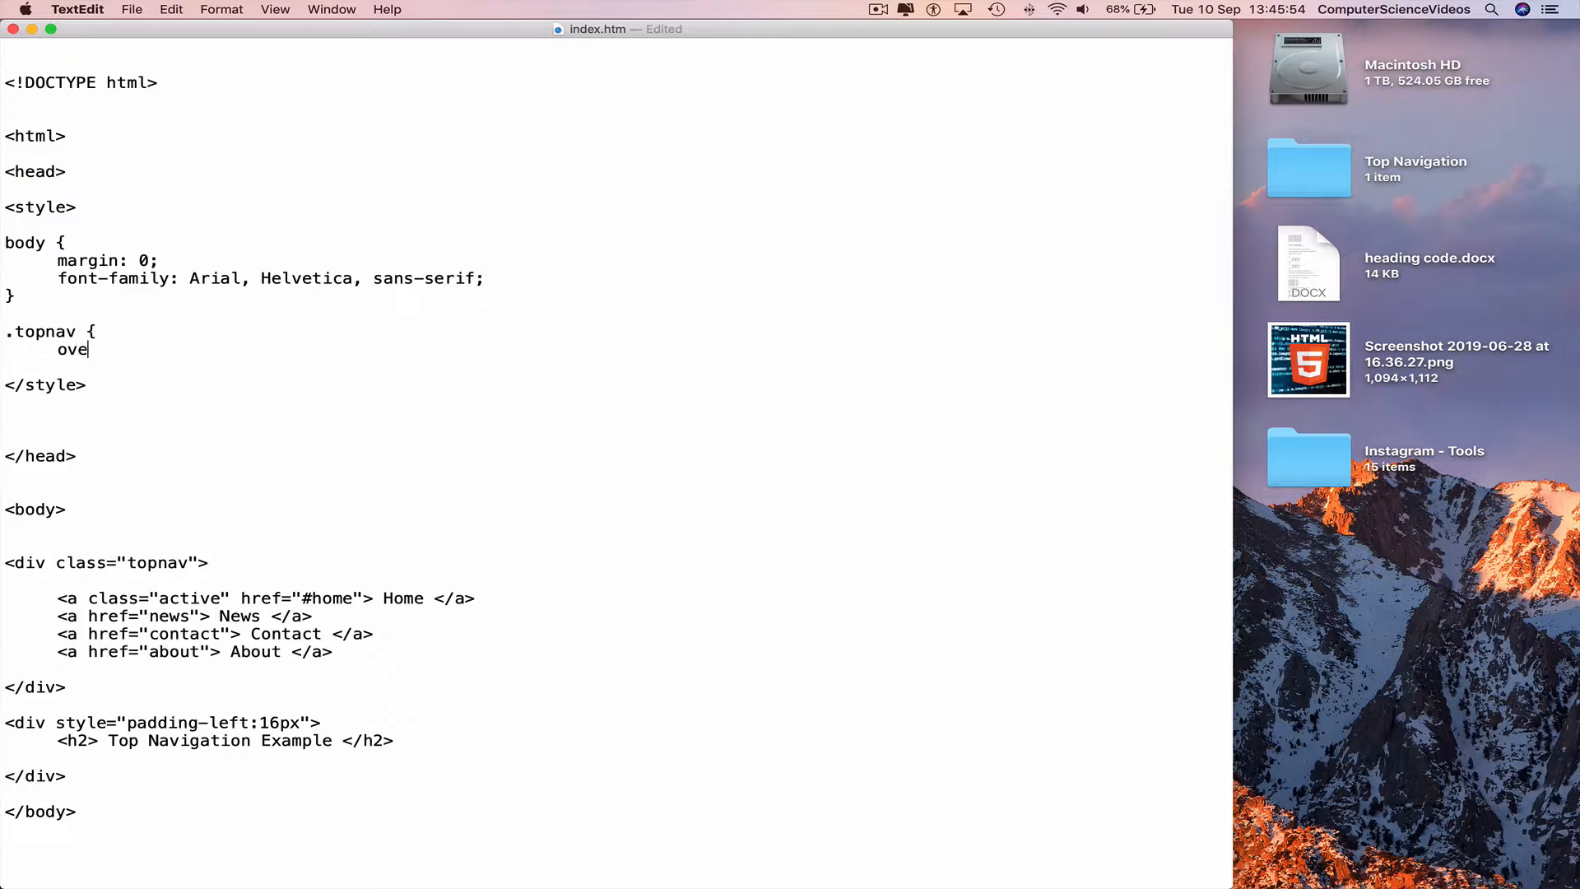
type("rflow")
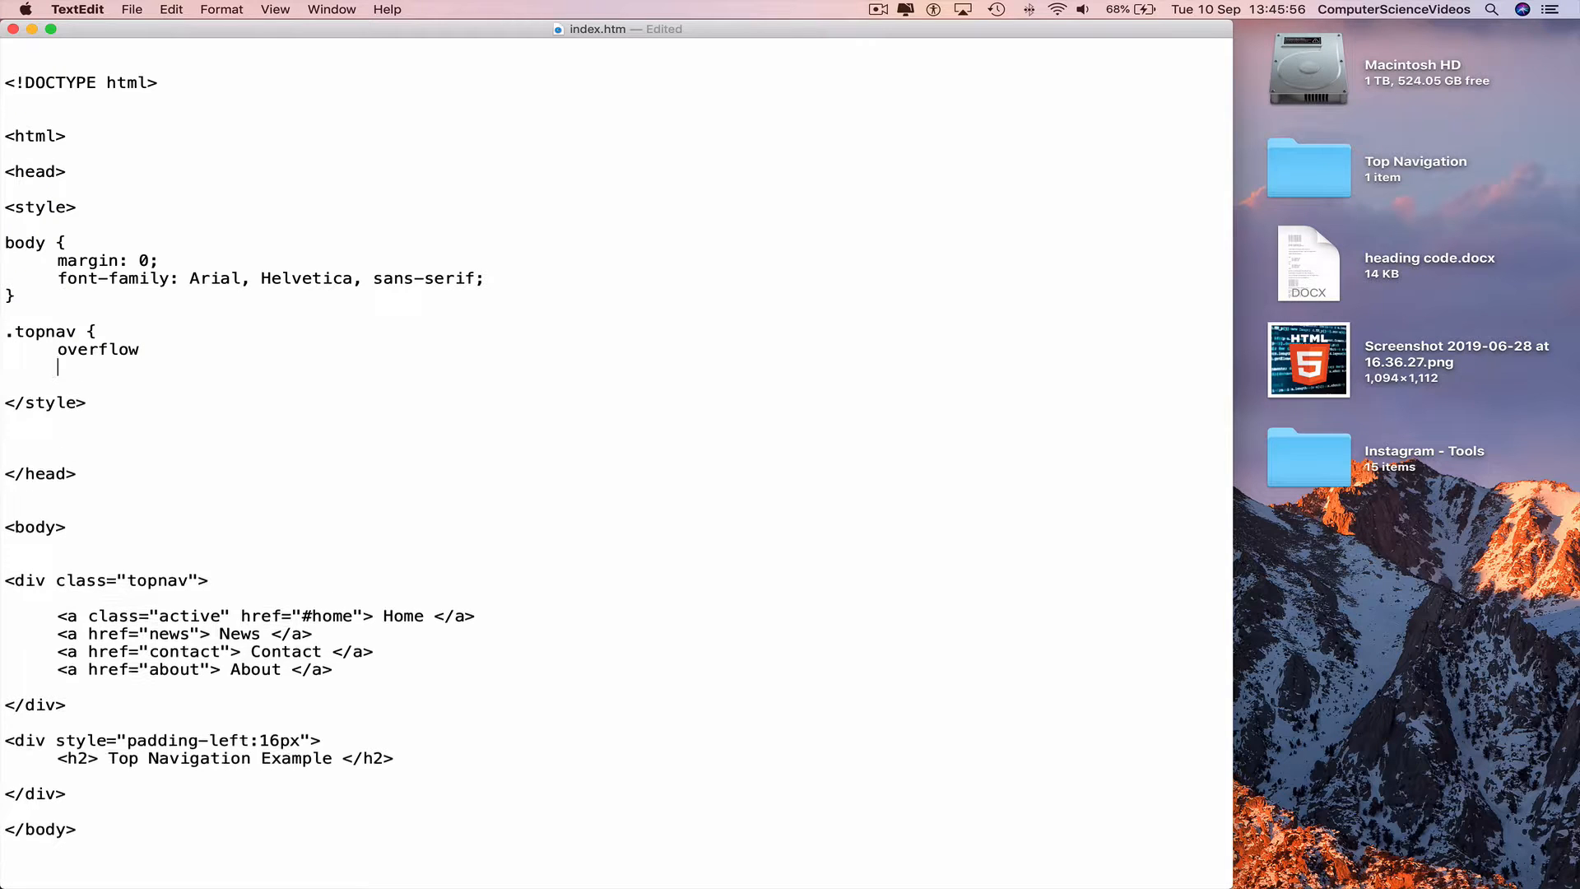
type("background")
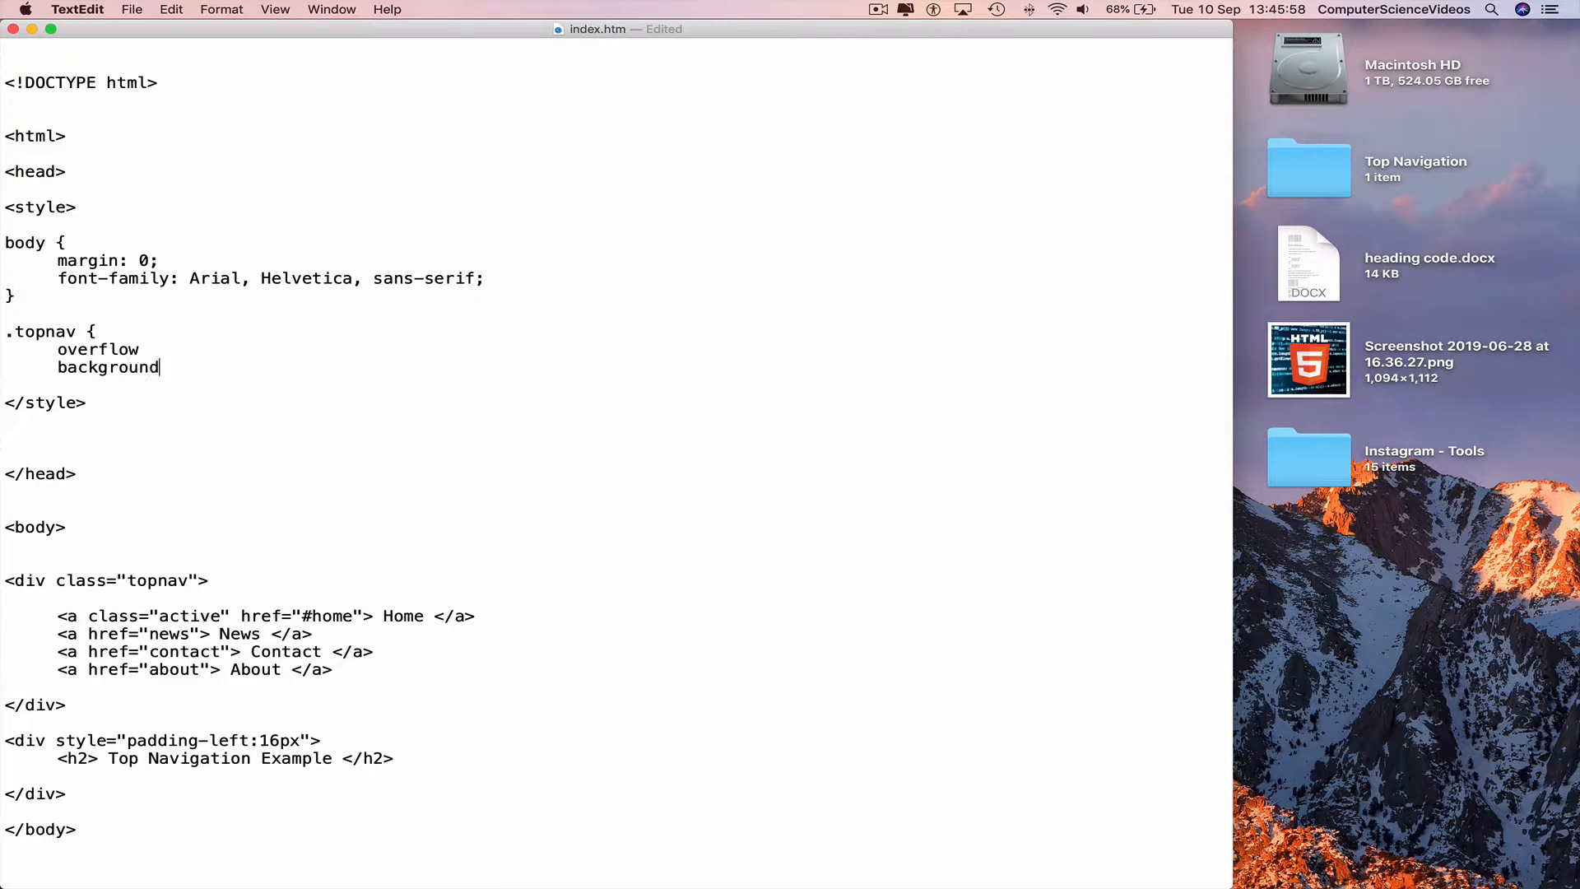
type("-color")
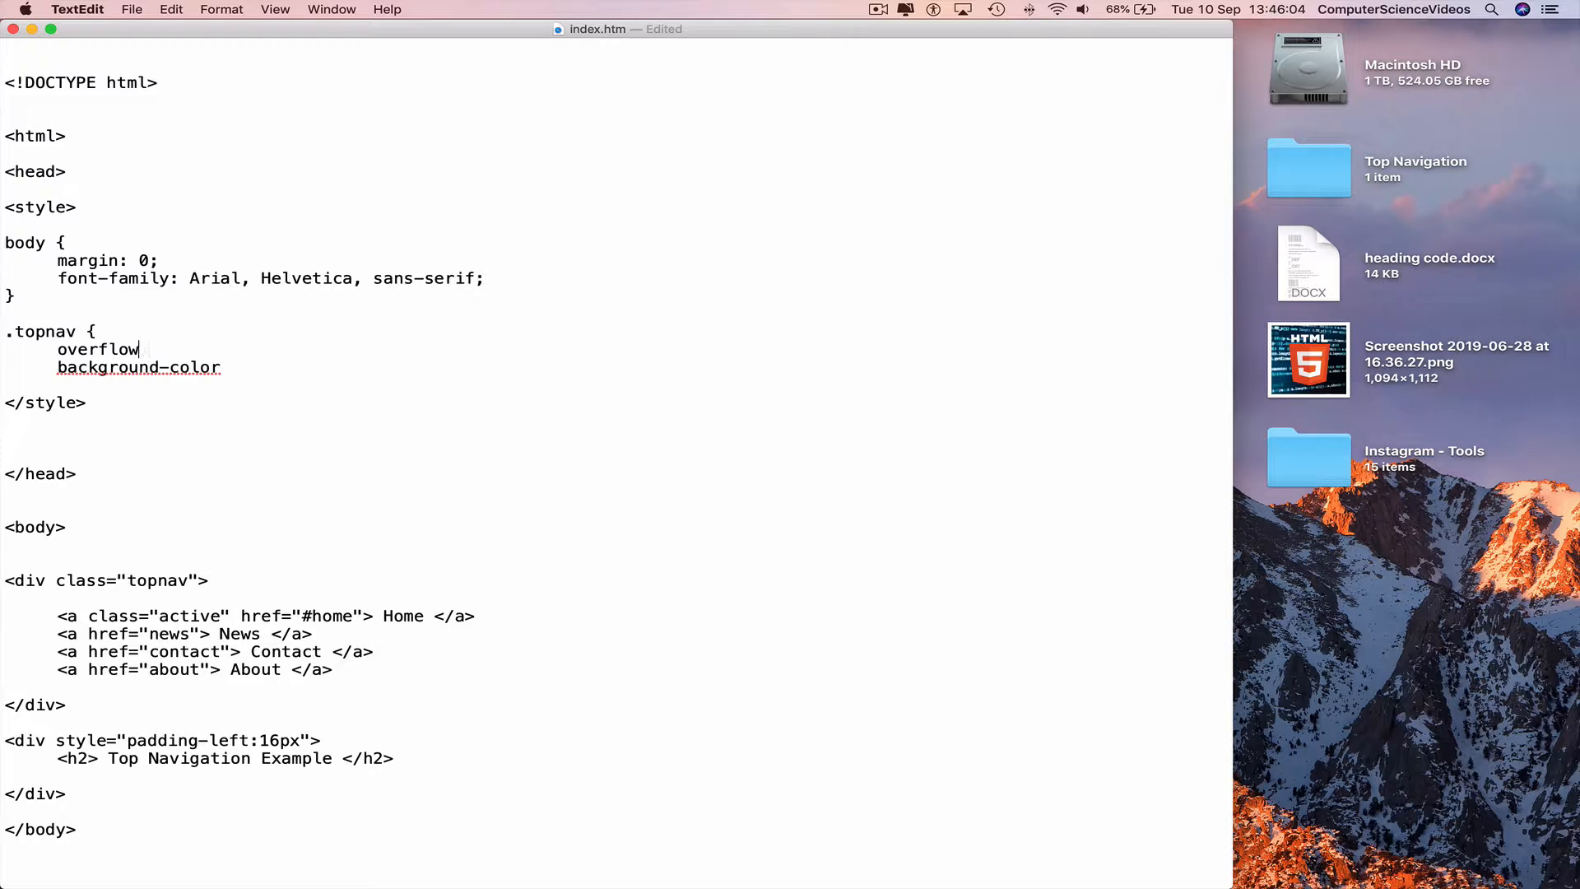
type(":")
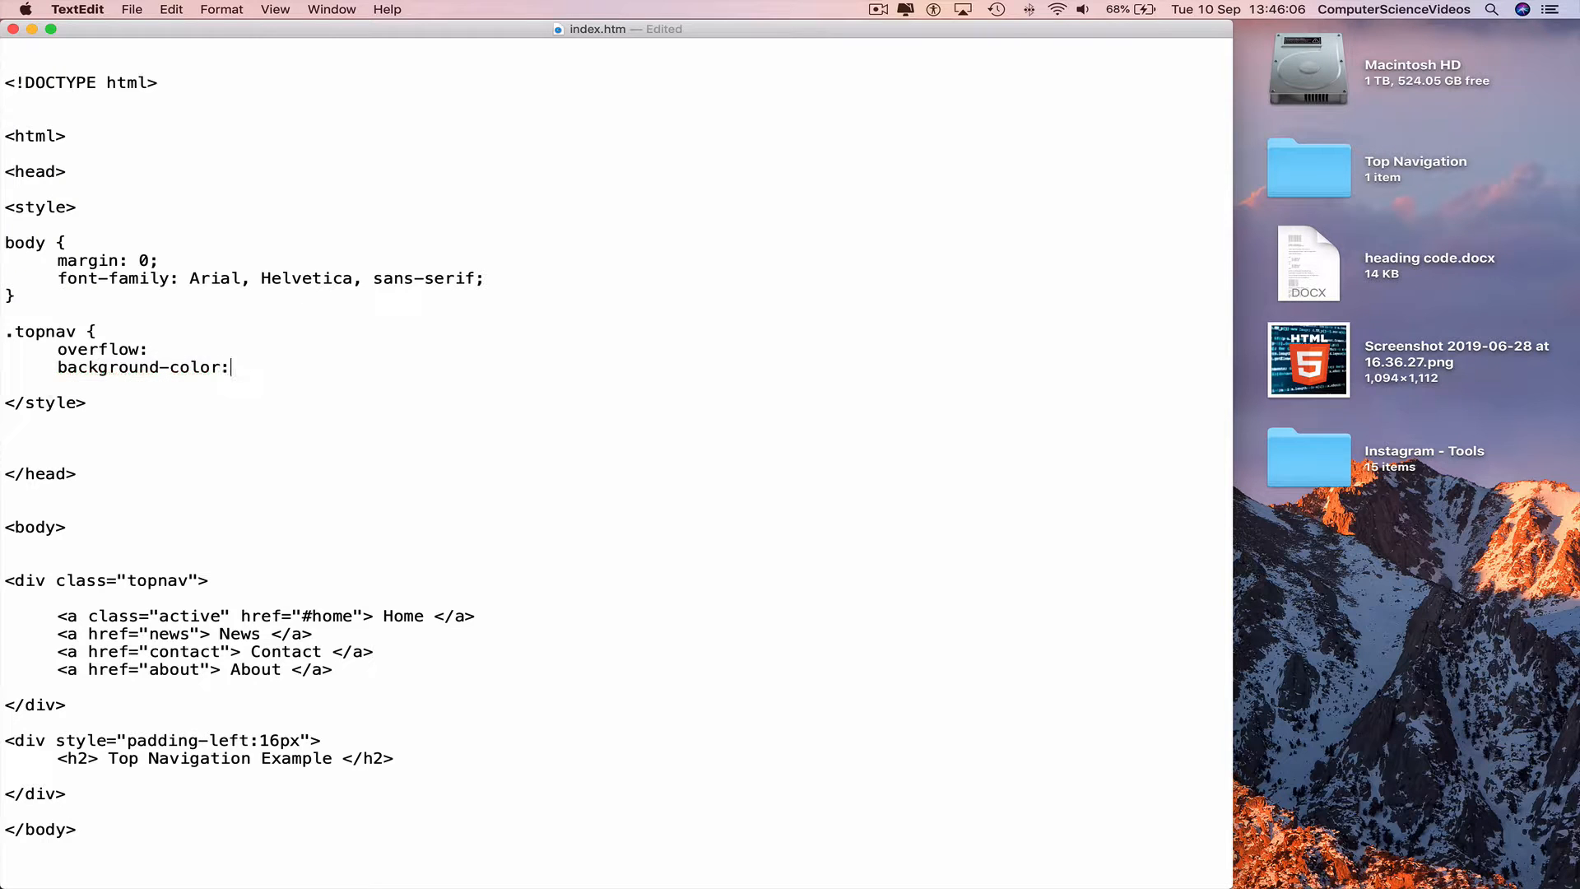
double_click(194, 367)
type("}")
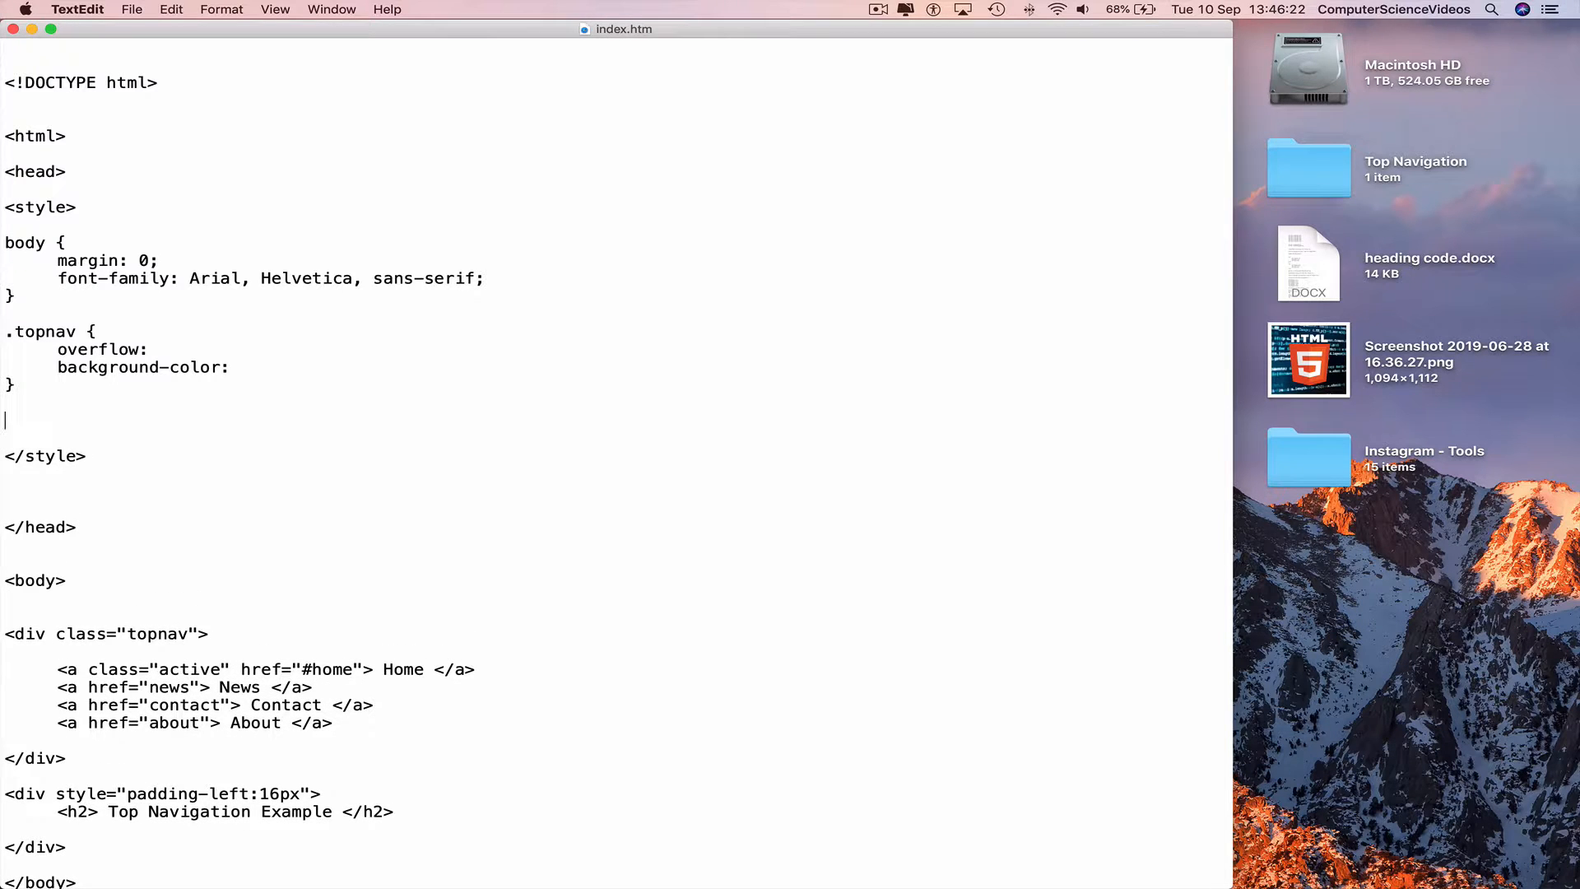
- Start a .topnav a rule listing float, color, text-align, padding, text-decoration, font-size
type(".topnav a {")
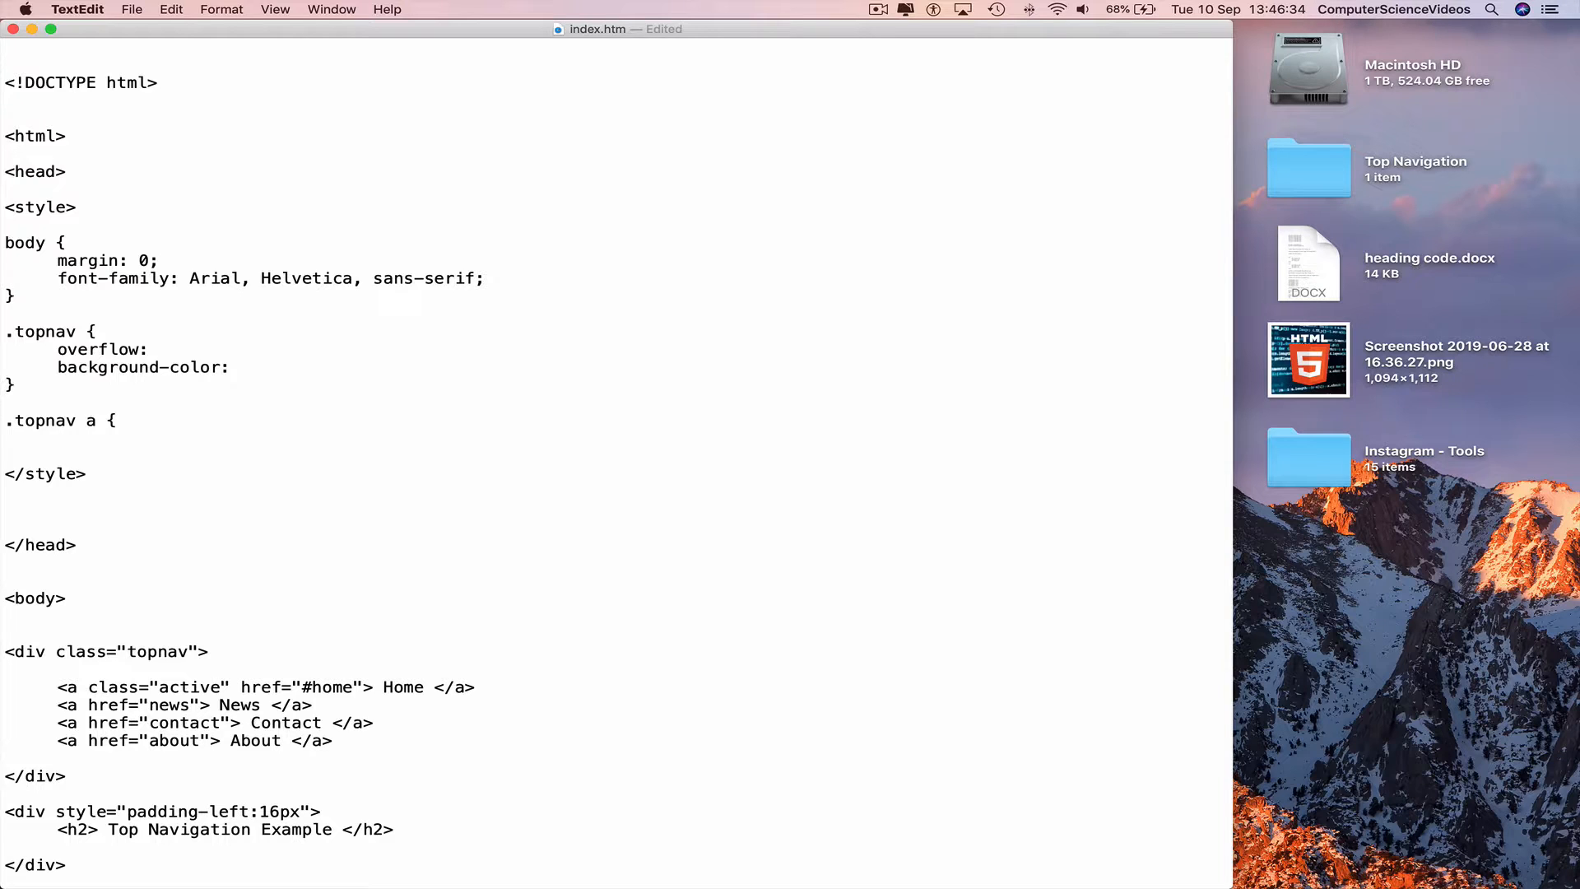
type("float")
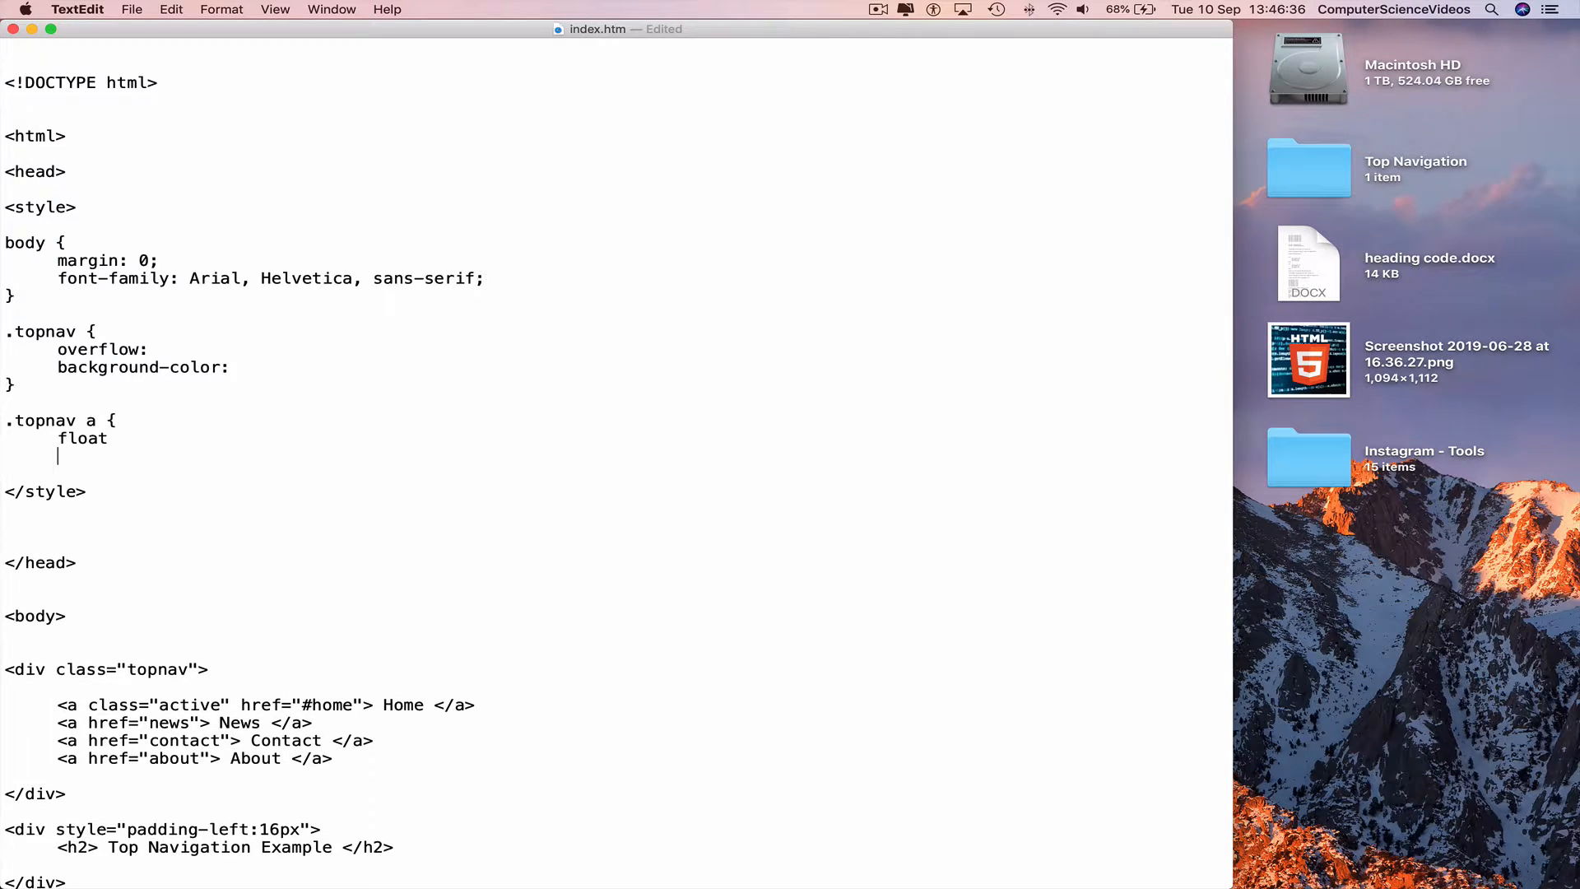
type("color")
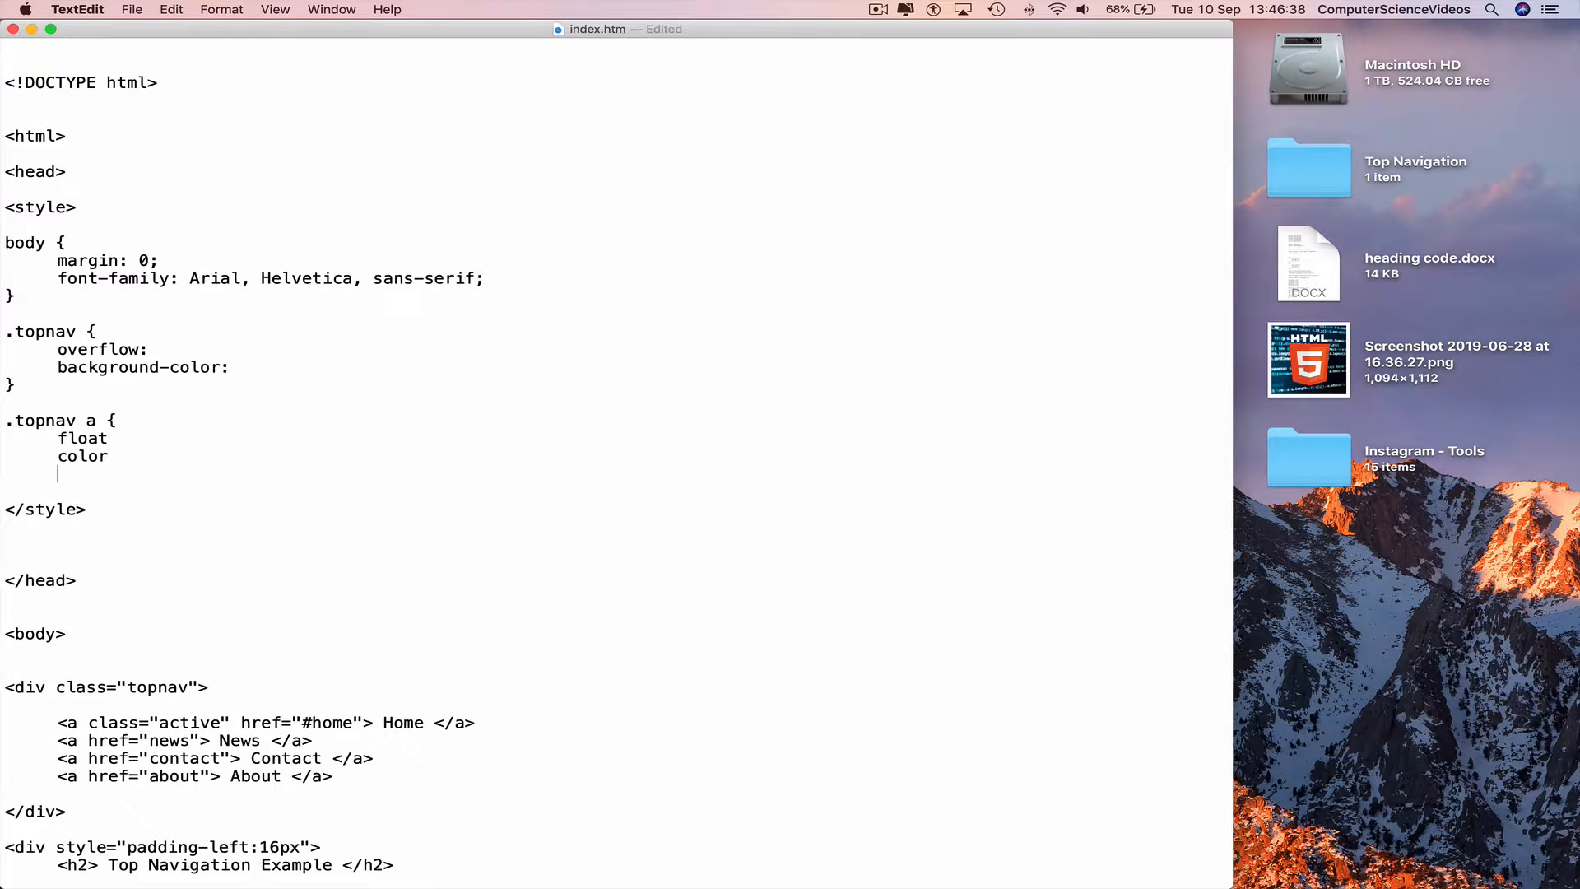
type("text-")
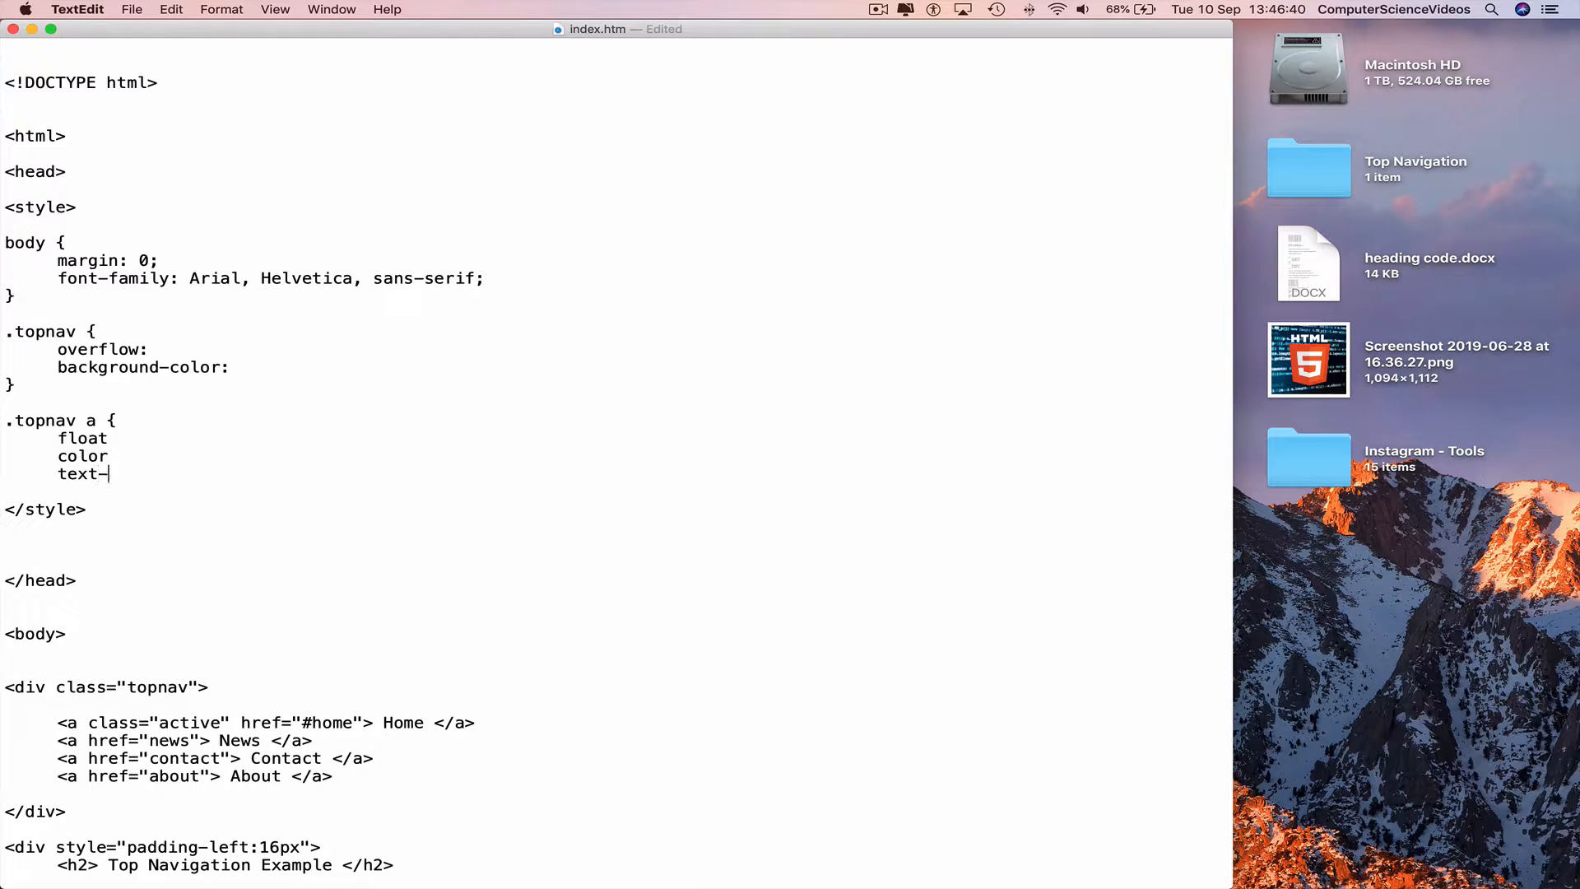
type("align")
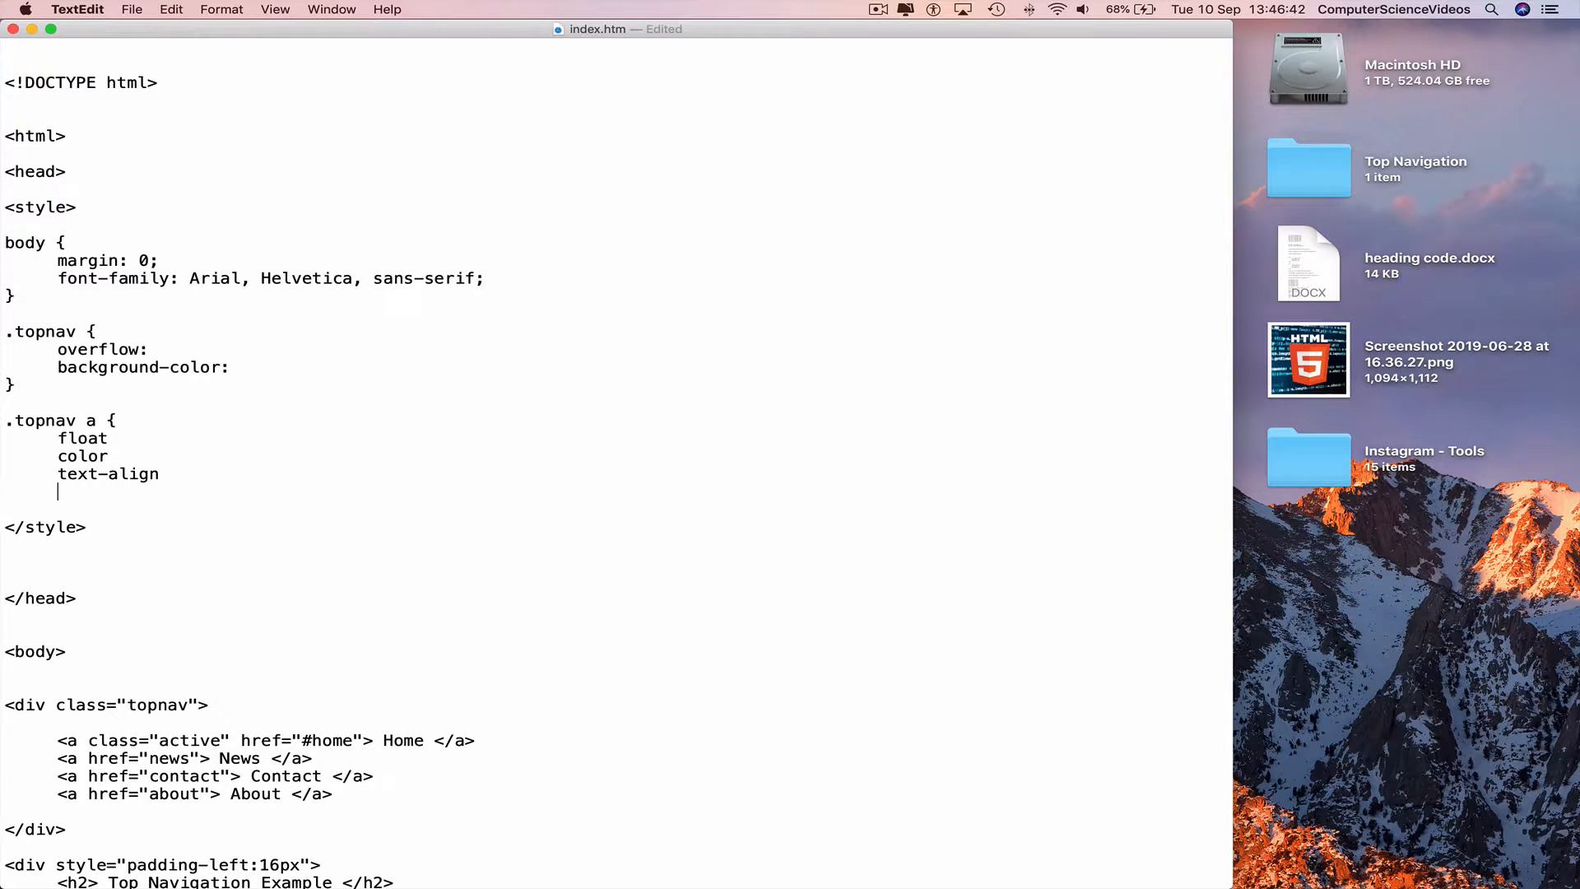
type("padding")
type("t")
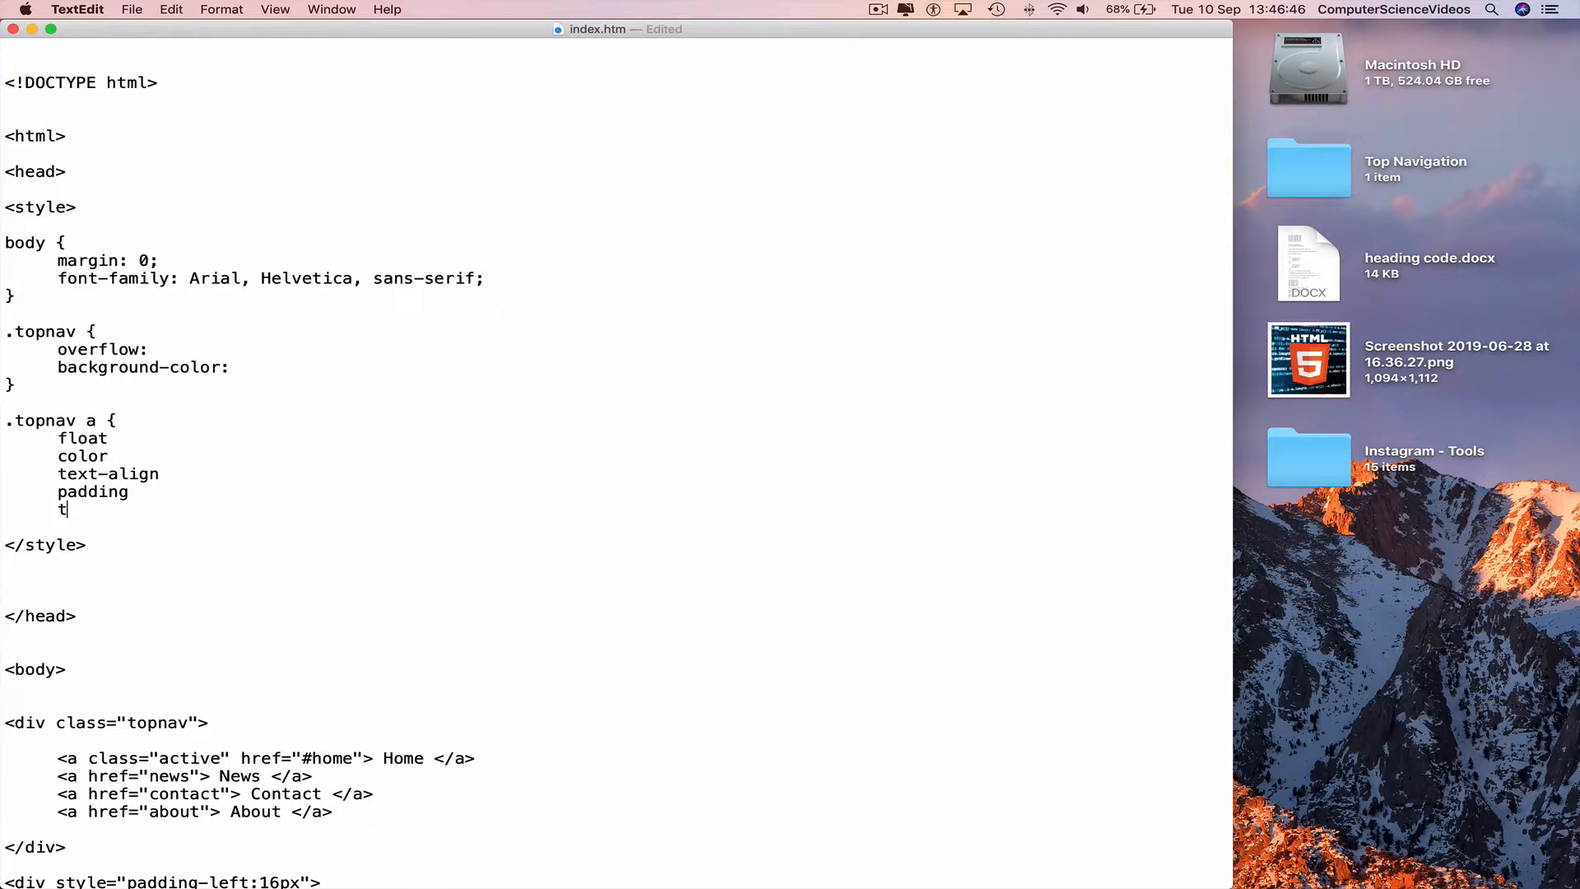
type("ext-deco")
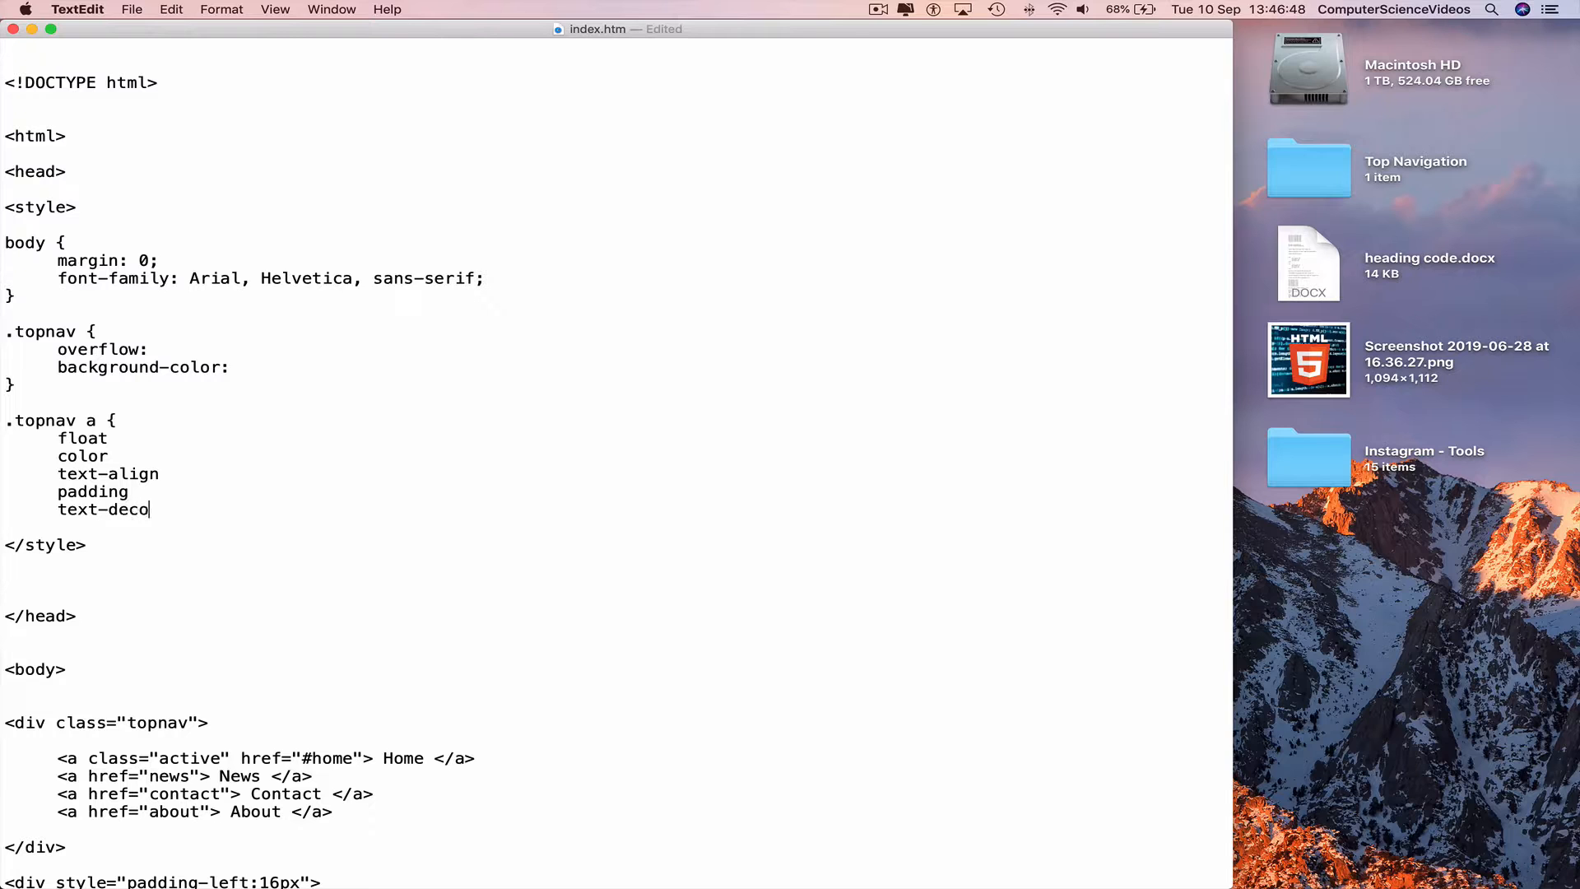
type("ration")
type("fon")
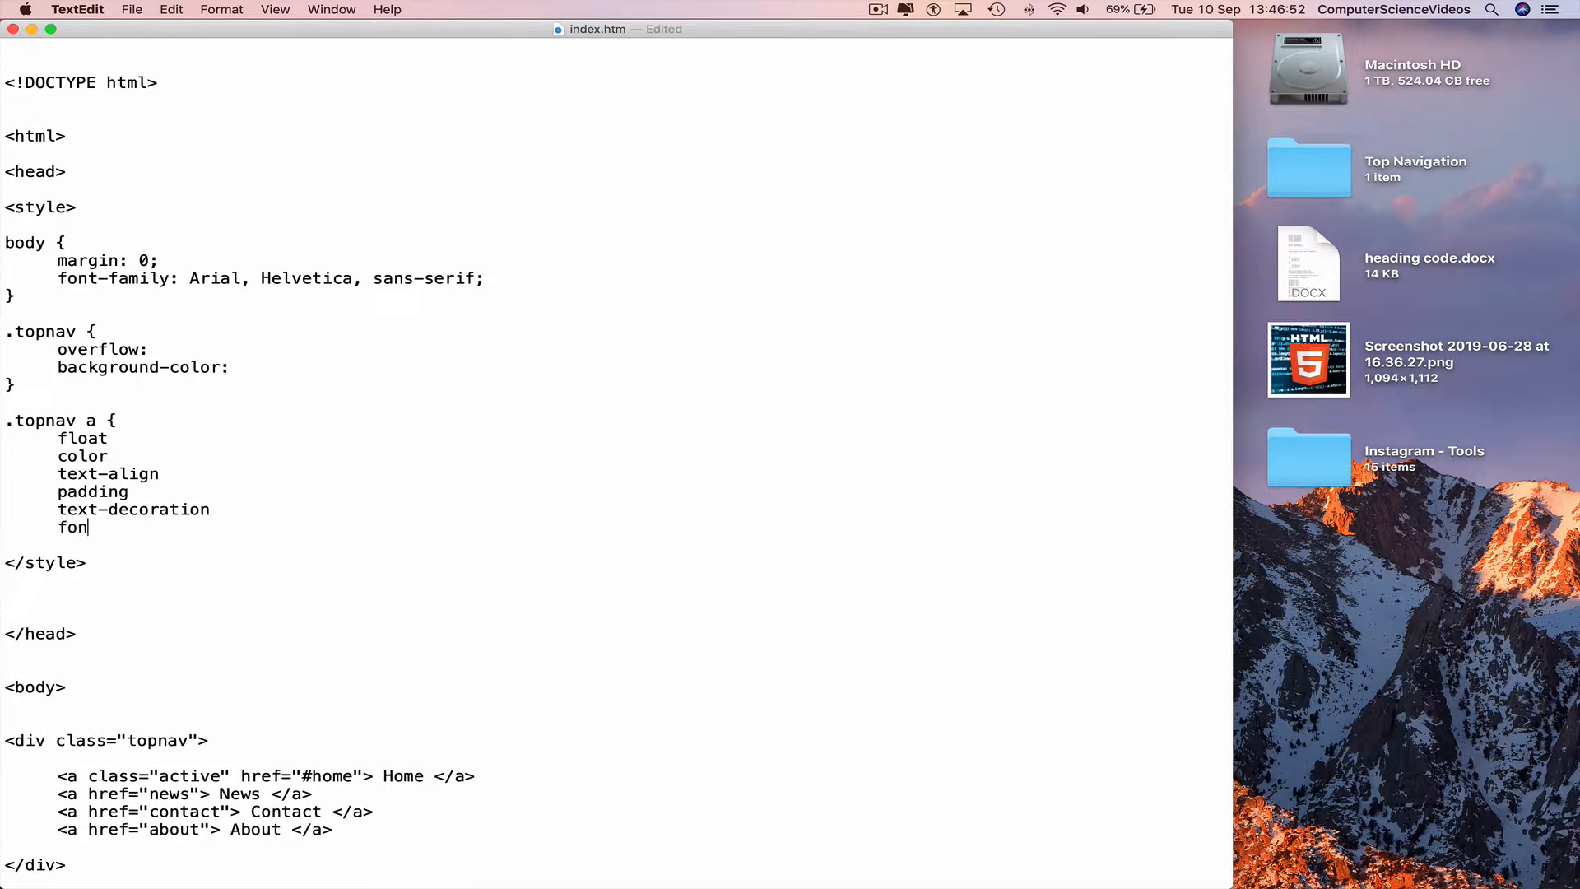
type("t")
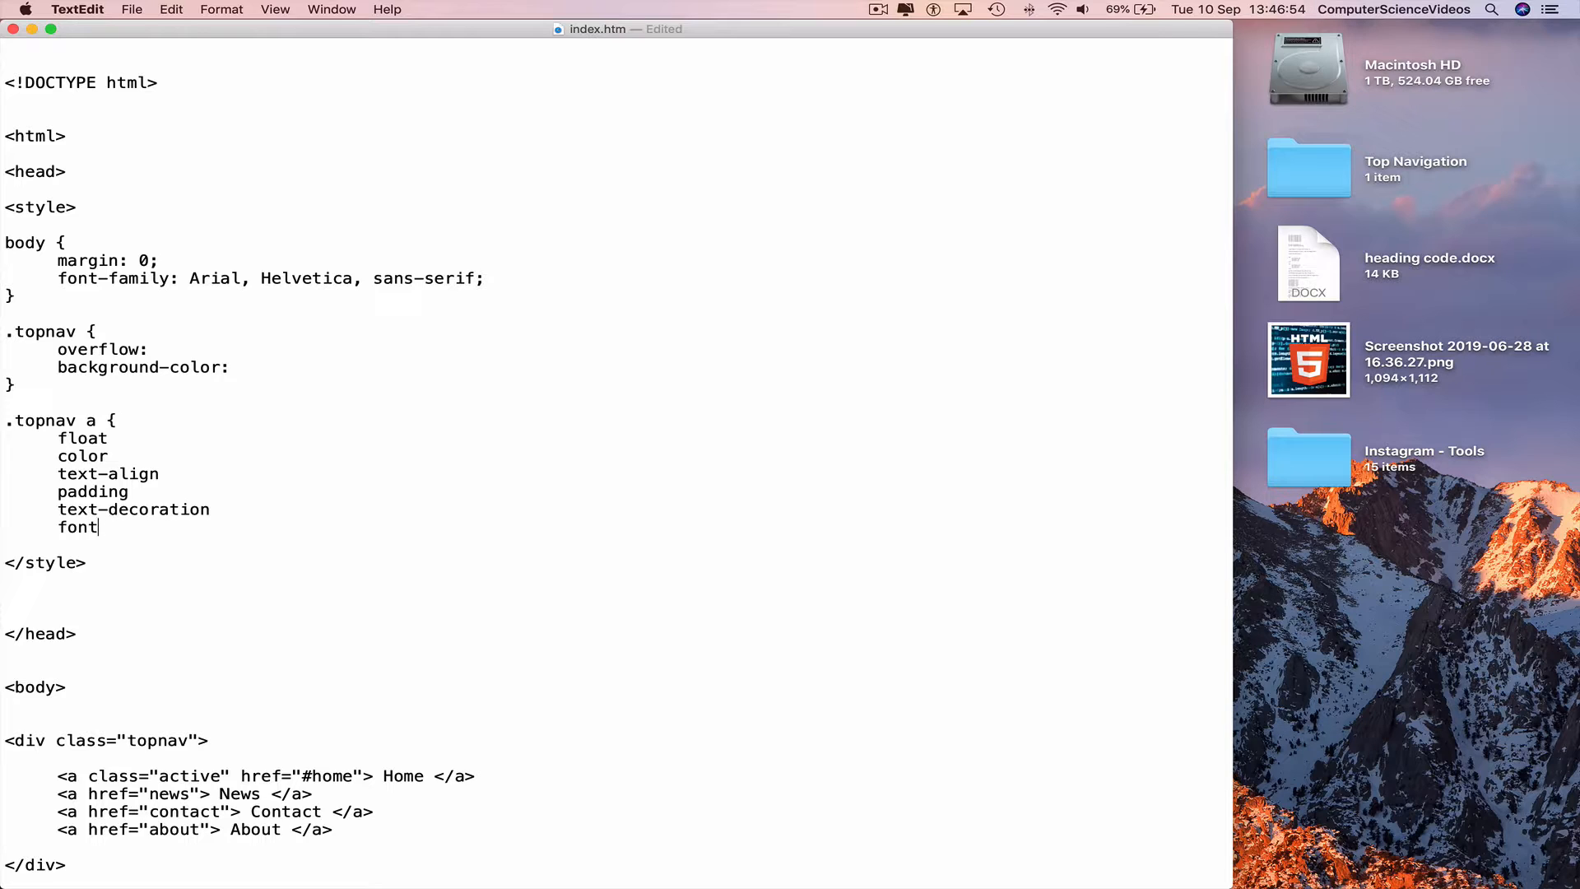
type("-size")
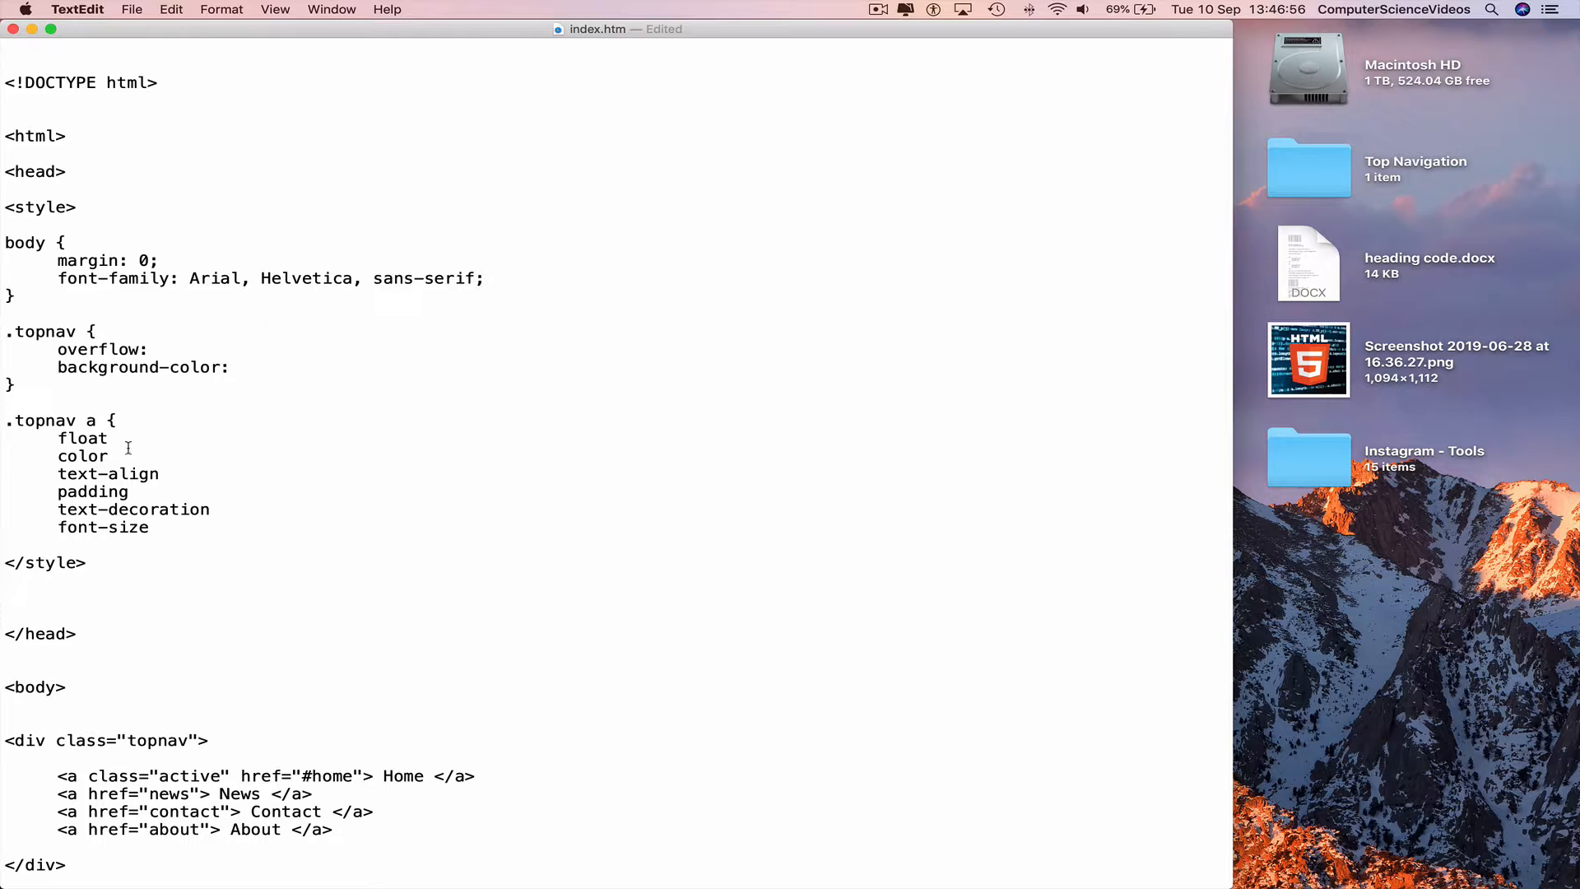
- Set float left, color #f2f2f2 and text-align center in the link rule
type(":")
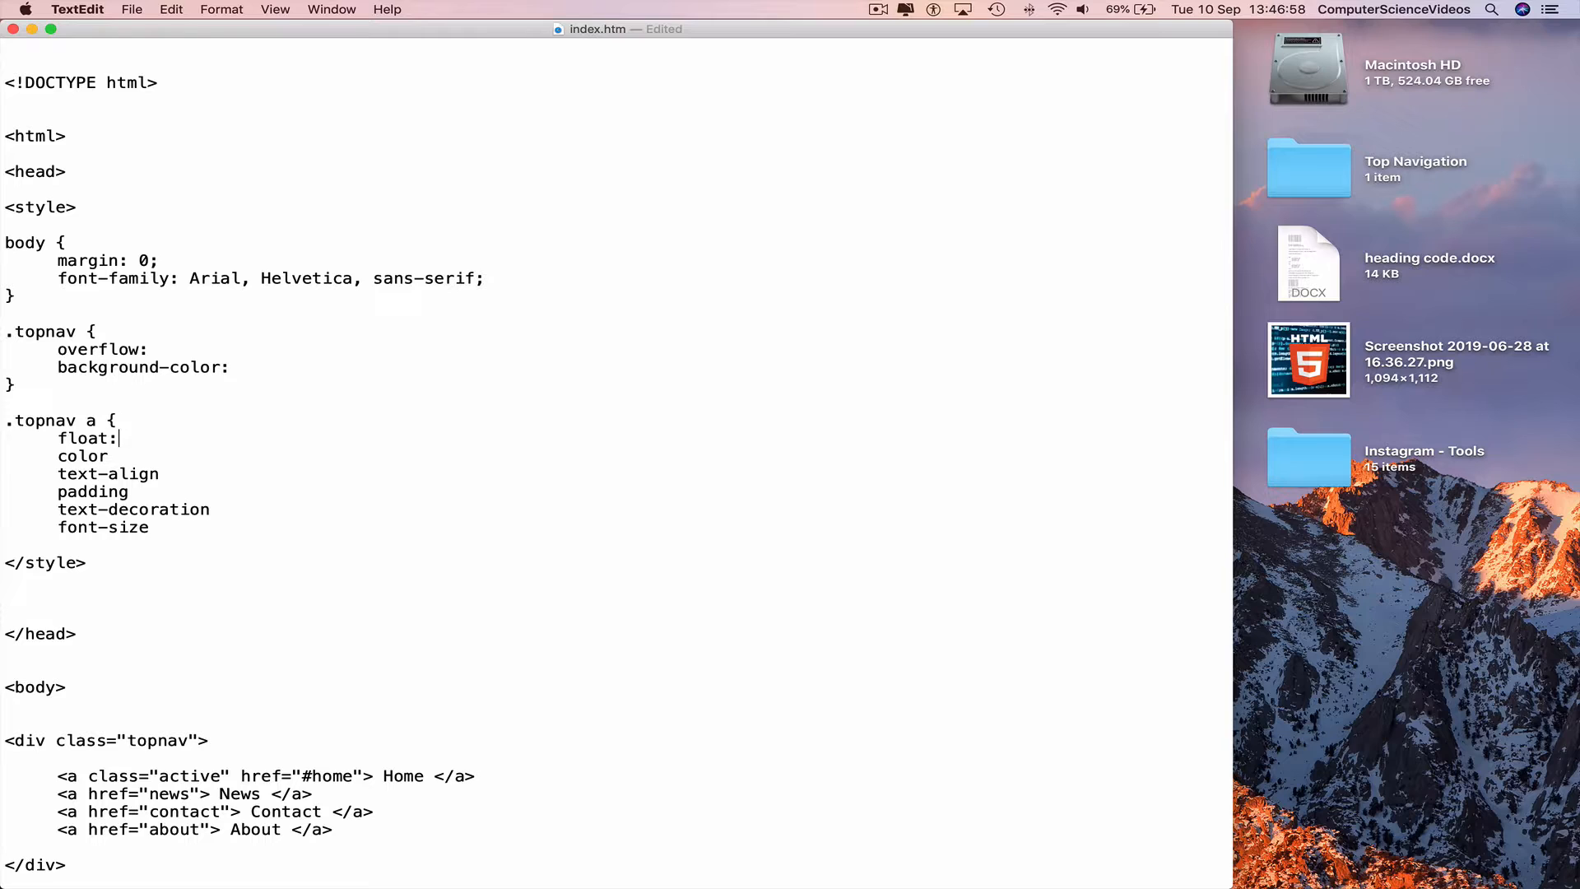
type("left")
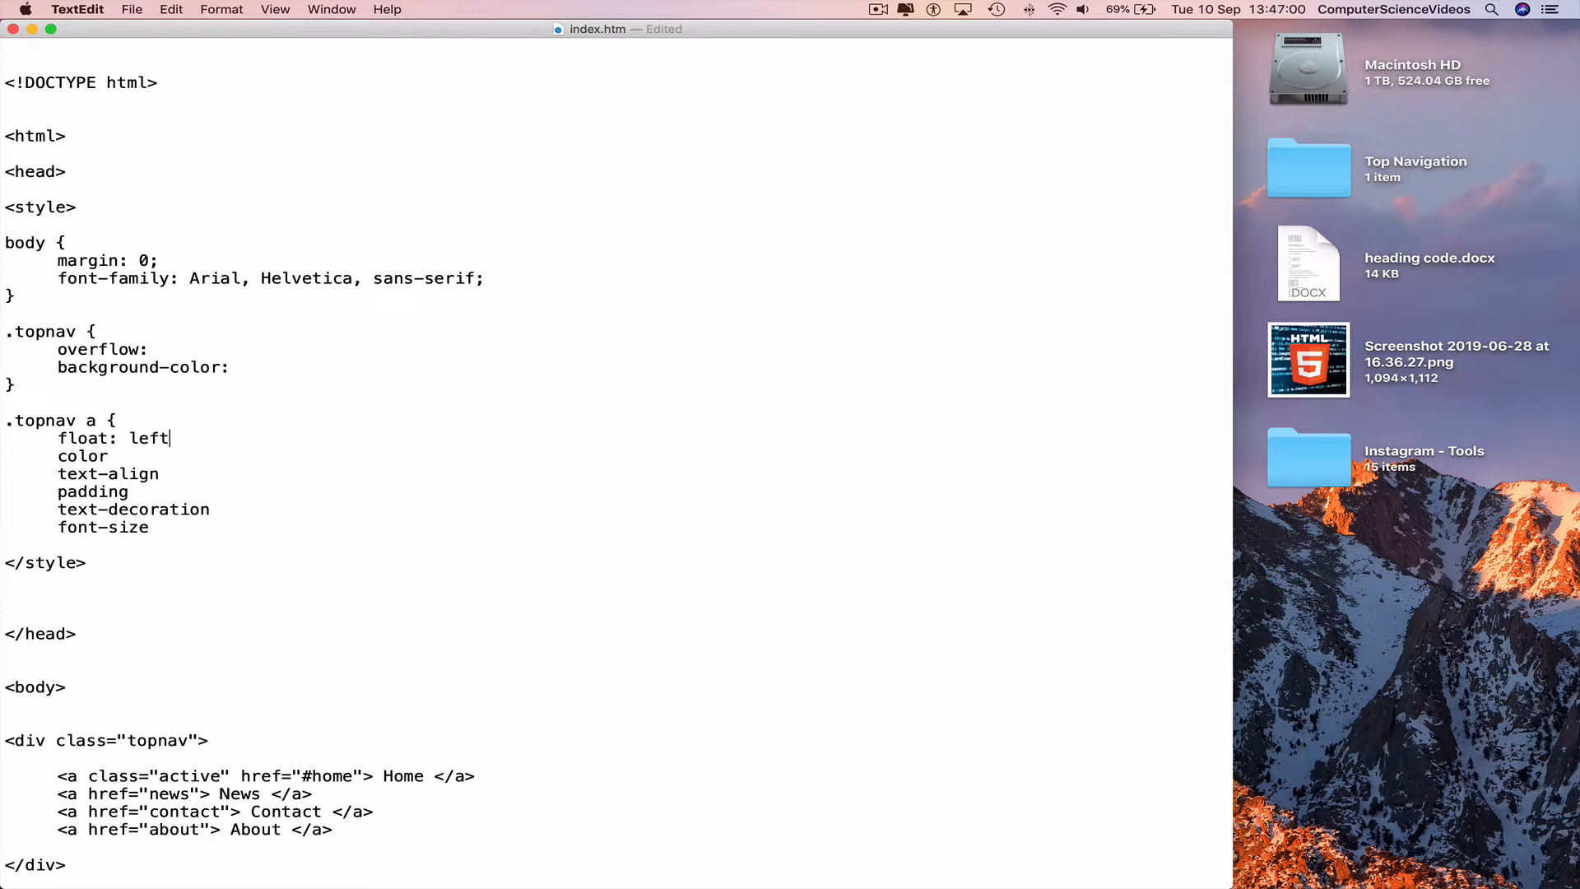
type(";:")
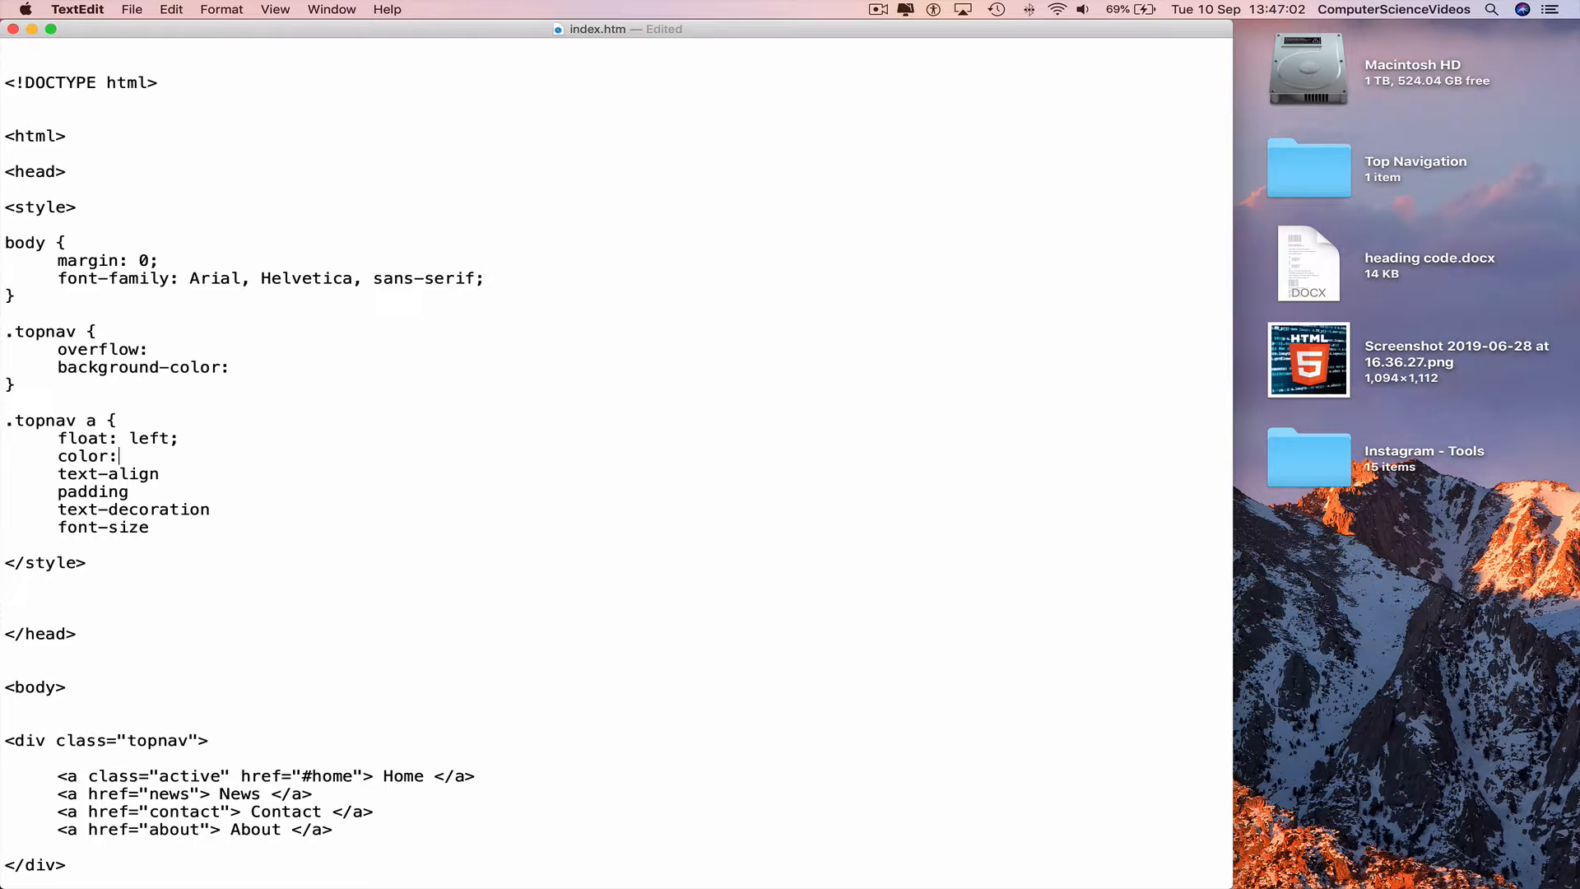
type("#")
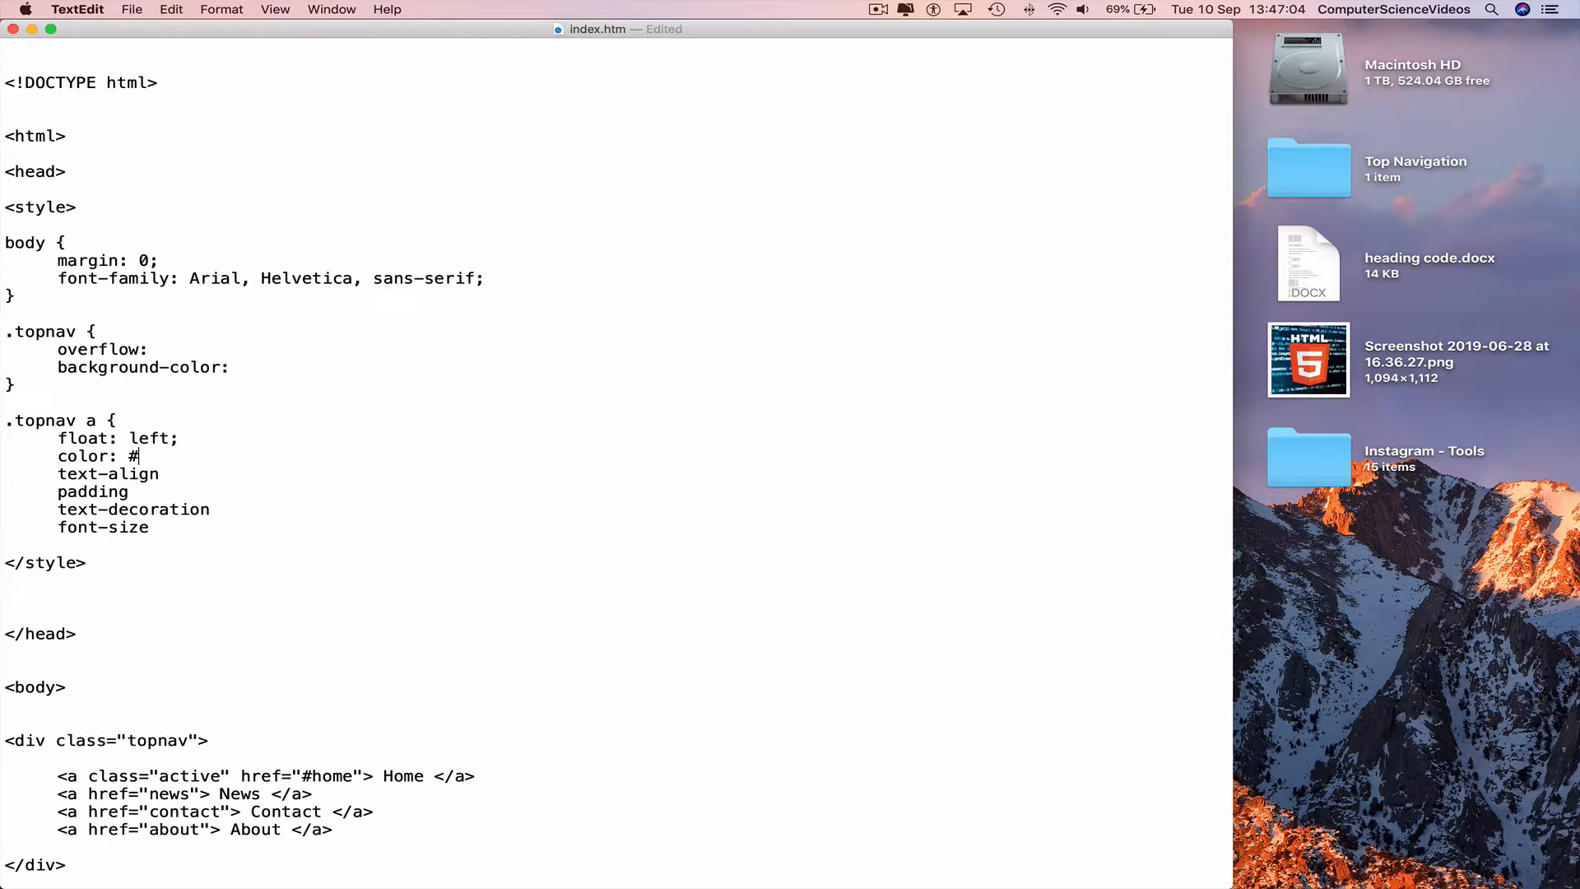
type("f2f2f2")
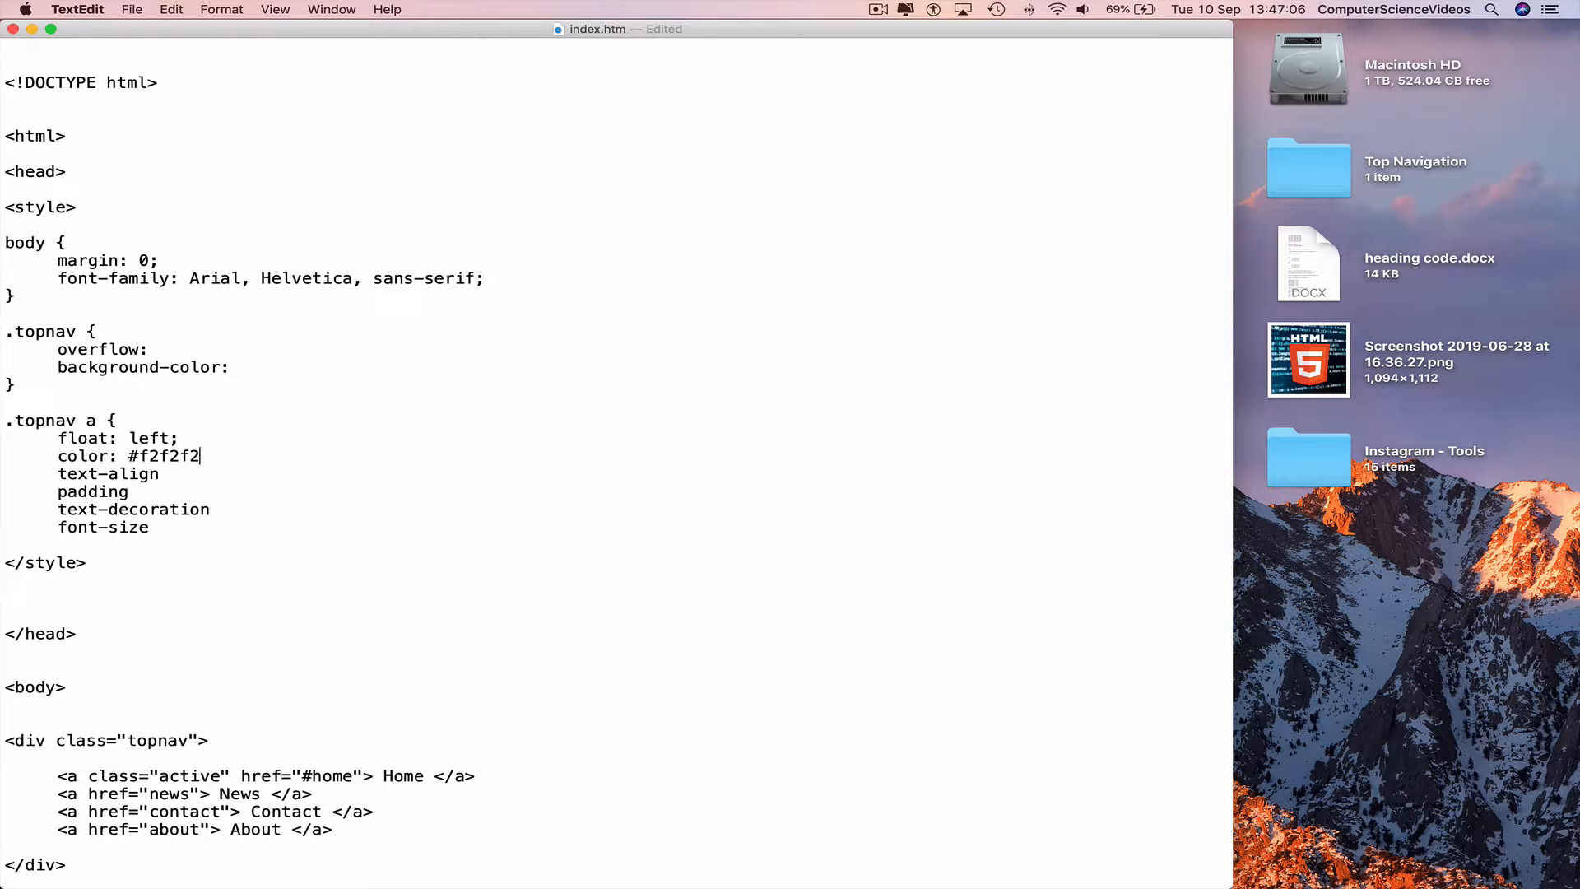
type(";")
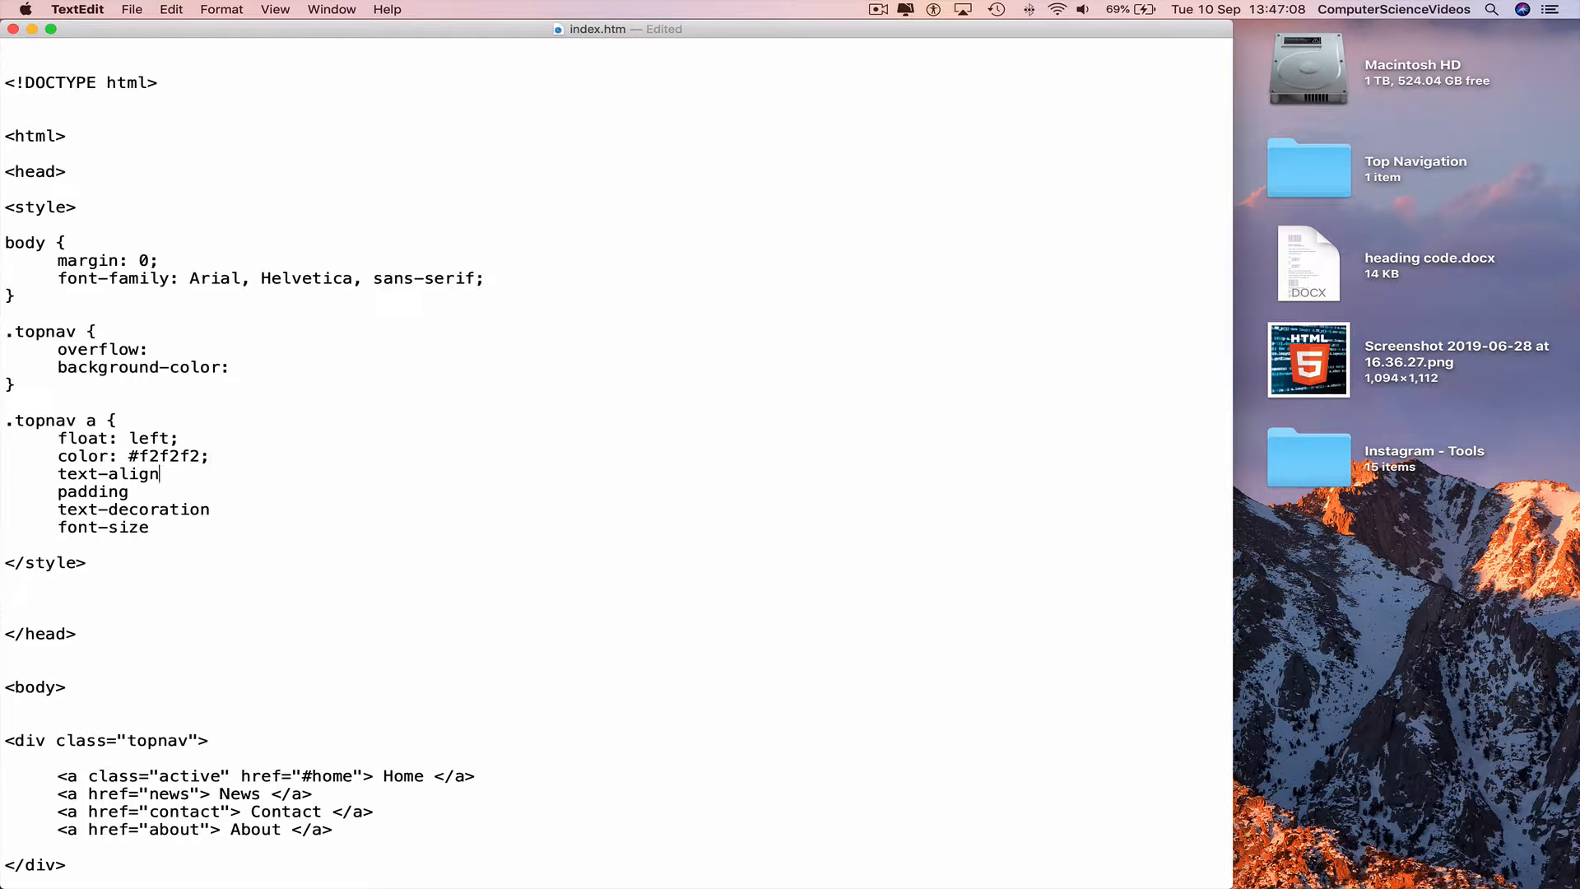
type(":")
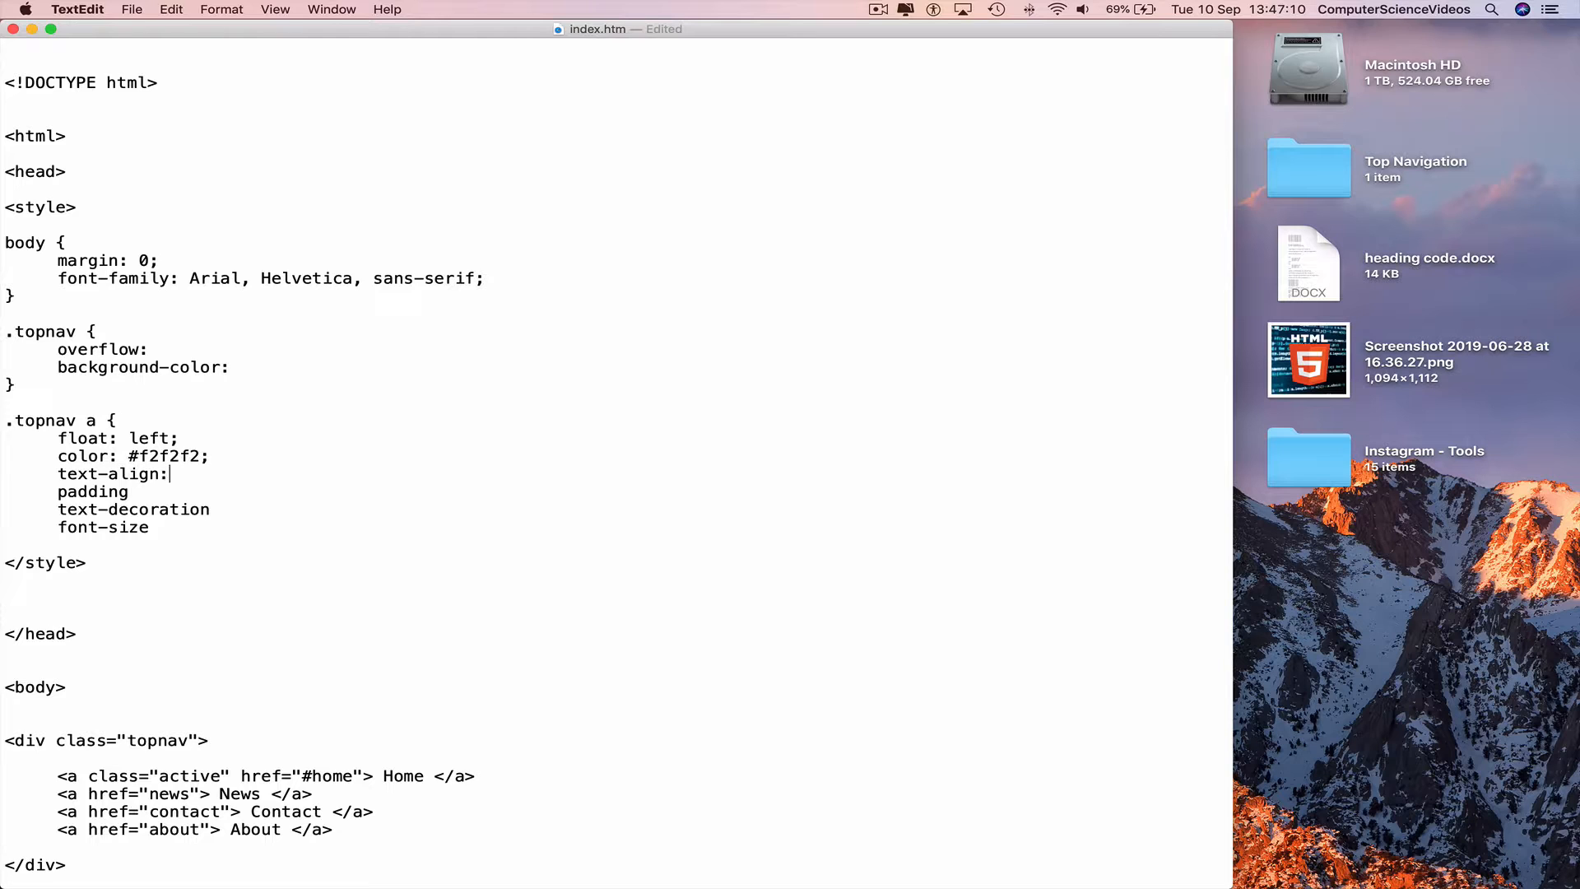
type("center;")
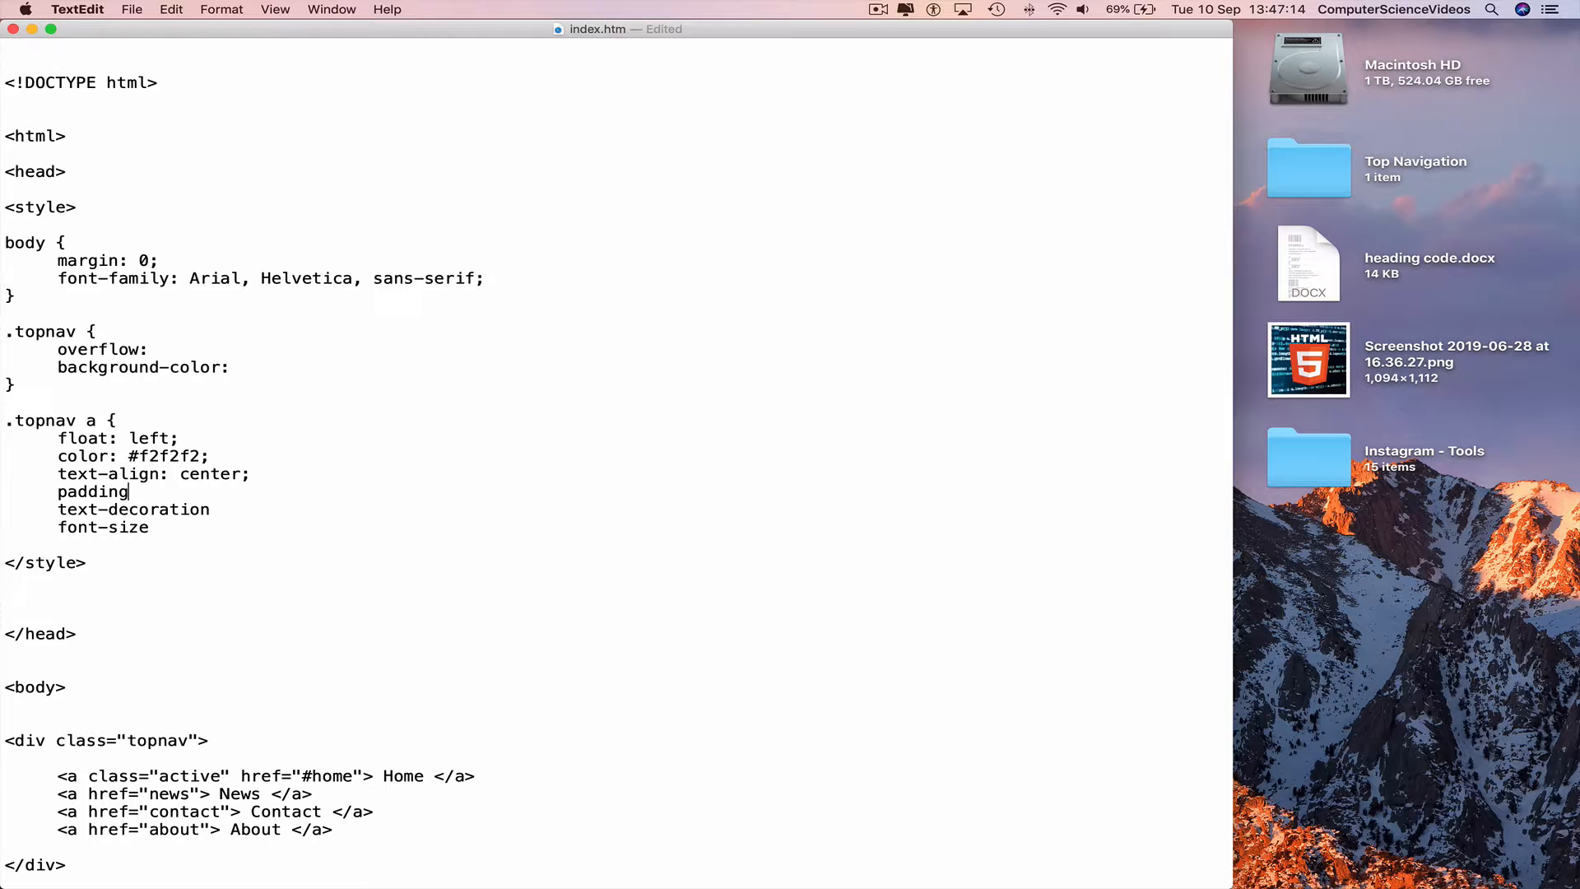
- Set padding 14px 16px and font-size 17px, completing the link rule
type(":")
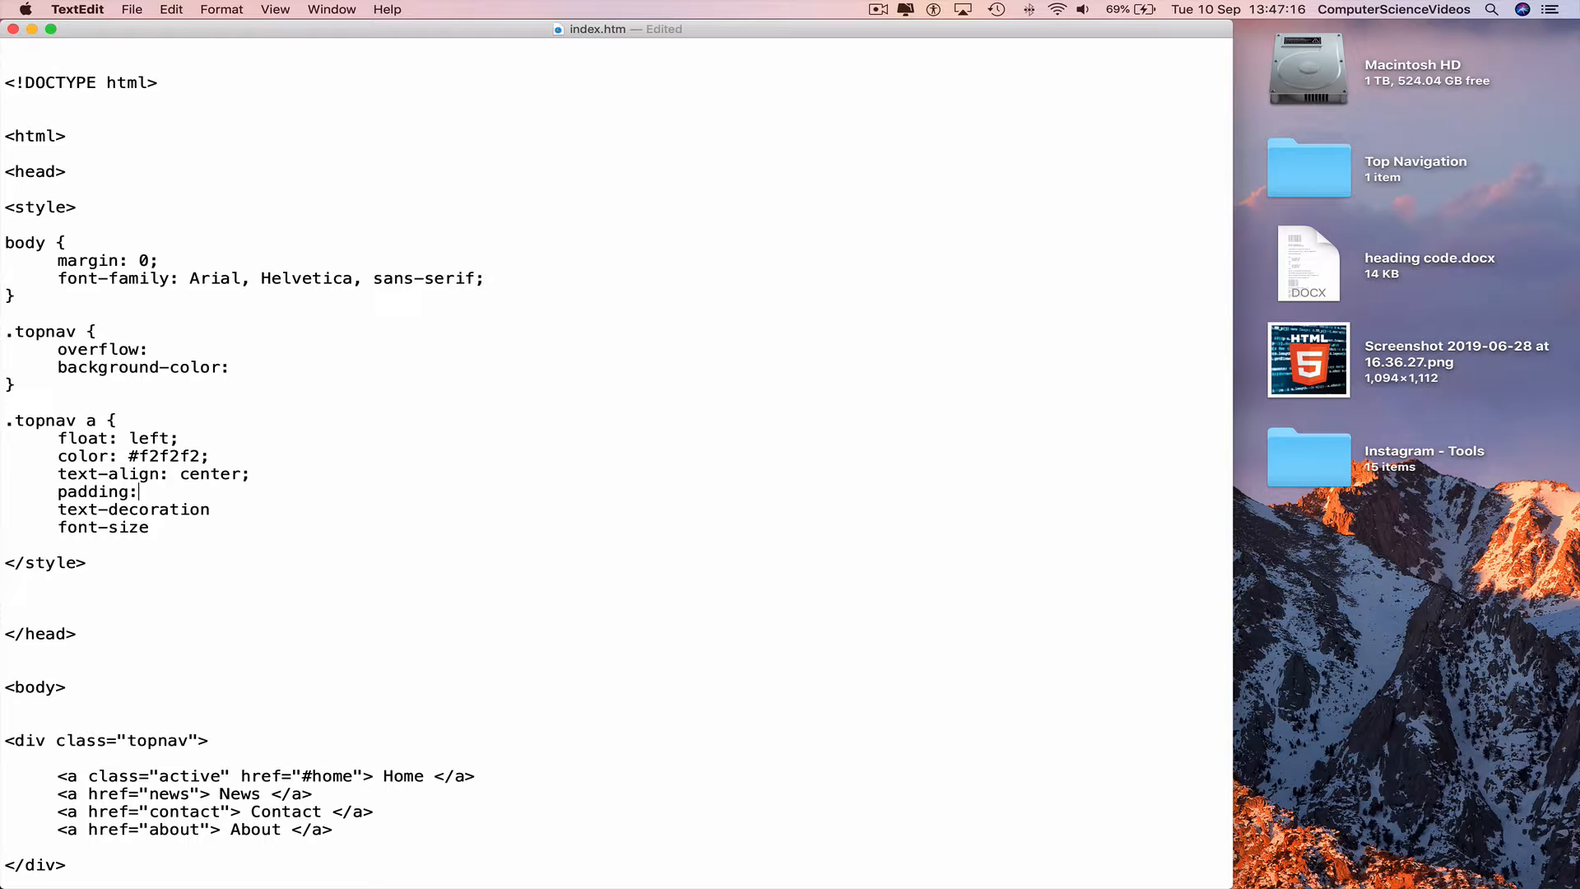
type("14px 16")
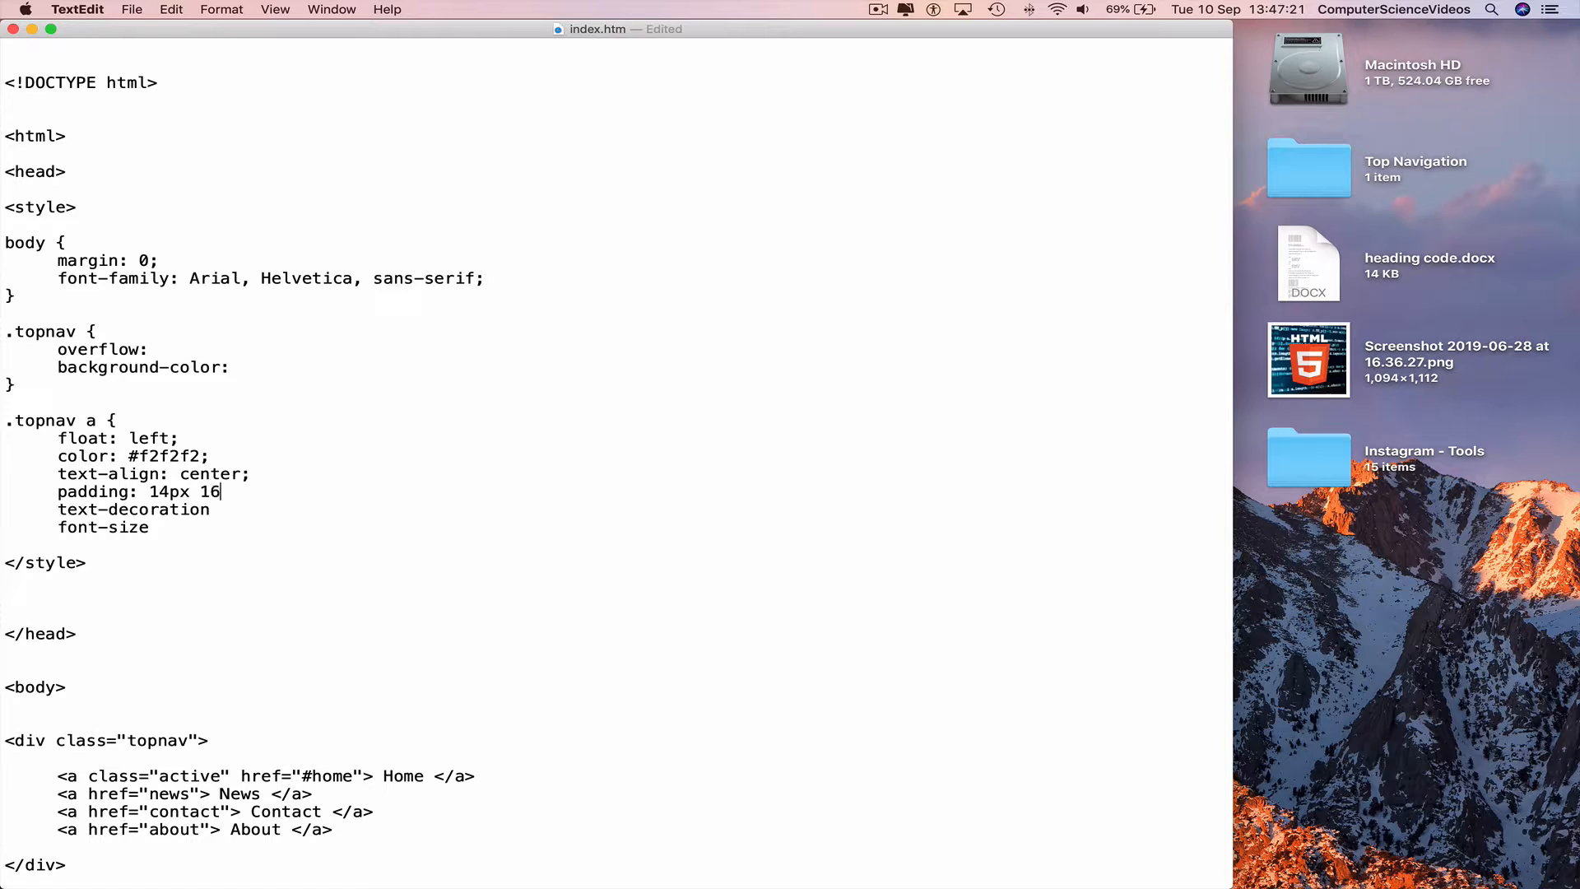
type("px;")
left_click(615, 508)
type(": none;")
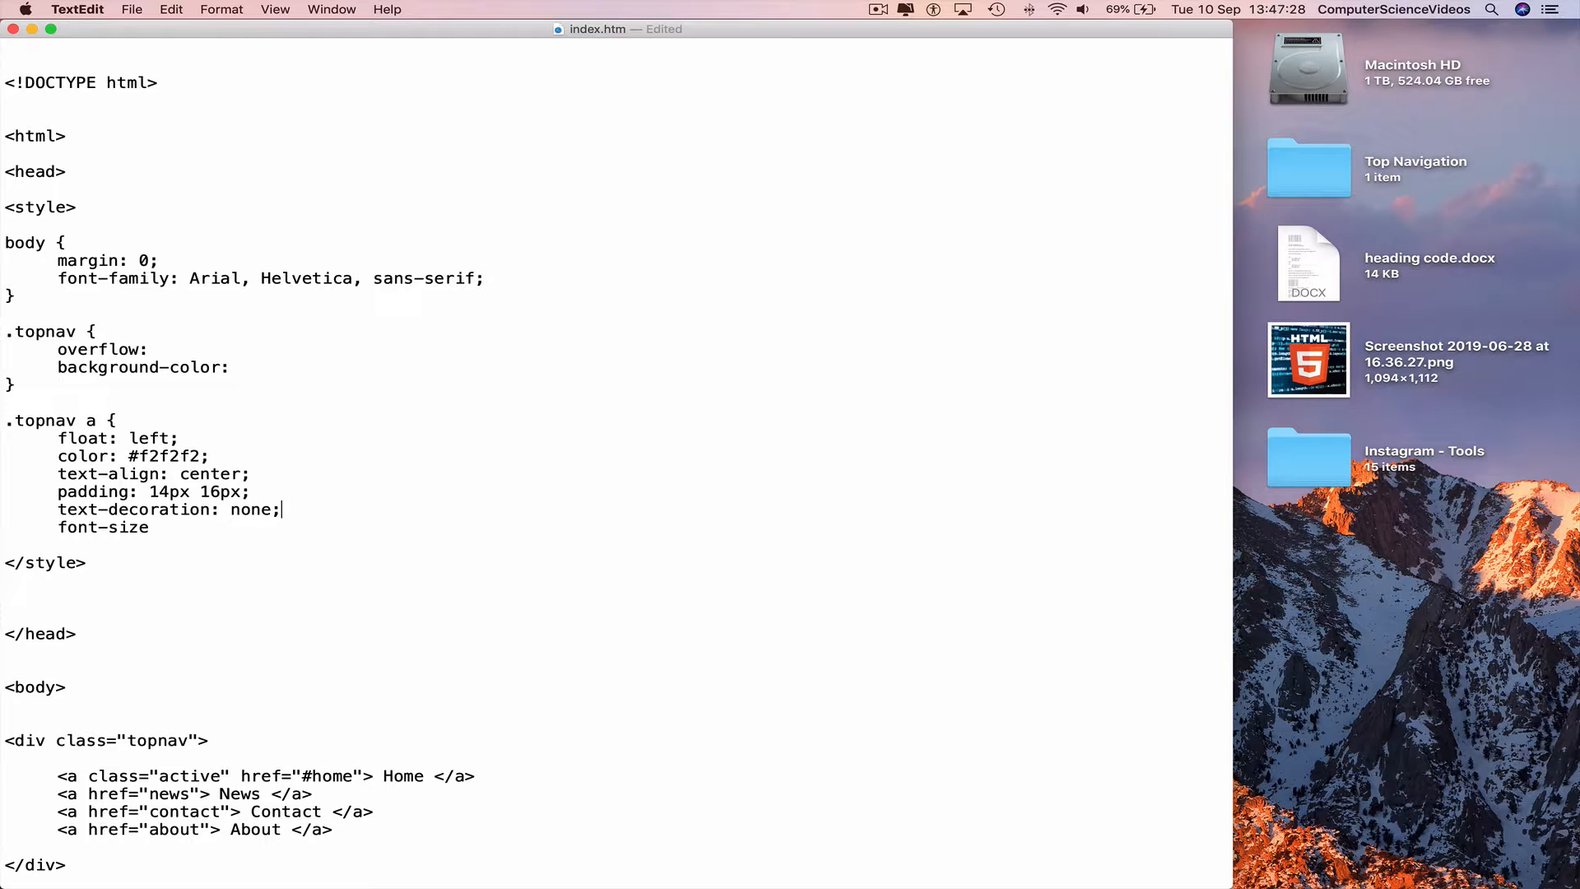
type(":")
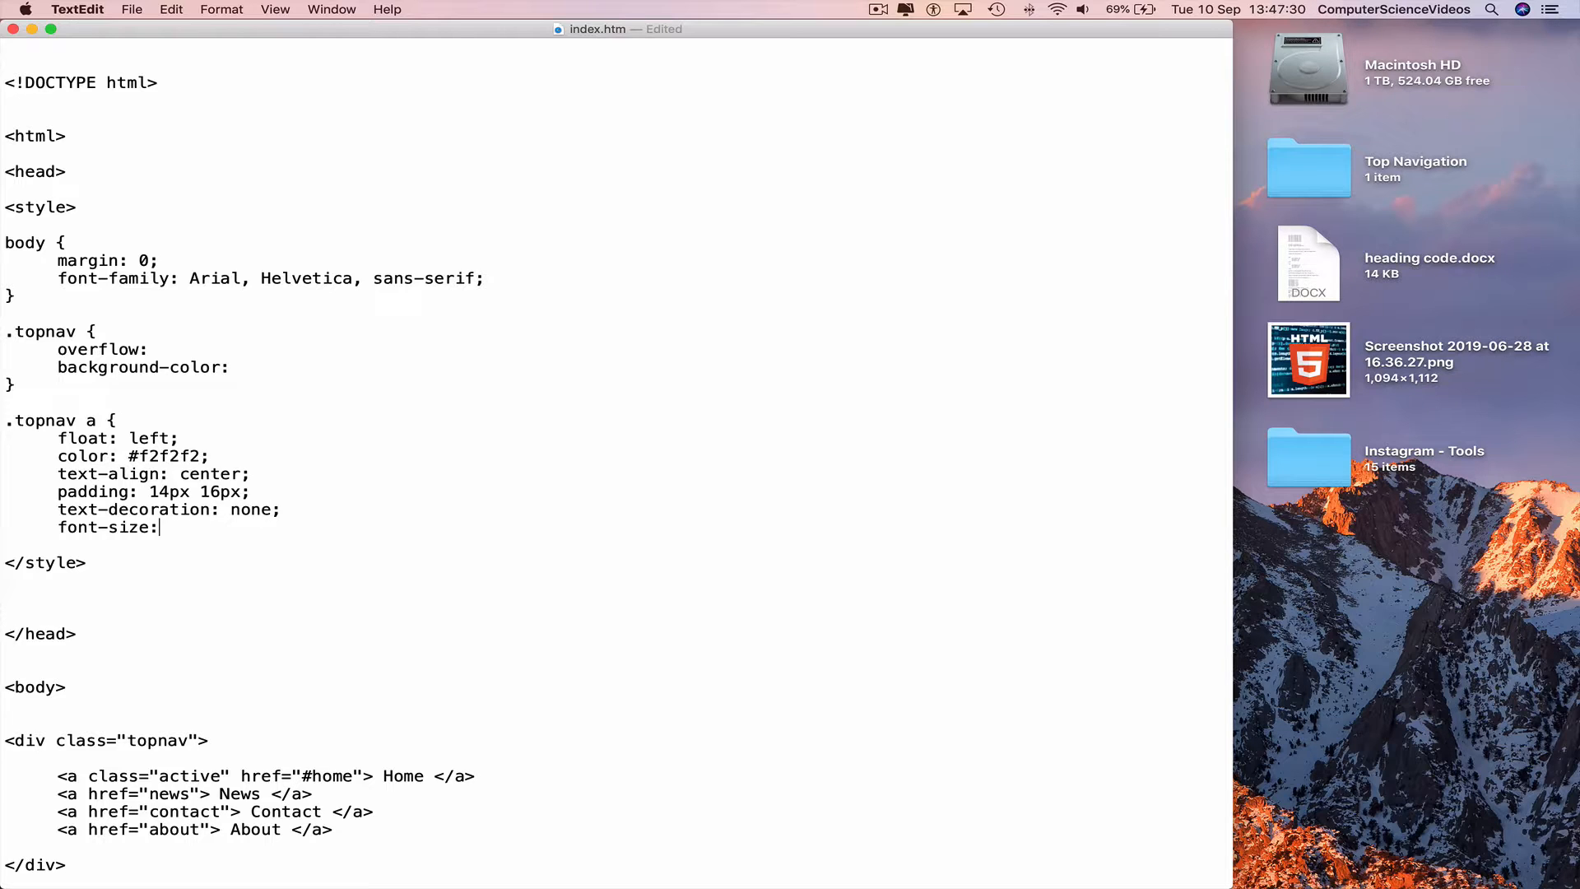
type("17px;")
type("}")
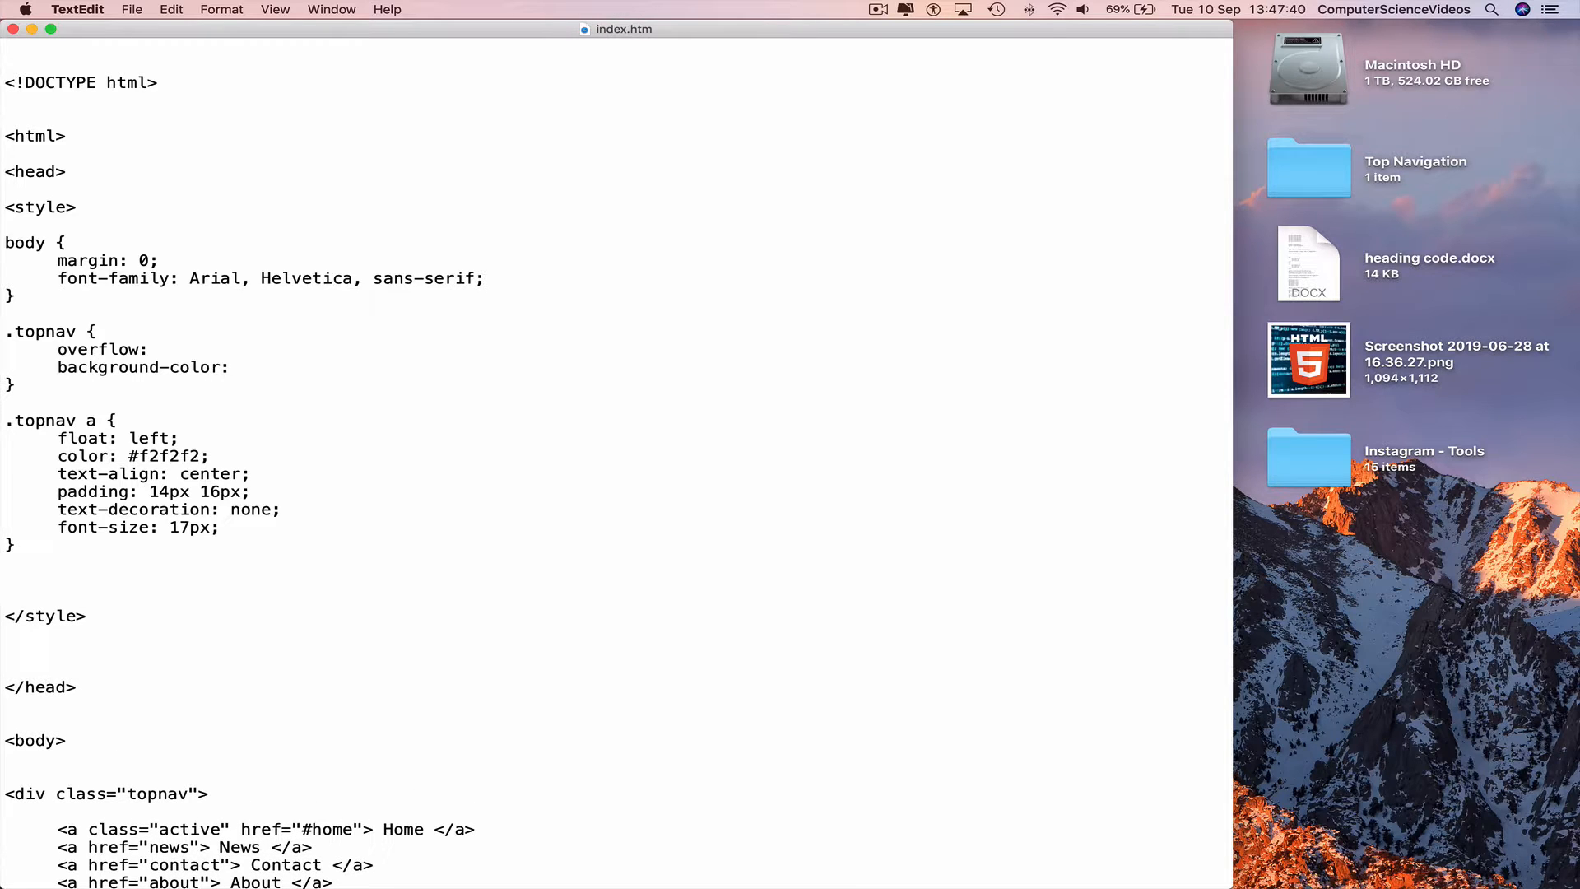
- Start a .topnav a.active { rule and add an <a href="news"> News </a> link
type(".topnv")
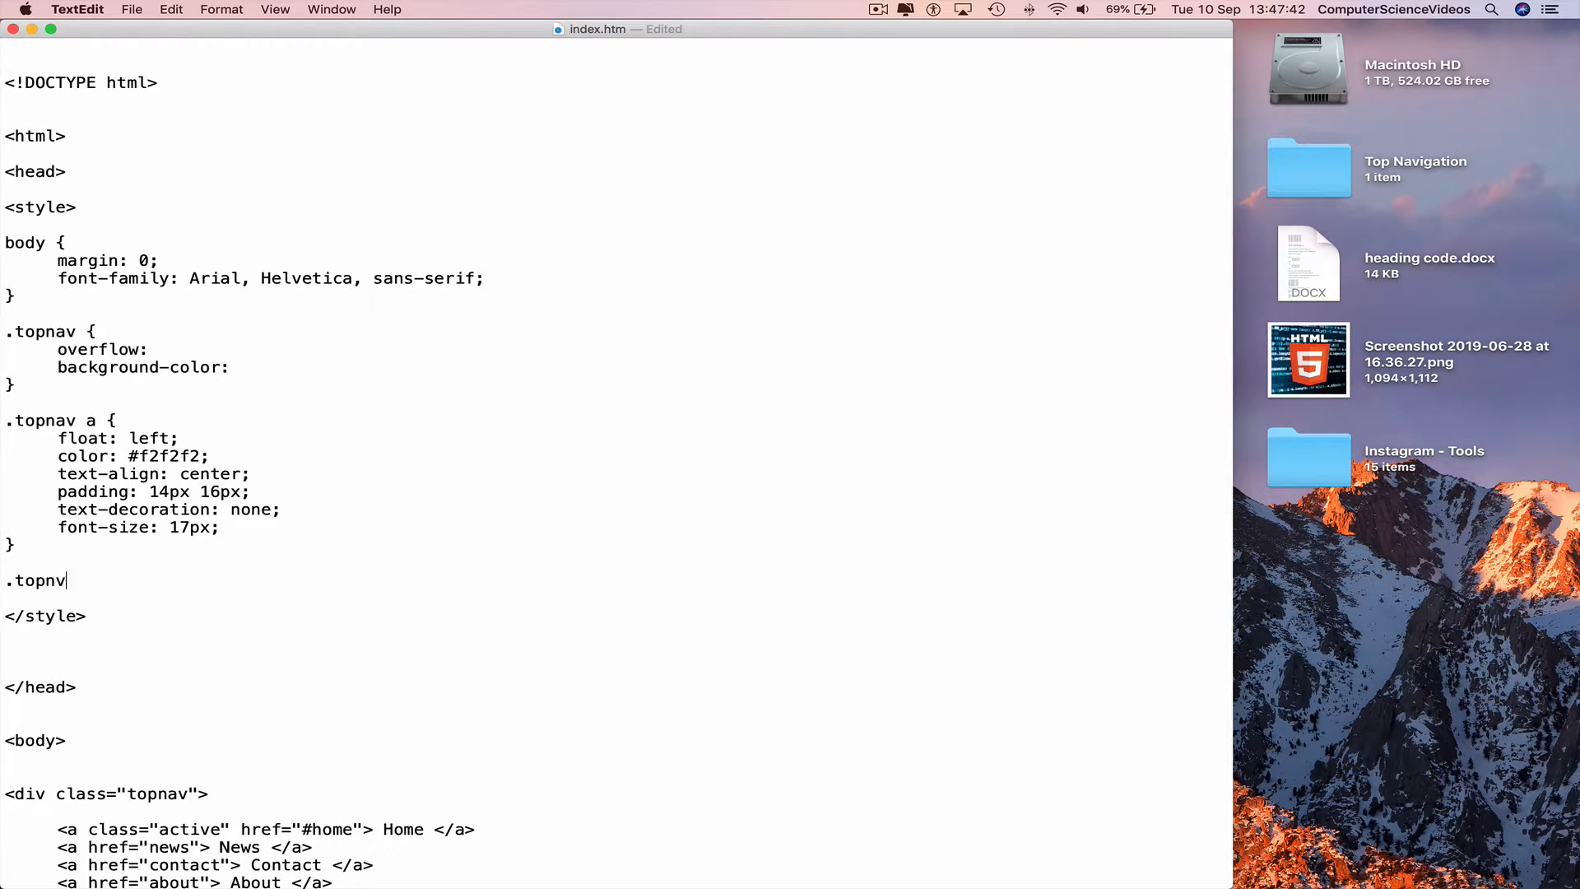
type("a")
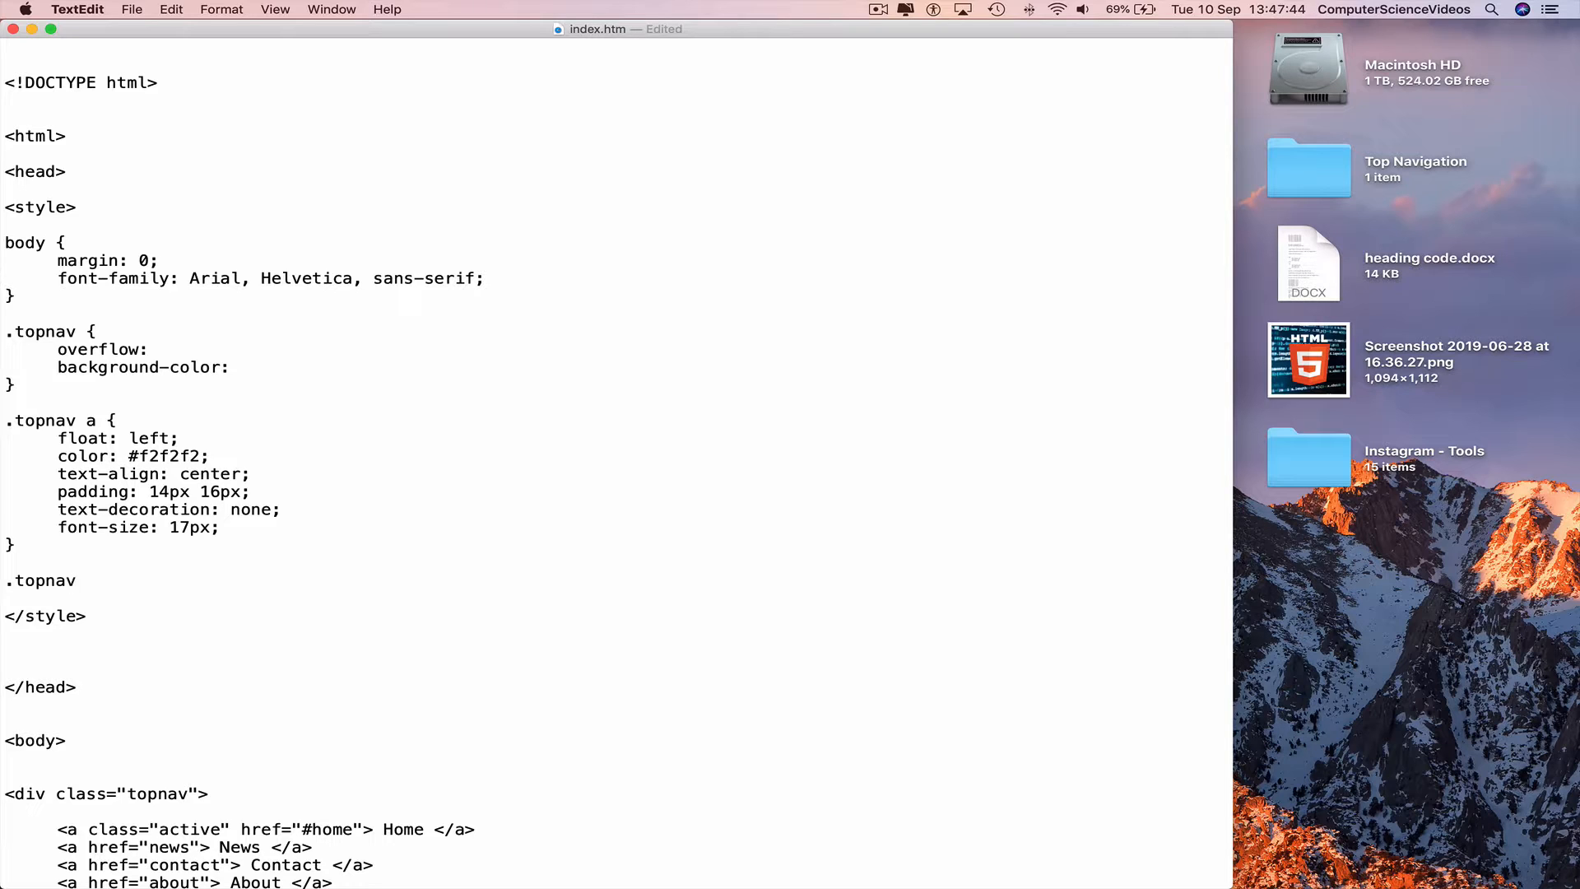
type("a.ac")
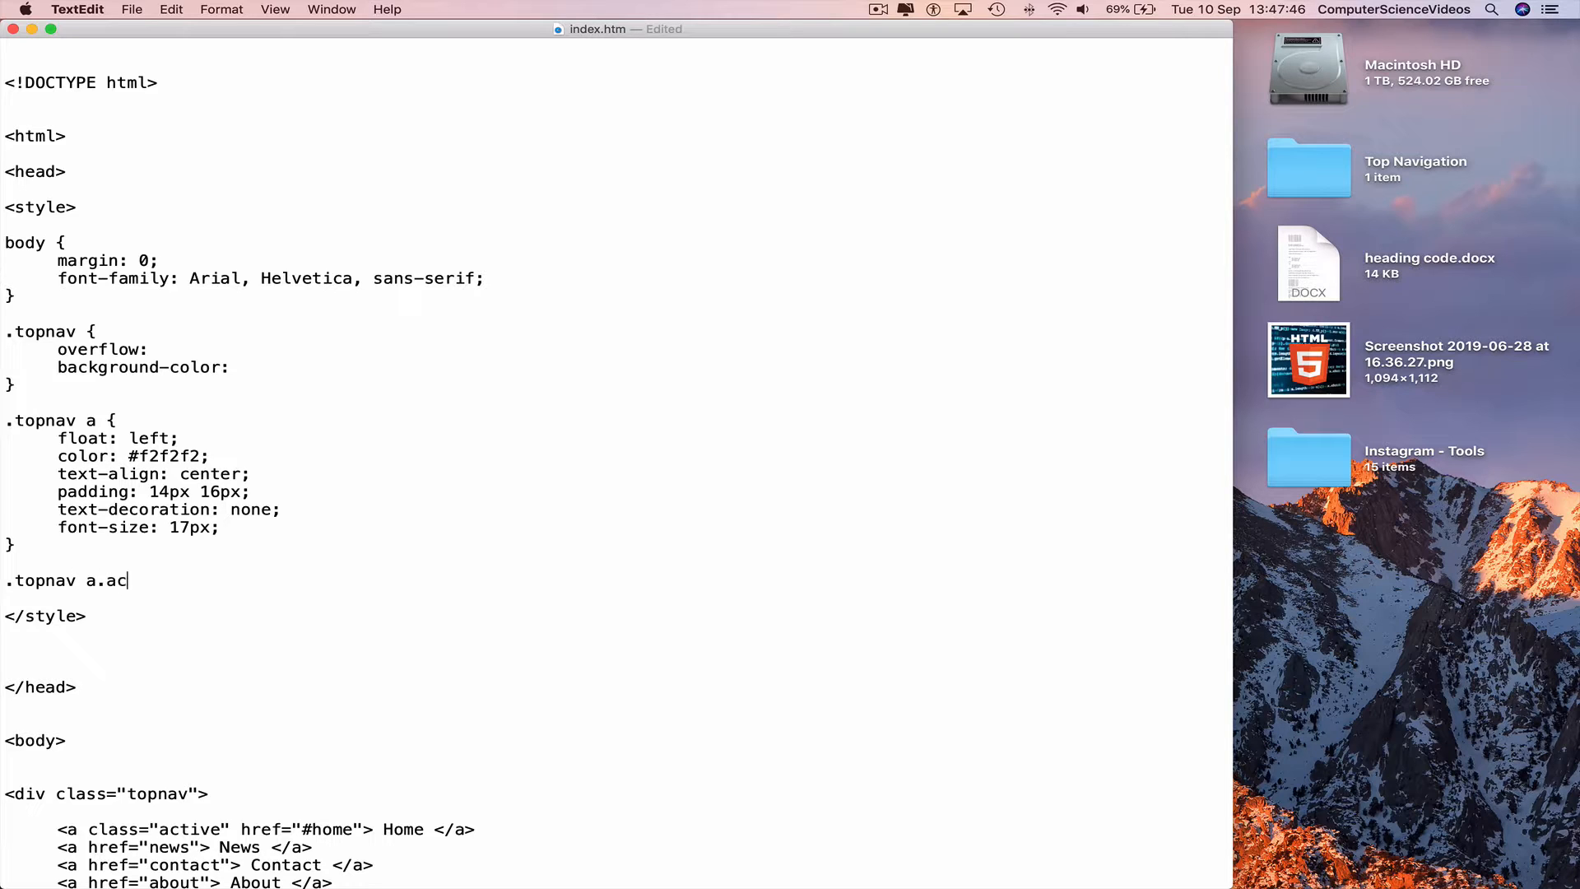
type("tive {")
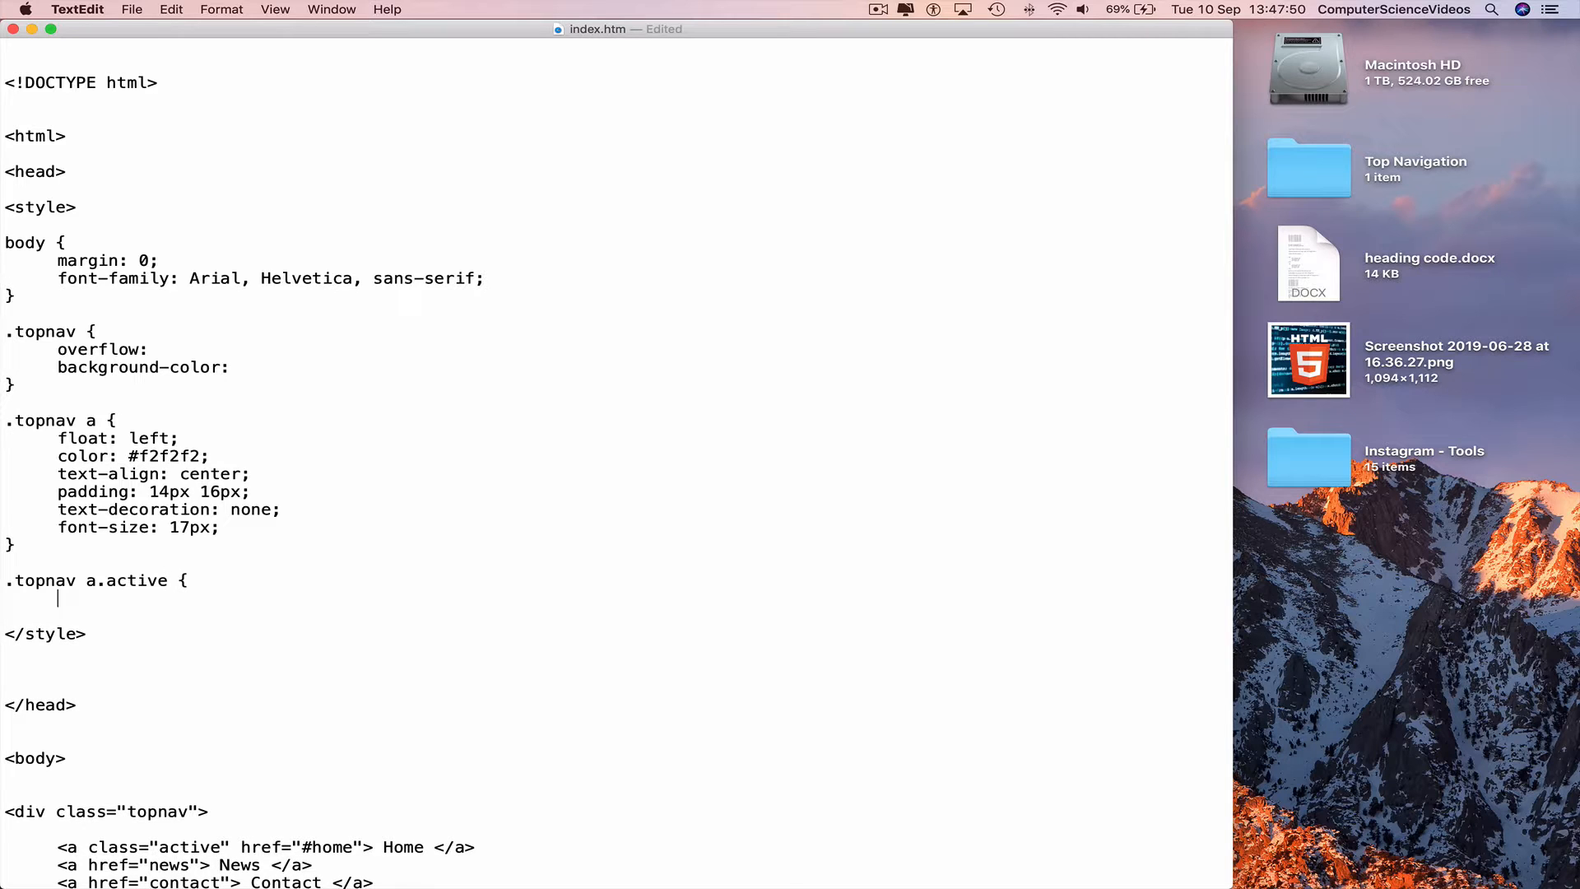
type("<a href=\"news\"> News </a>")
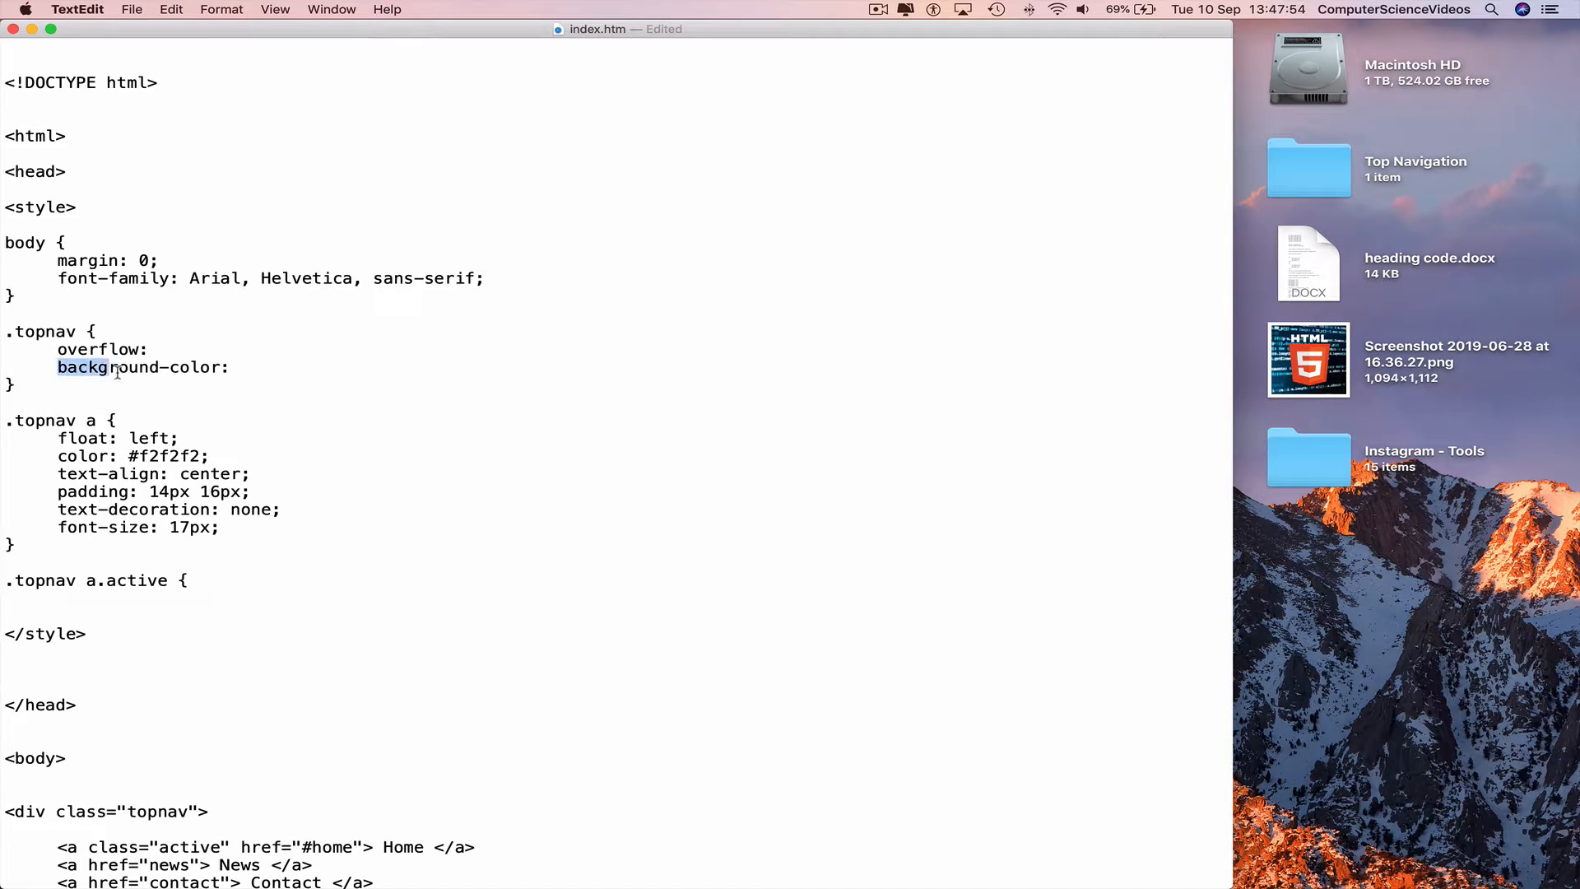
- Give the .topnav rule background-color #333 and overflow hidden
left_click_drag(56, 367, 217, 367)
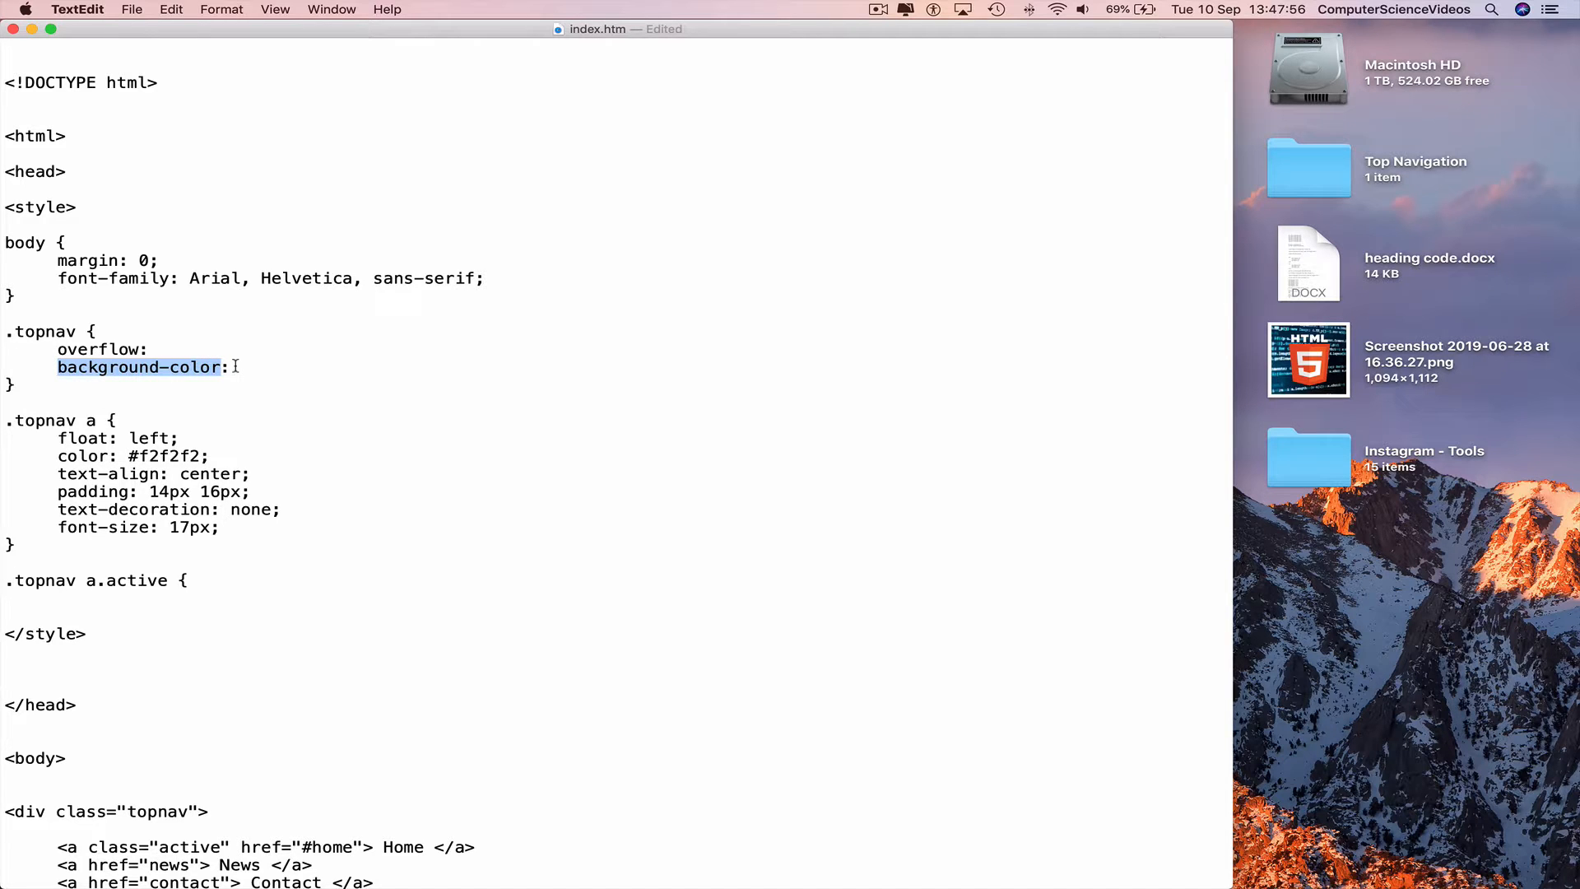
mouse_move(255, 372)
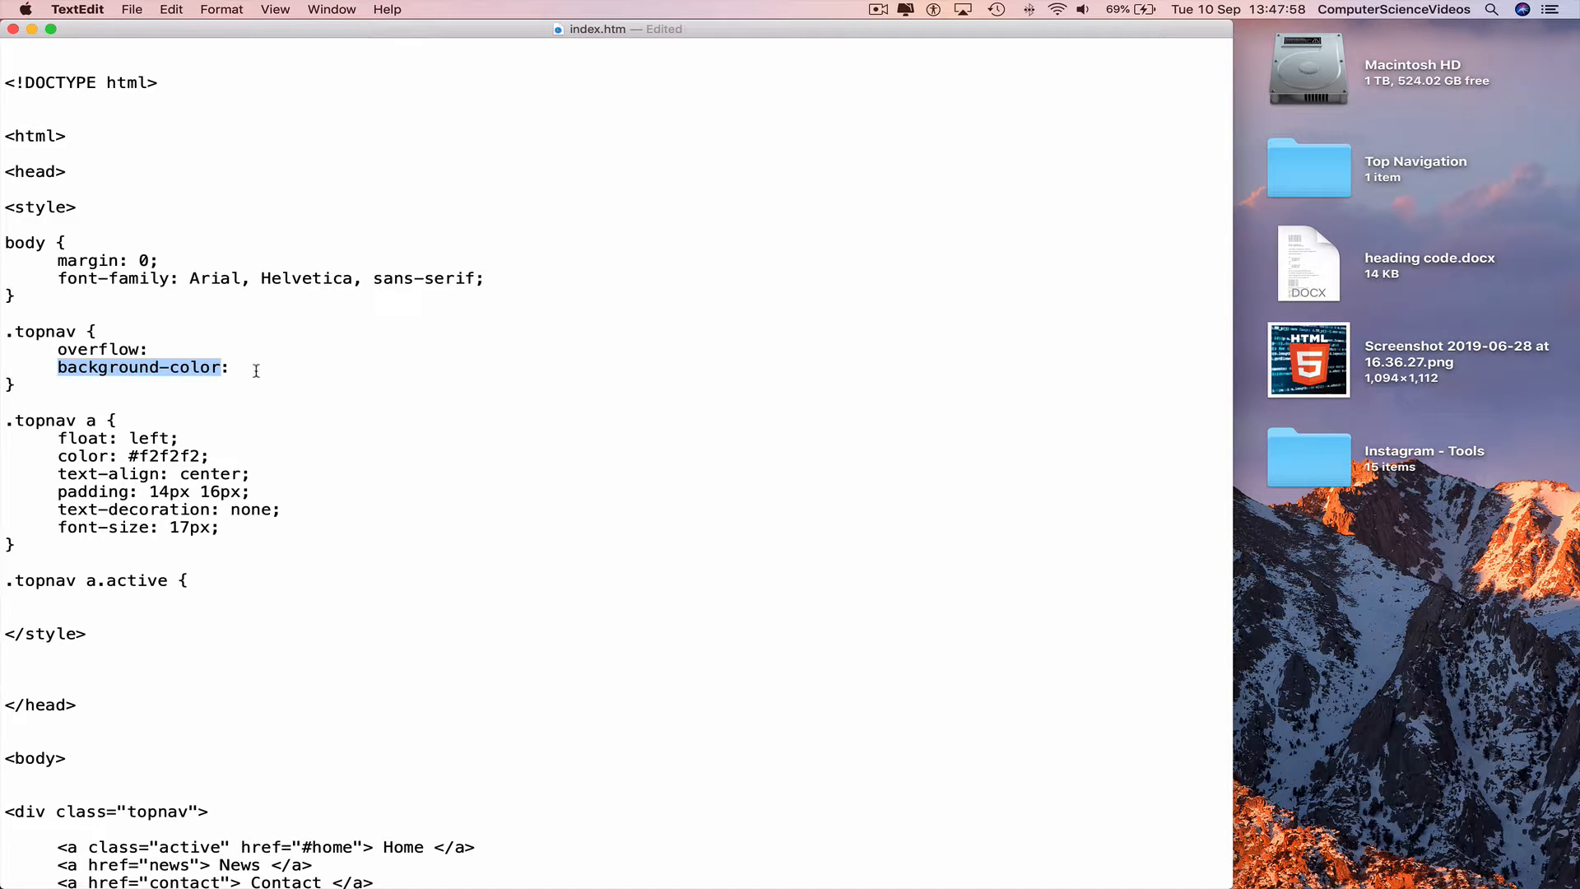
left_click(234, 369)
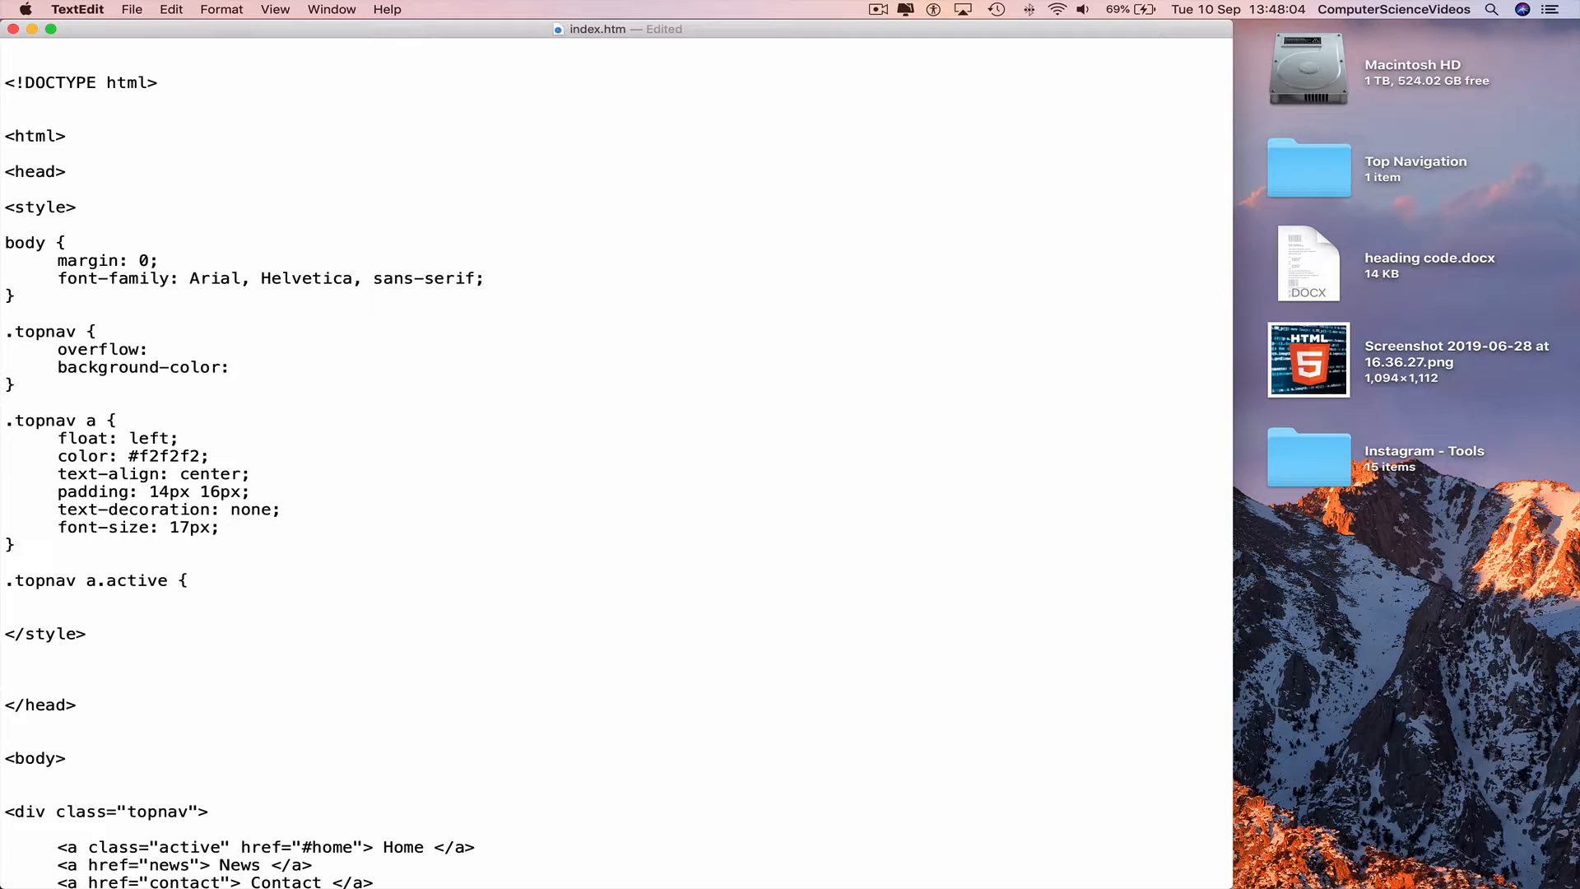
type("#33")
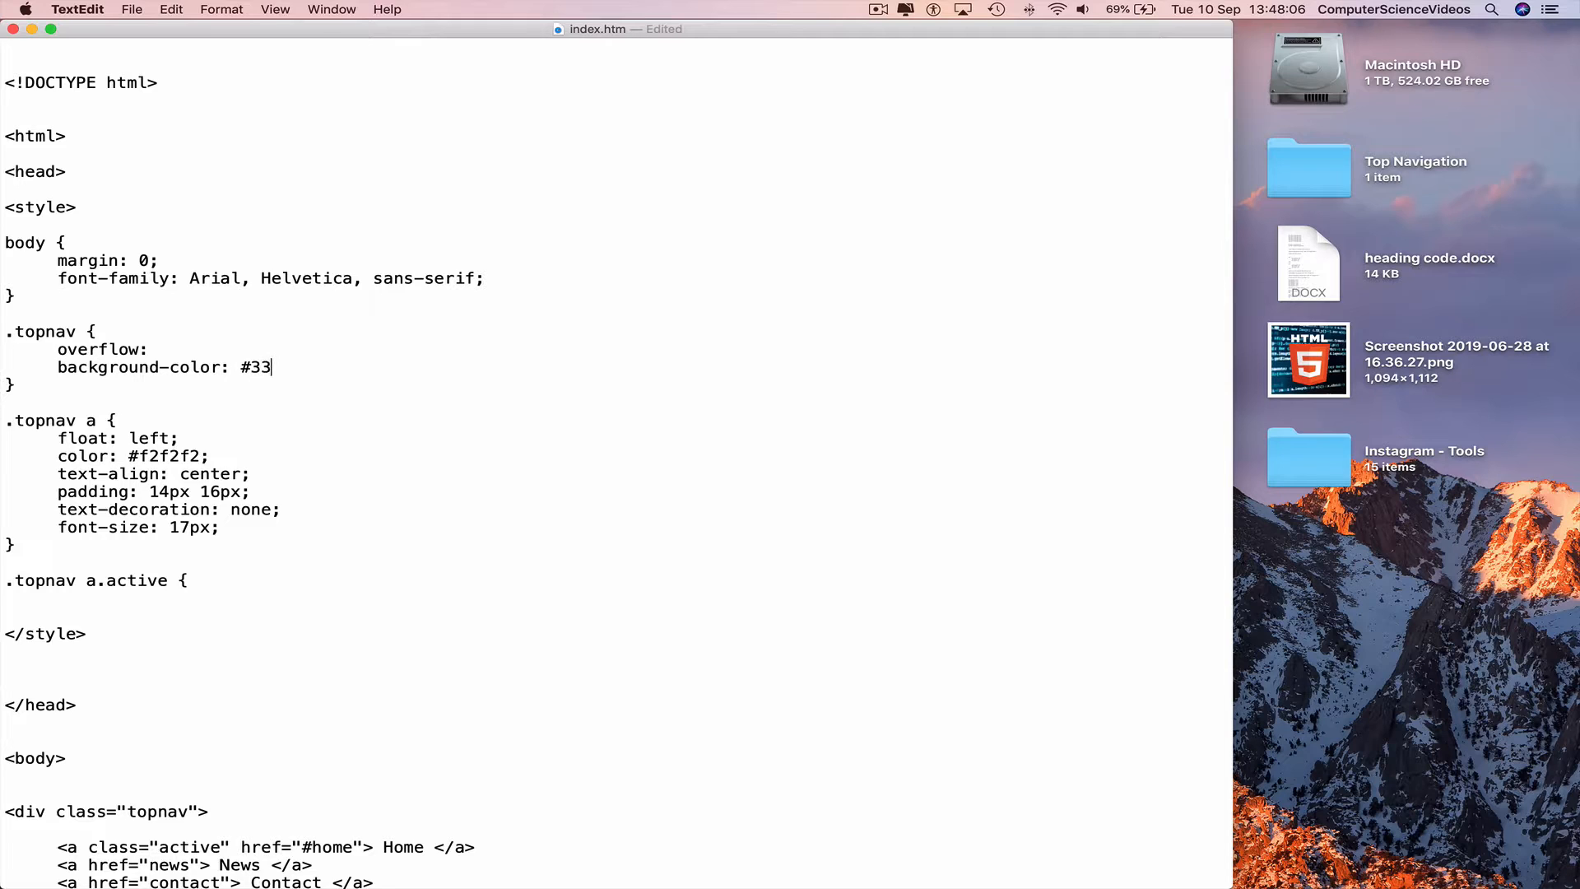
type("3")
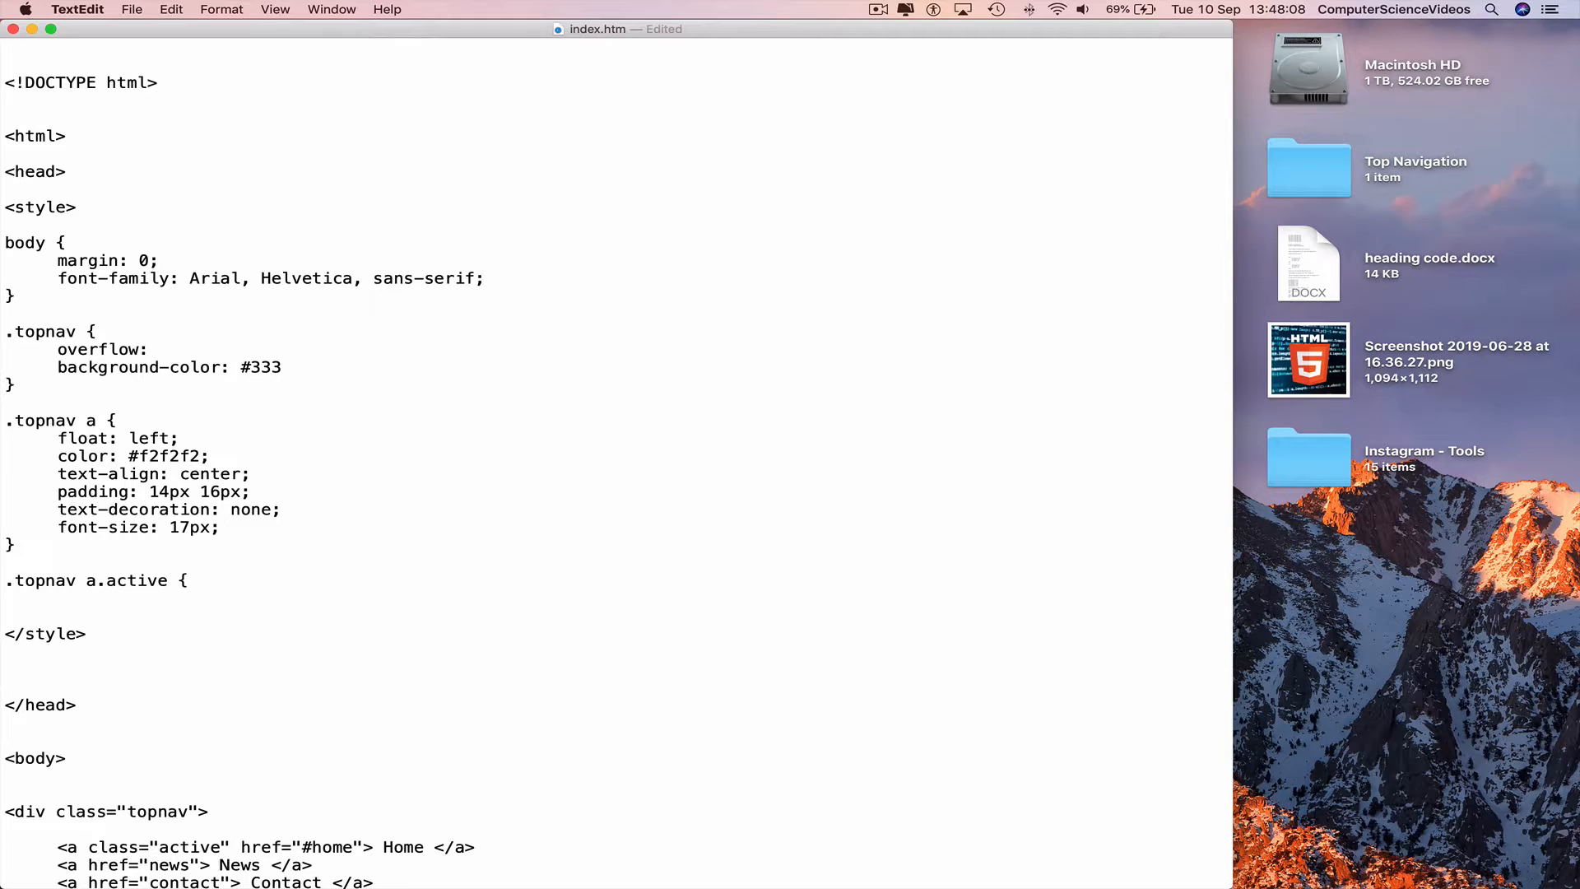
type("hidden;")
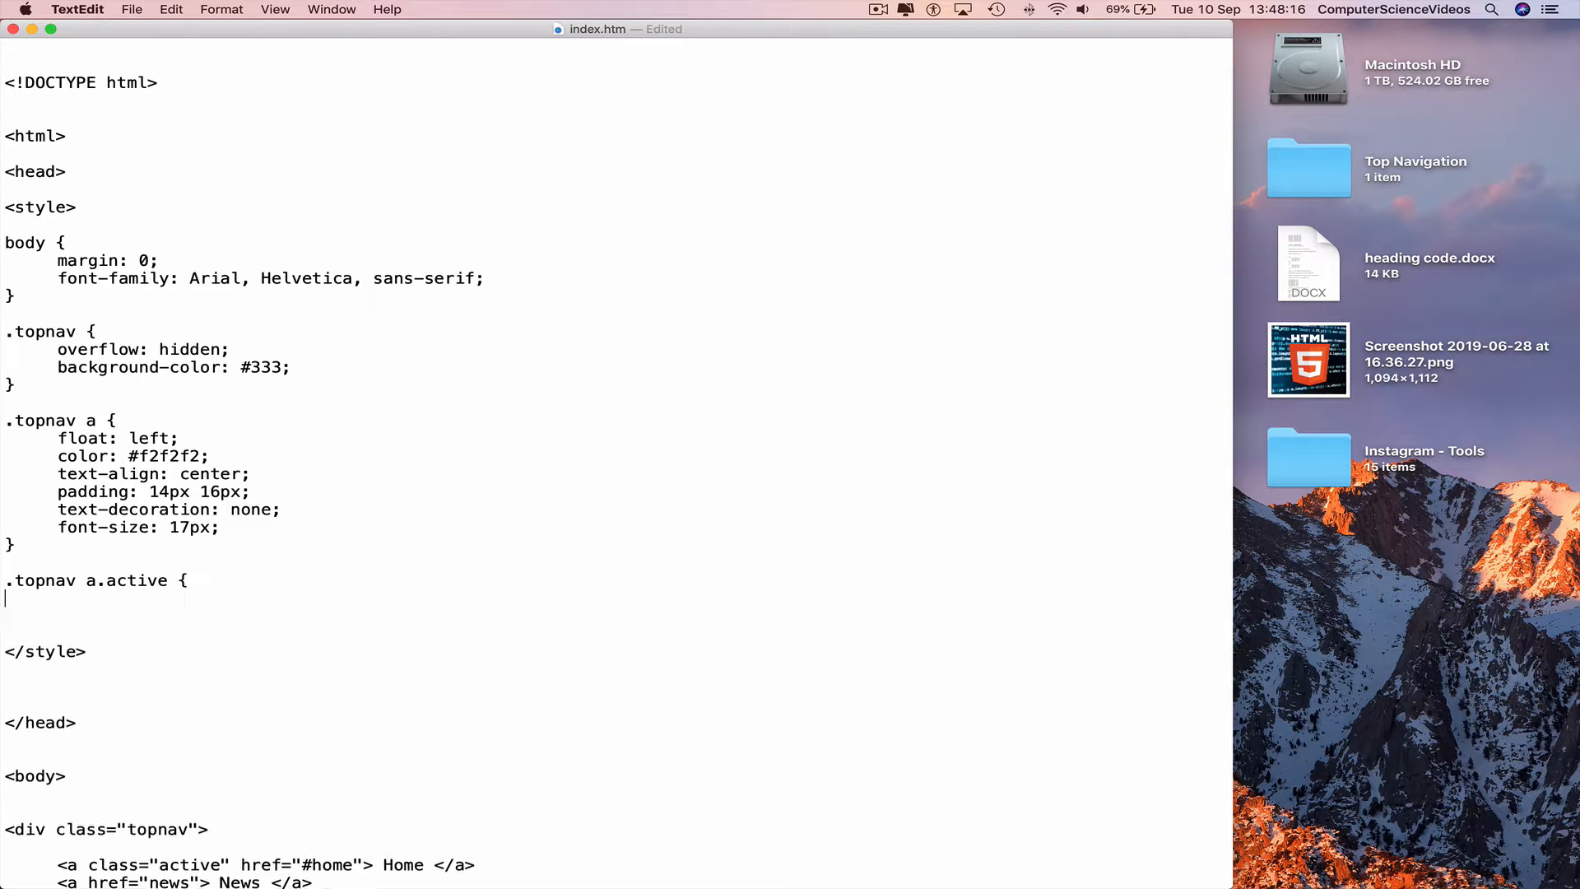
- Write background-color: #ddd; and color: black; inside the .topnav a.active rule
type("background-color:")
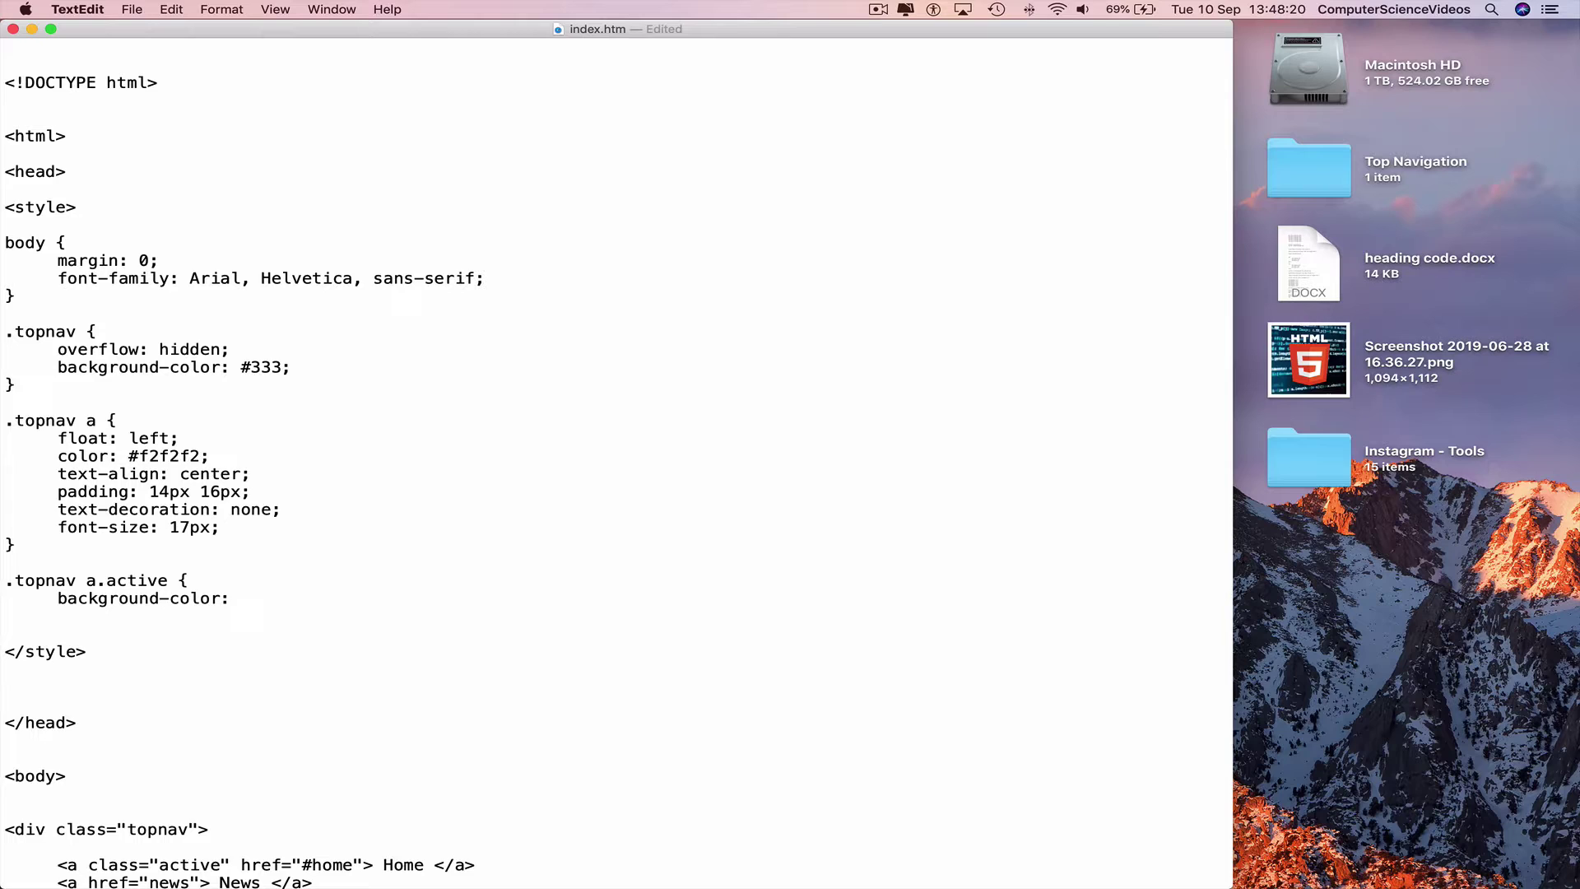
type("#ddd")
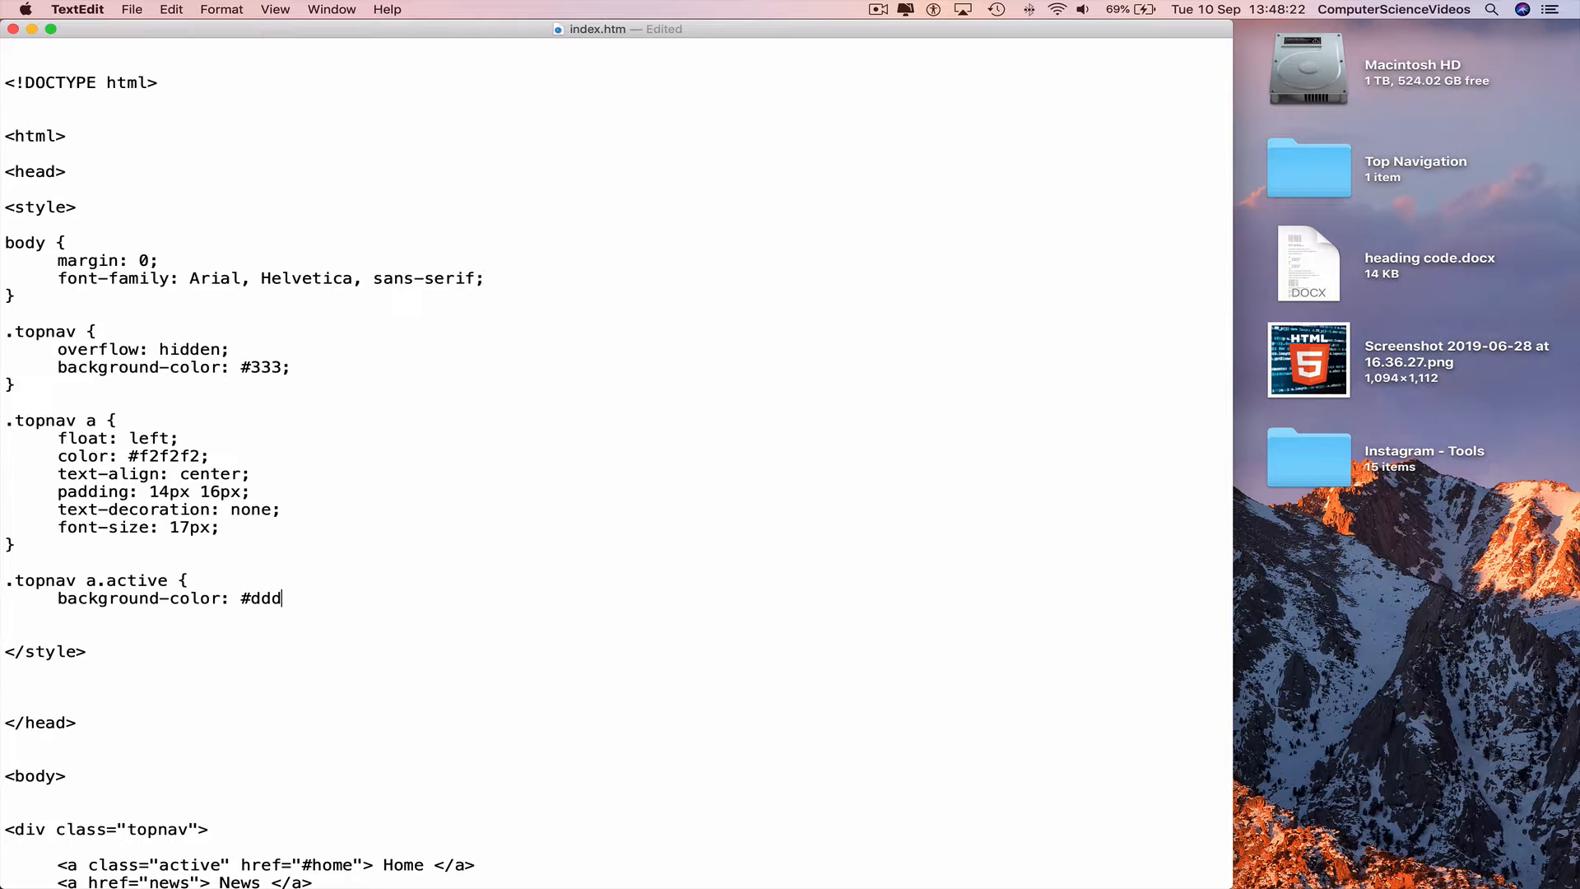
type(";")
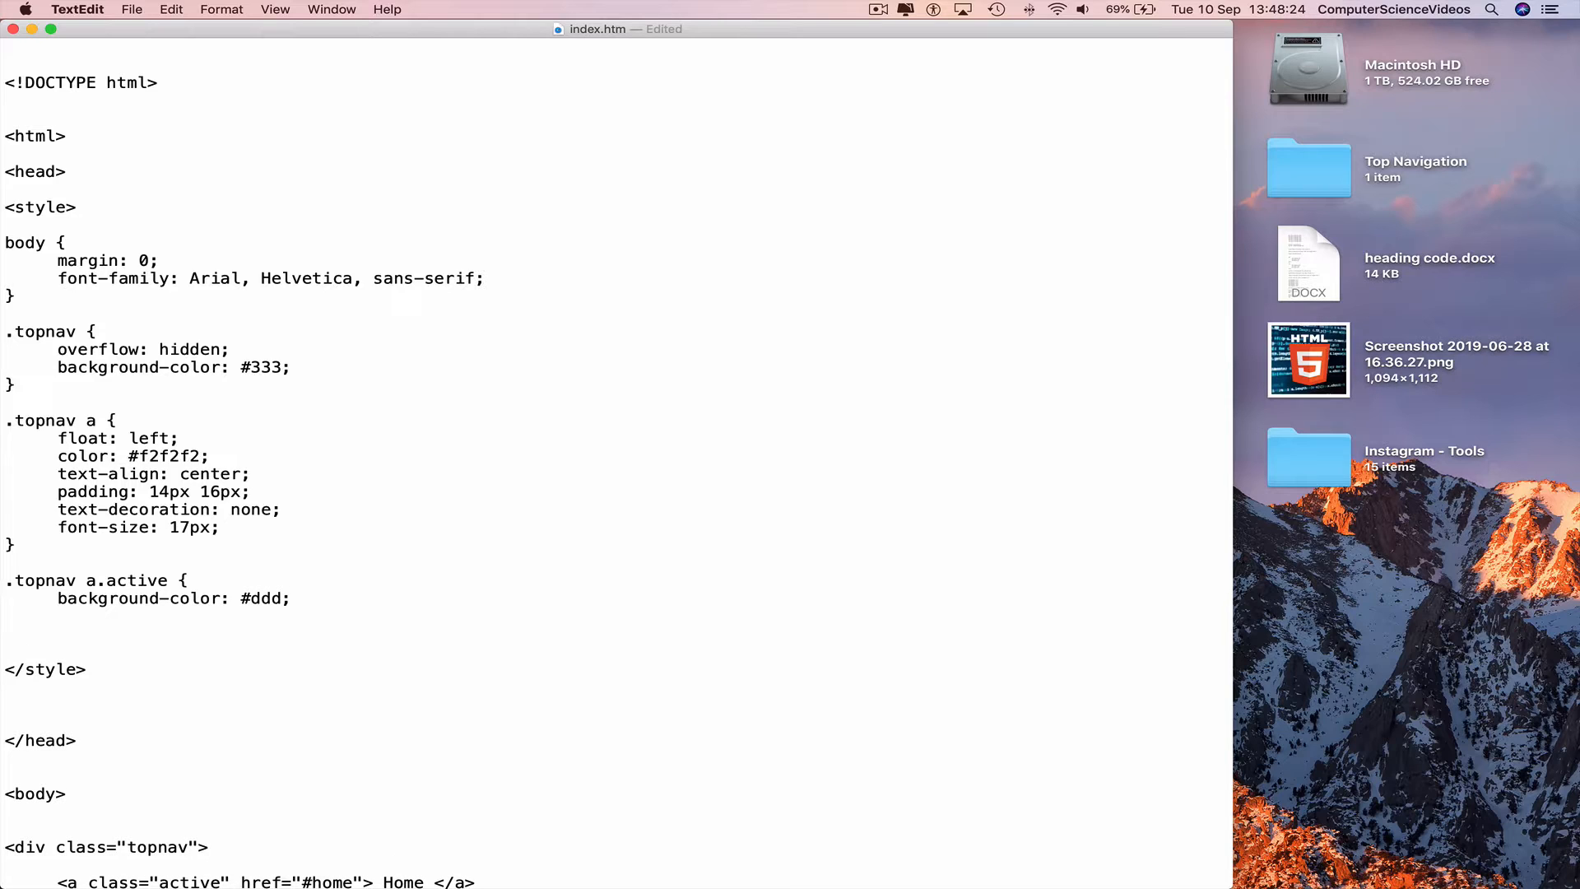
type("color")
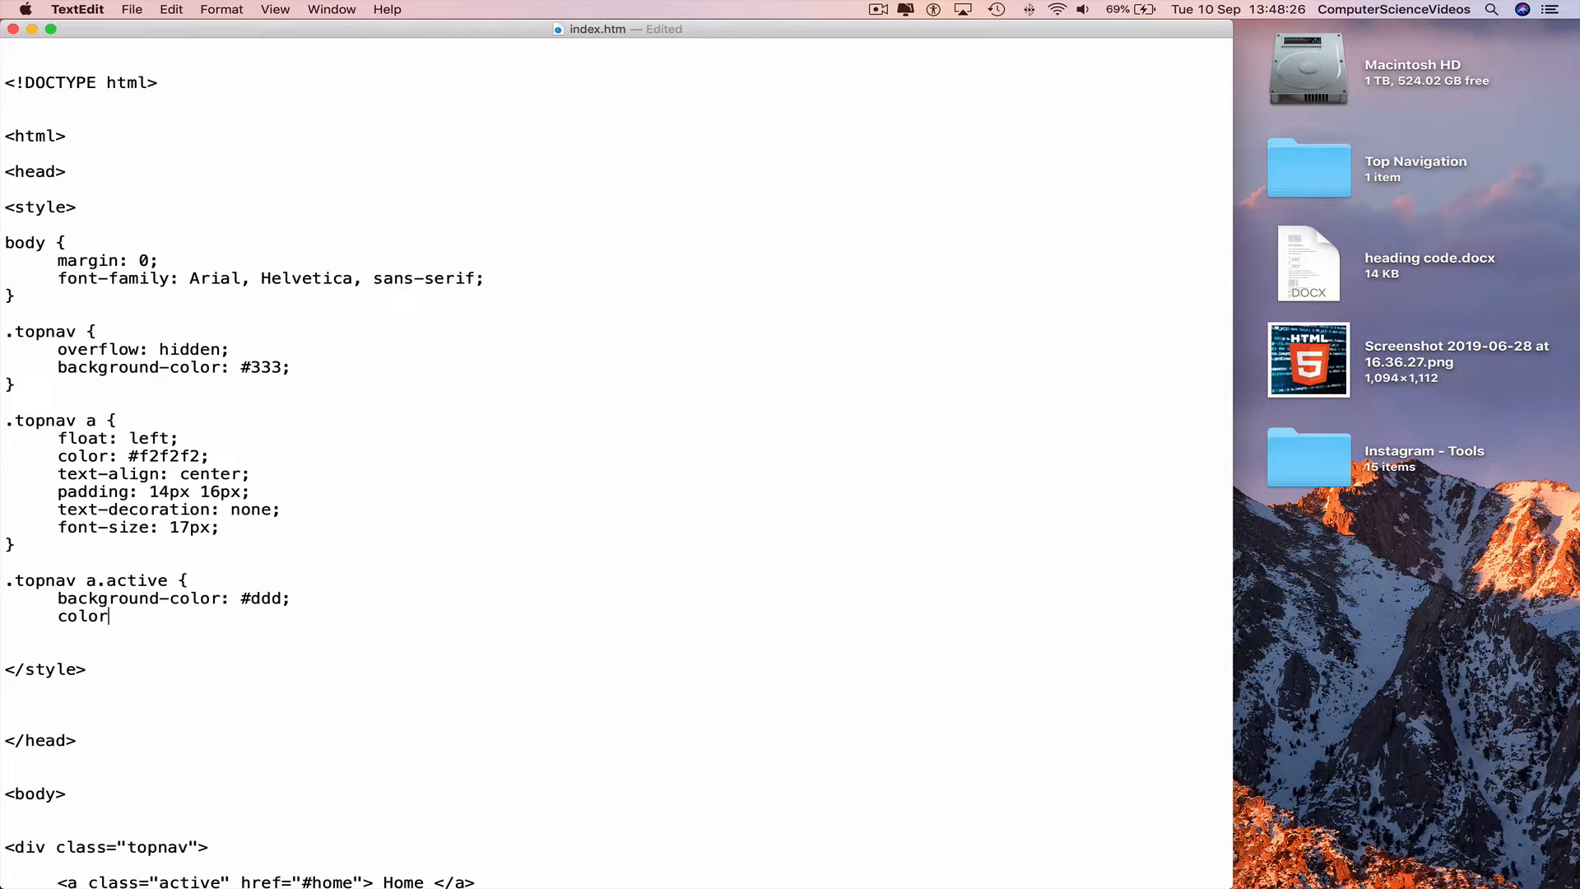
type(":")
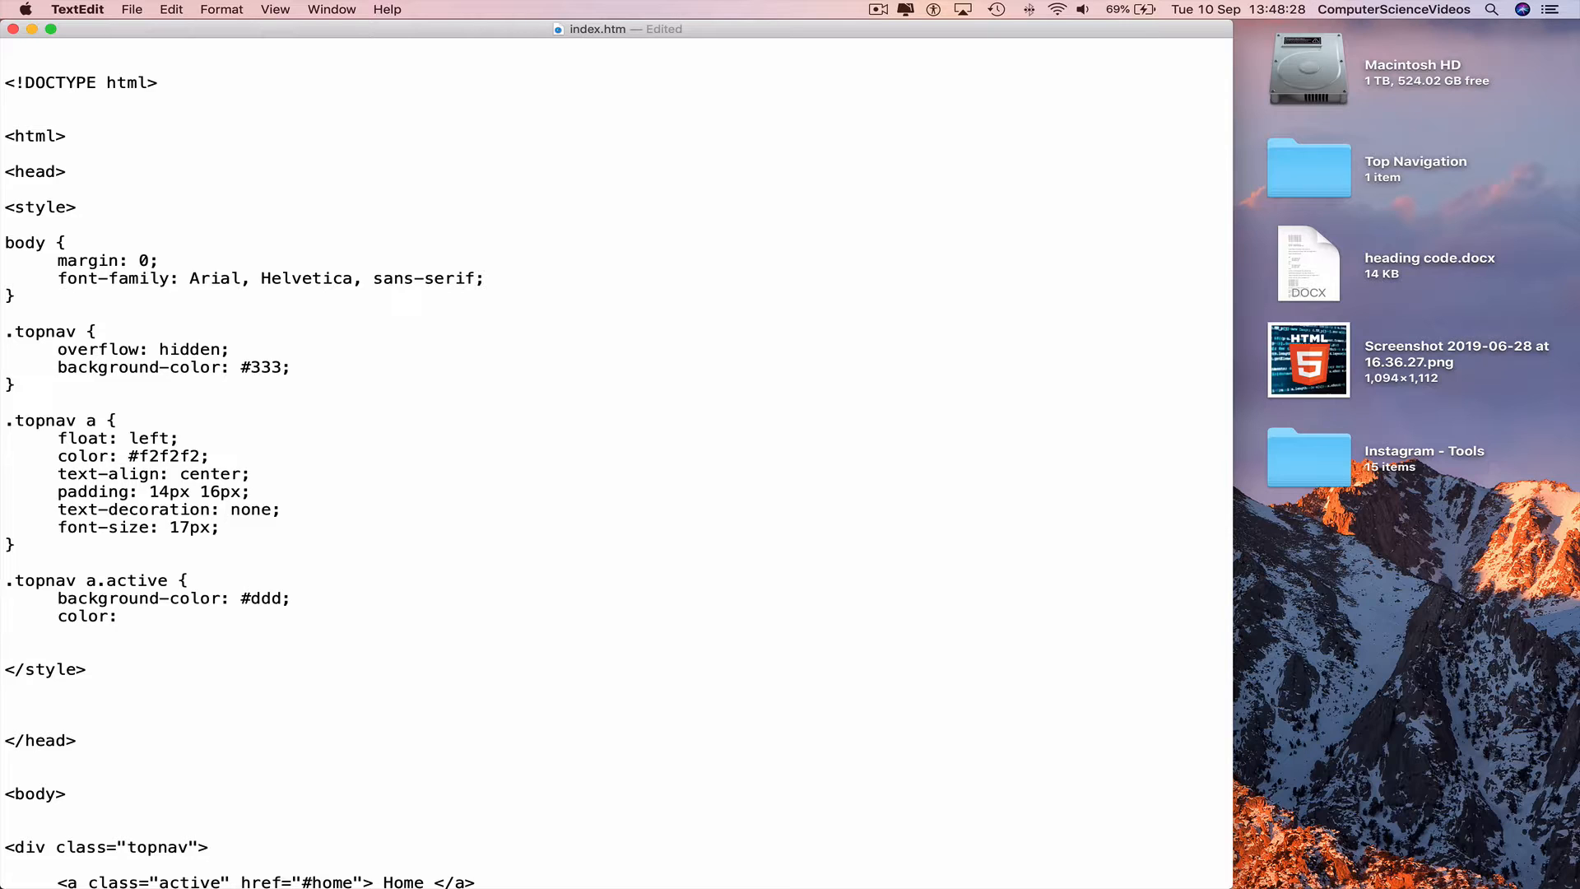
type("black;")
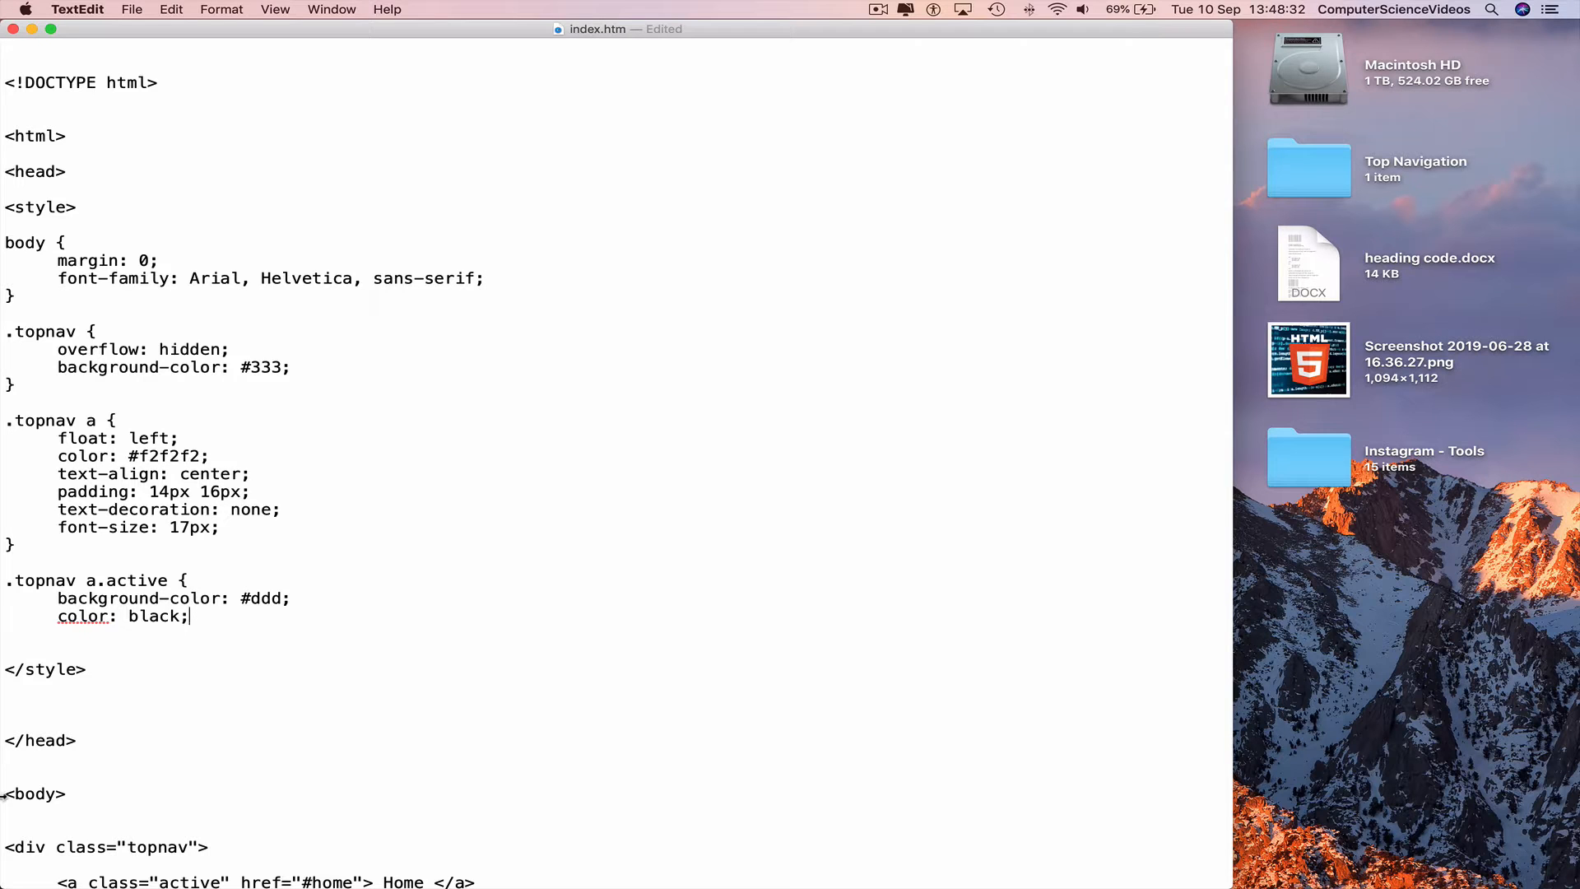
- Stop 'color' being flagged as misspelled, close the rule with } and add blank lines below
right_click(79, 615)
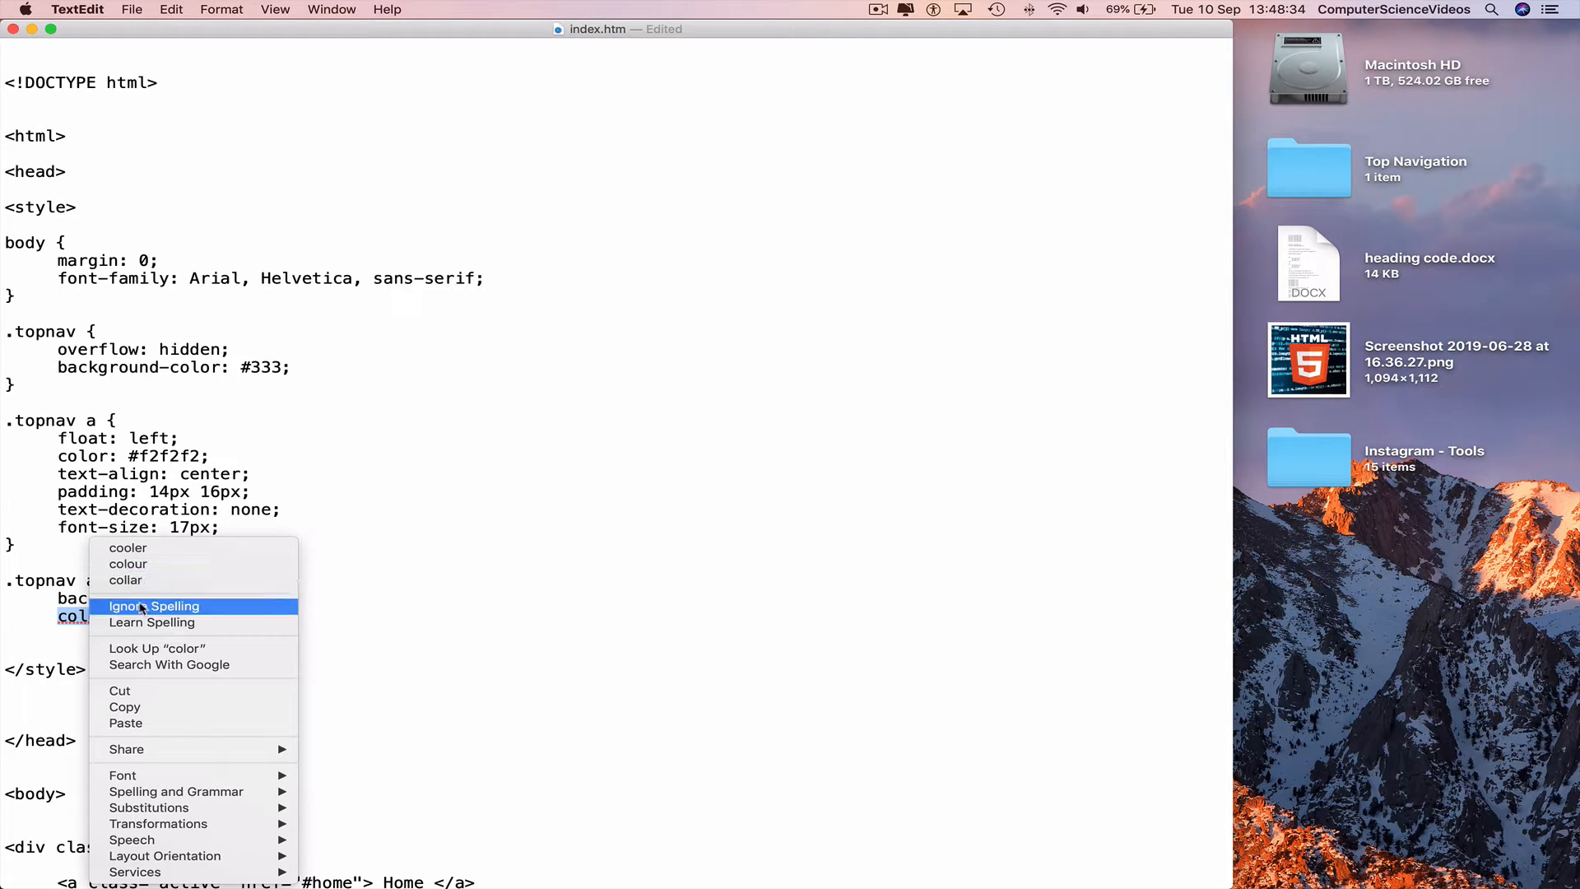
left_click(153, 606)
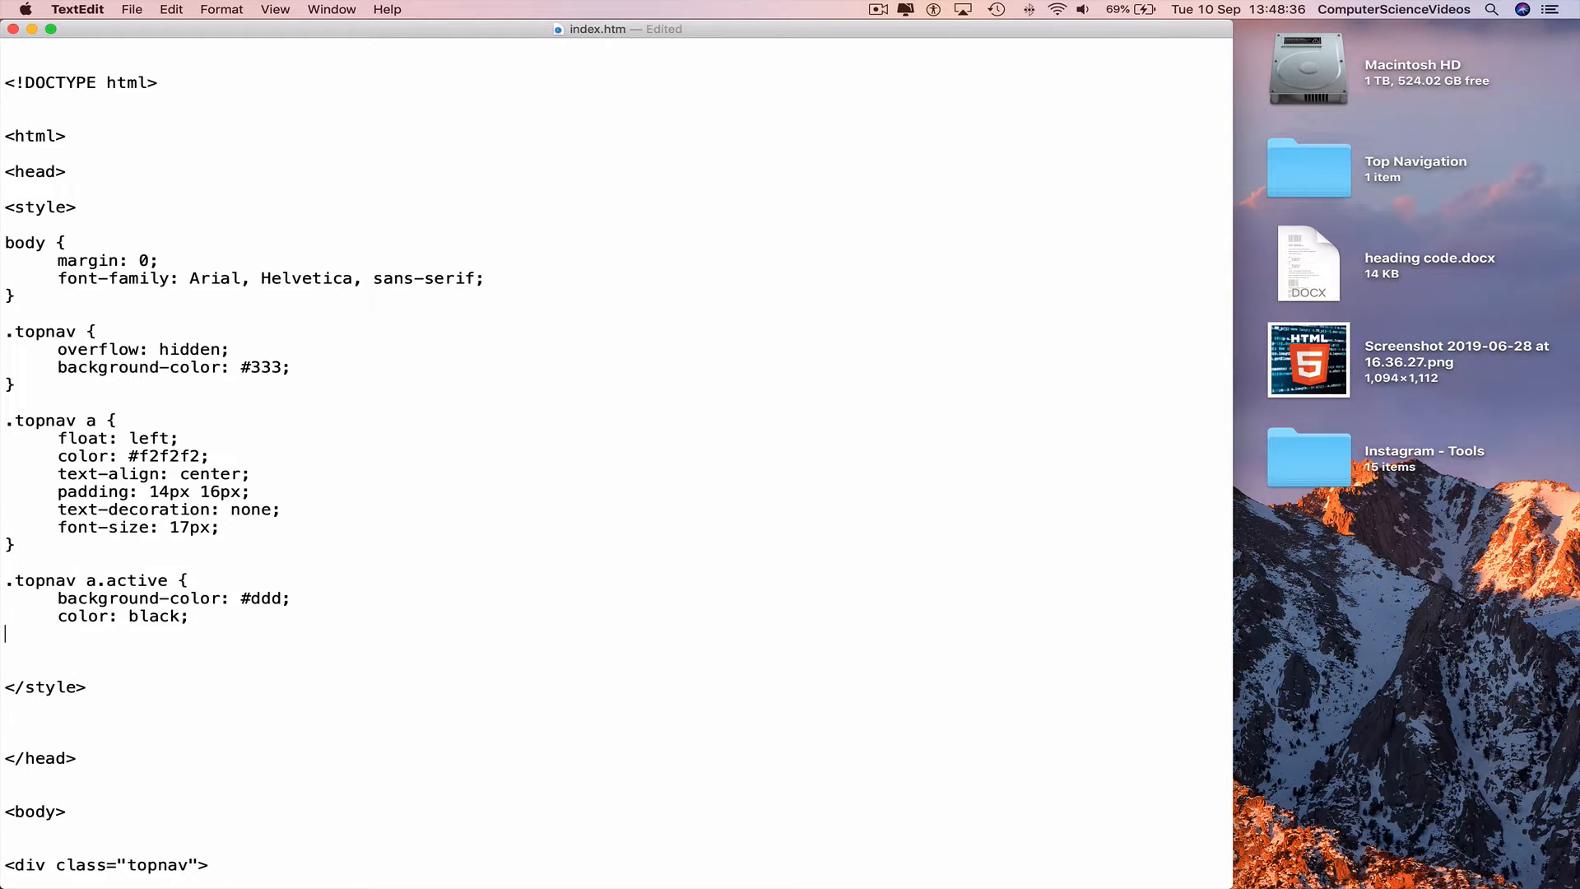
type("}")
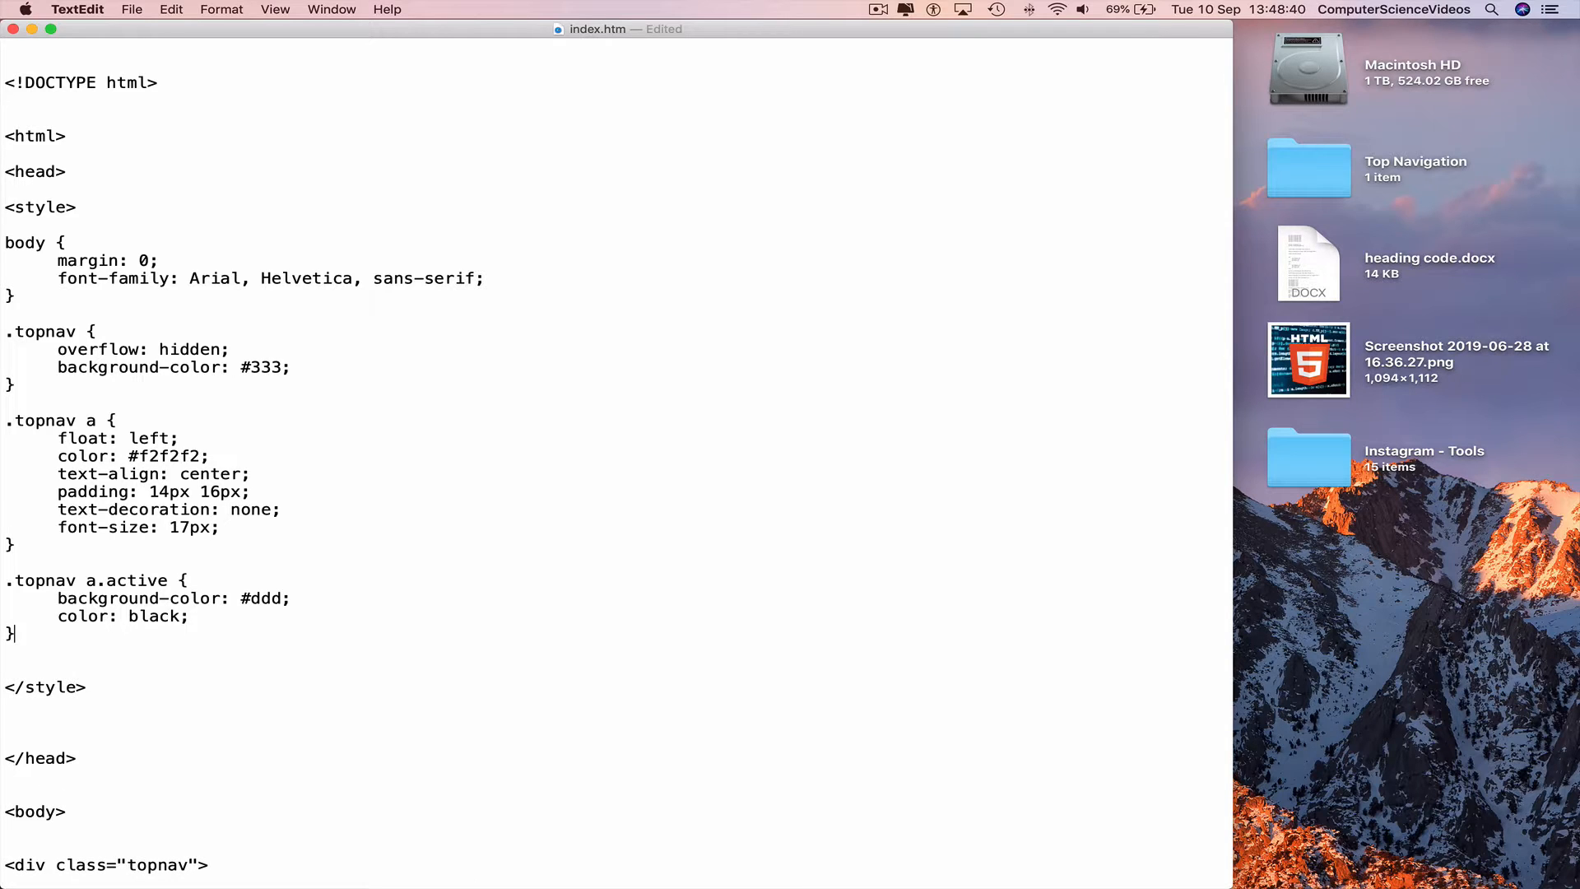
key("Return")
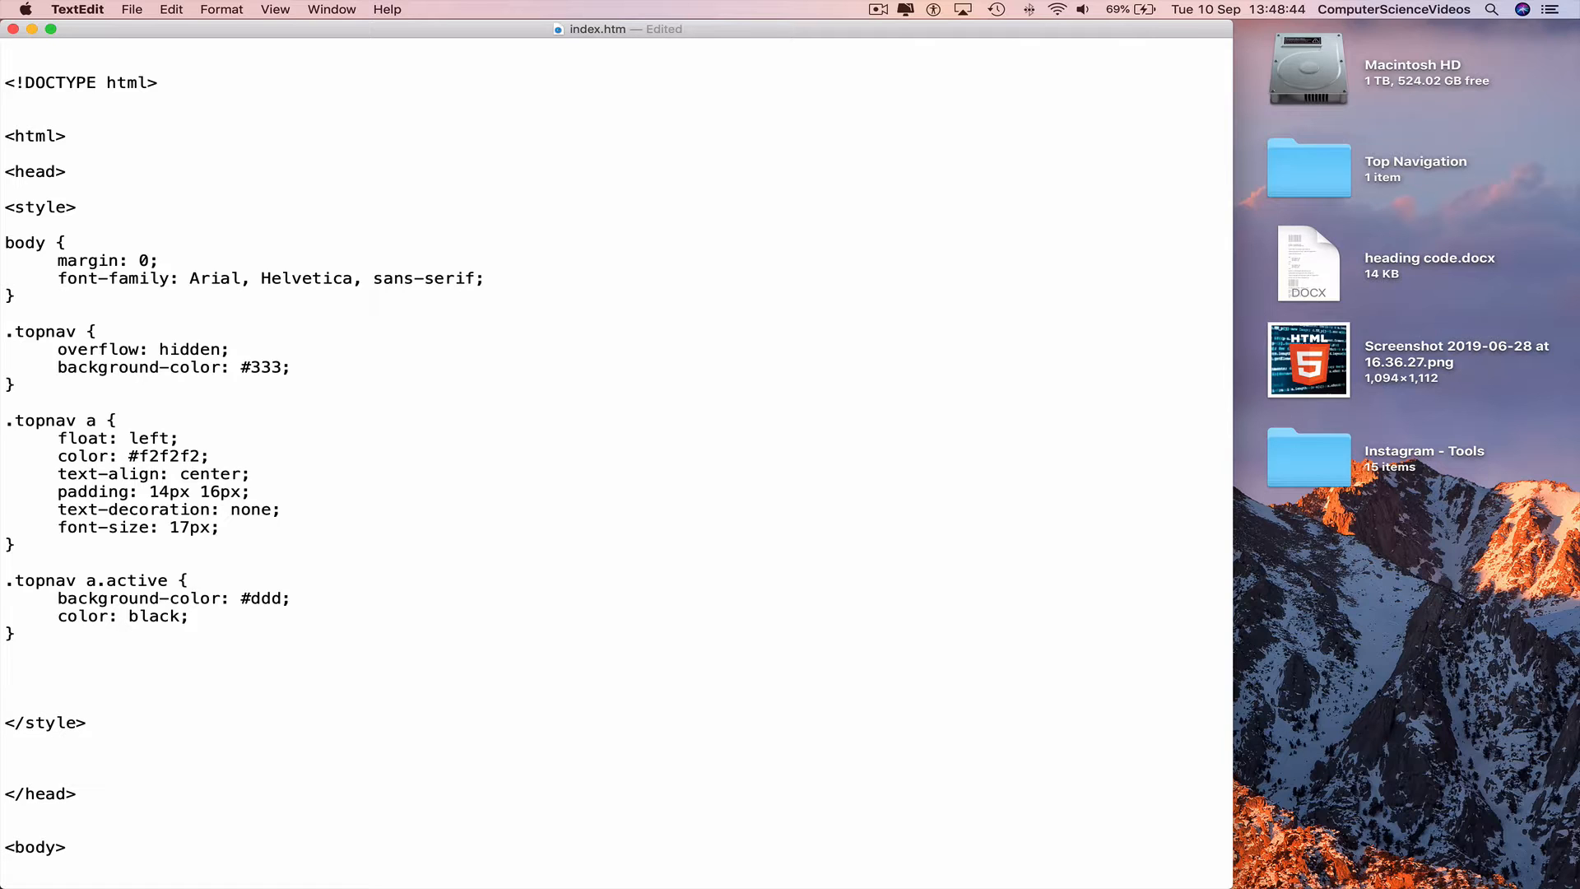
- Add a second .topnav a.active rule with background-color: #4CAF50
type(".topna")
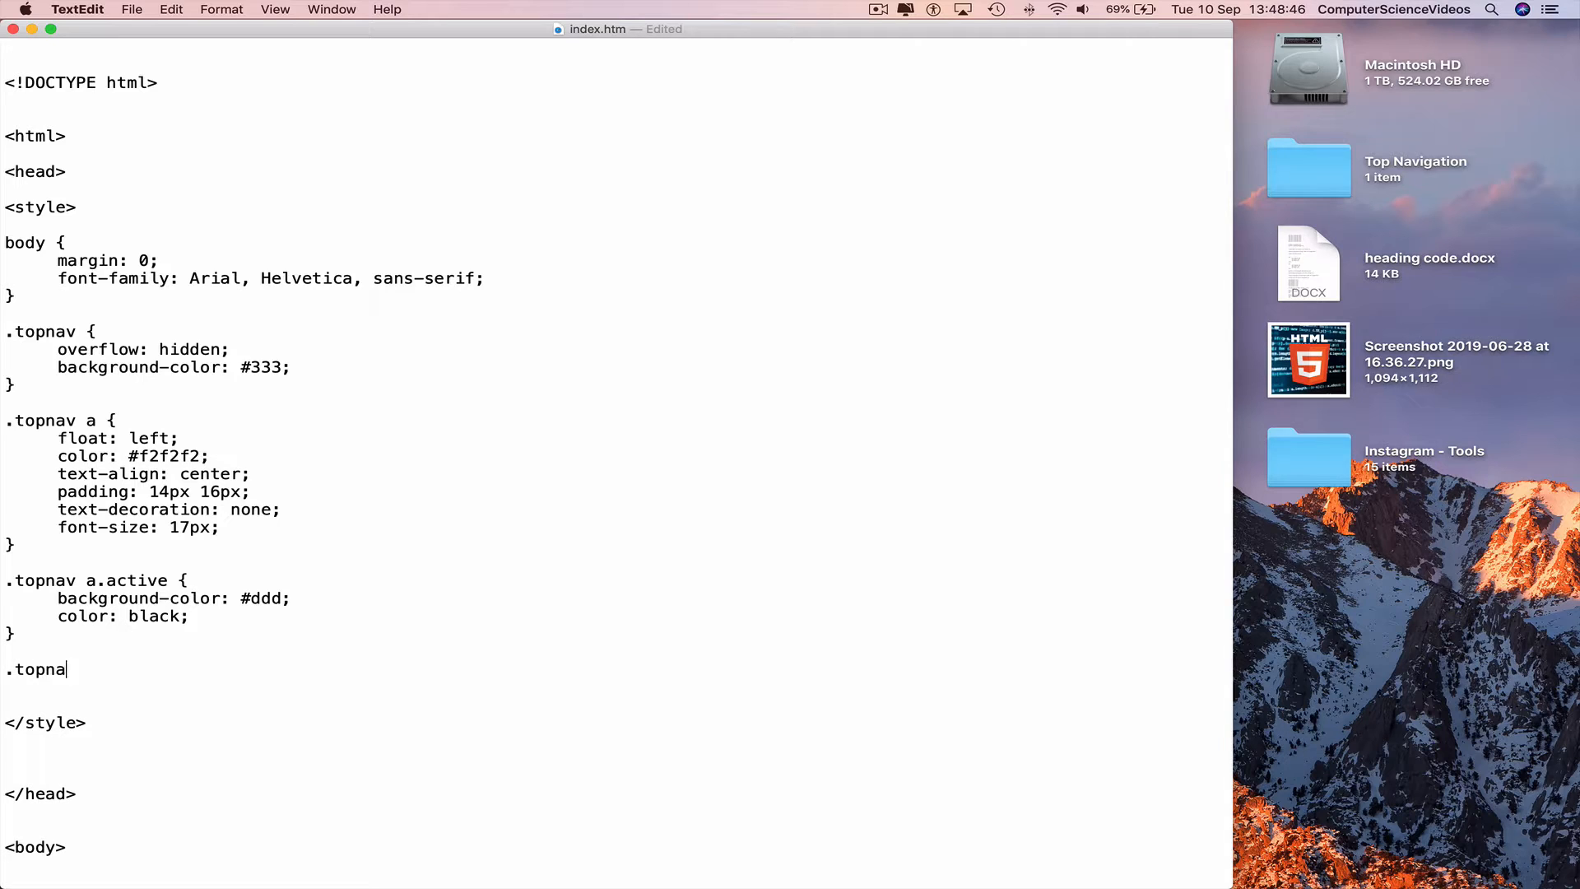
type("v a")
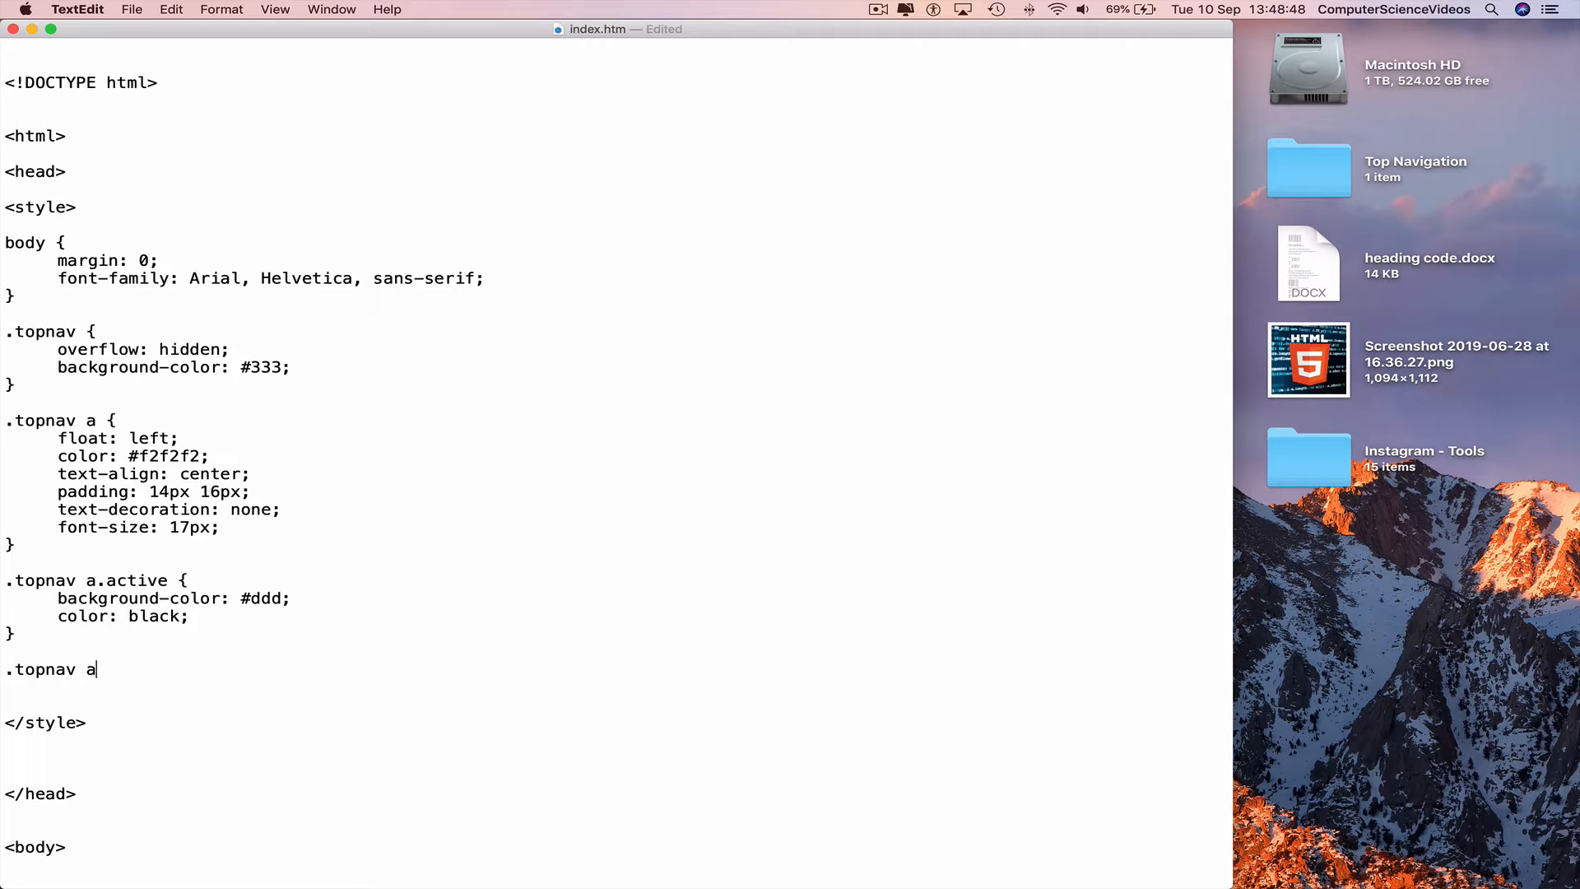
type(".active {")
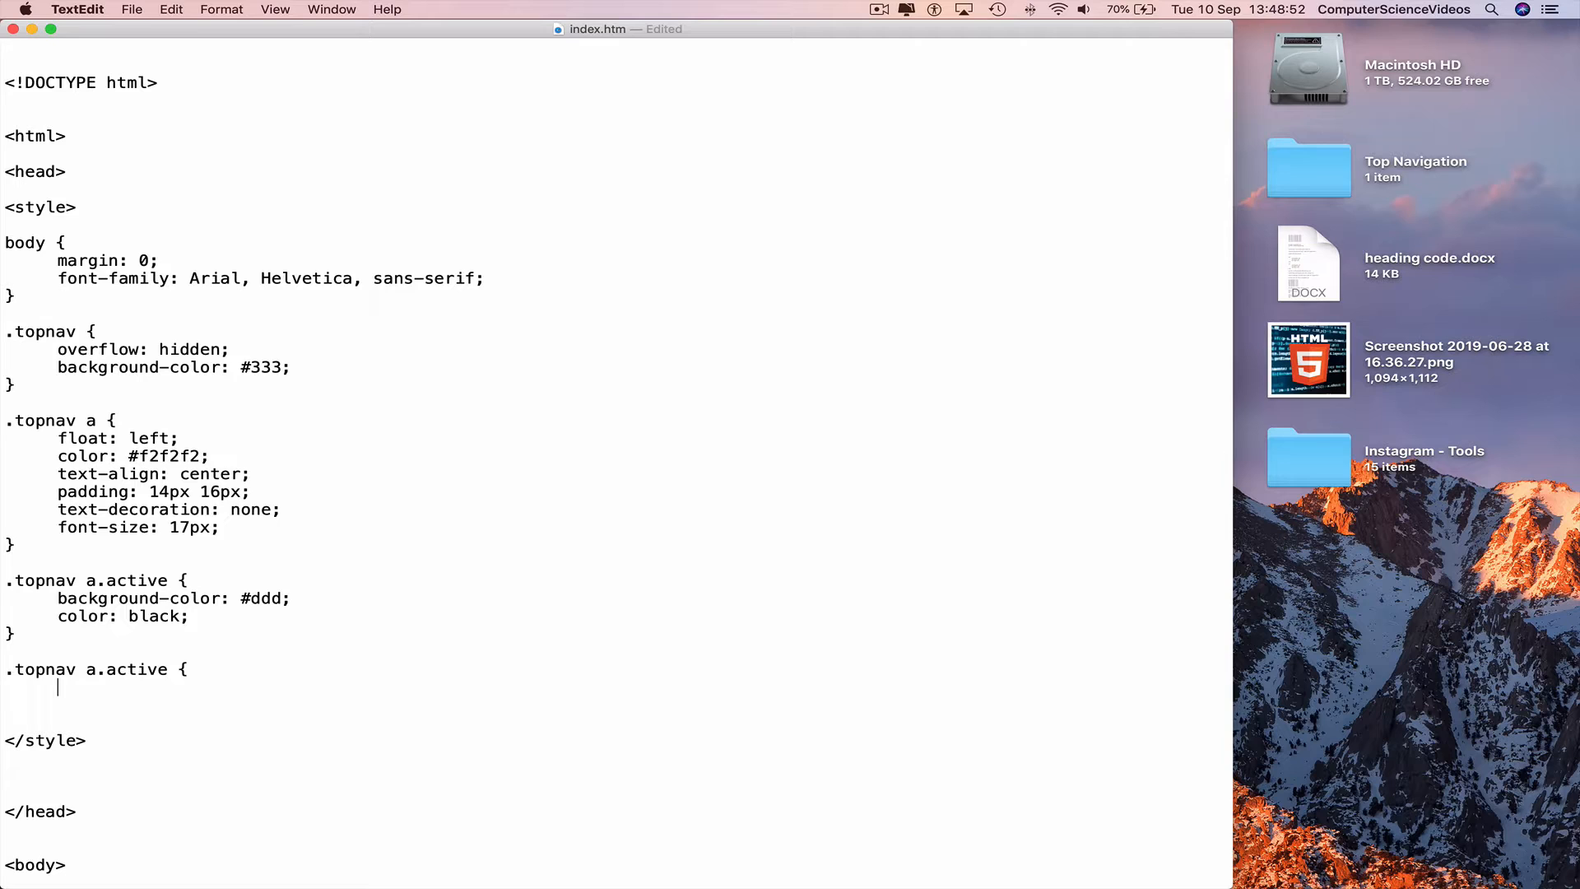
type("background-color")
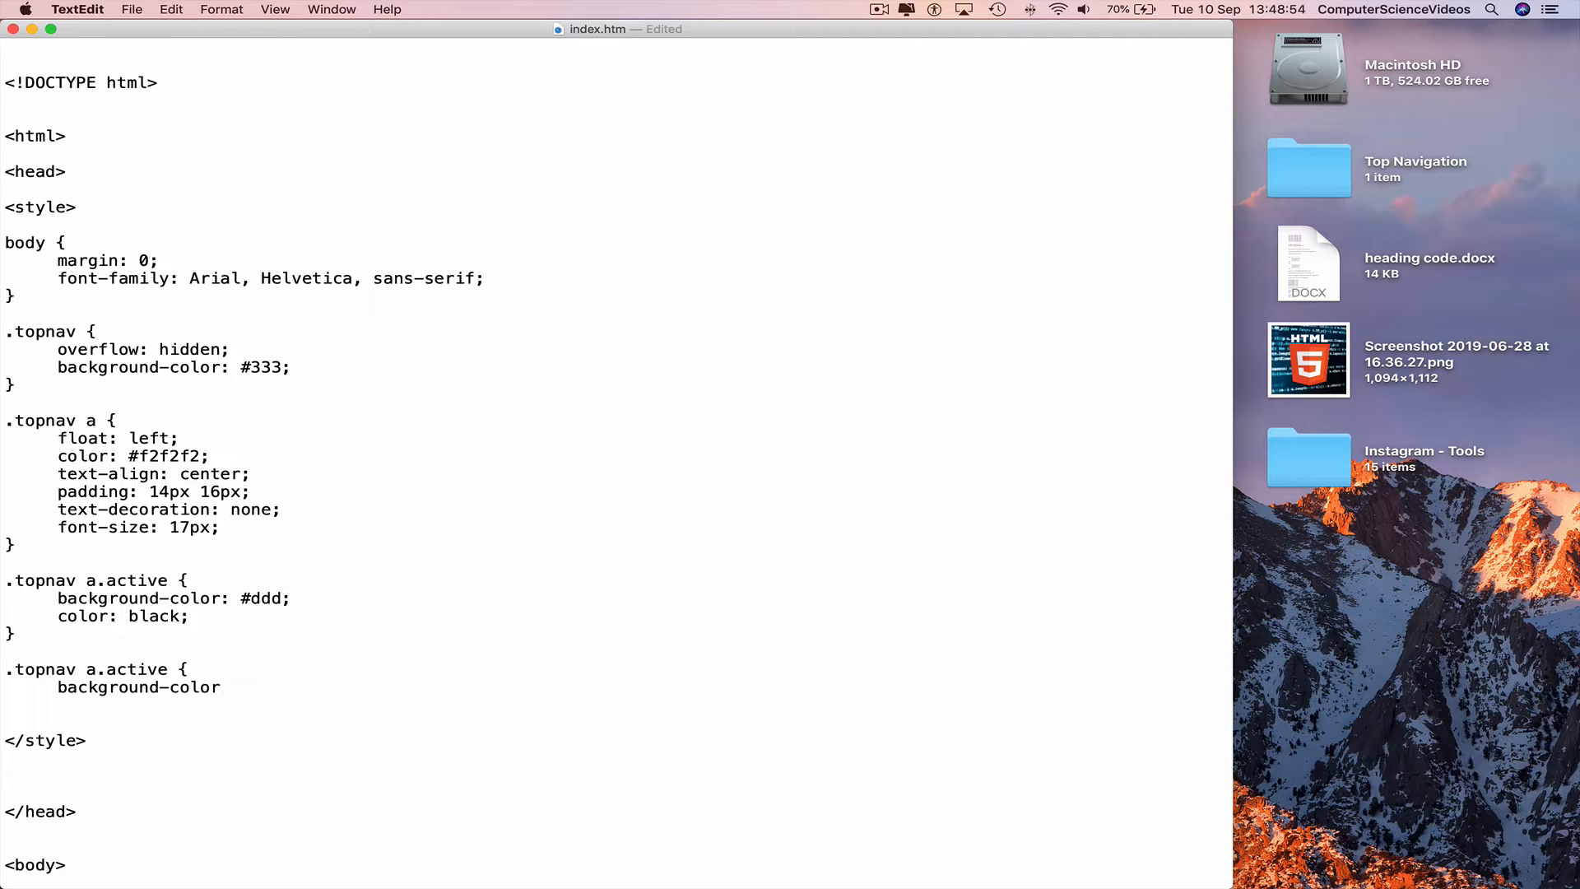
type(":")
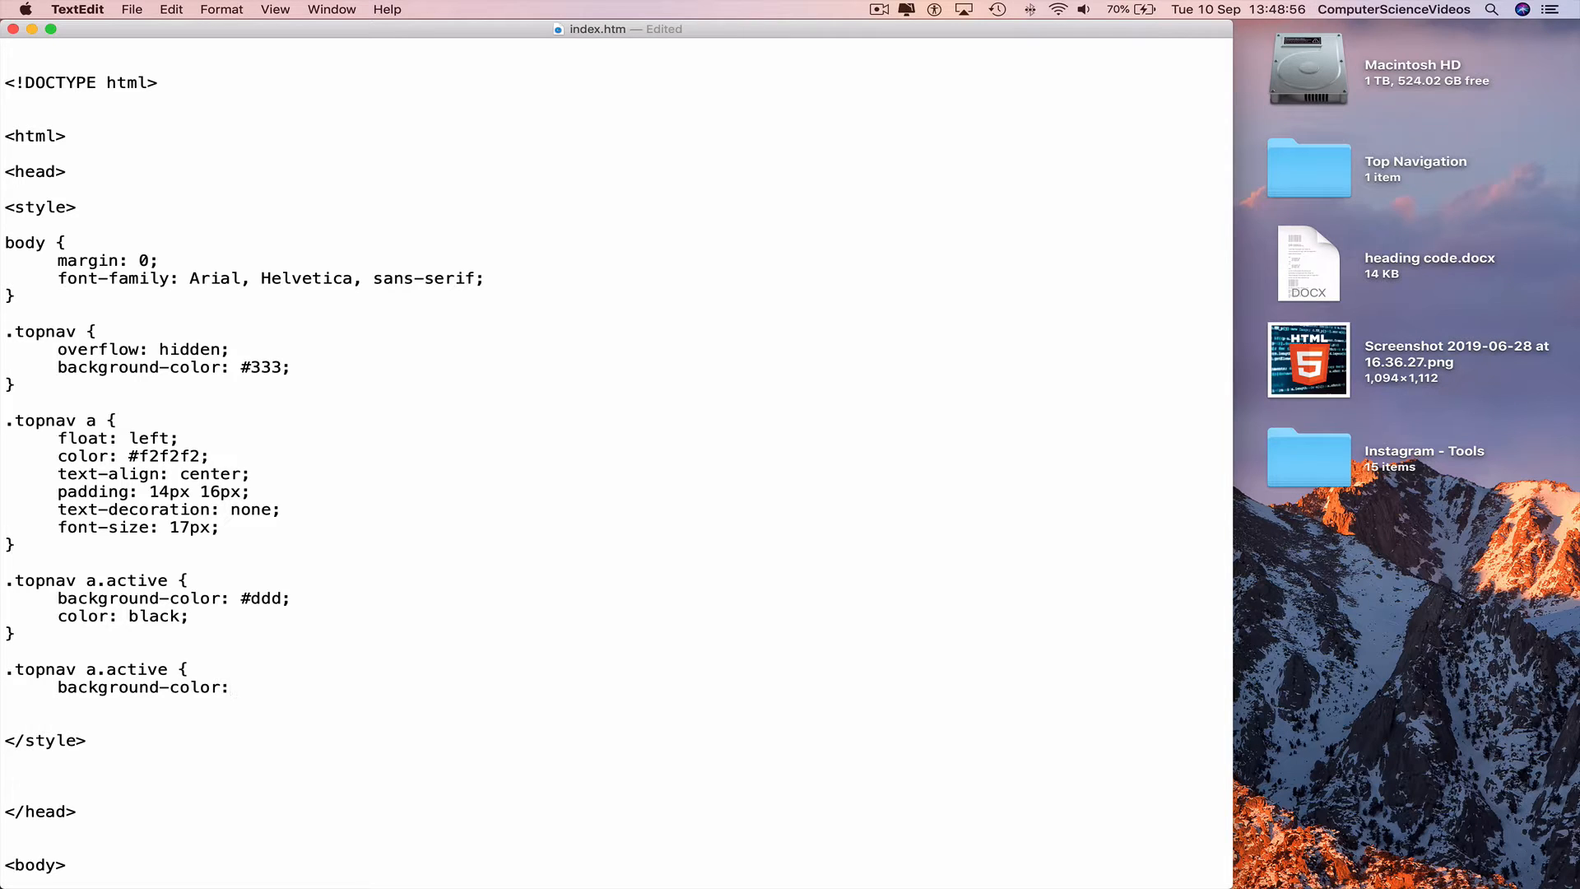
type("#4")
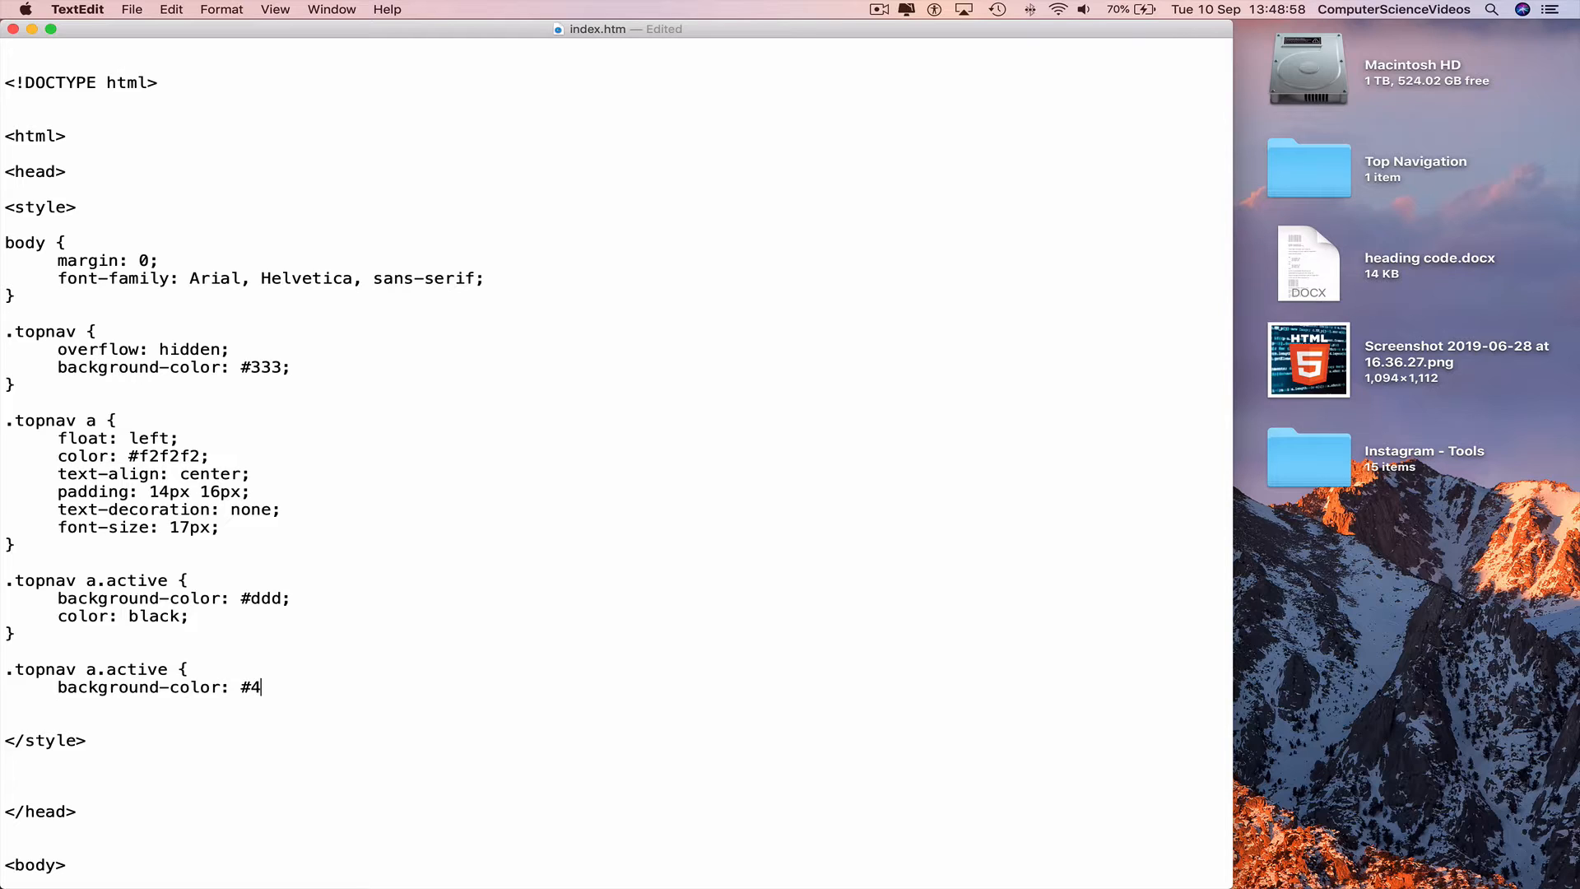
type("C")
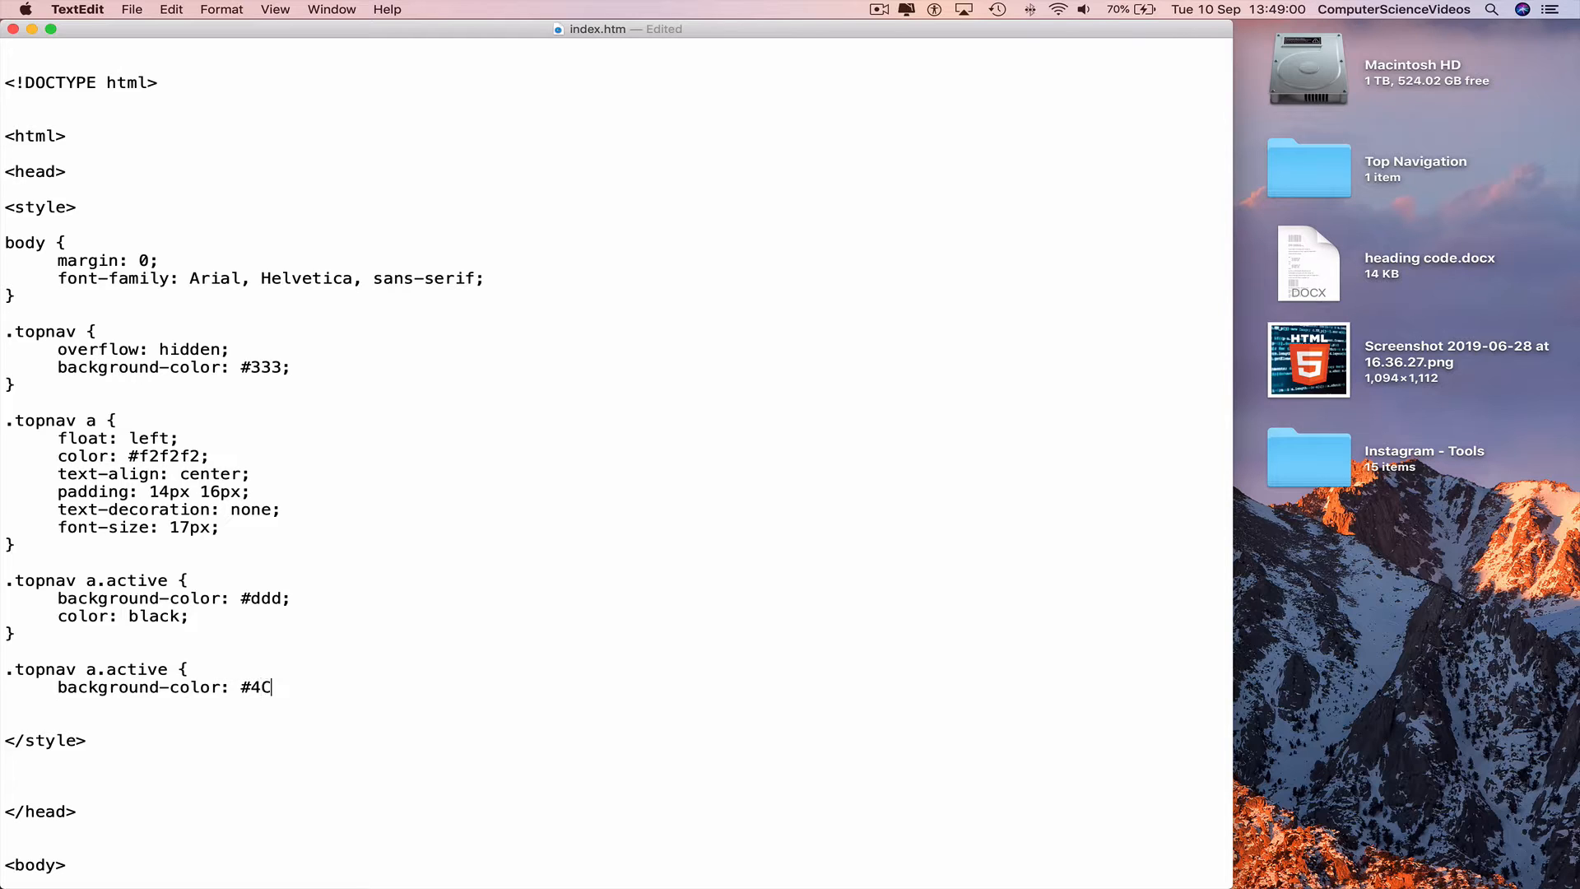
type("A")
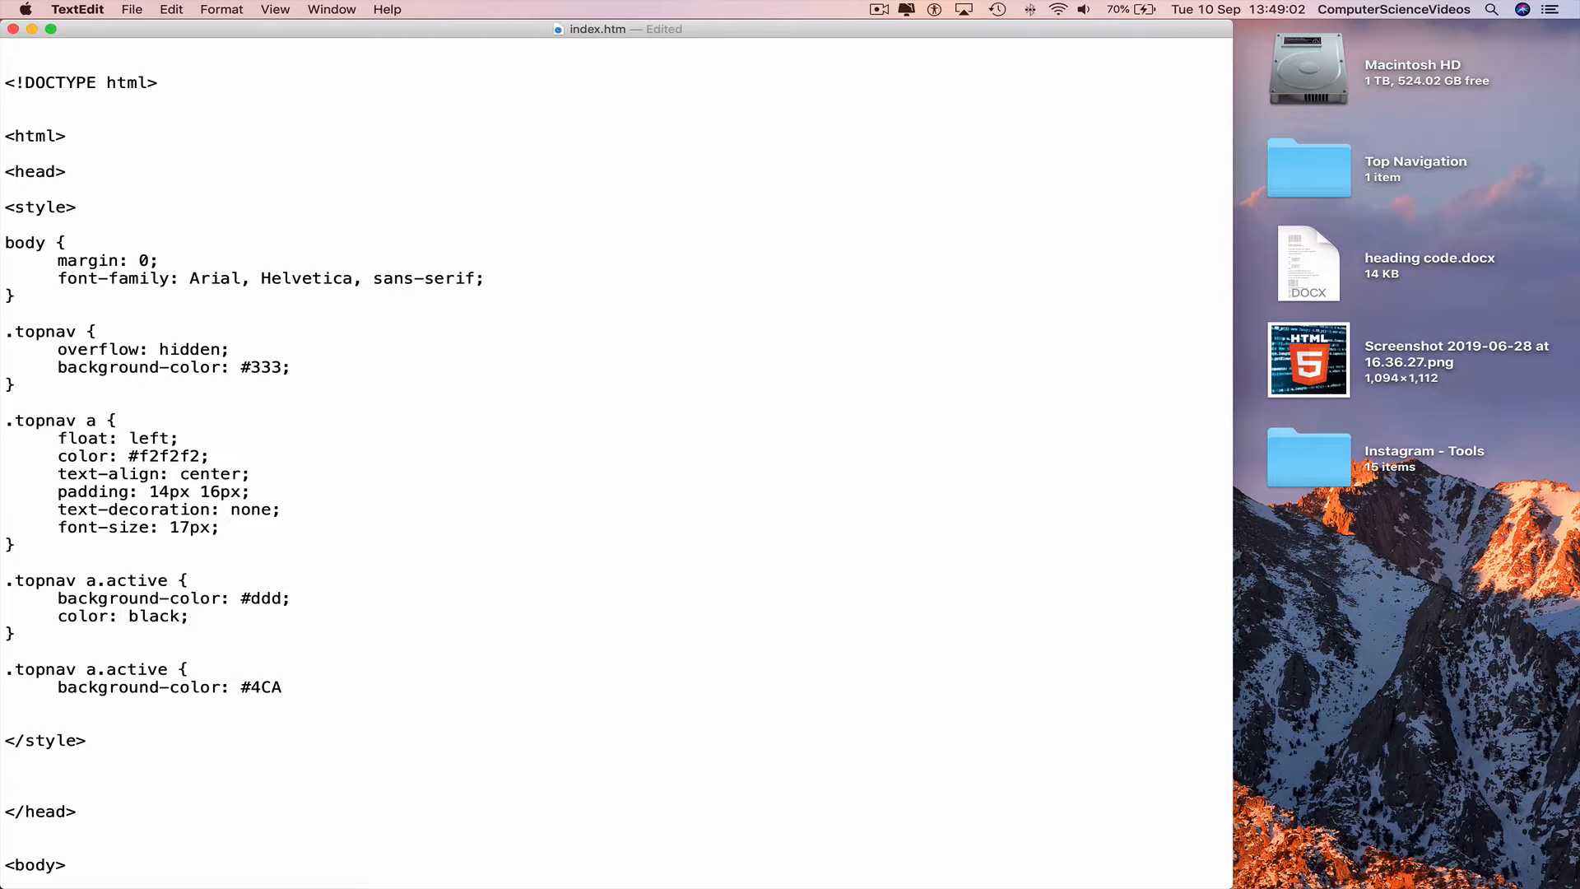
type("F")
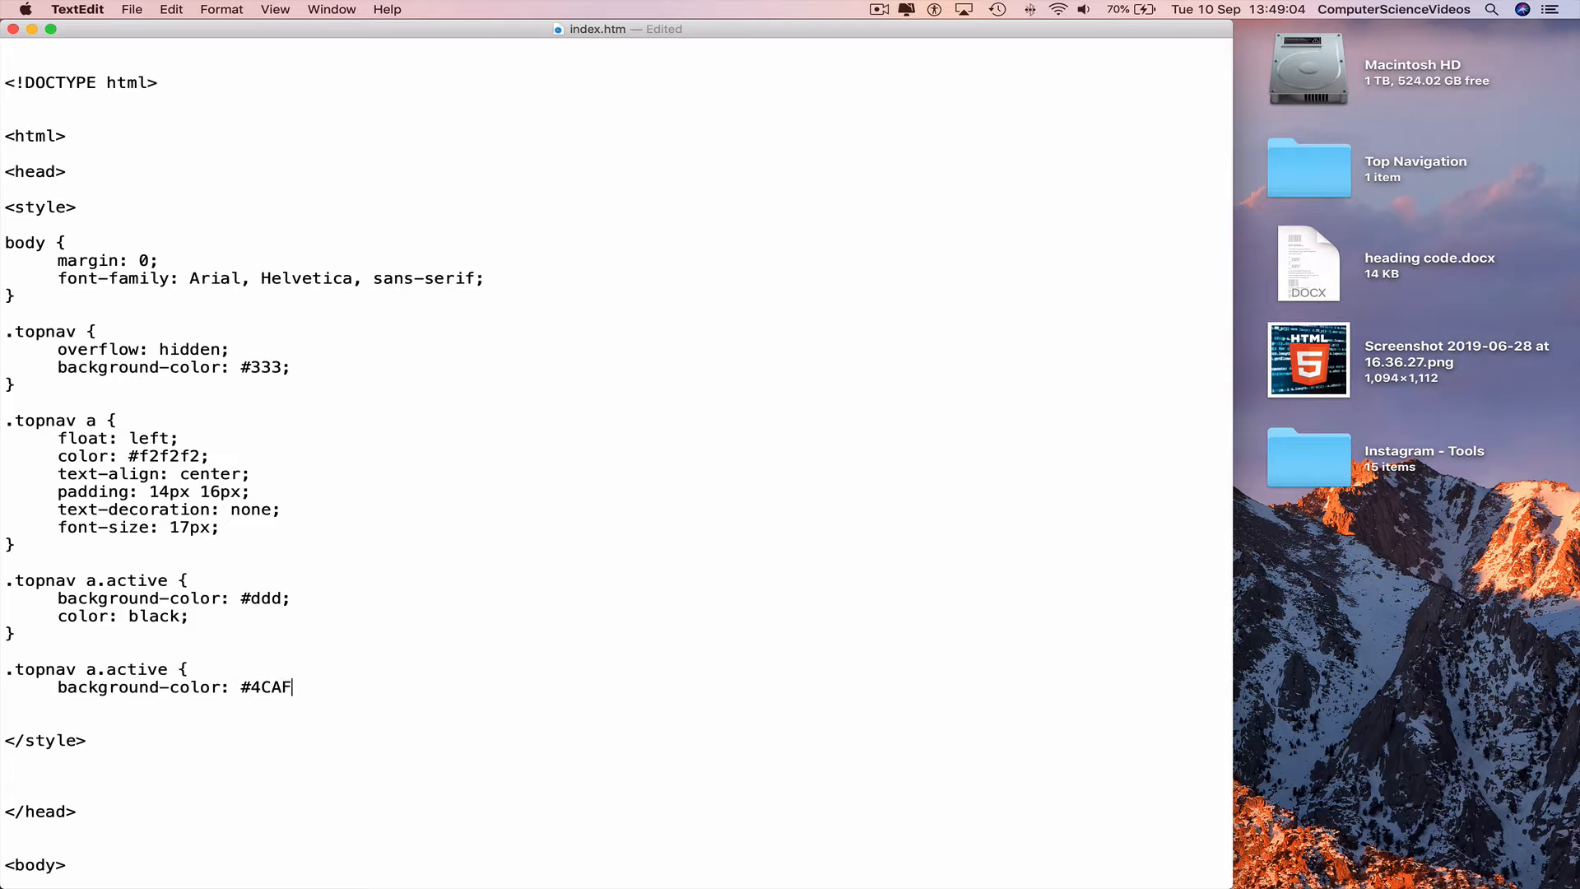
type("50;")
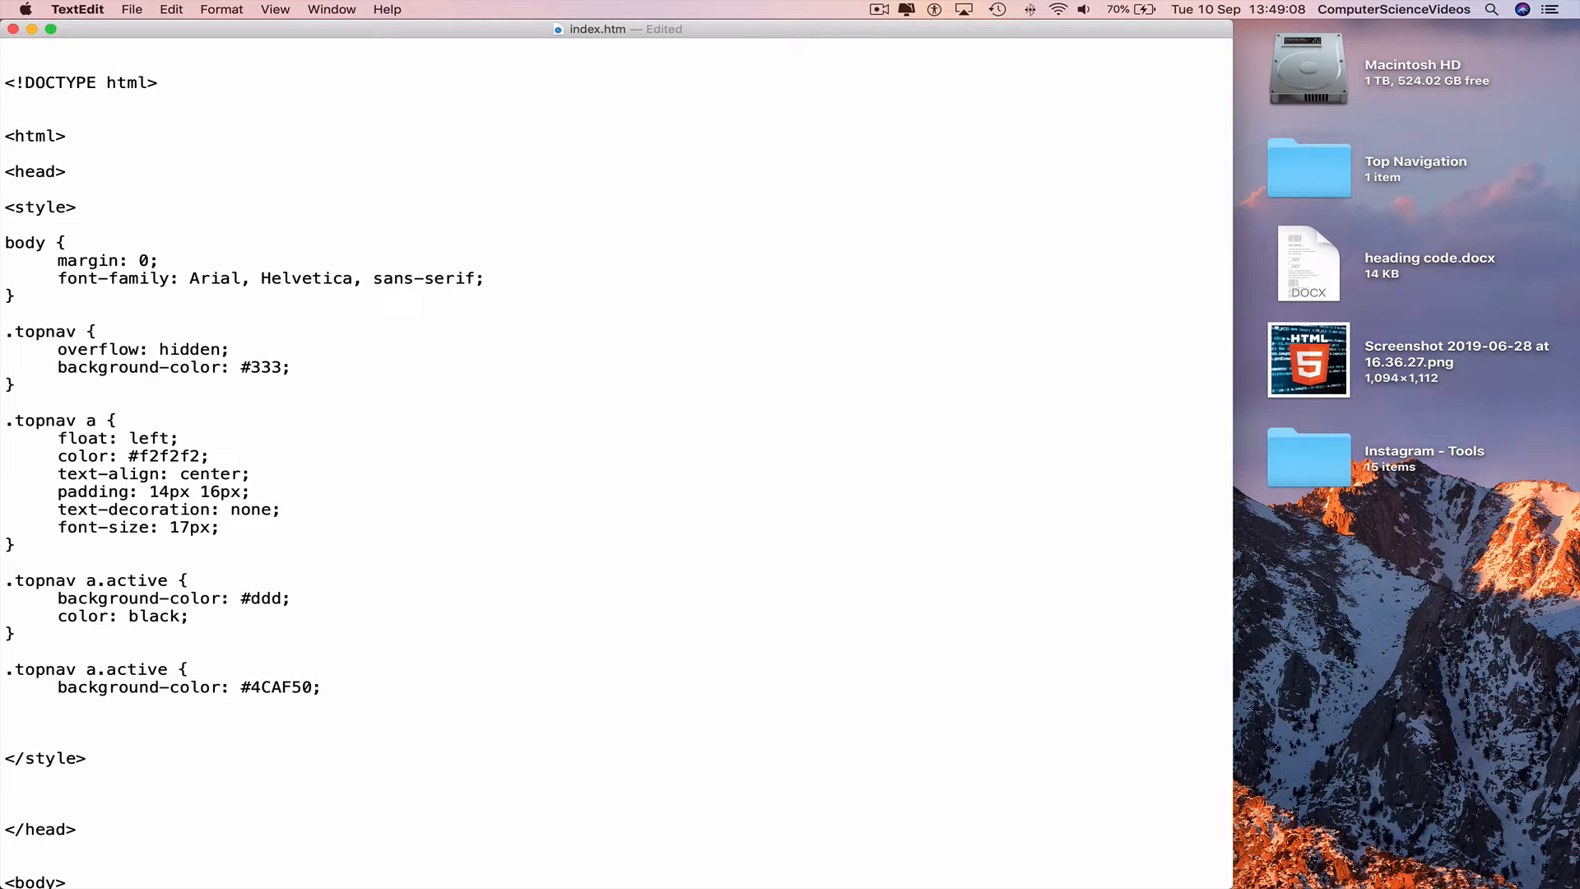
- Give that rule color: white for the active link text
type("color:")
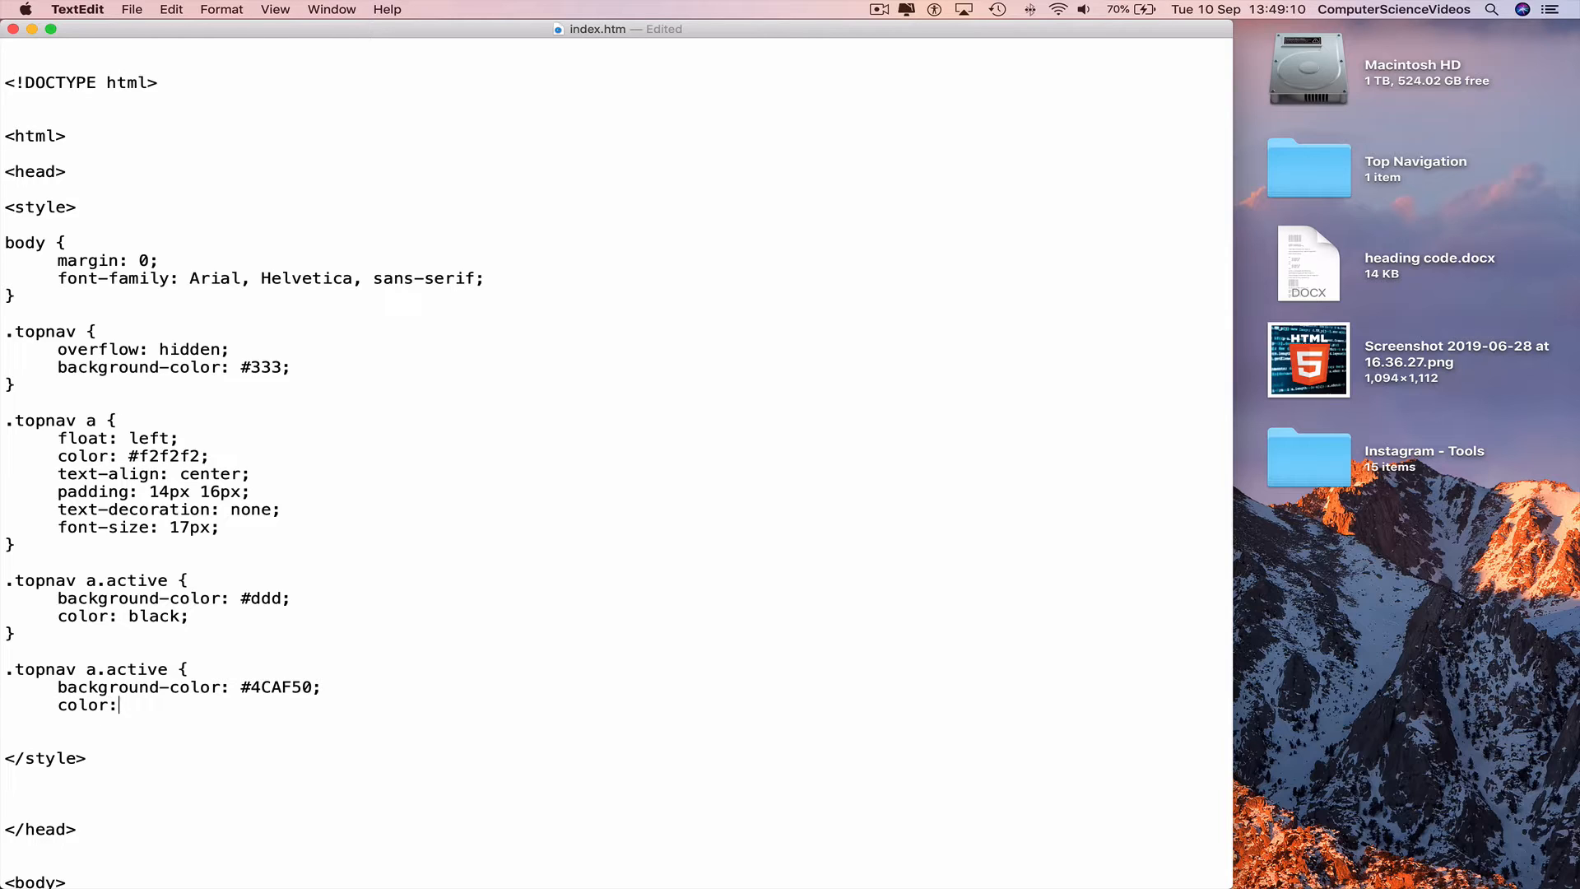
type("white;")
left_click(123, 723)
type("}")
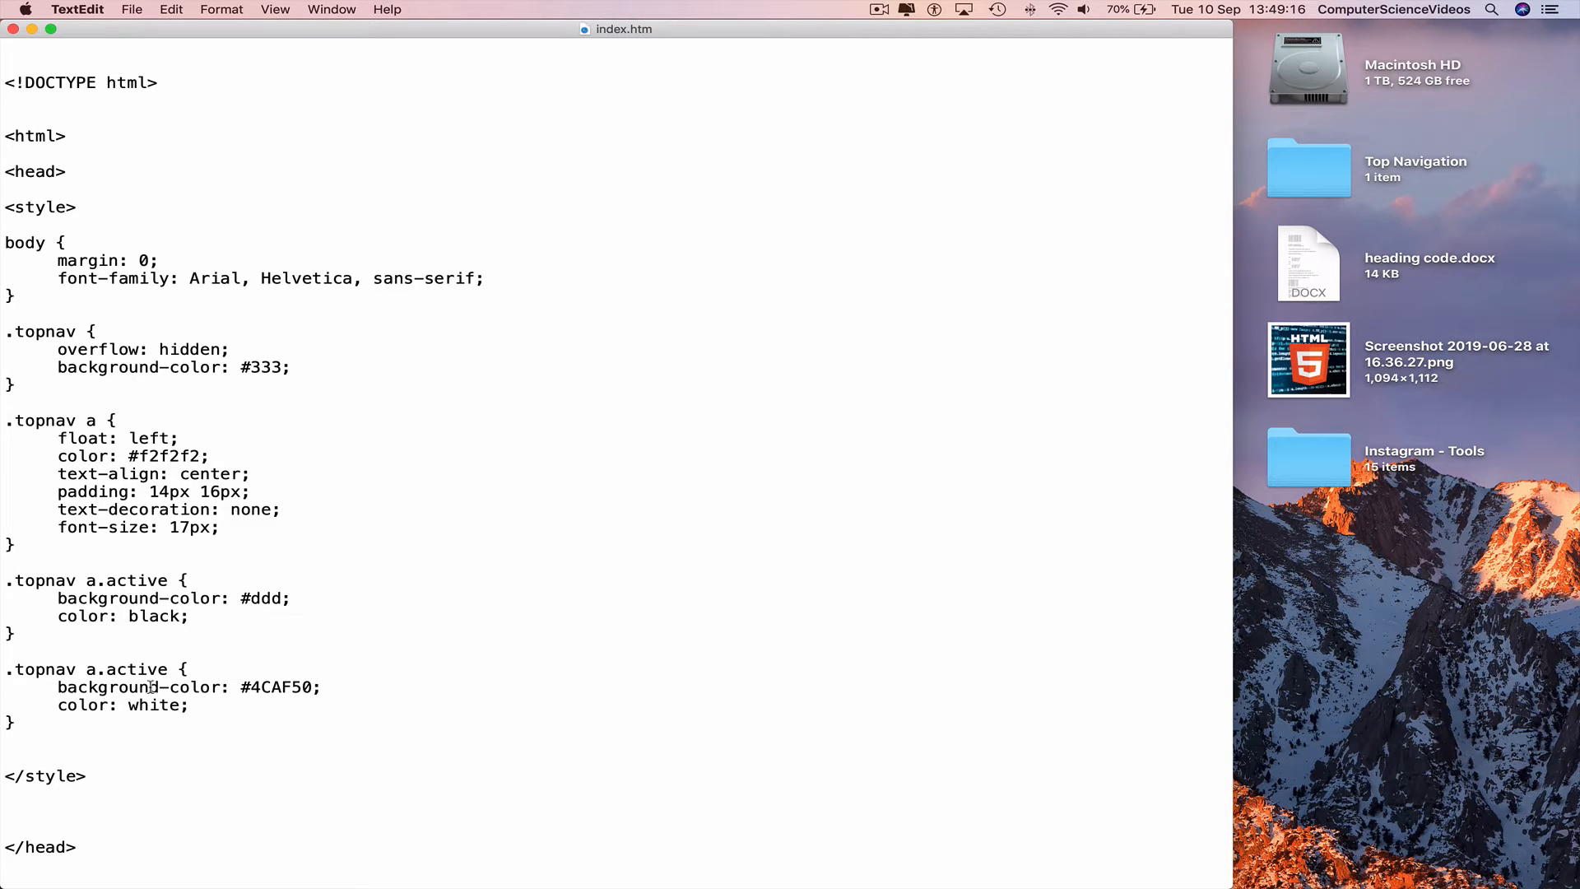
mouse_move(698, 836)
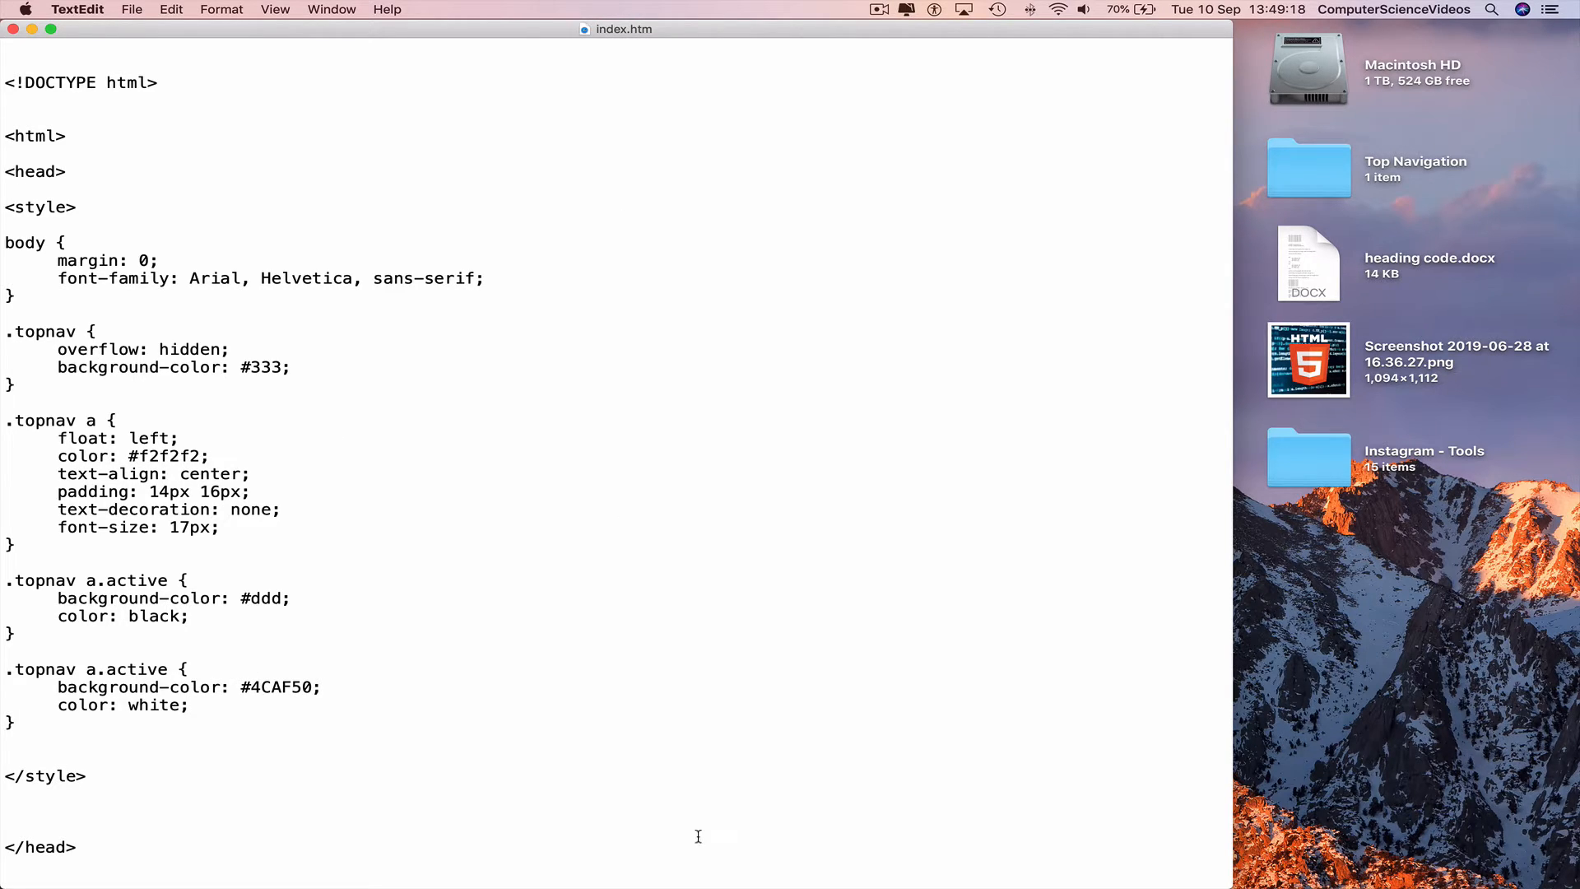
mouse_move(69, 856)
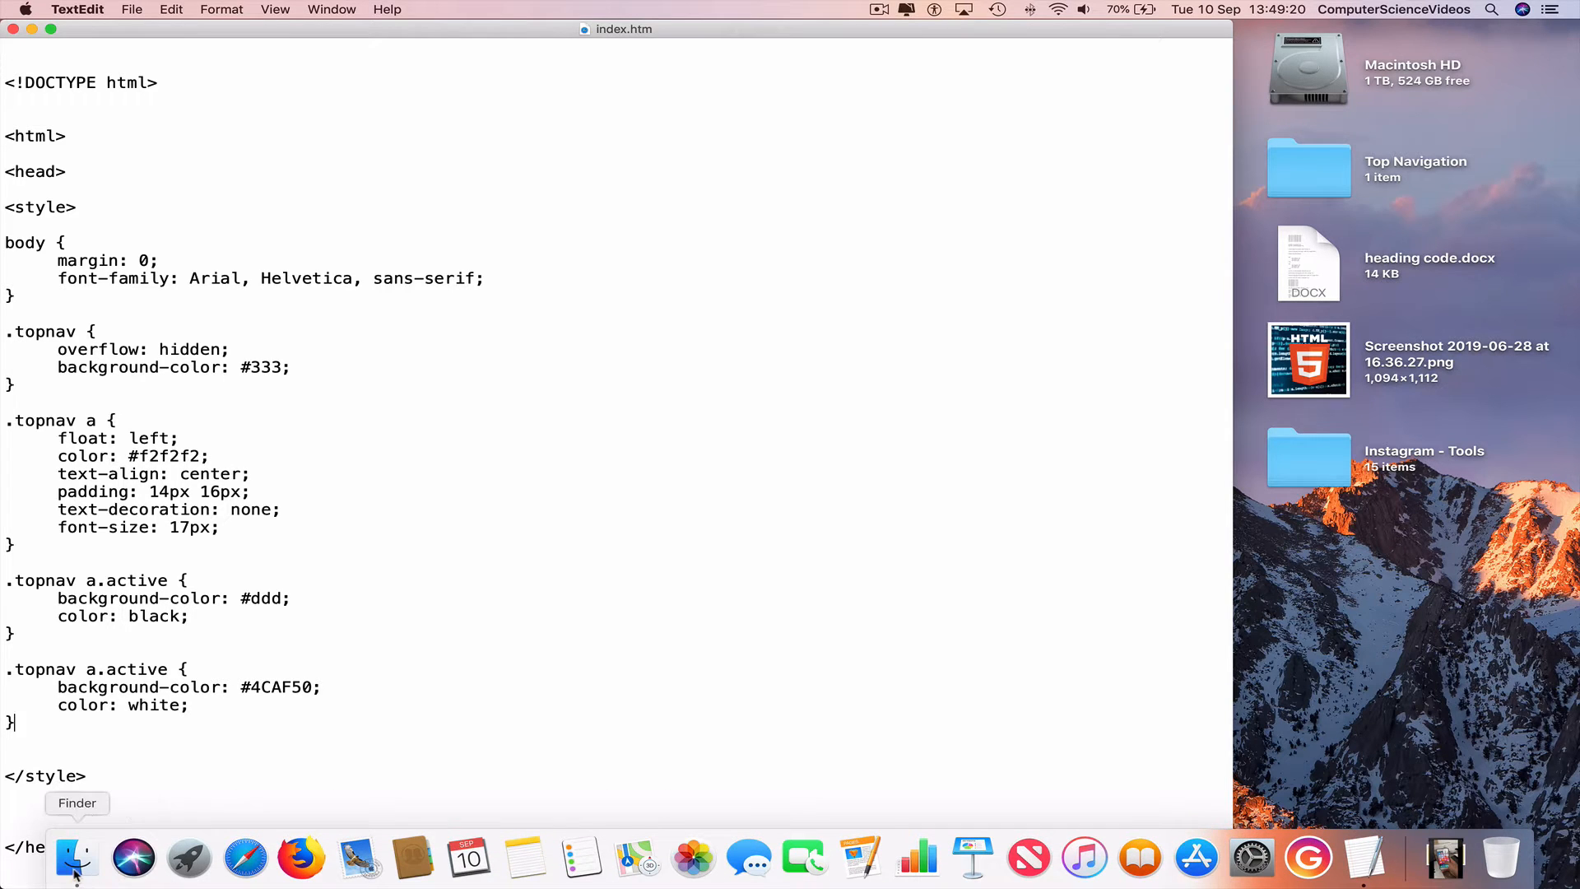
- In Finder, go Desktop > Top Navigation and open index.htm with Safari via Open With
left_click(72, 851)
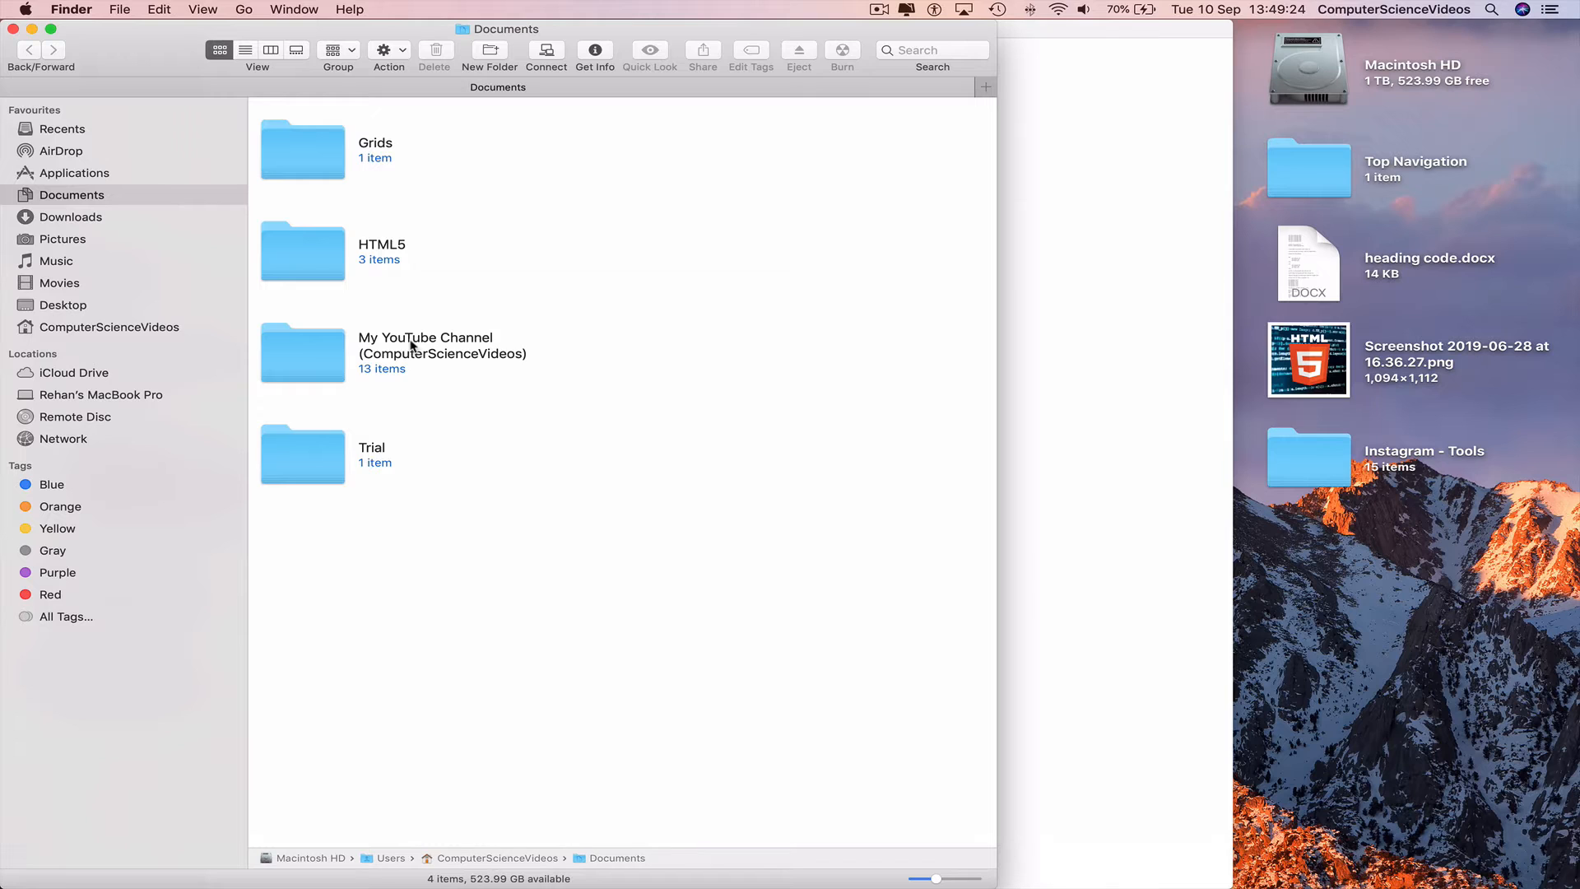
left_click(62, 304)
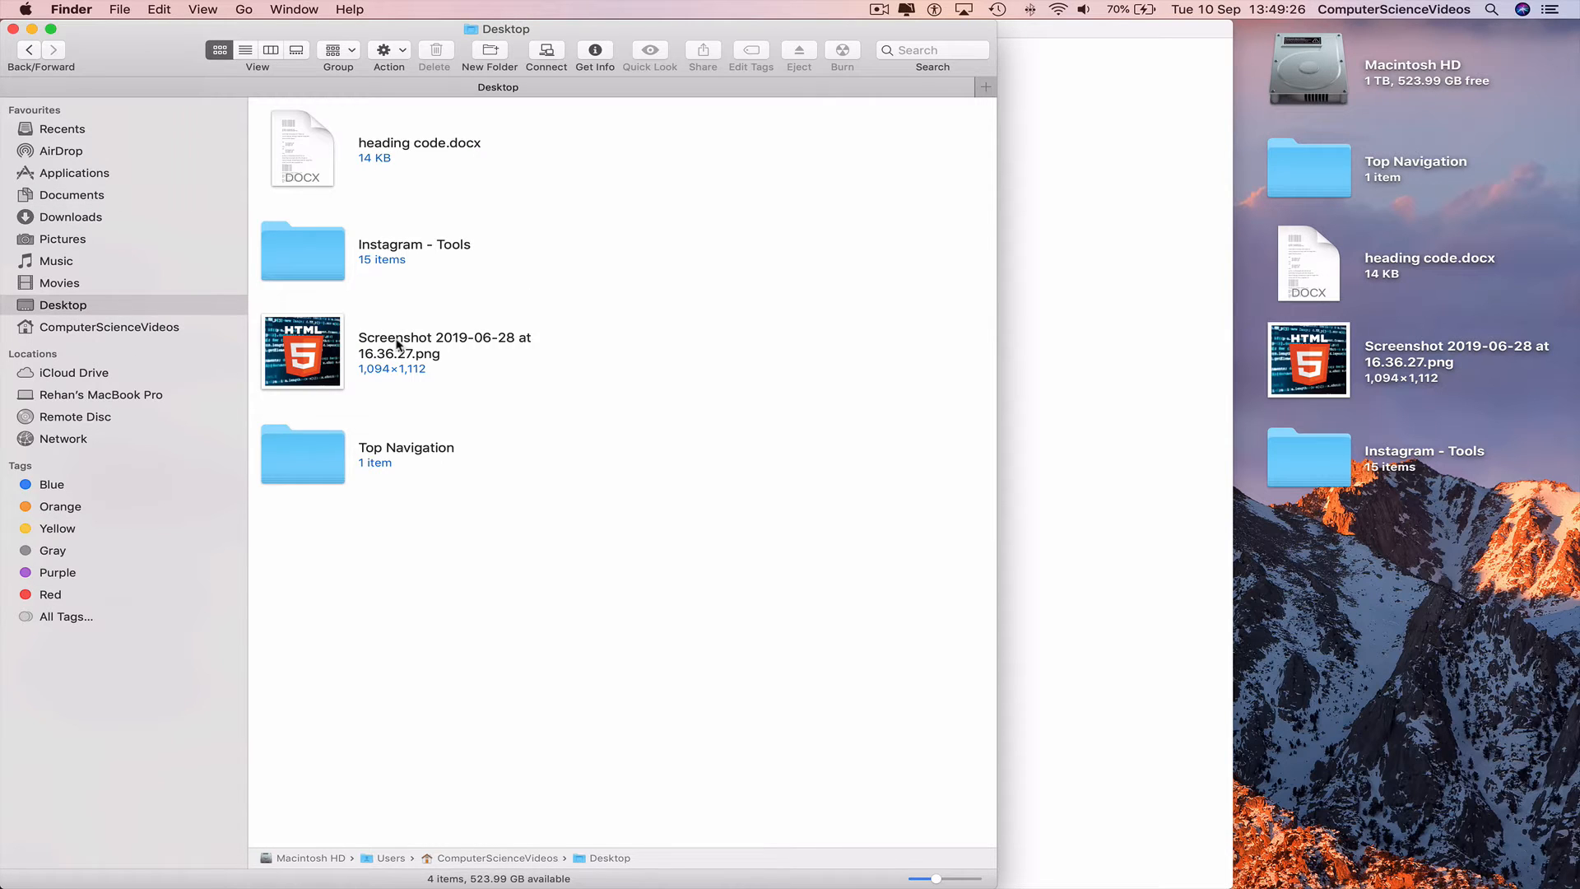
left_click(303, 454)
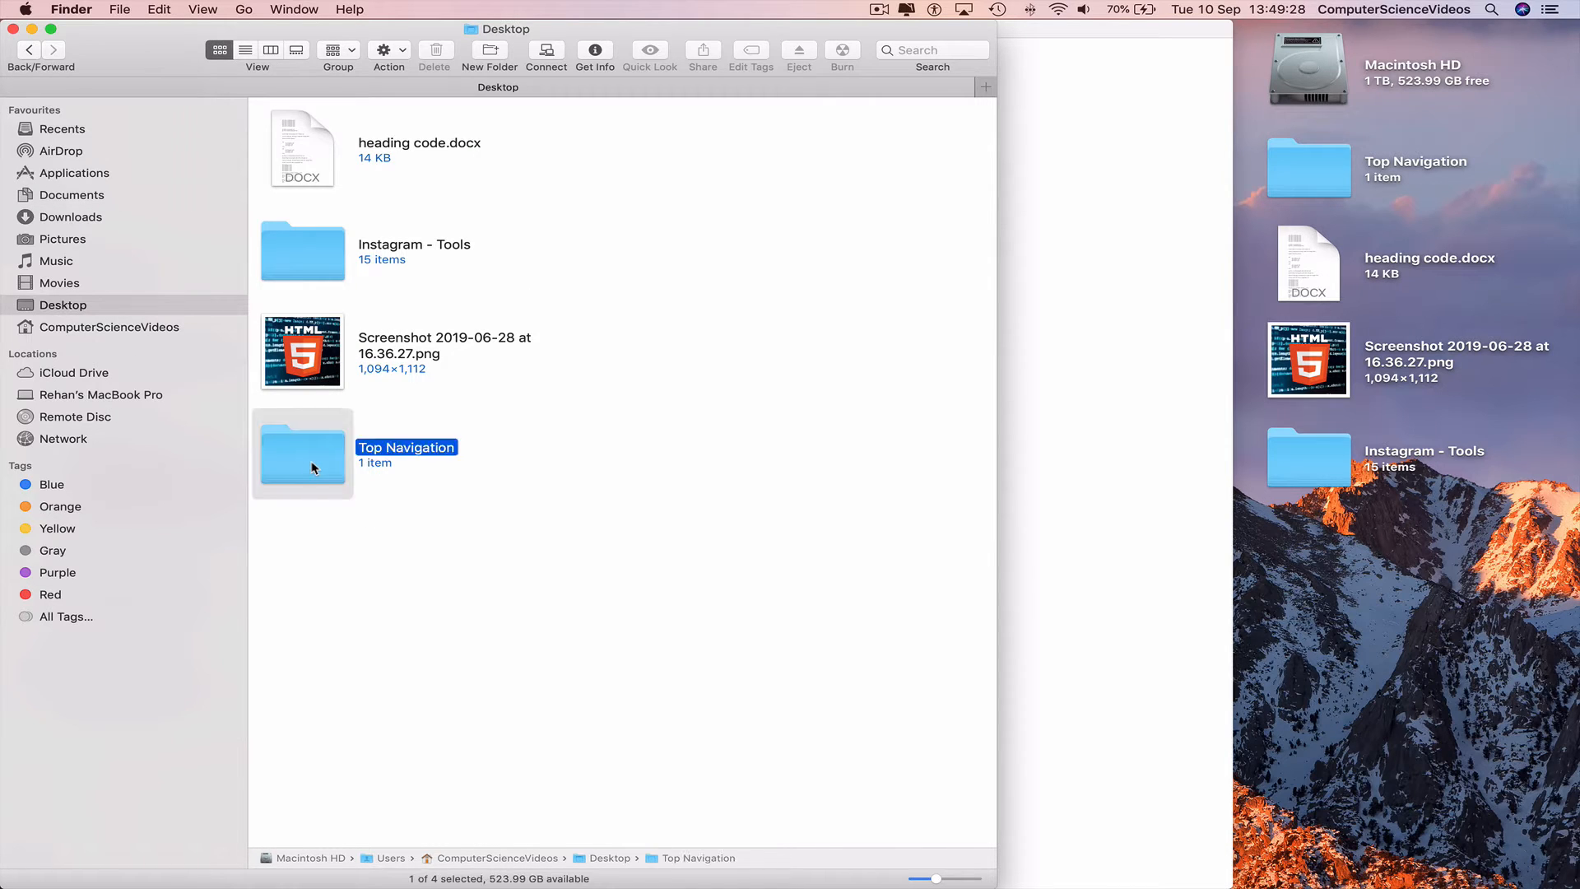
double_click(303, 455)
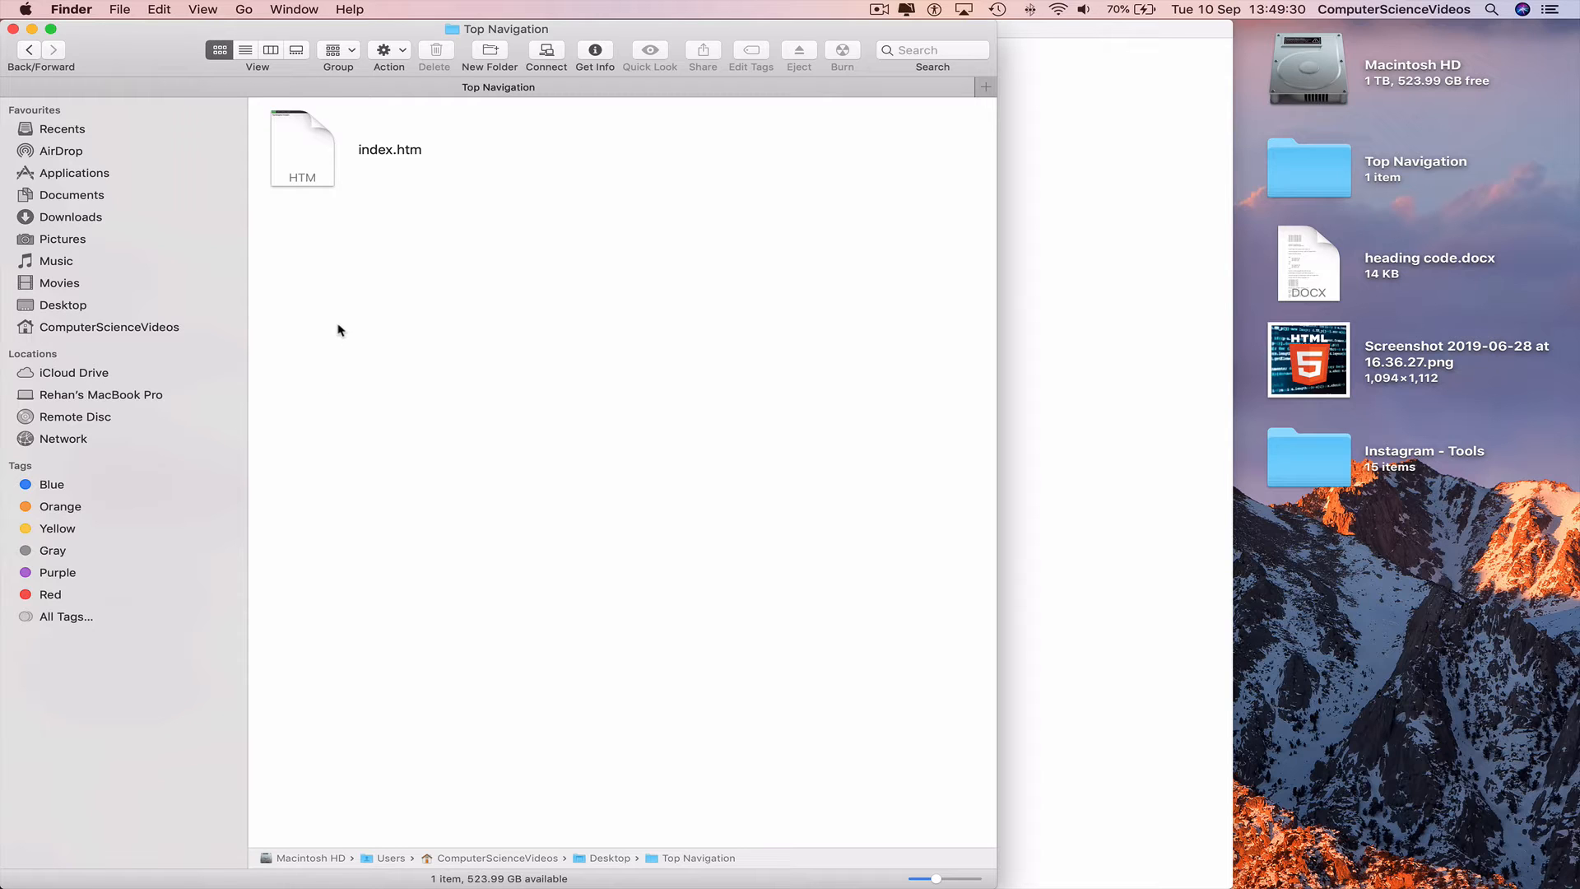
right_click(301, 148)
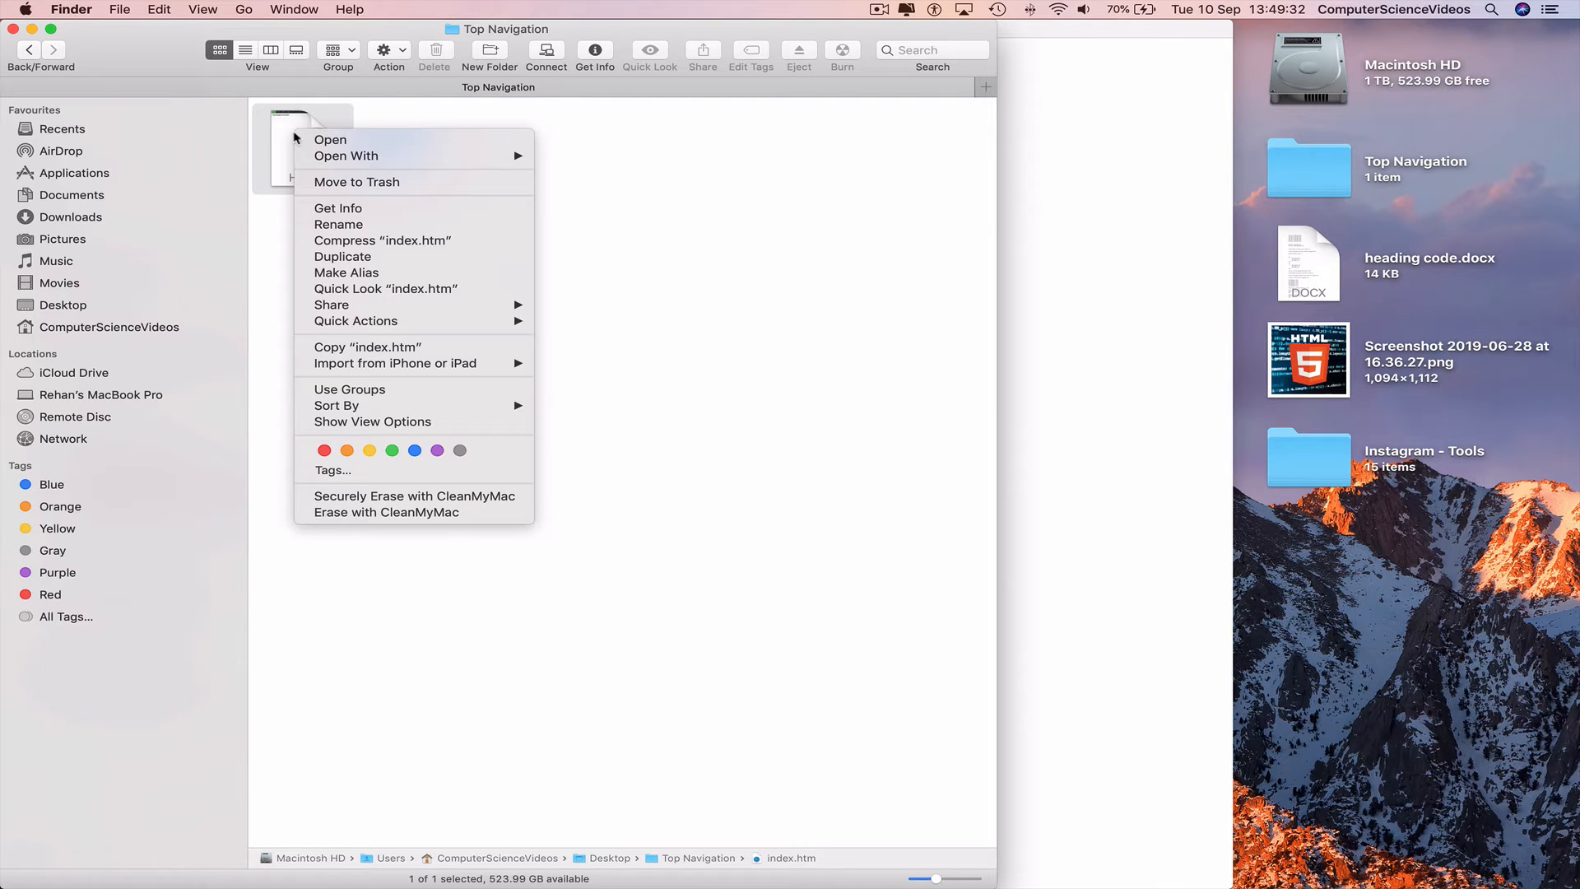
left_click(329, 138)
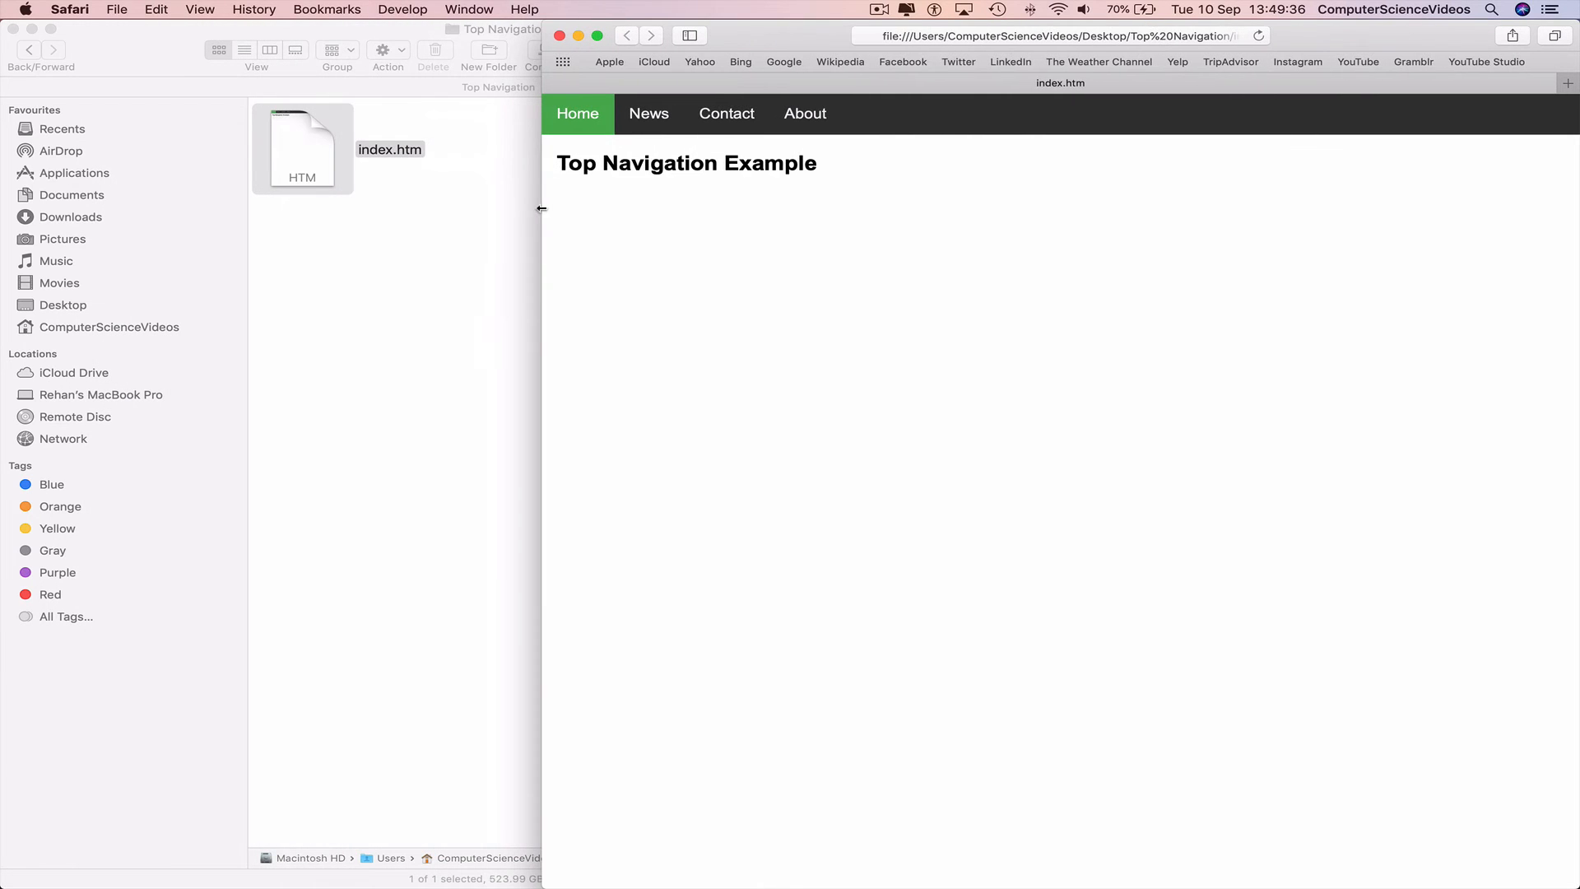
mouse_move(353, 265)
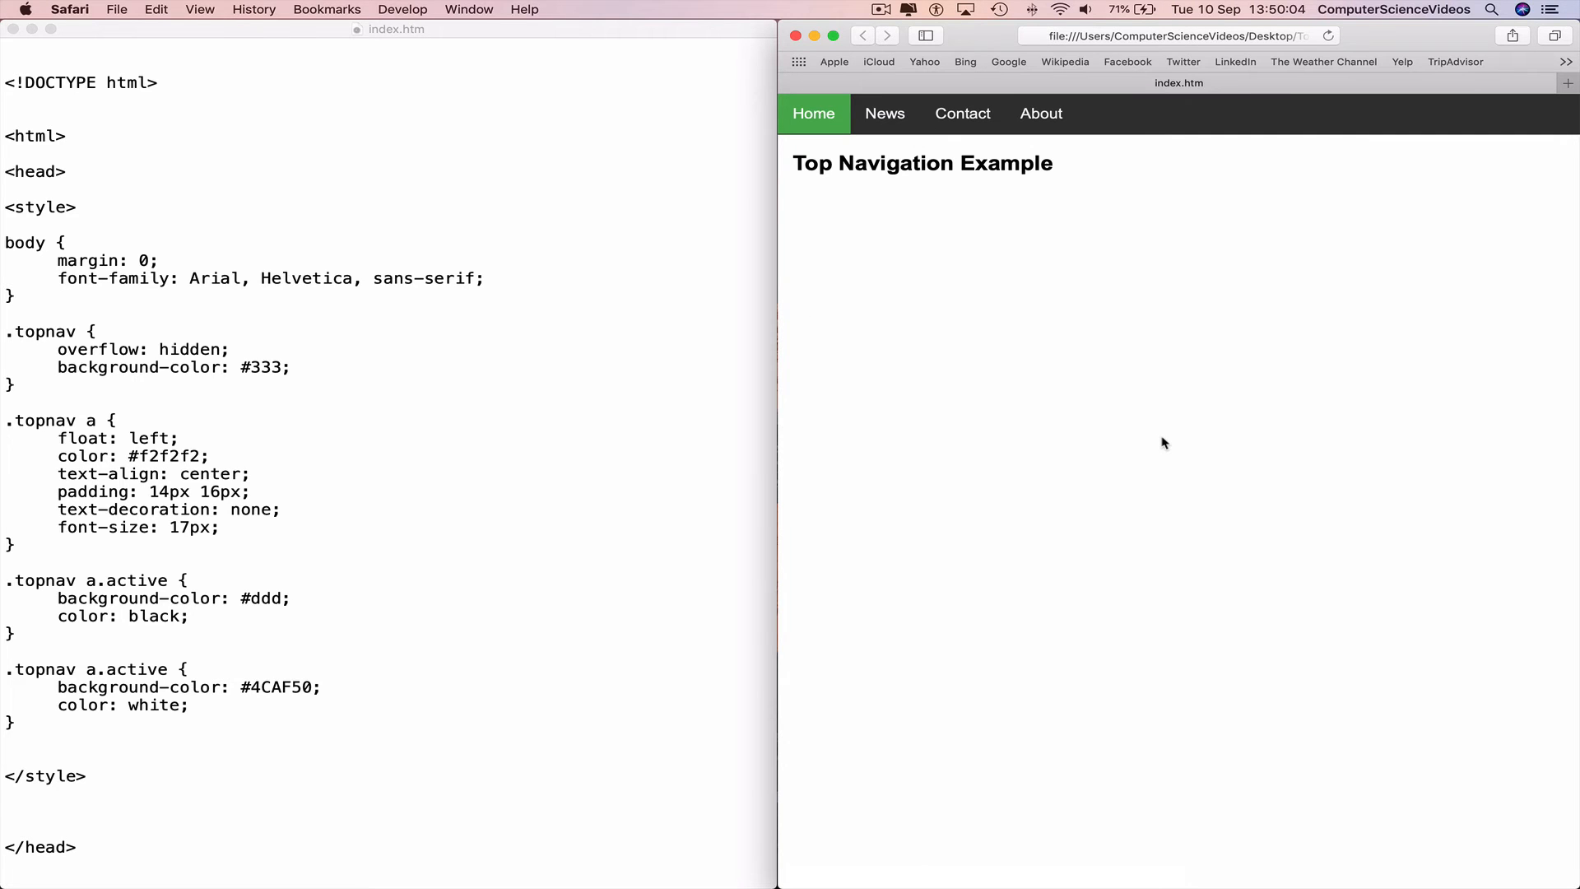
mouse_move(369, 429)
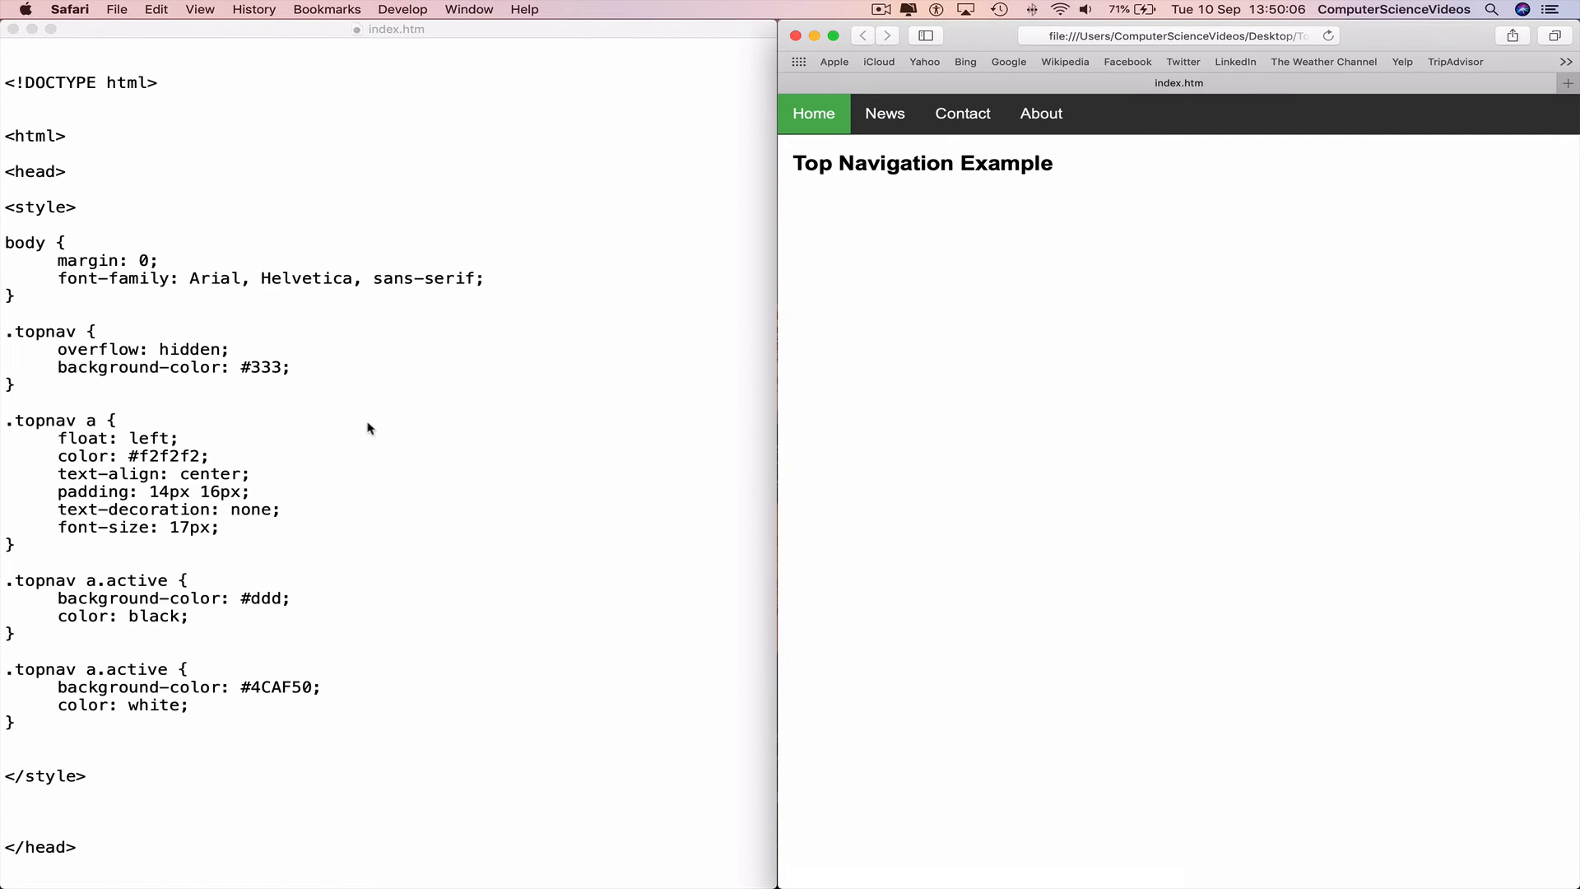
- Scroll the rendered page beside the code, then quit TextEdit leaving the desktop
scroll("down", 3)
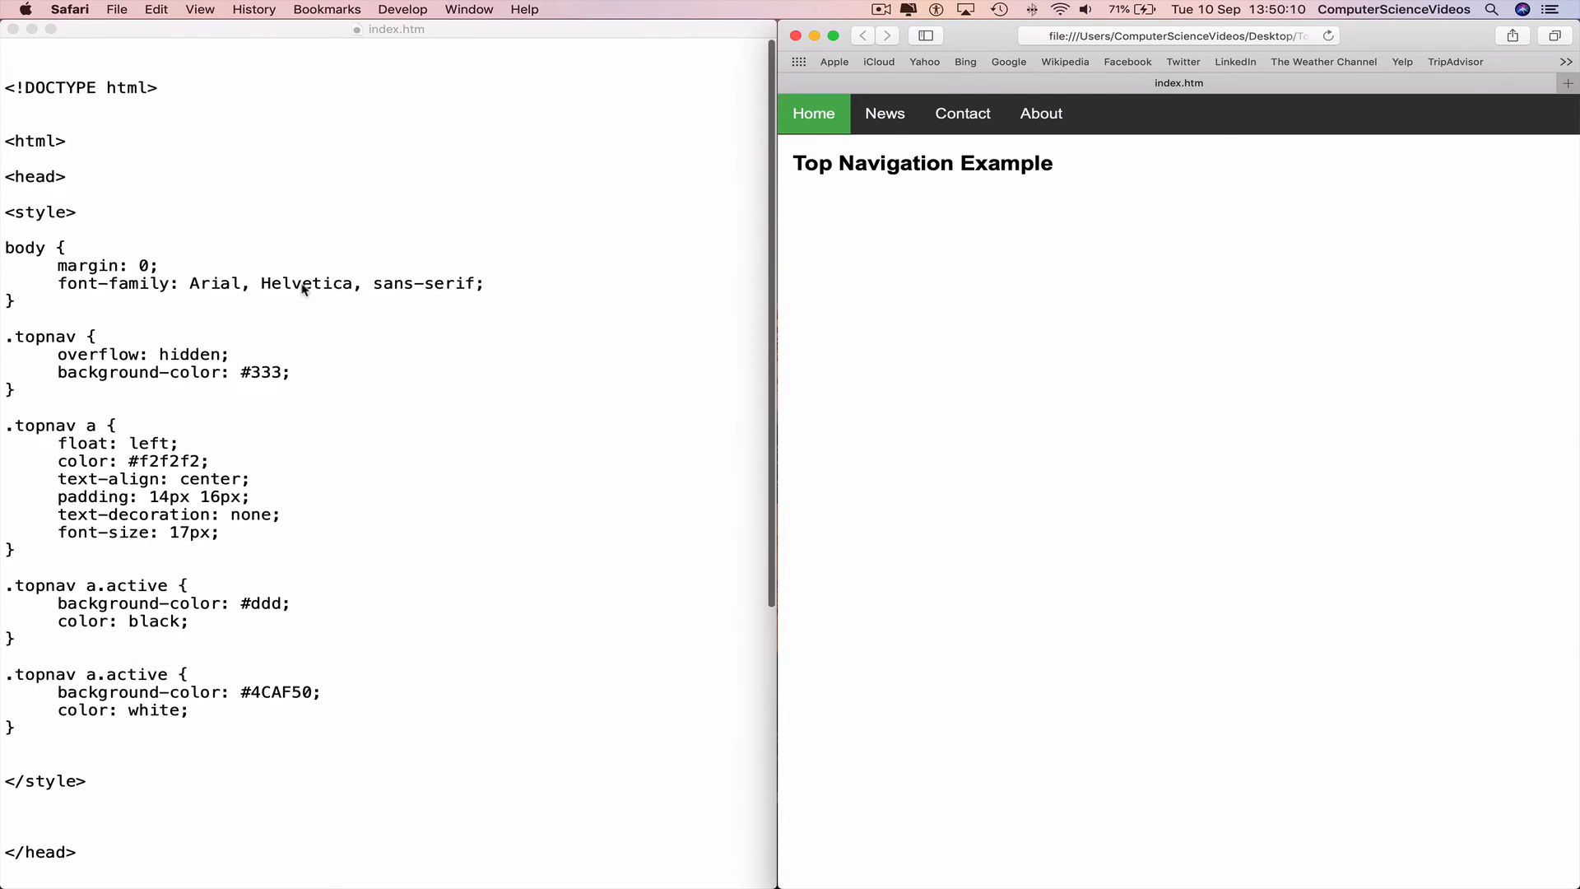
scroll("down", 3)
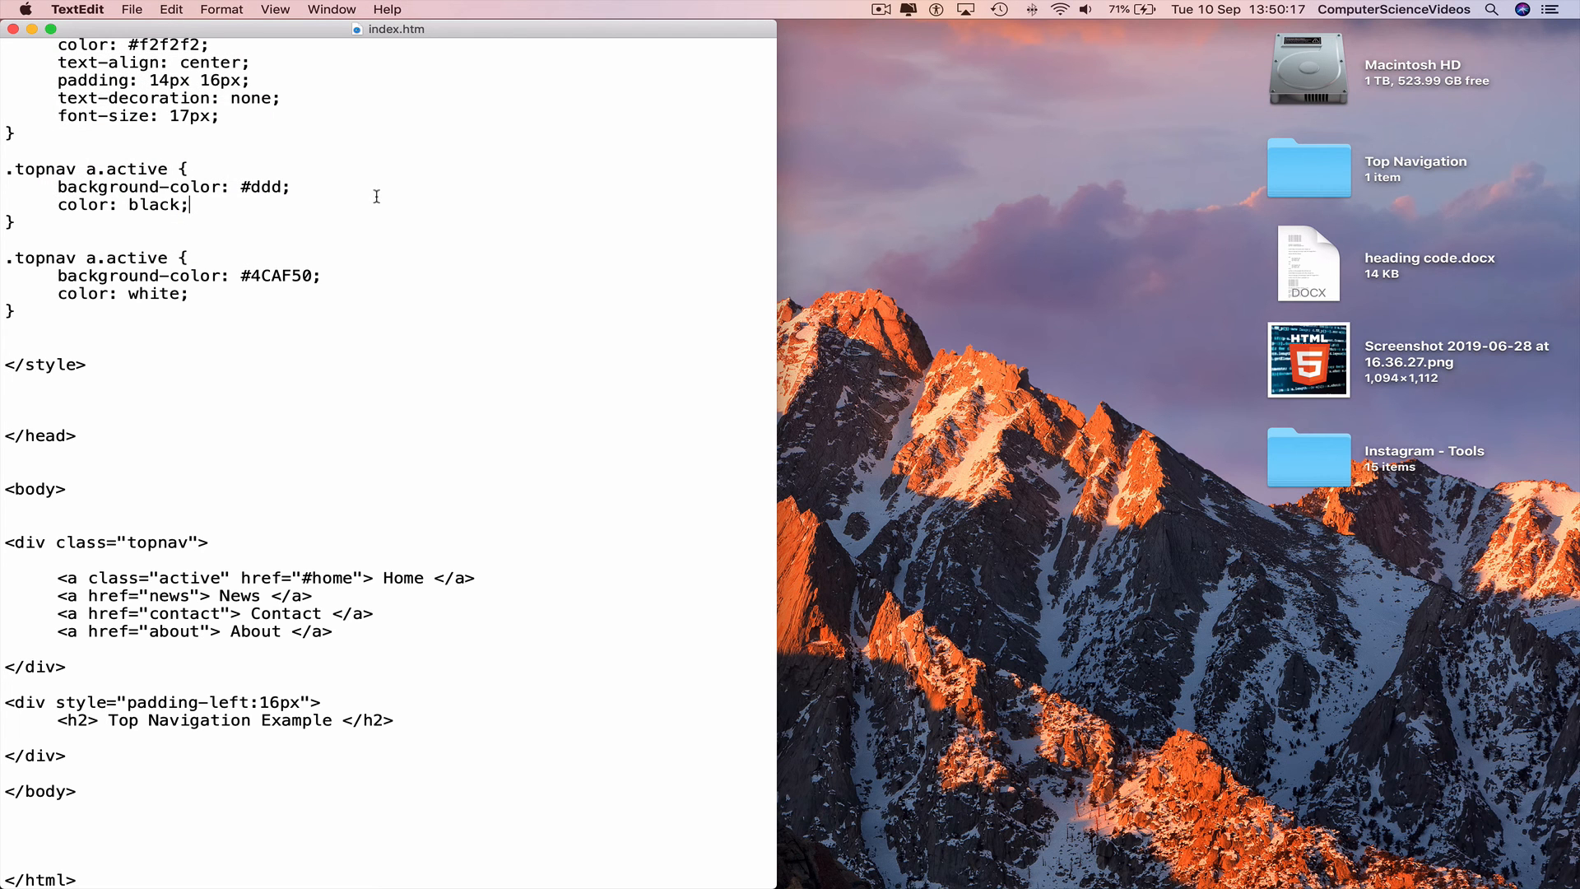
left_click(76, 8)
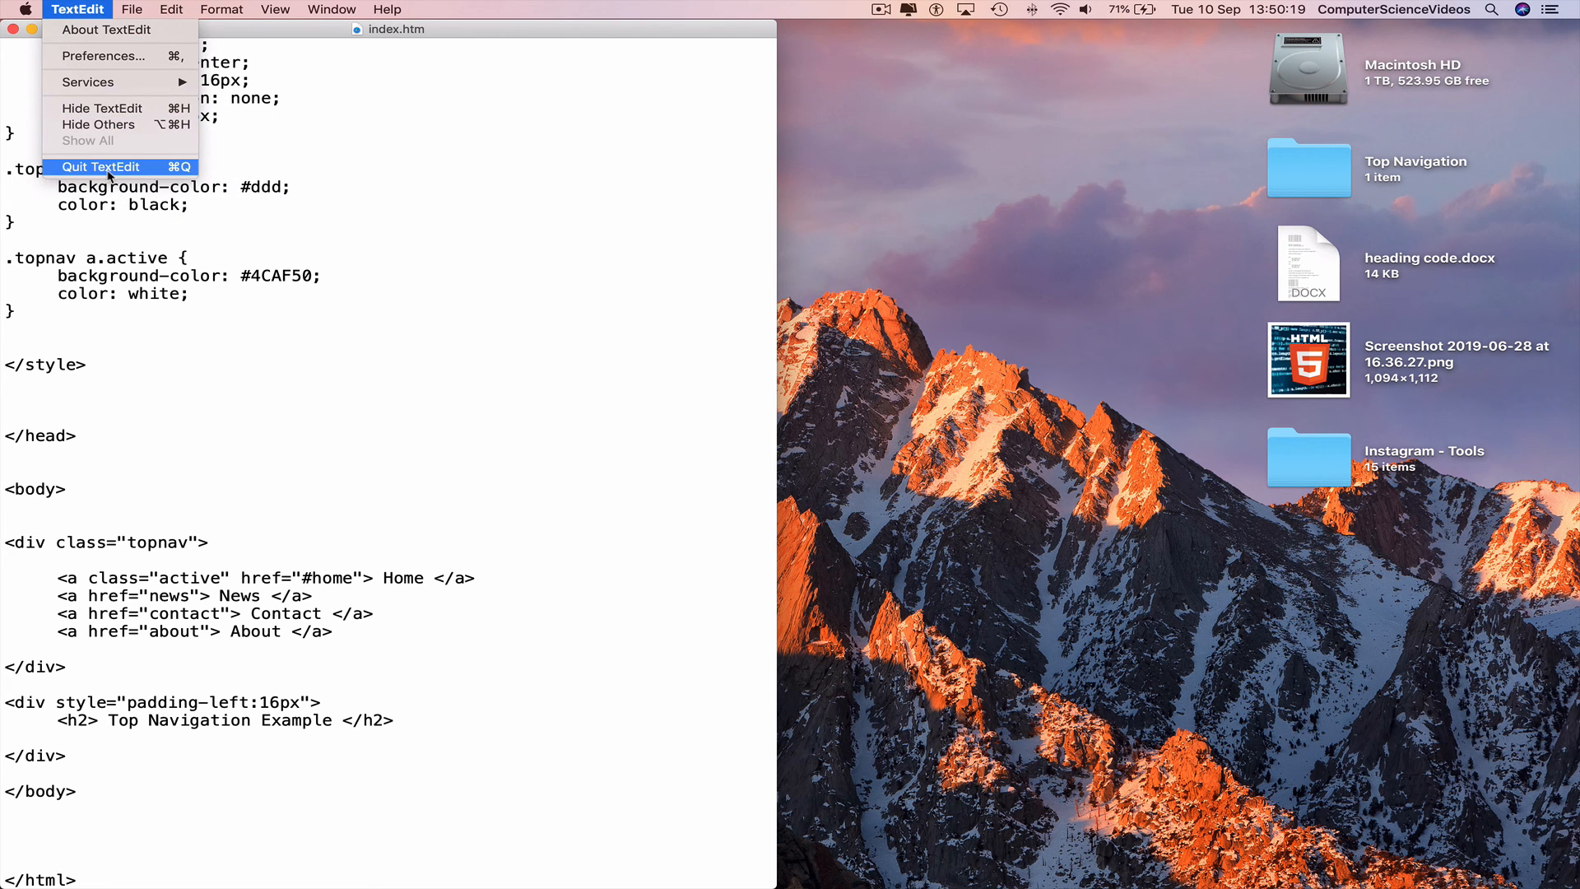
left_click(115, 167)
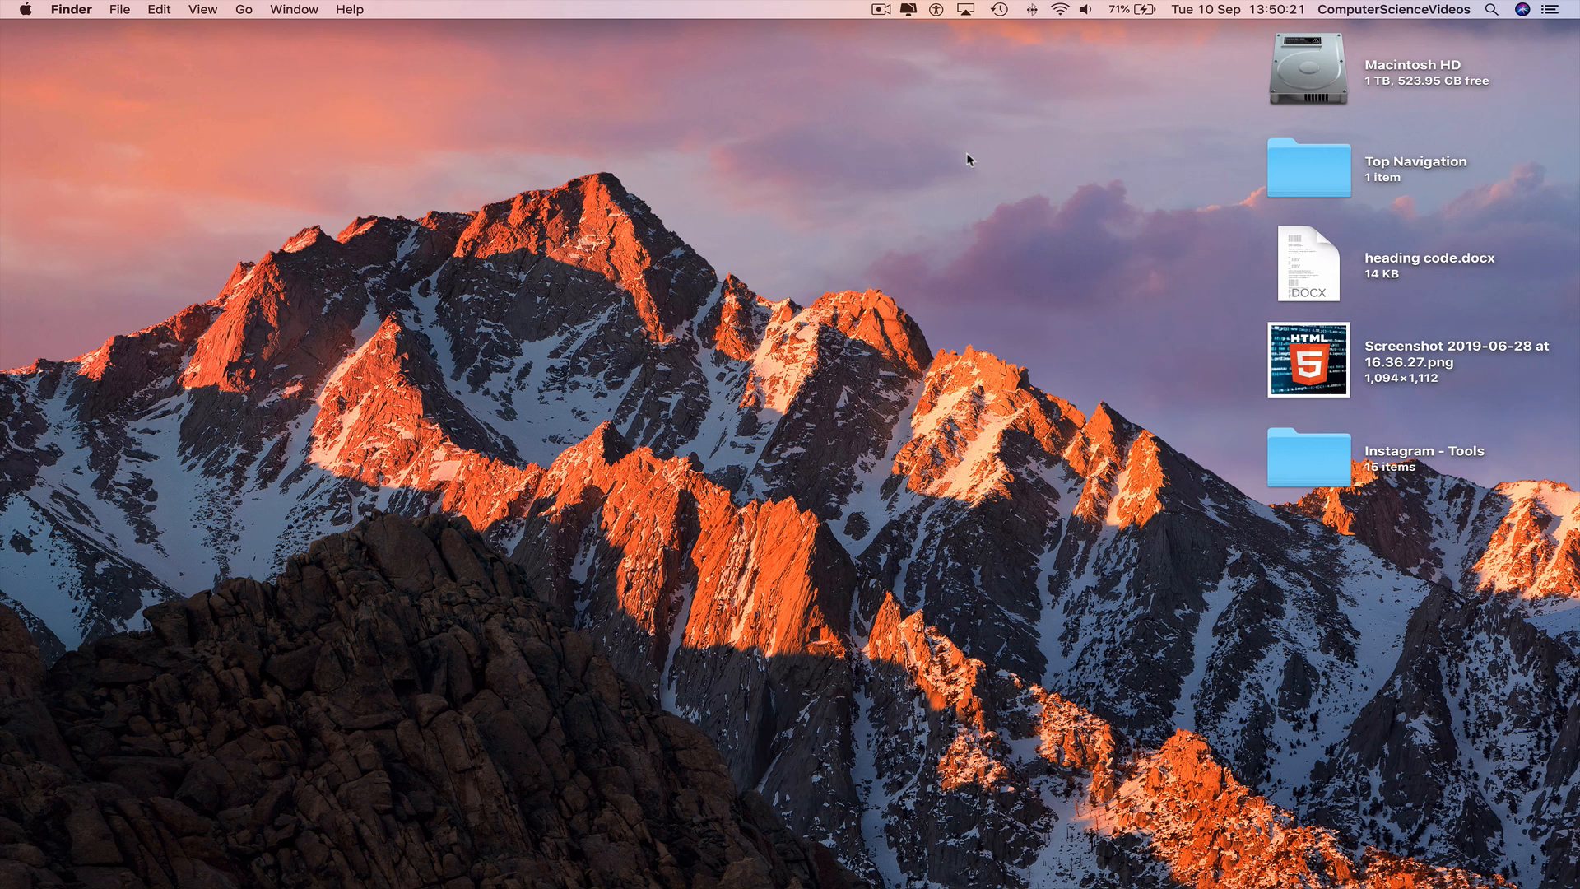